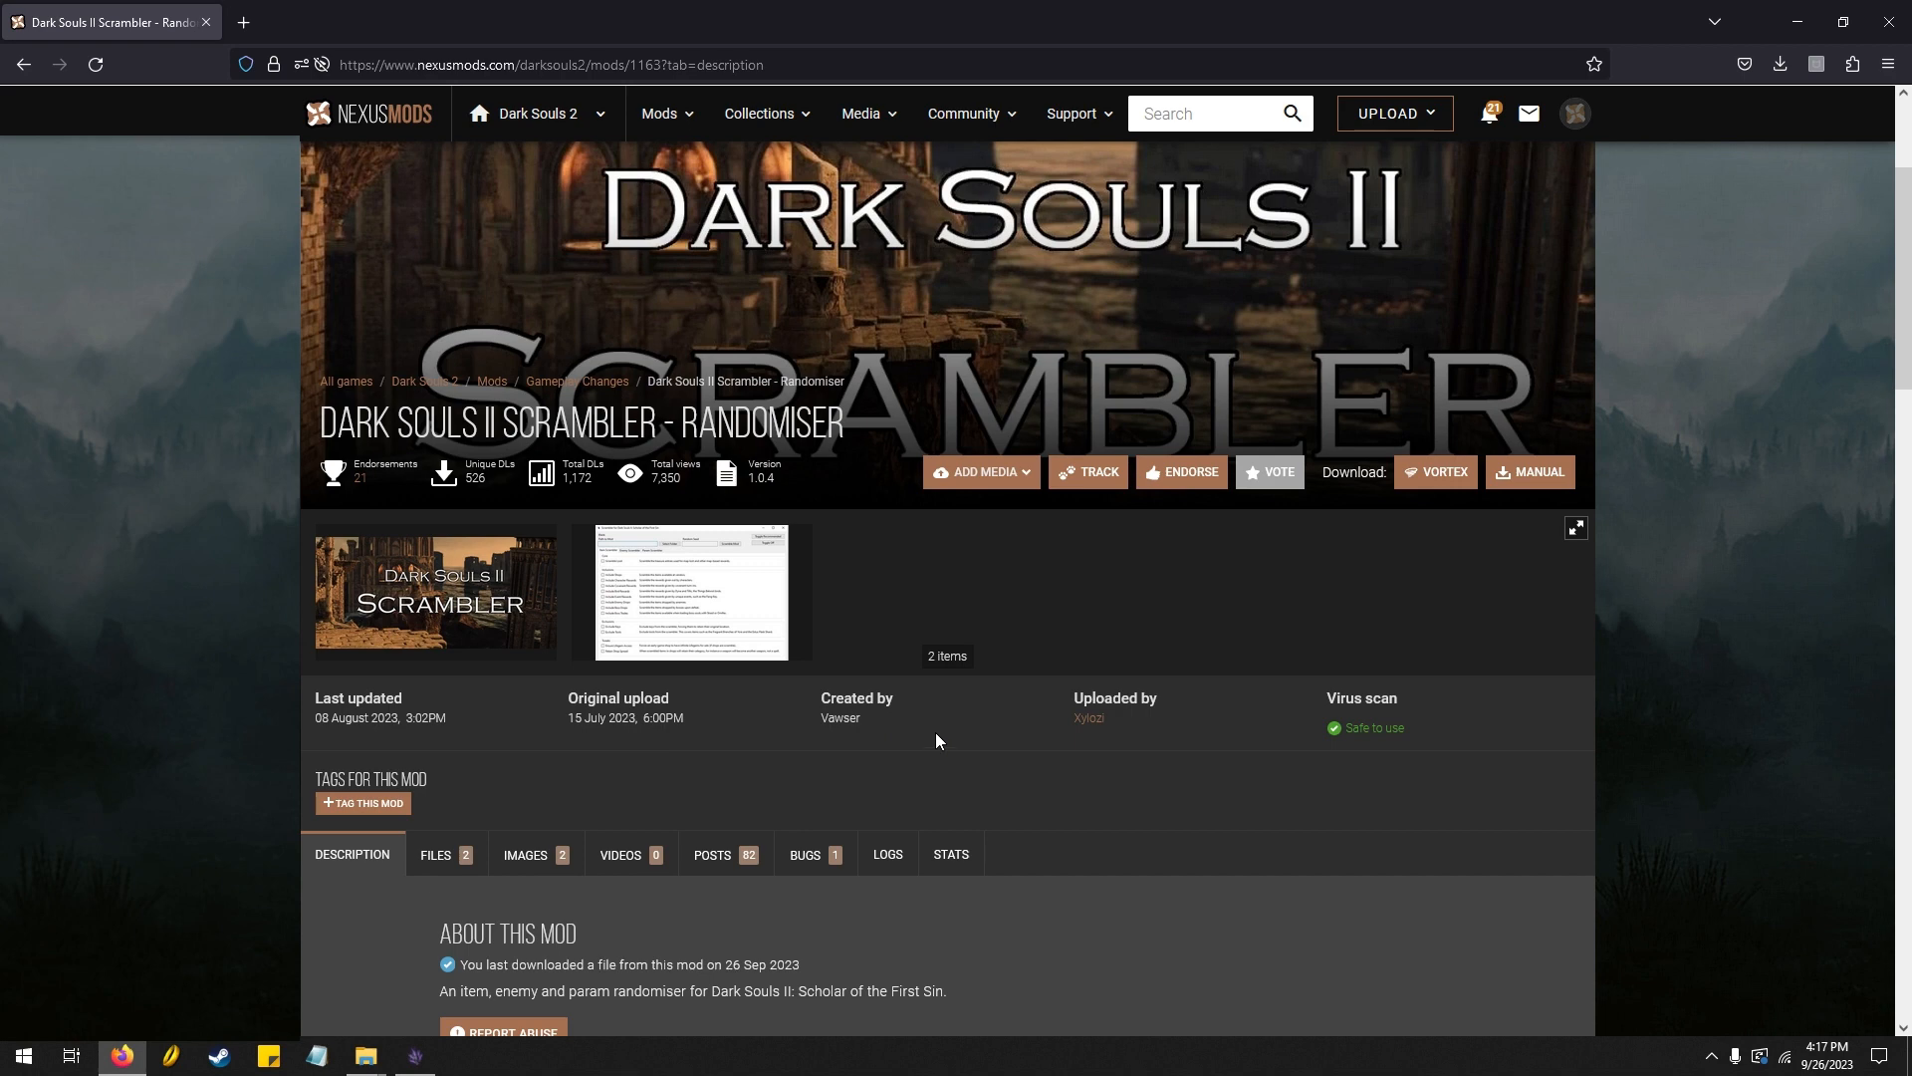
mouse_move(935, 740)
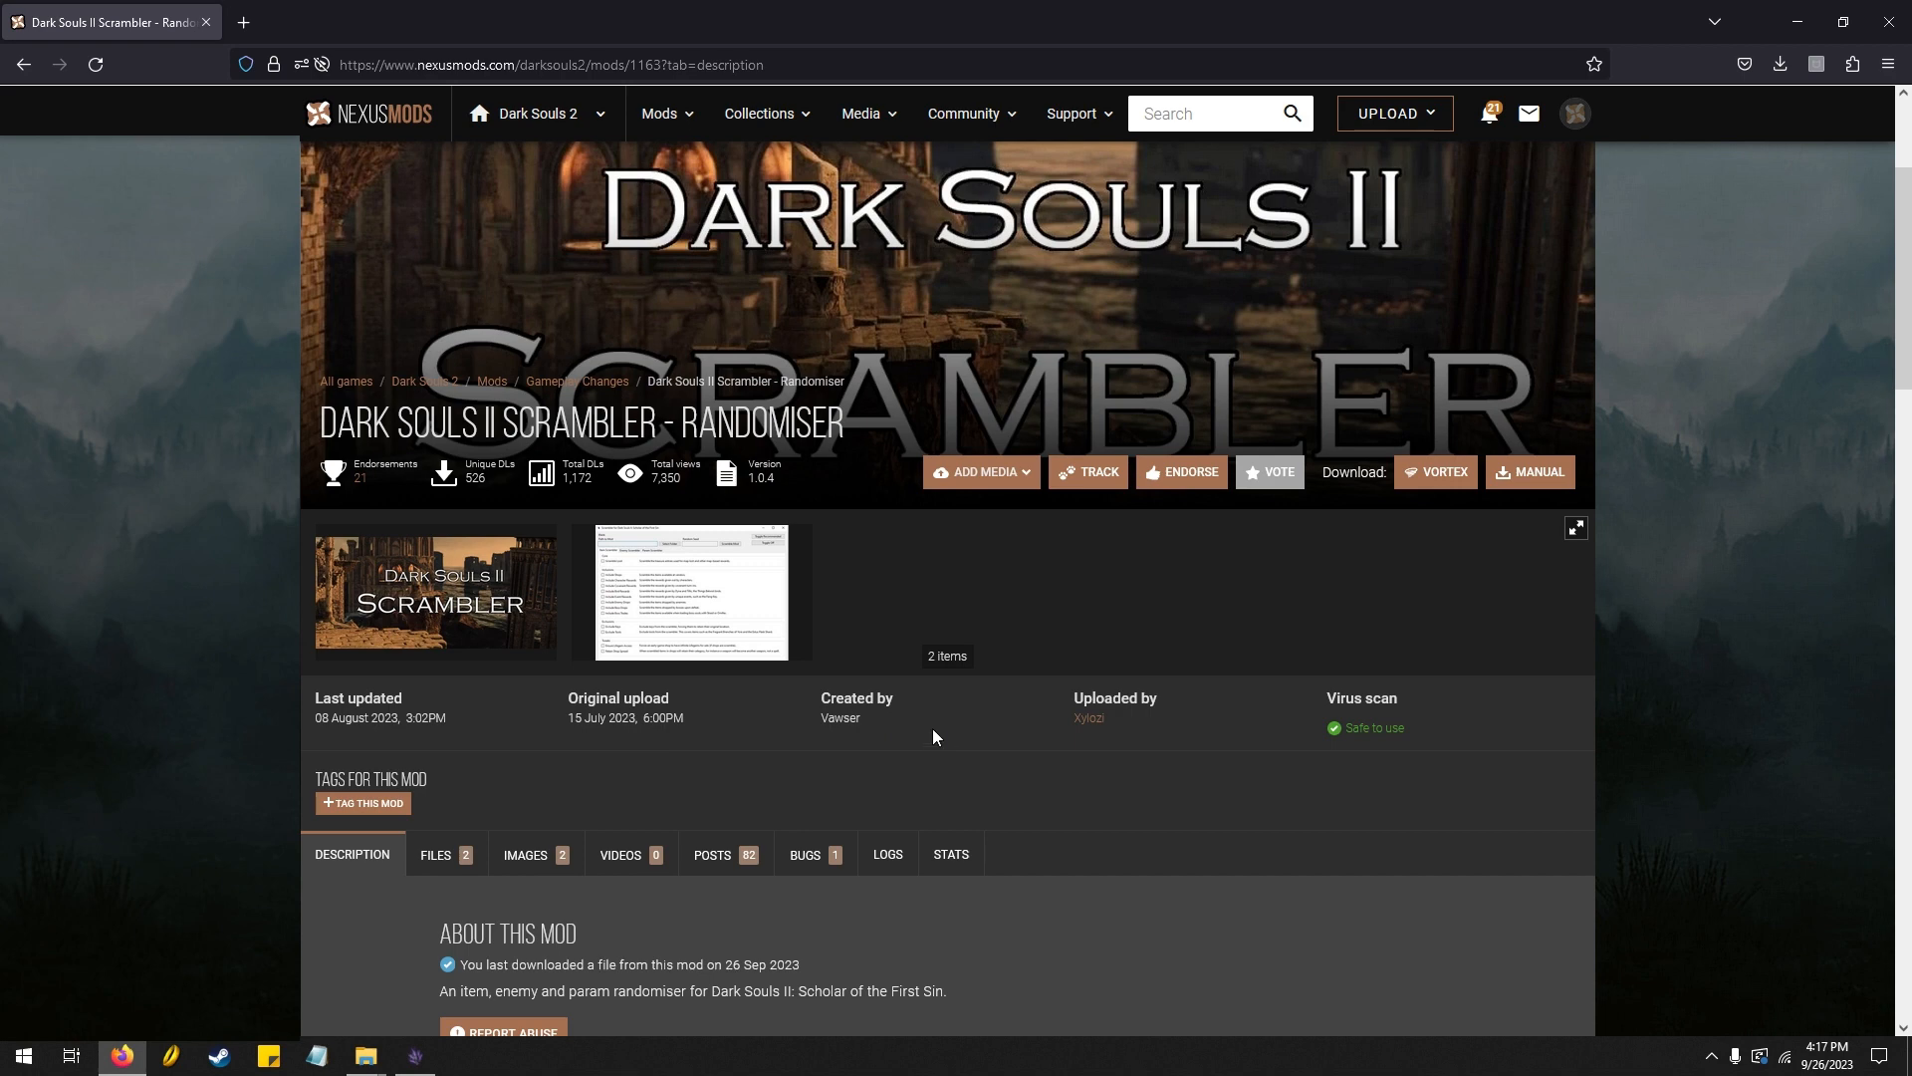
Scroll the Scrambler mod page and show its Files list with Scrambler 1.0.4 and Example Mod
scroll(down, 3)
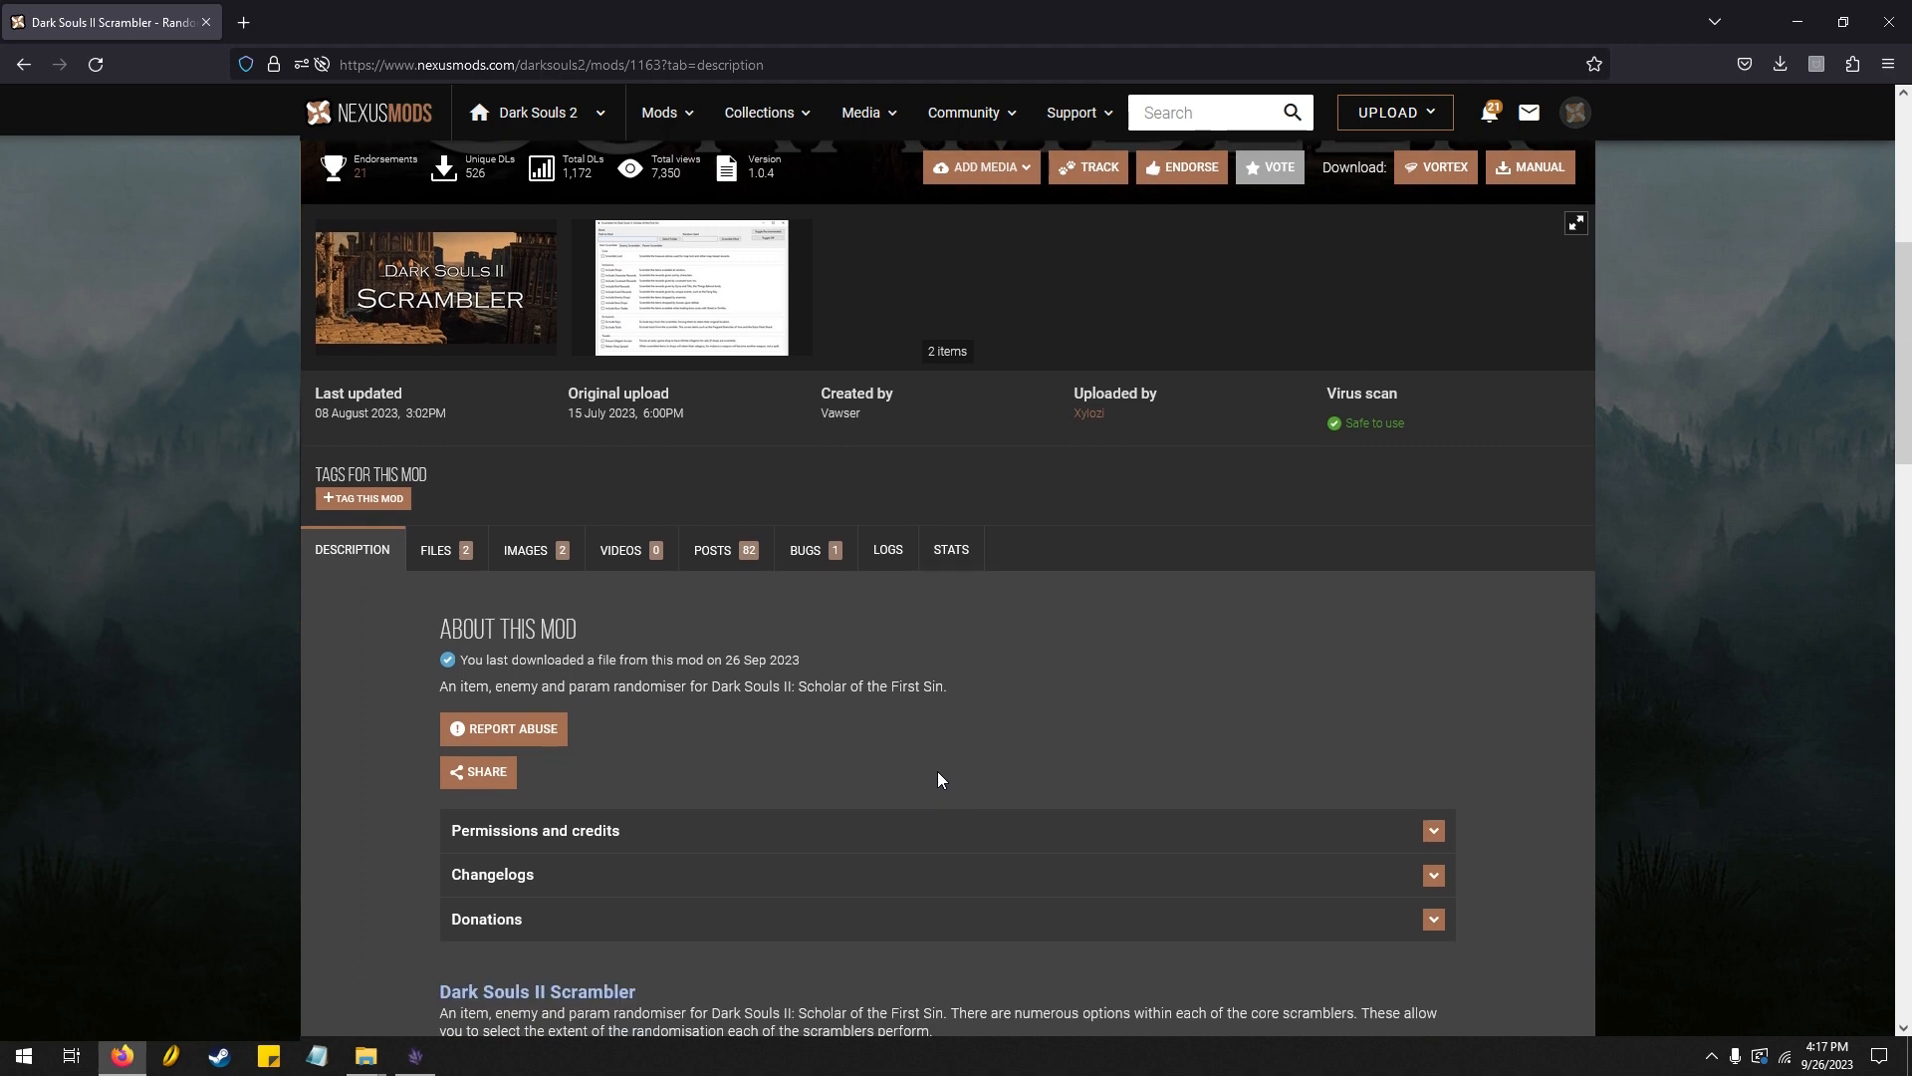
scroll(down, 3)
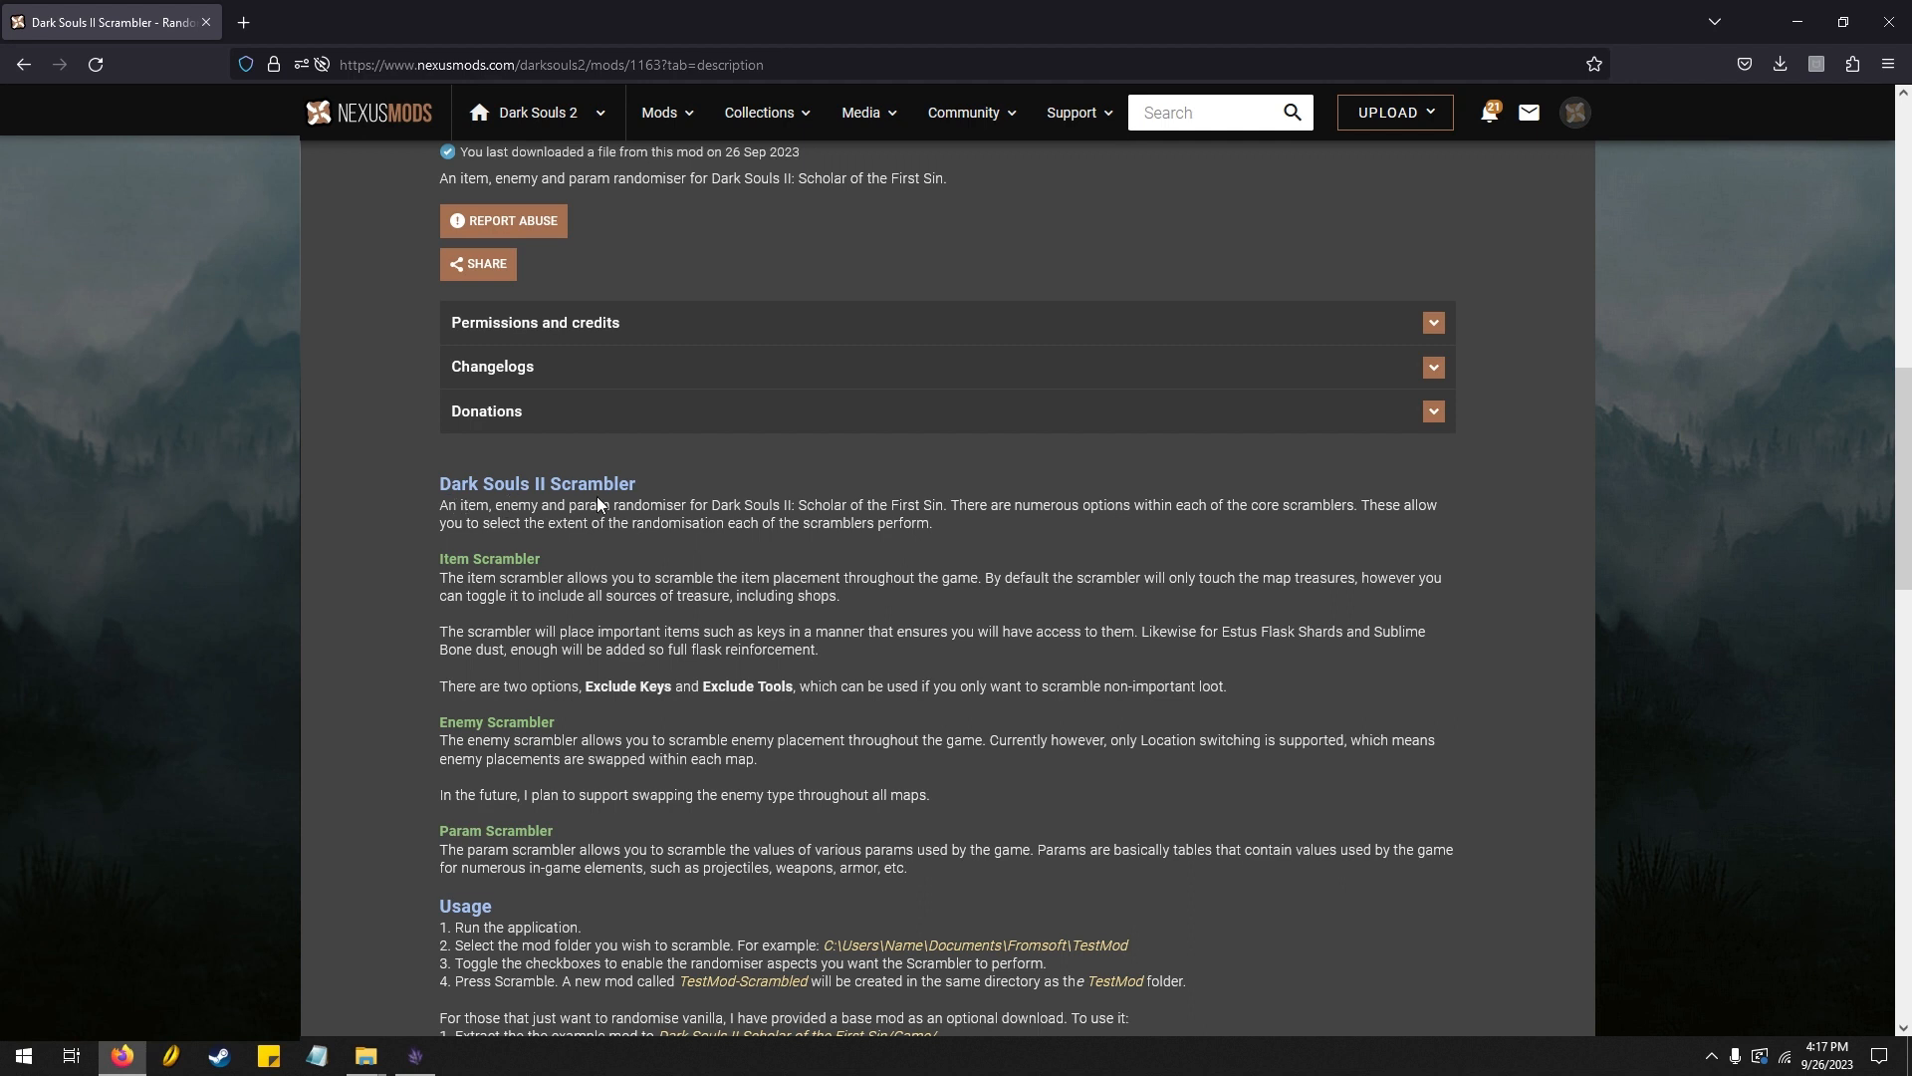
scroll(down, 3)
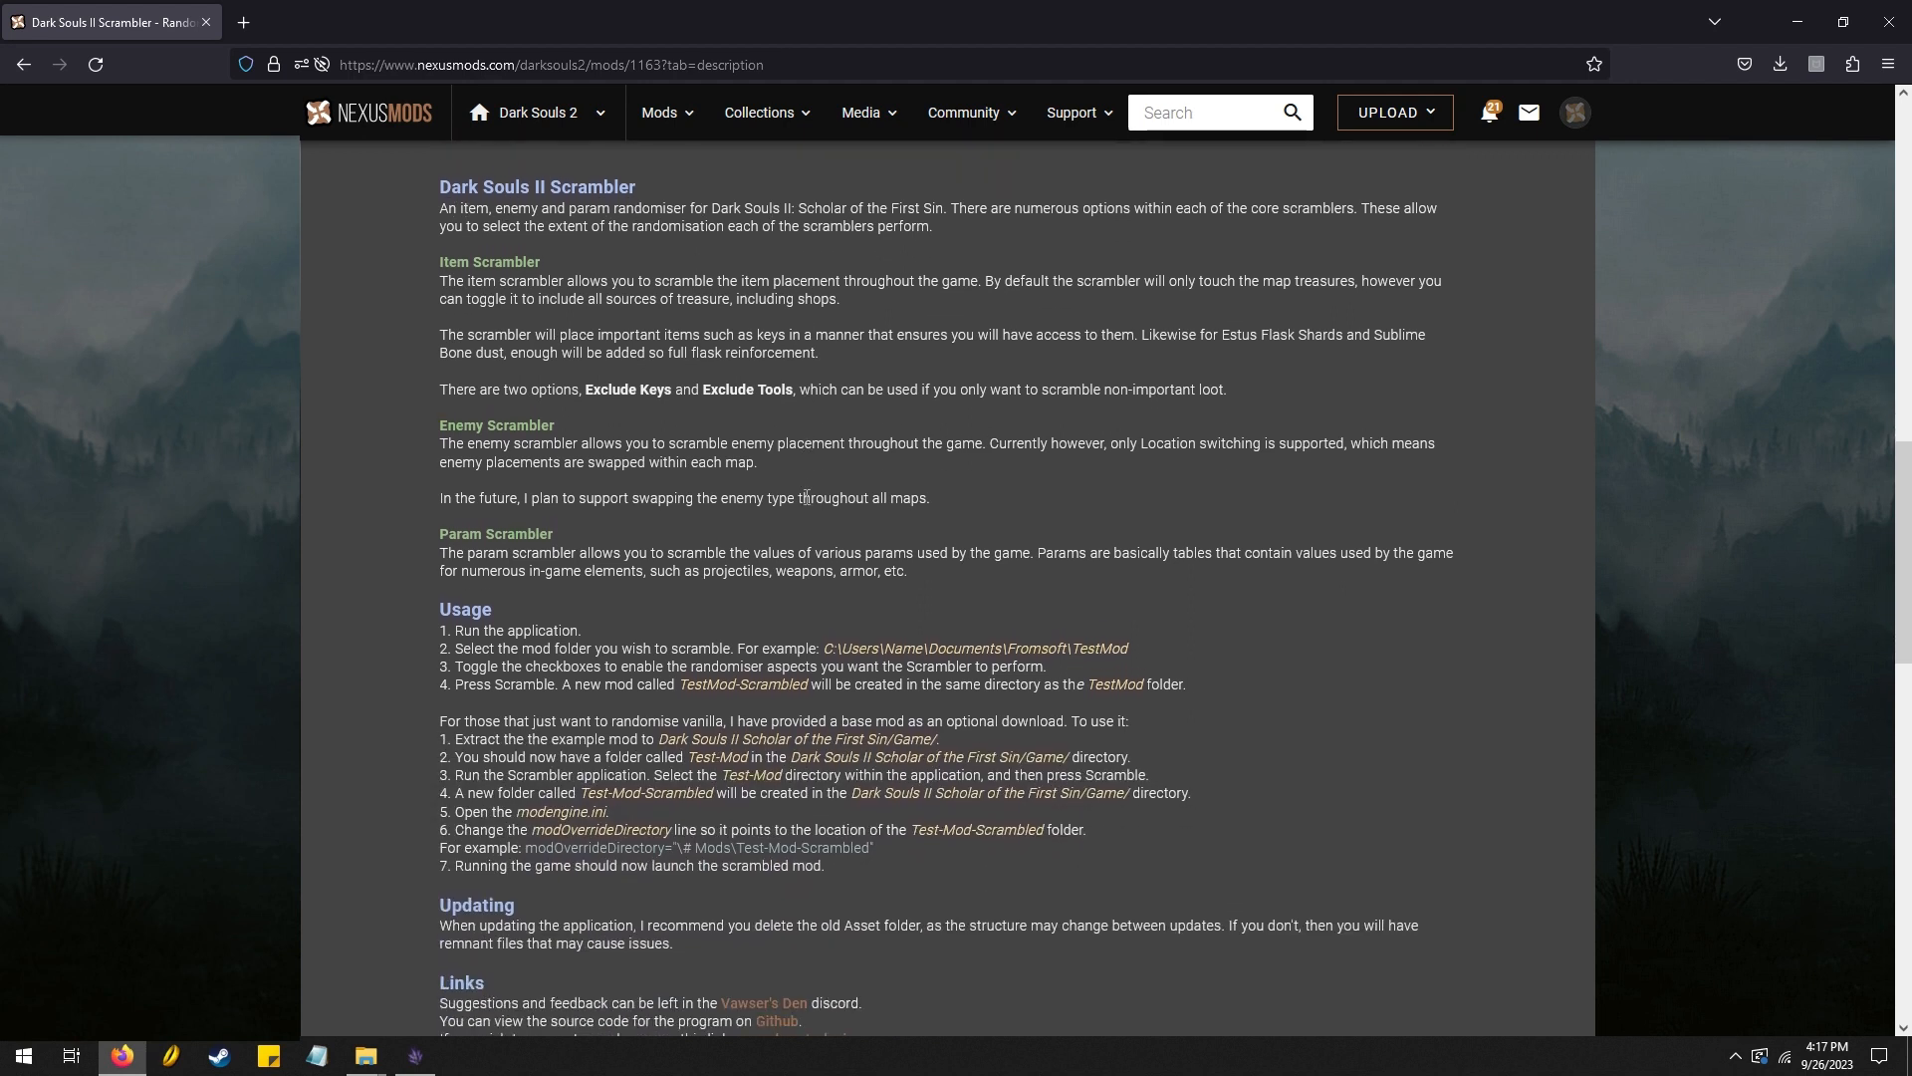
scroll(down, 3)
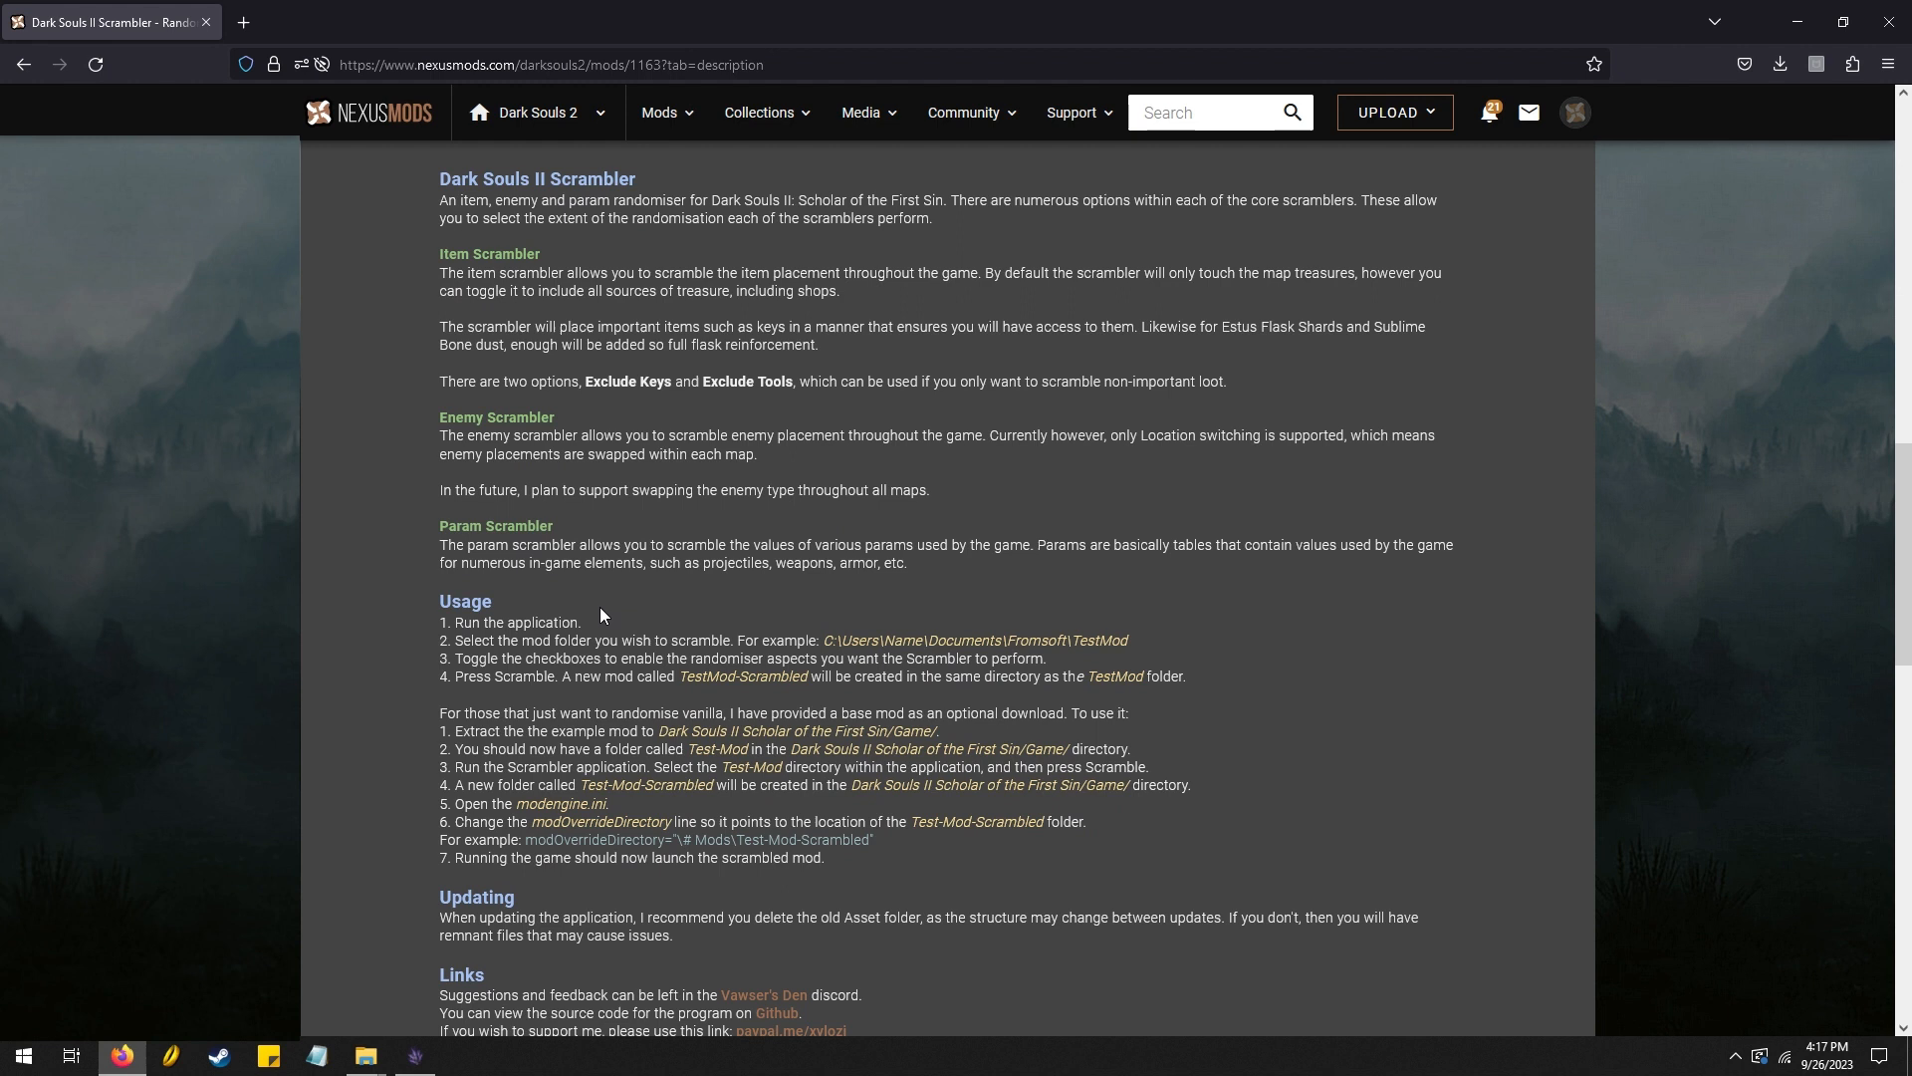
mouse_move(614, 636)
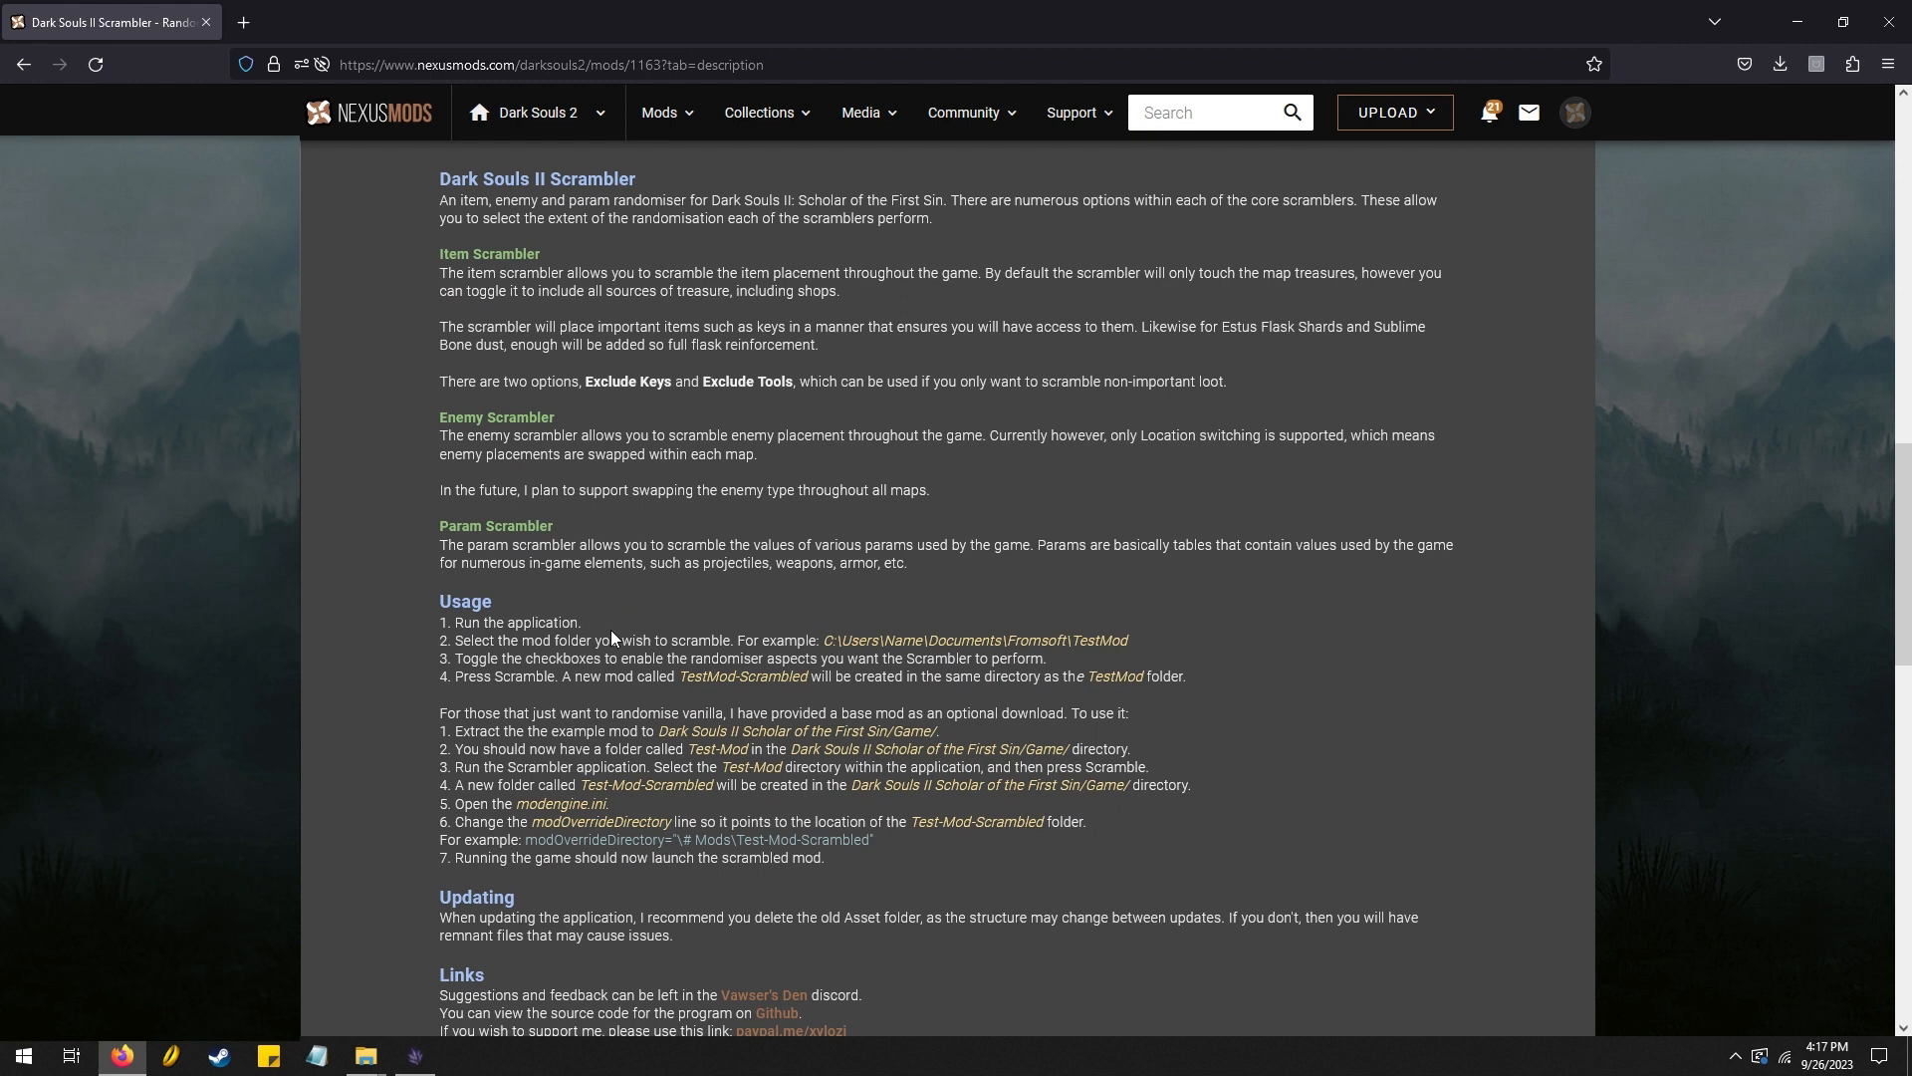
mouse_move(683, 619)
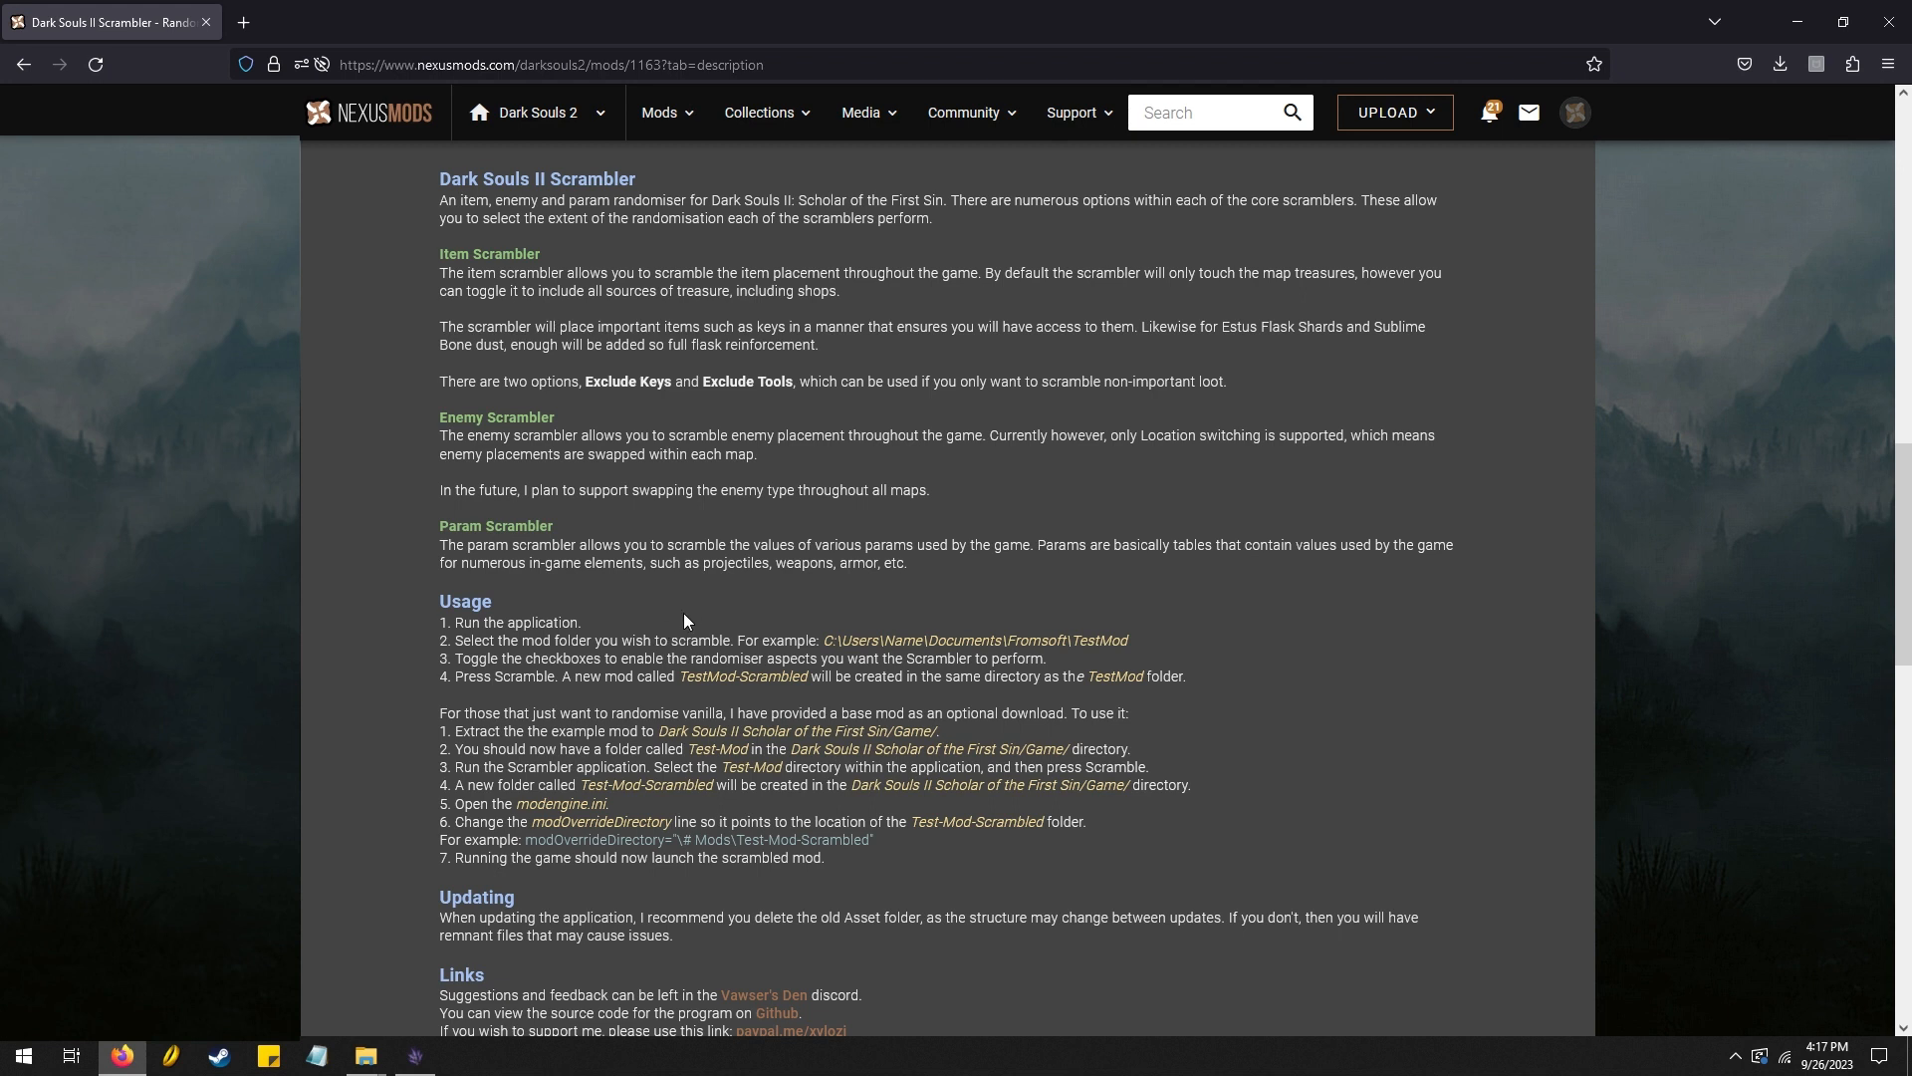
mouse_move(702, 642)
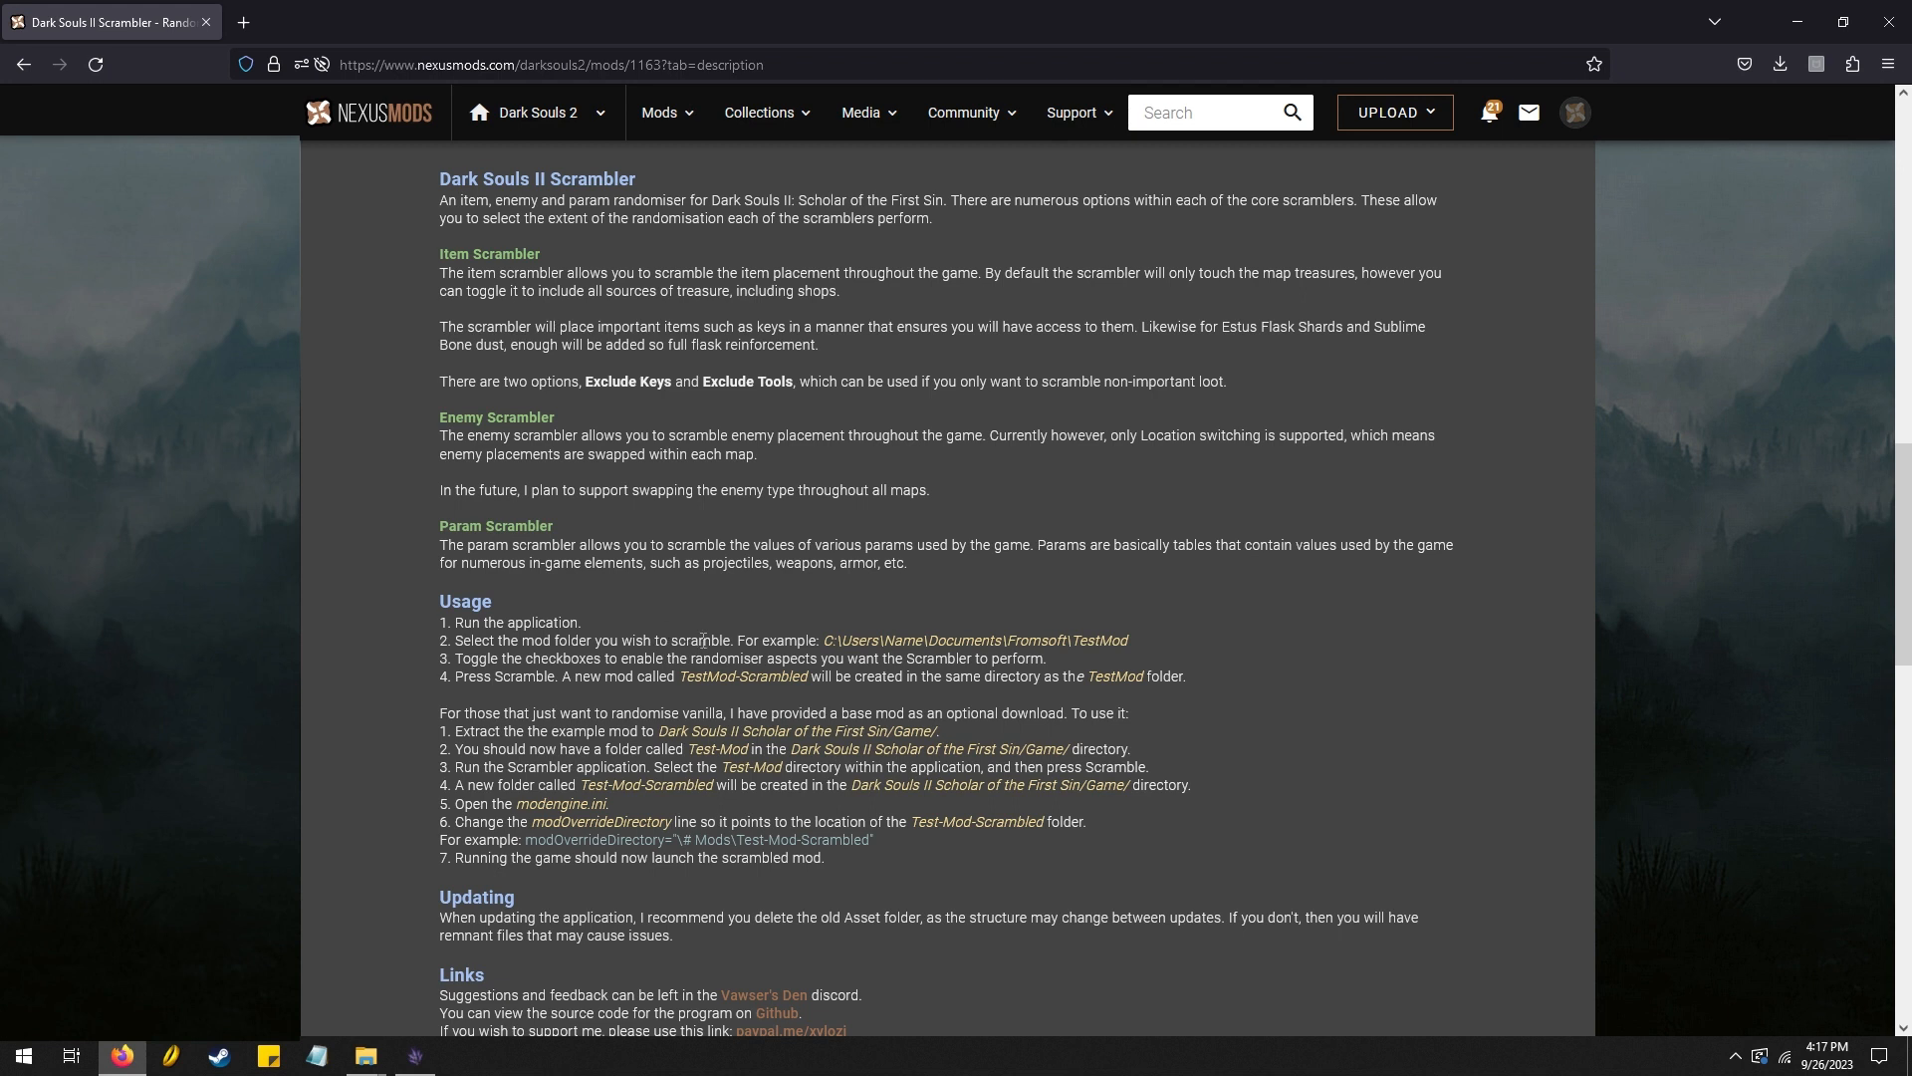
scroll(down, 3)
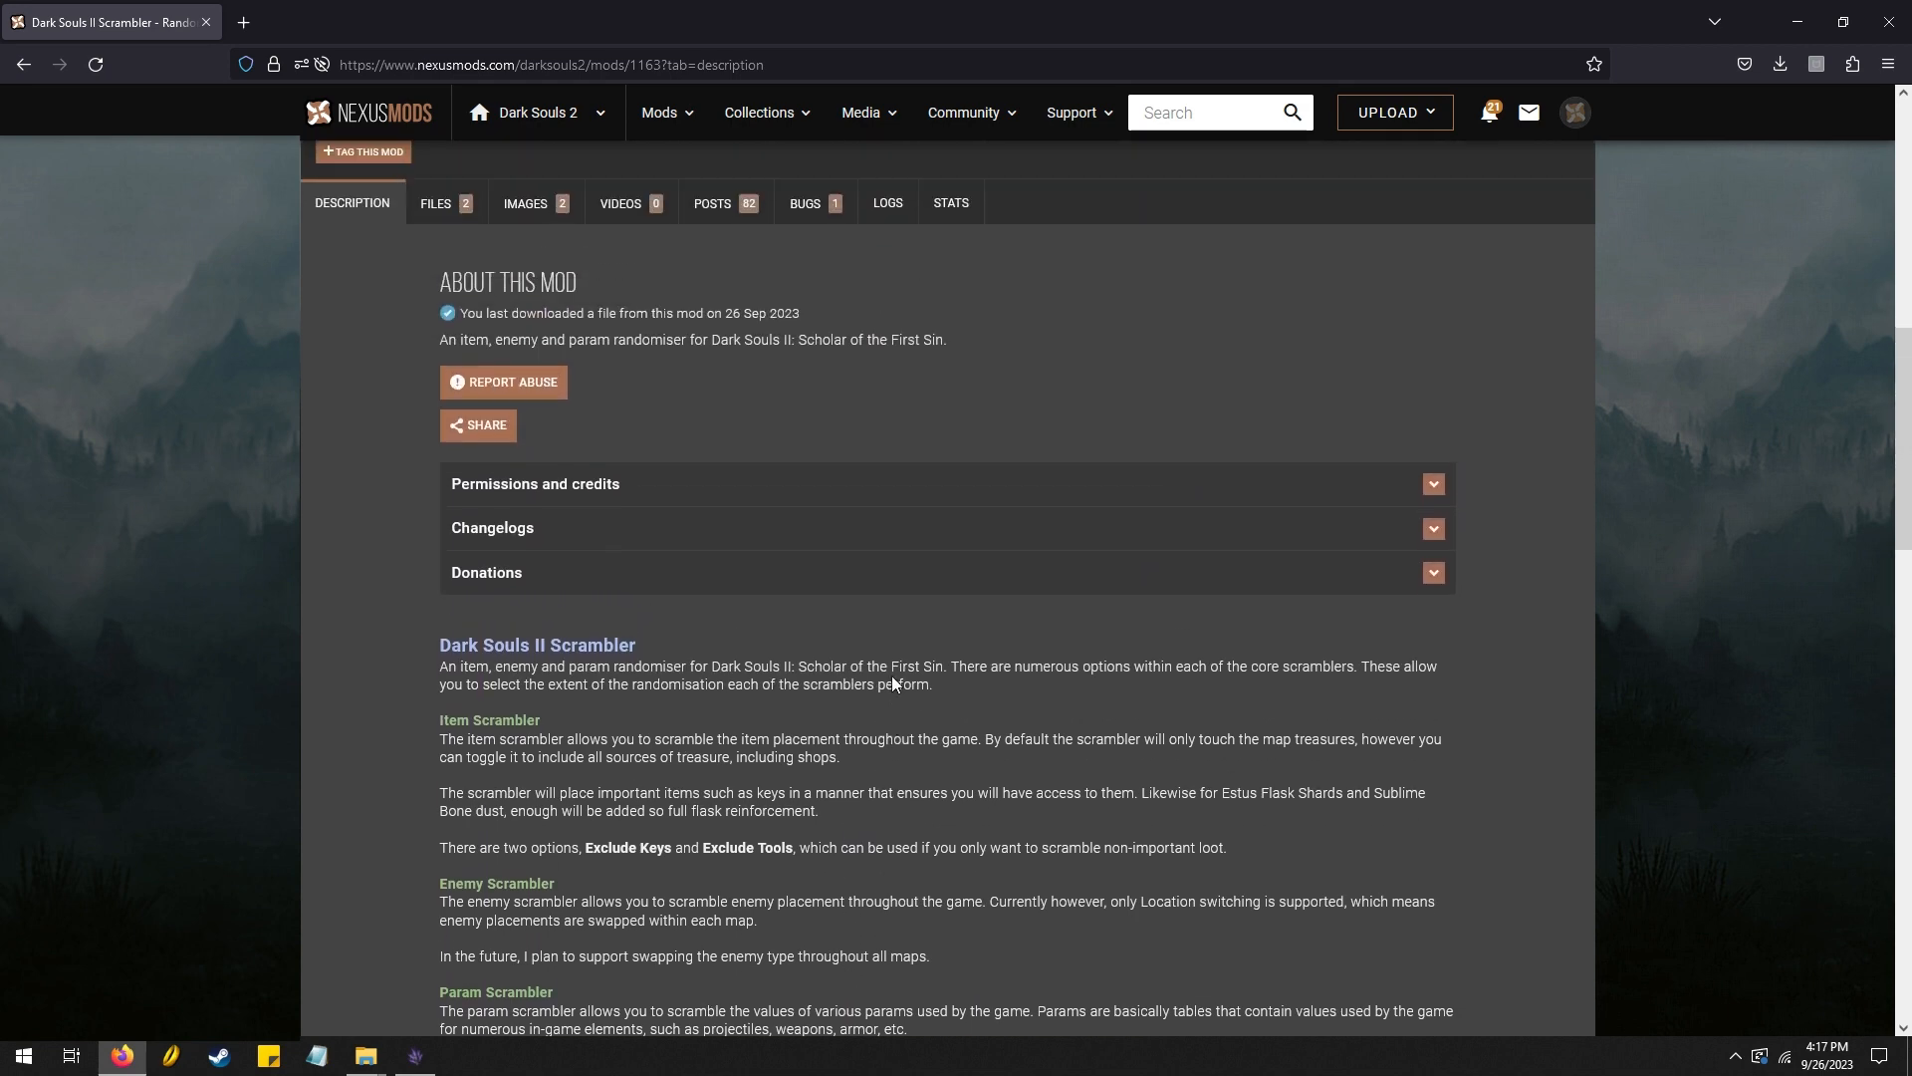
click(434, 202)
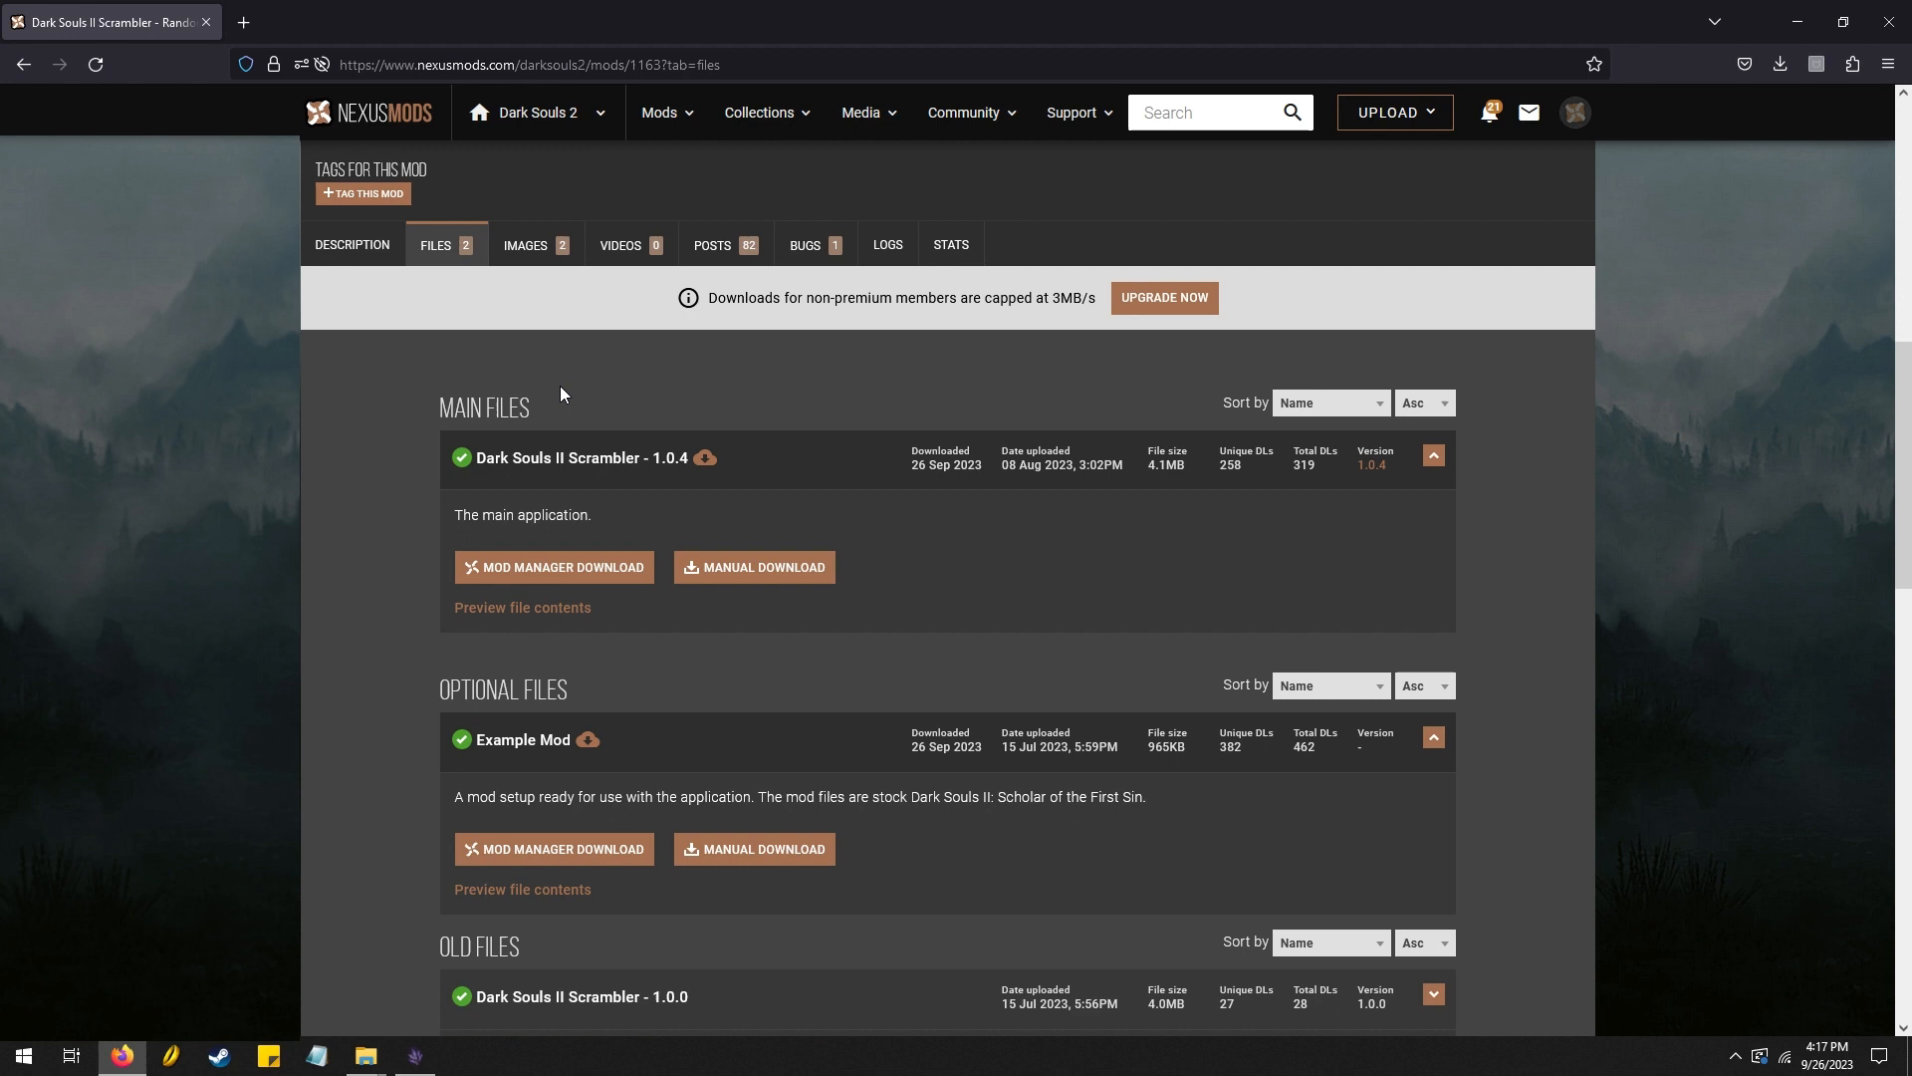
mouse_move(786, 544)
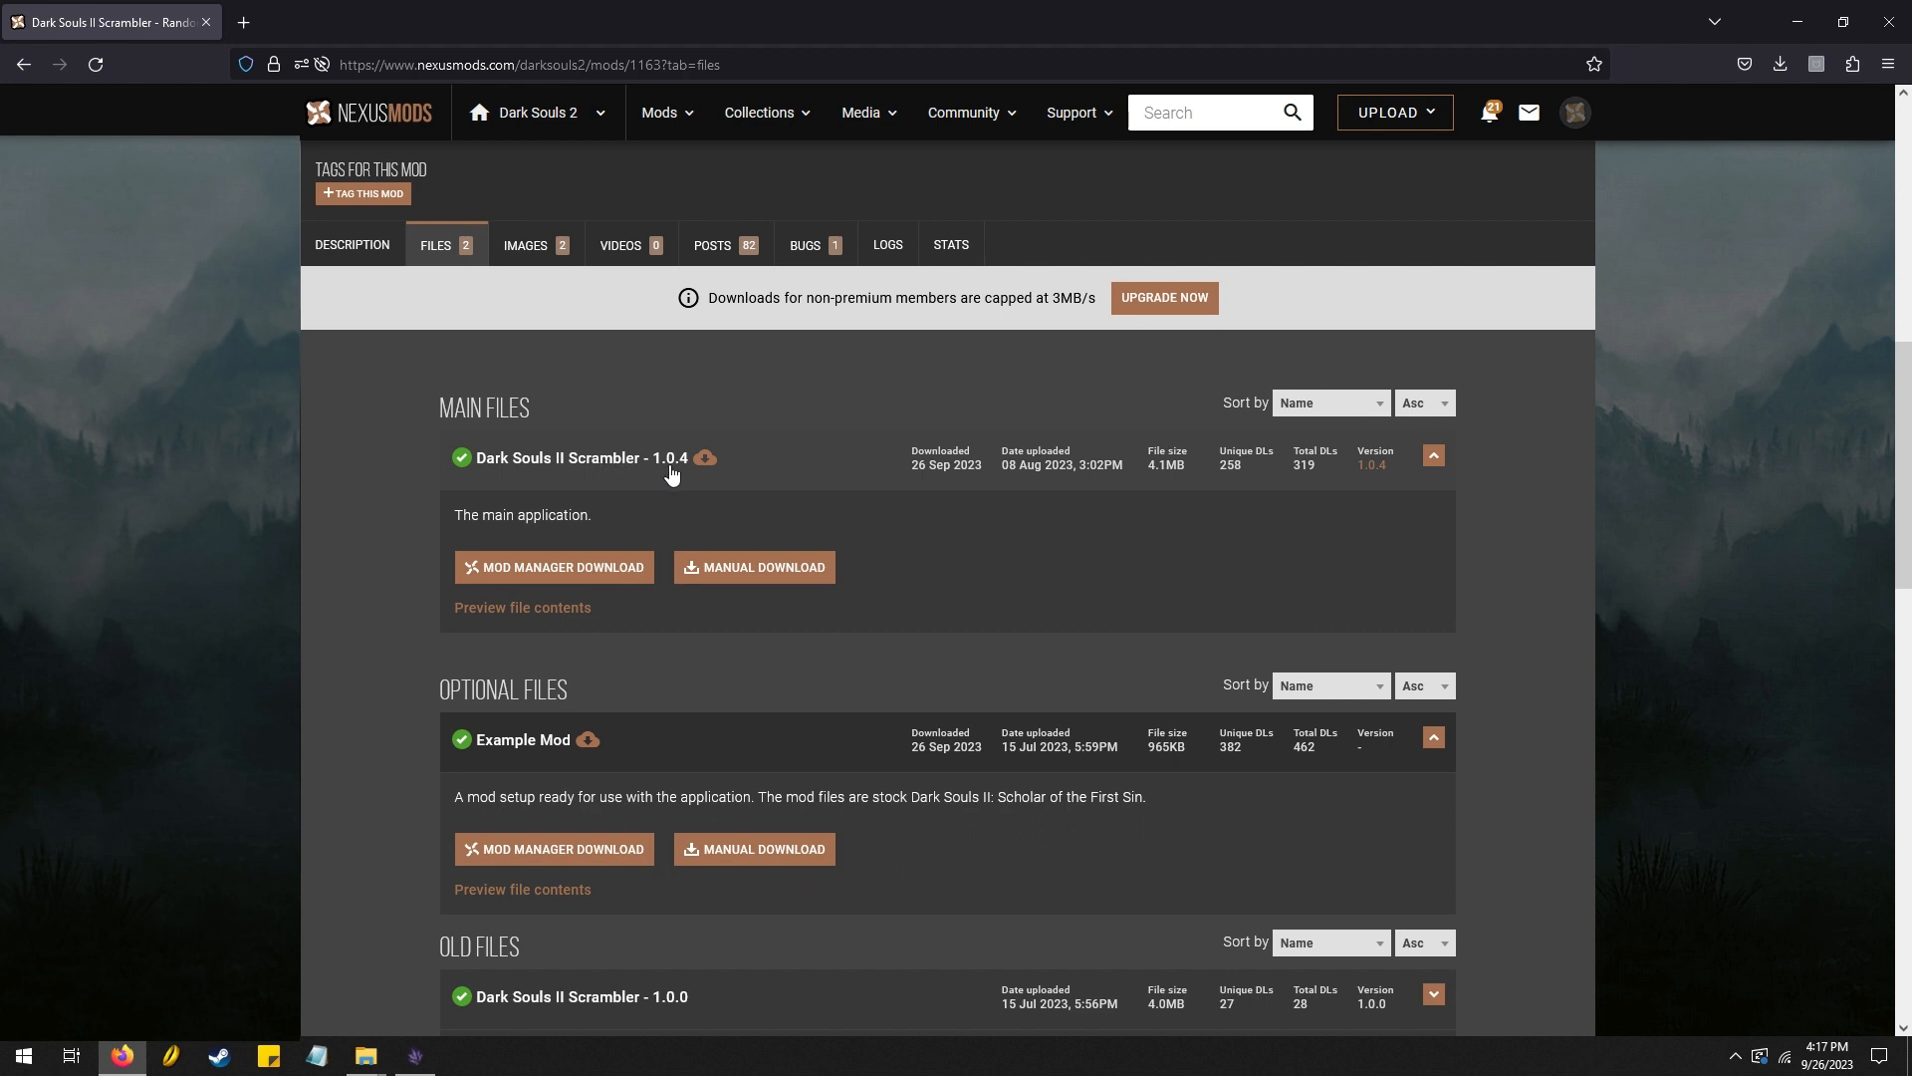
mouse_move(588, 740)
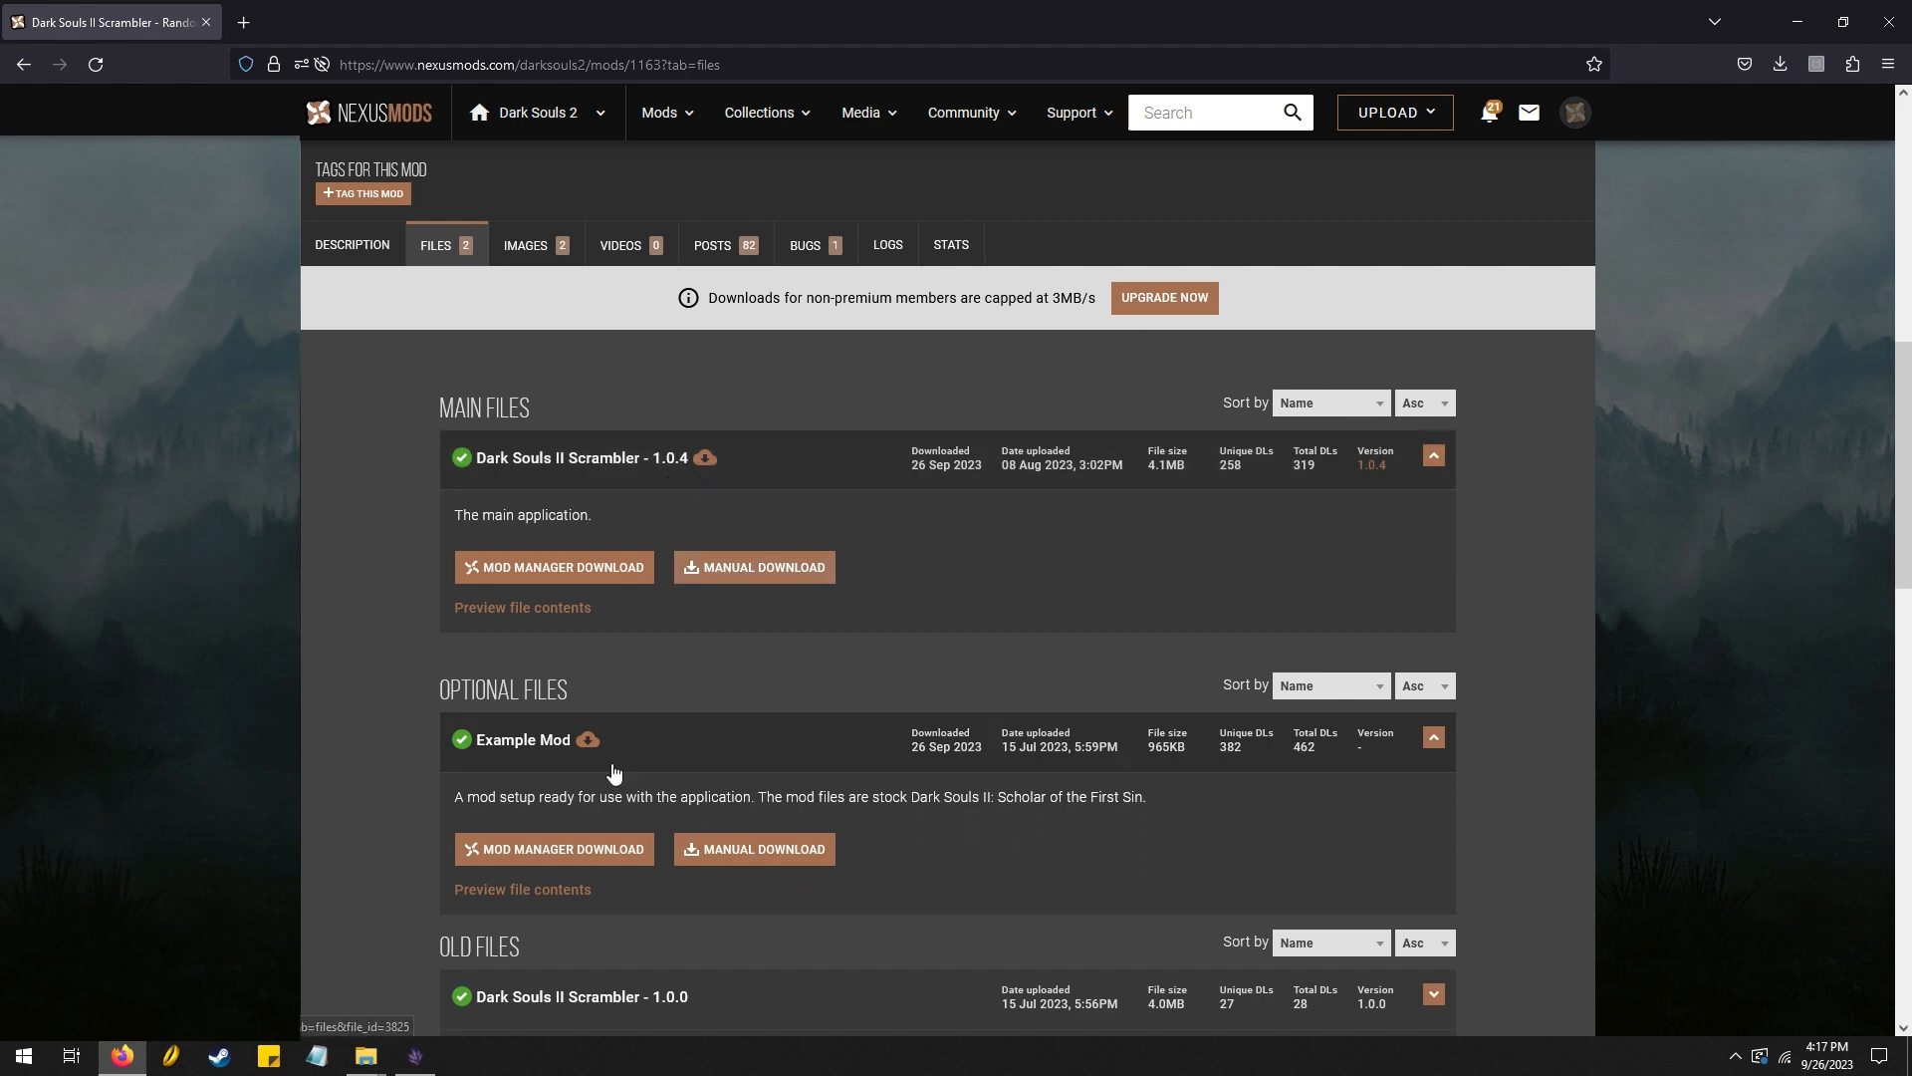
mouse_move(549, 768)
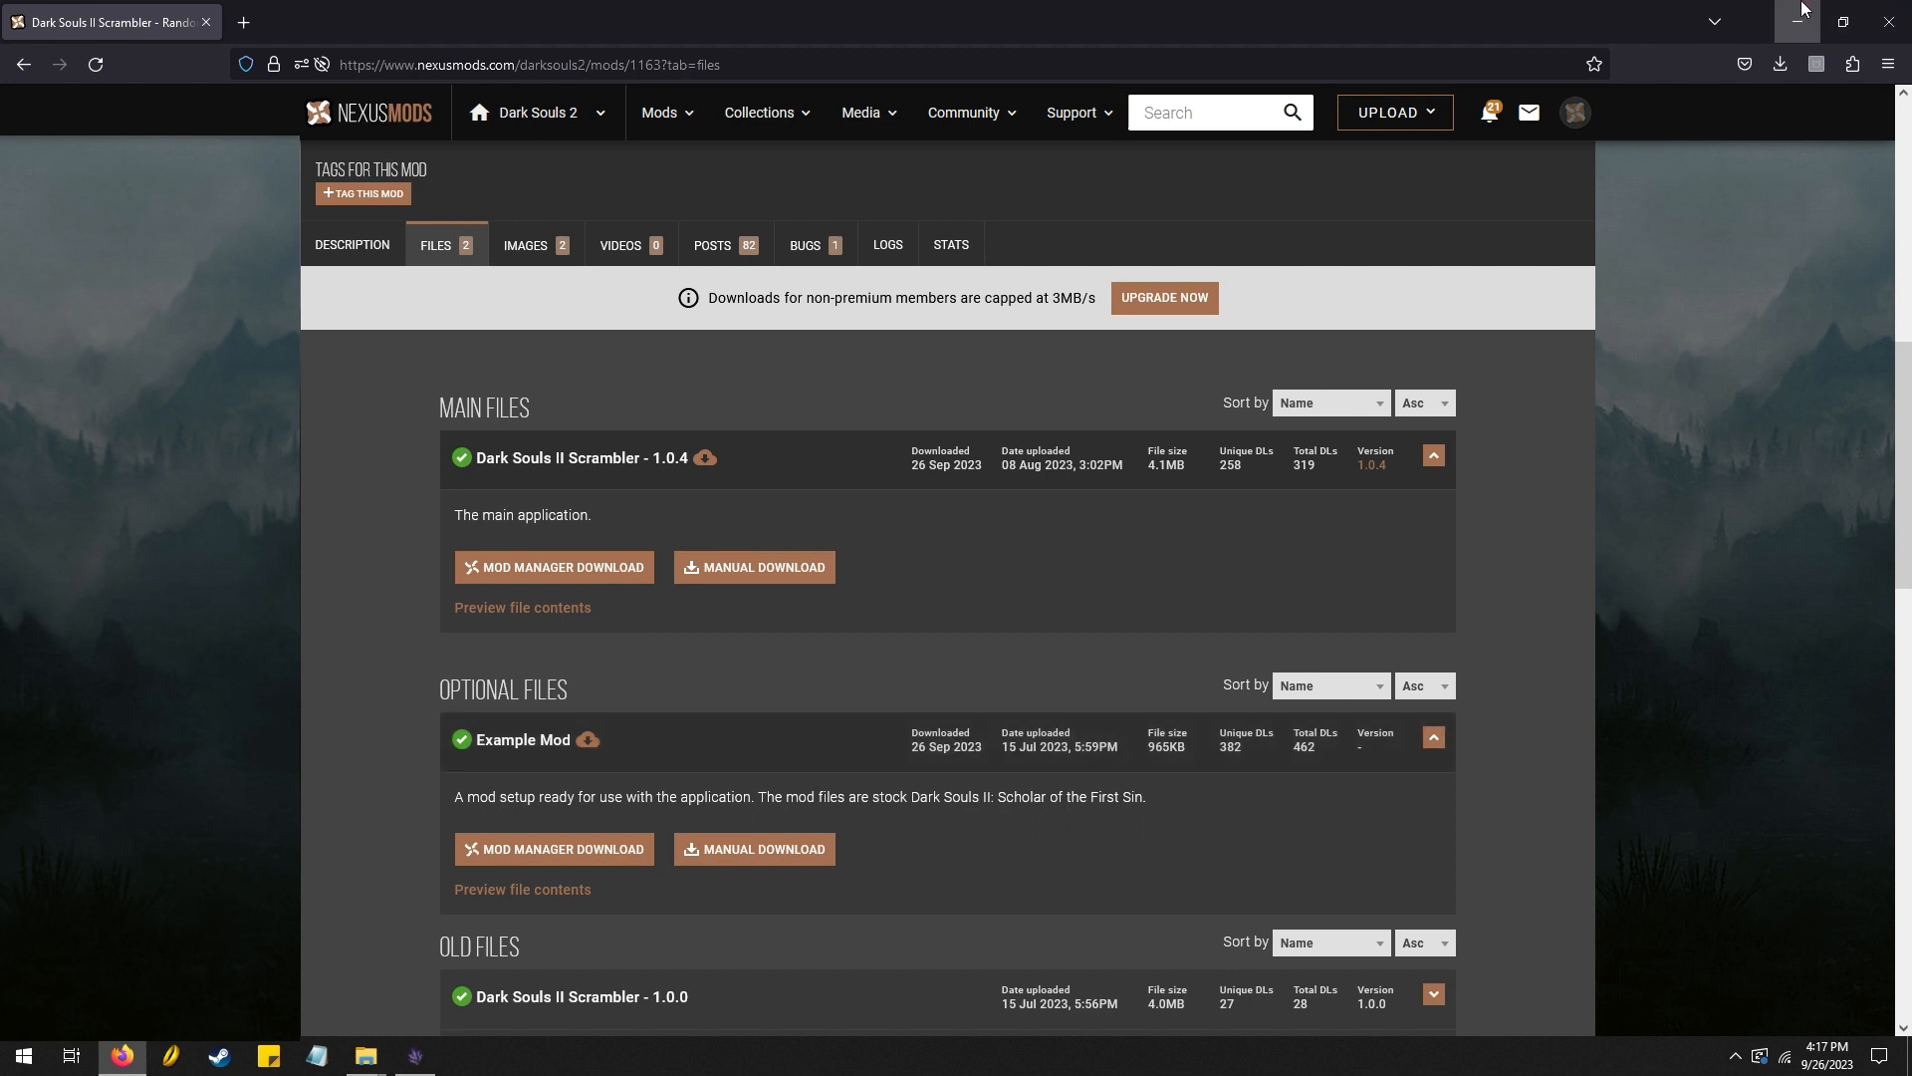
mouse_move(1817, 21)
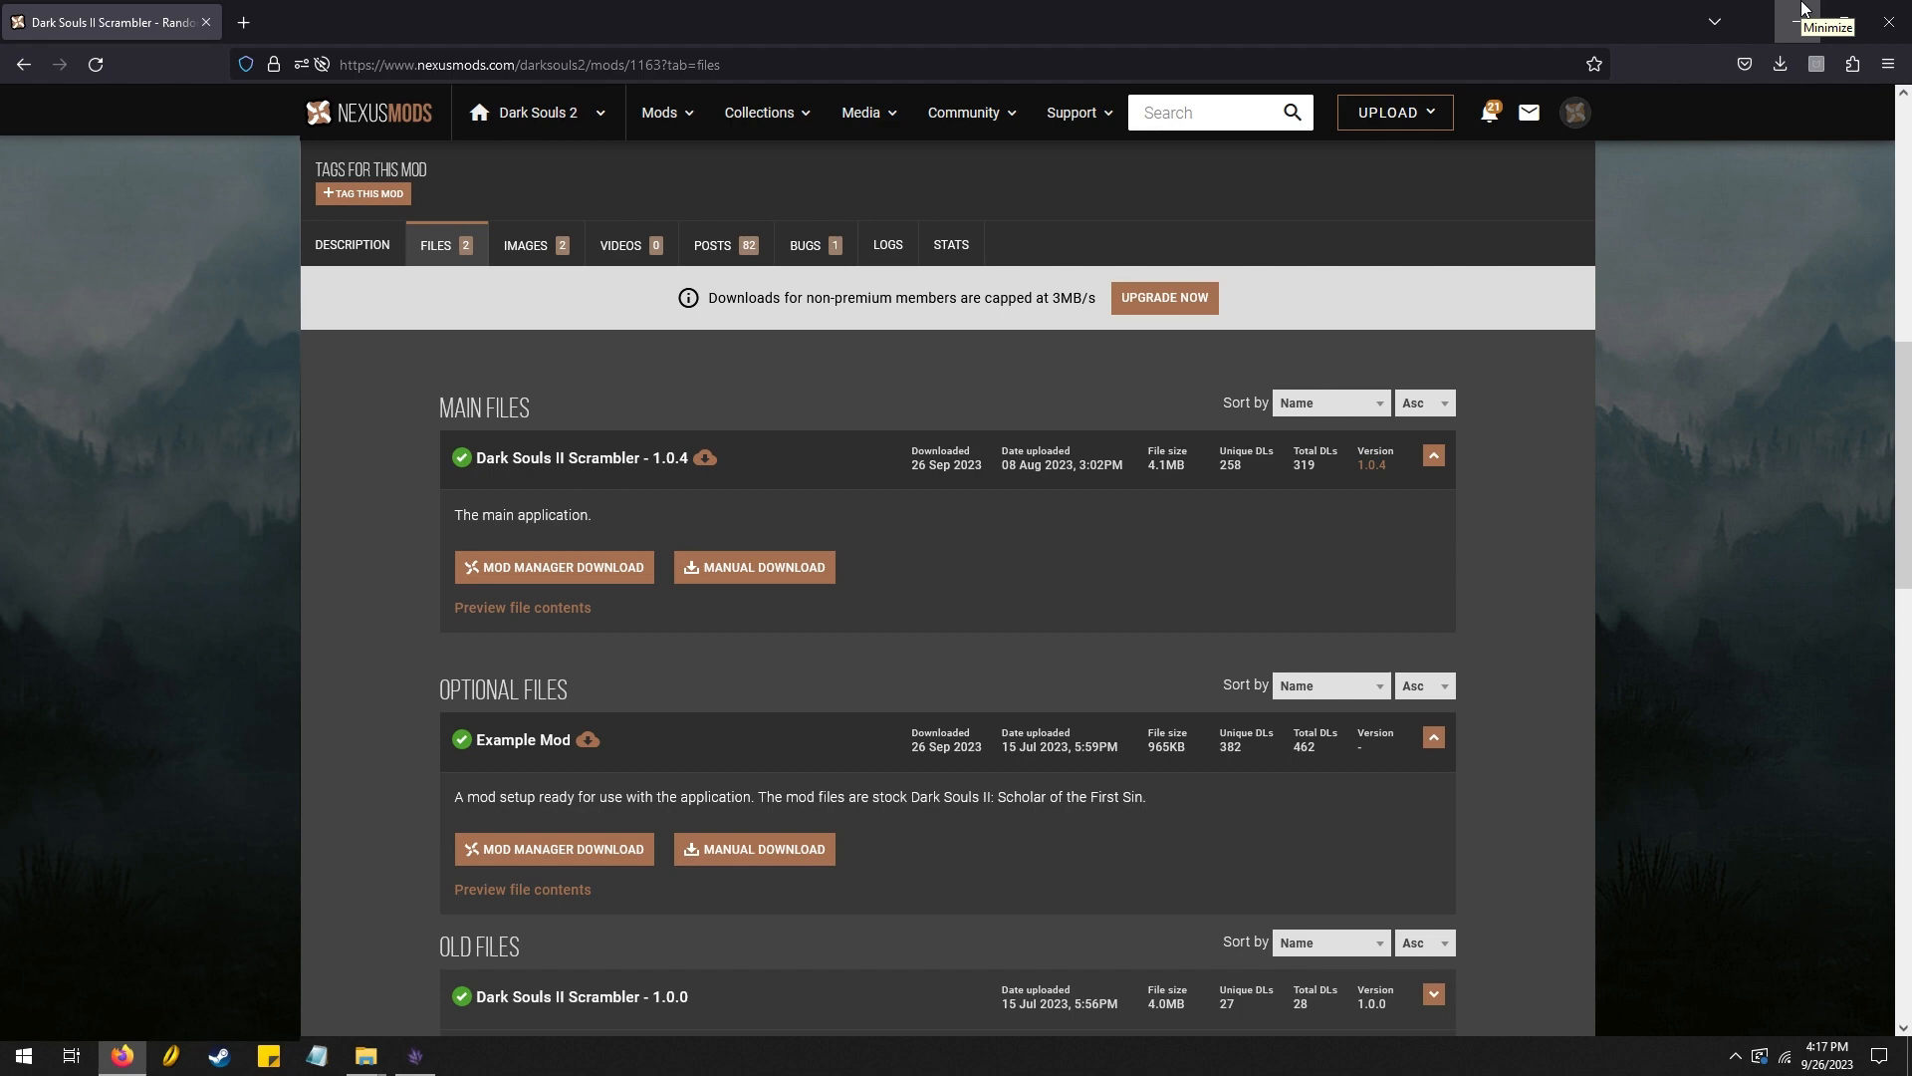
Minimize Firefox to bring up the Downloads window showing both downloaded zips
click(1815, 22)
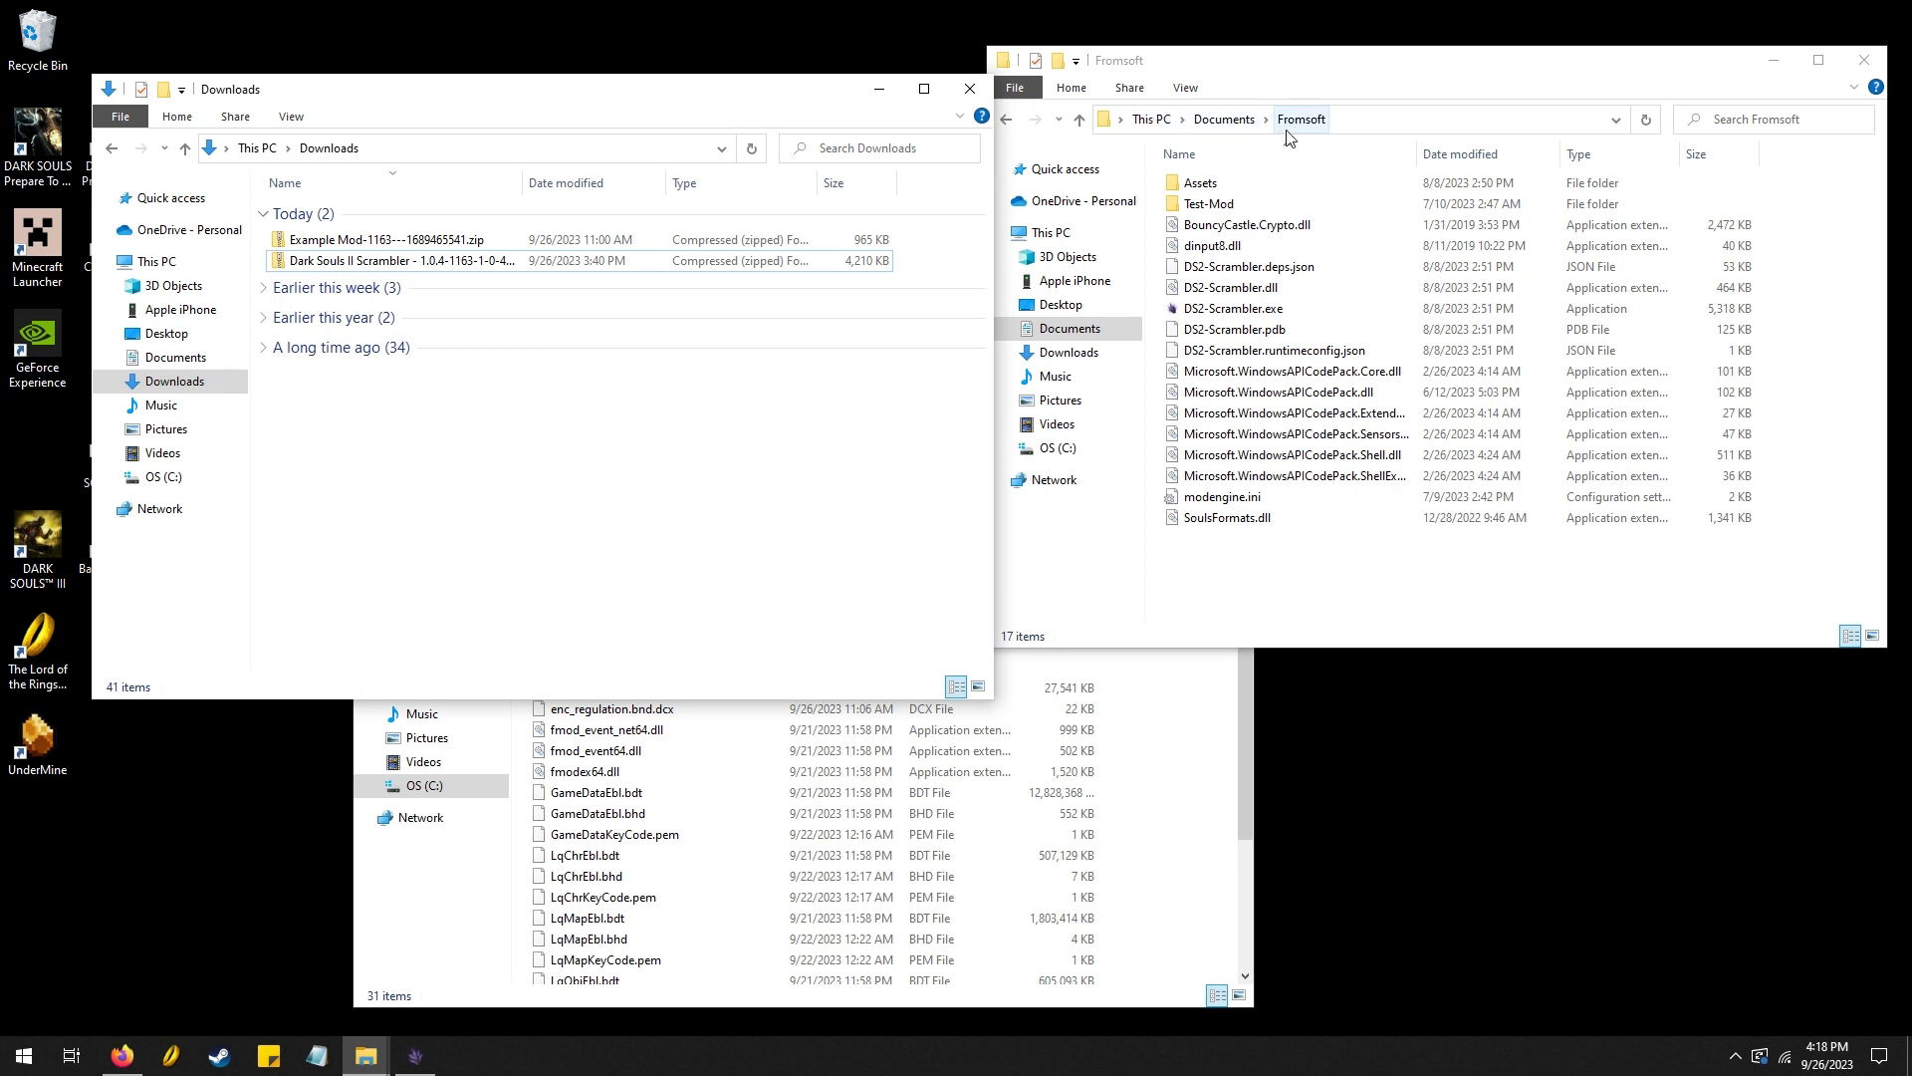
mouse_move(1284, 134)
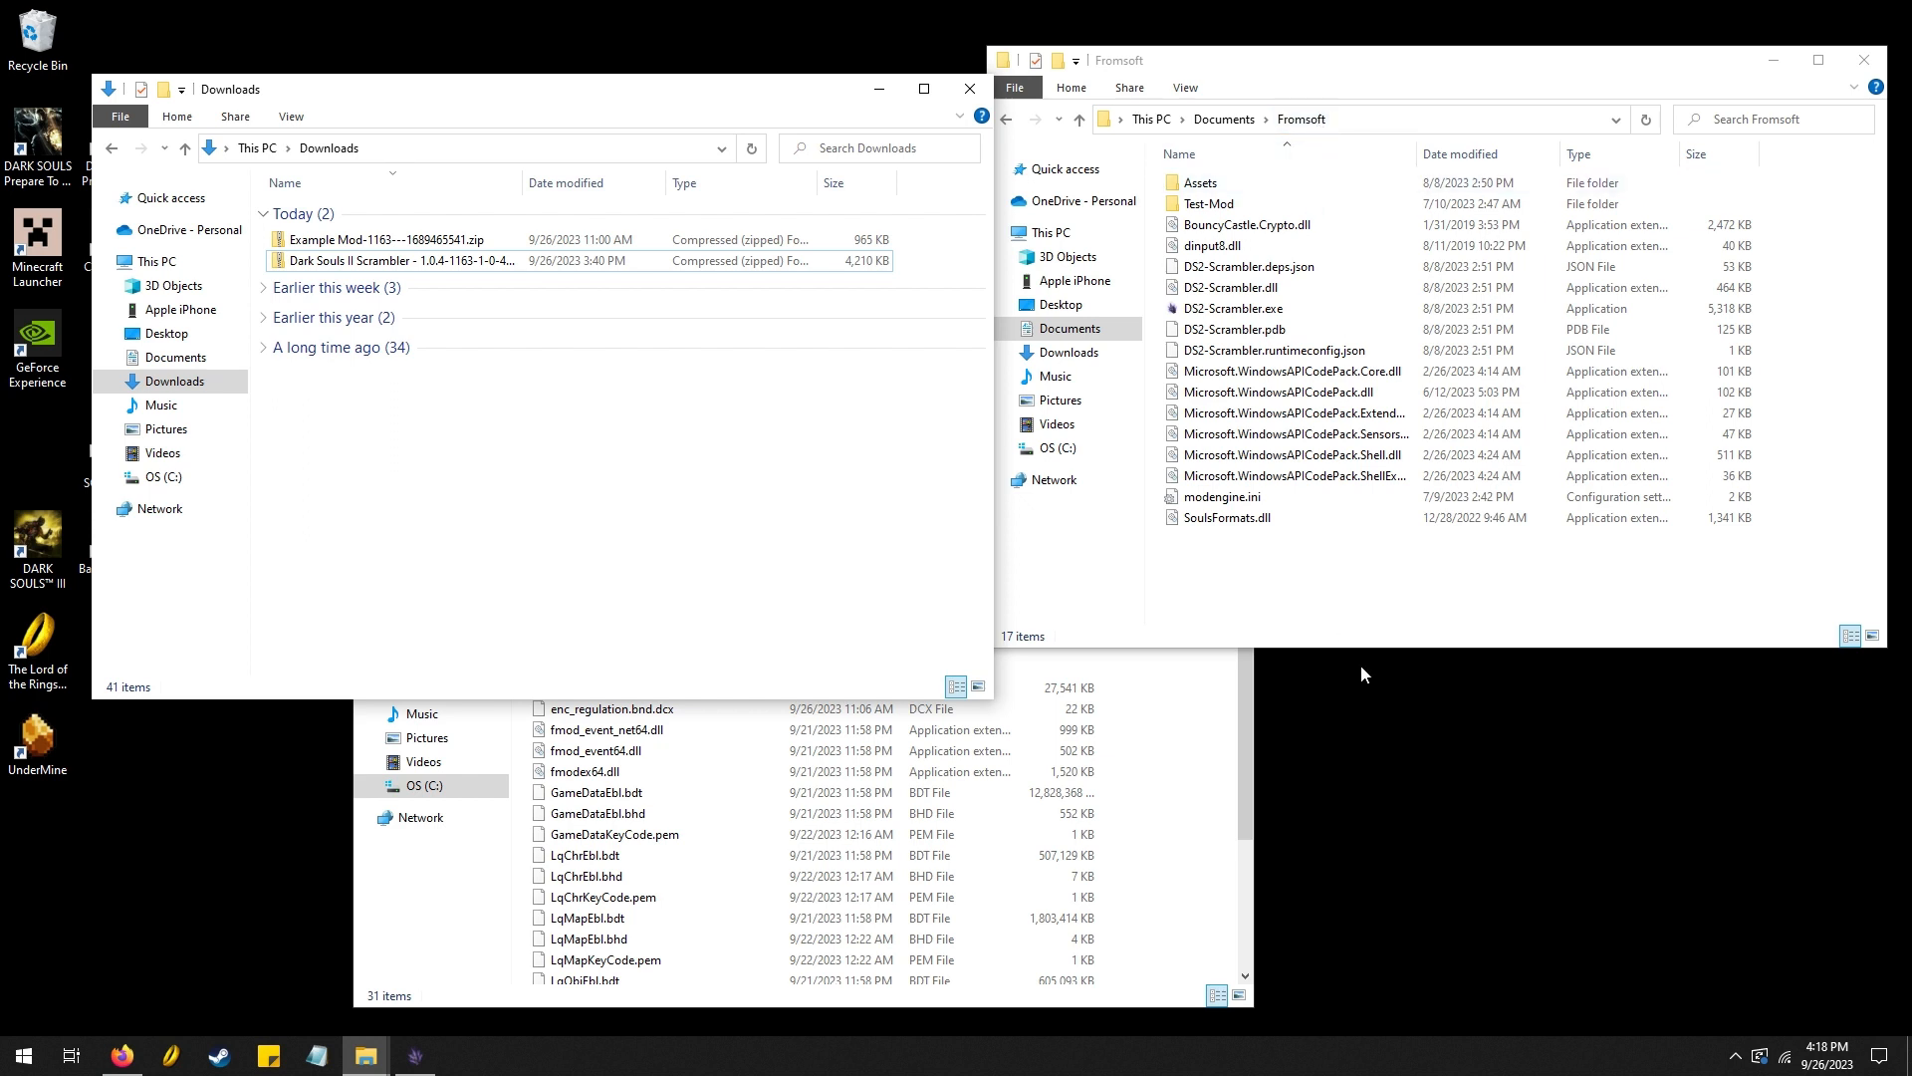
mouse_move(1271, 110)
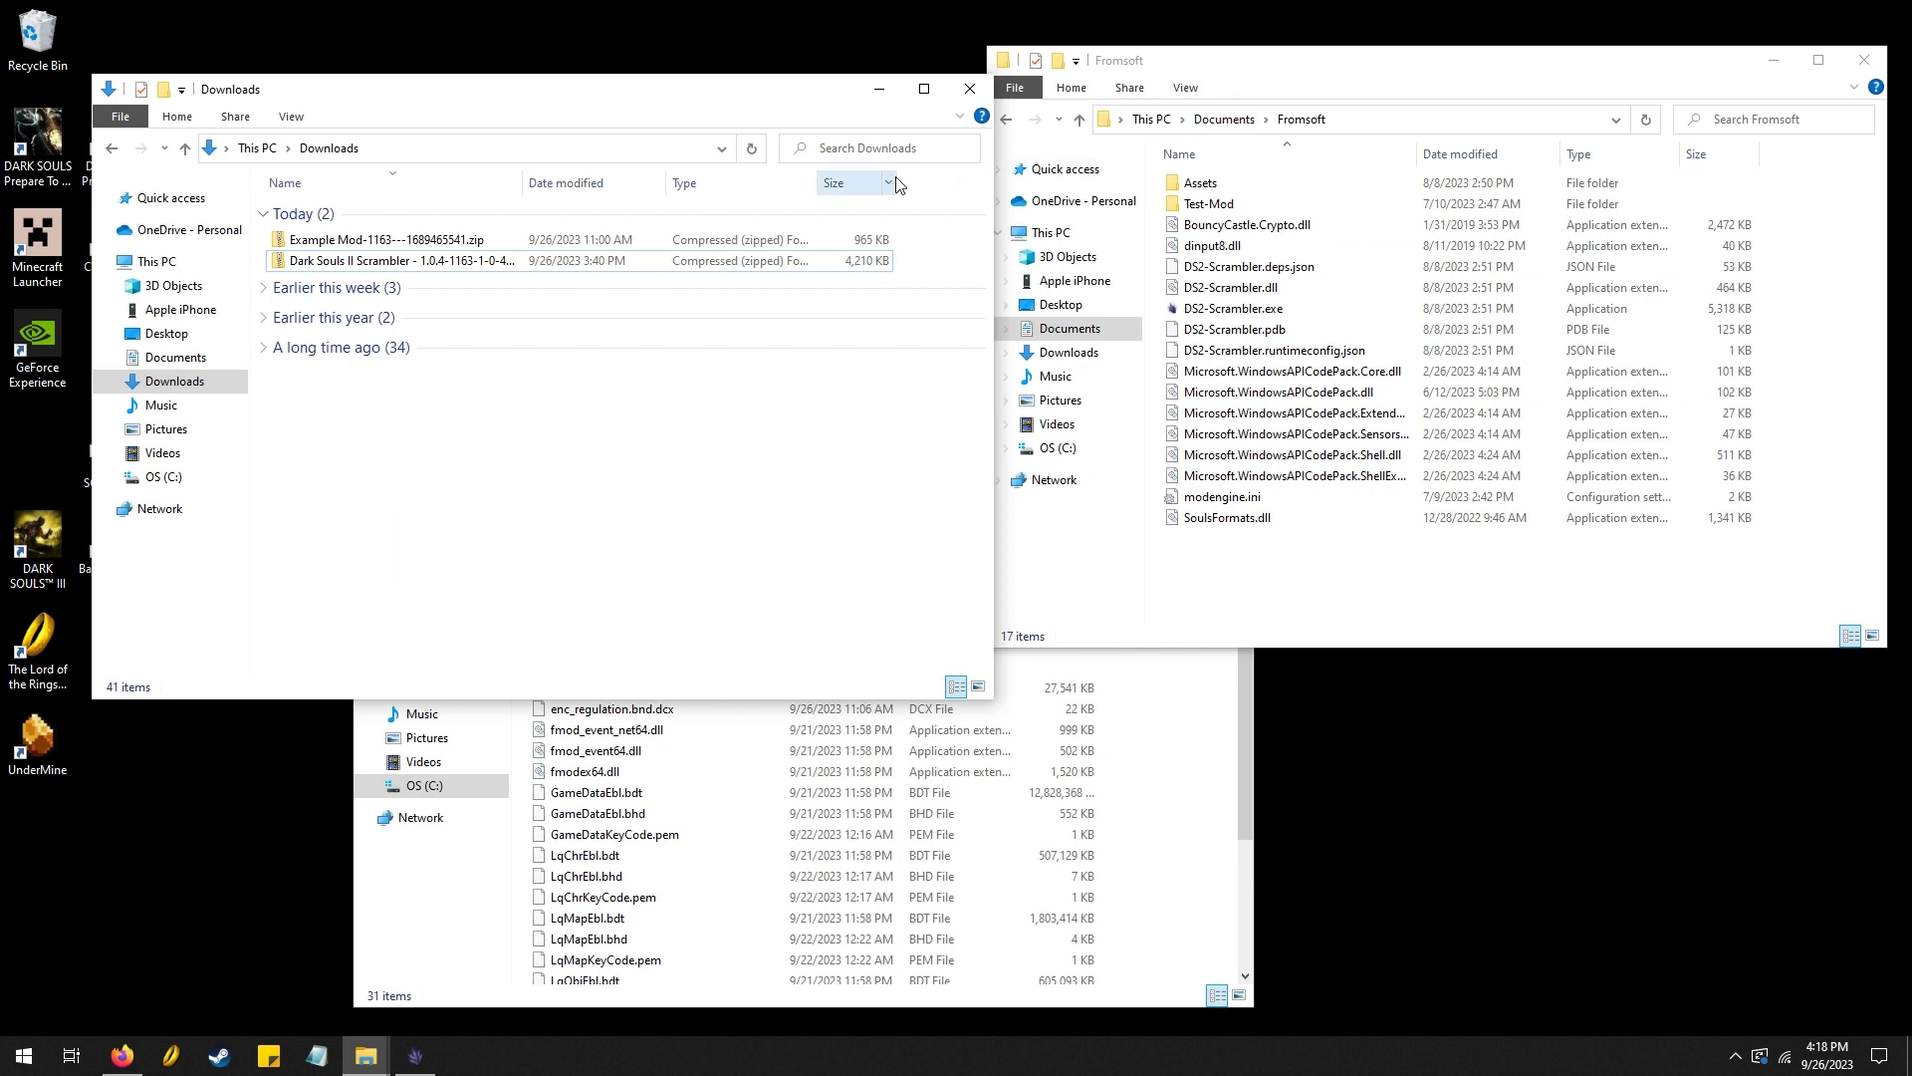
click(394, 260)
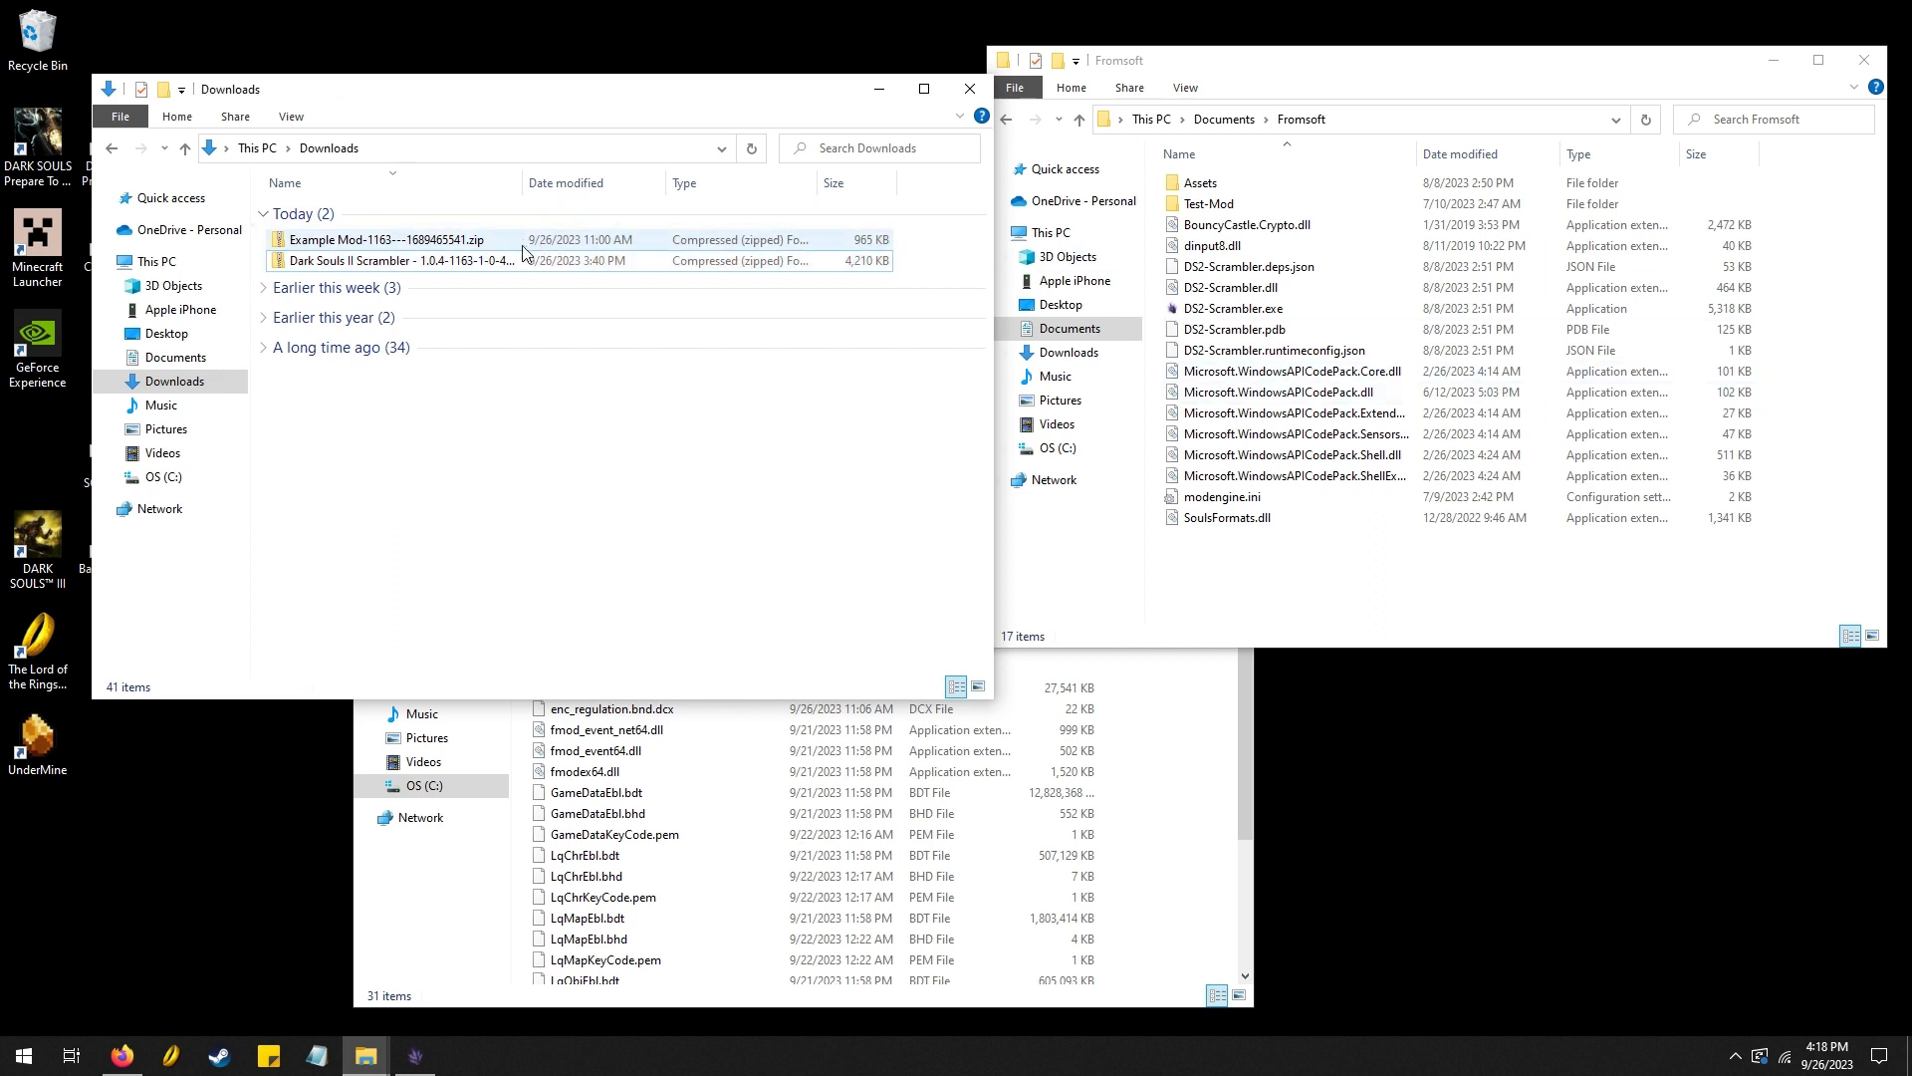
Extract the Example Mod zip into its suggested Downloads folder
right_click(390, 239)
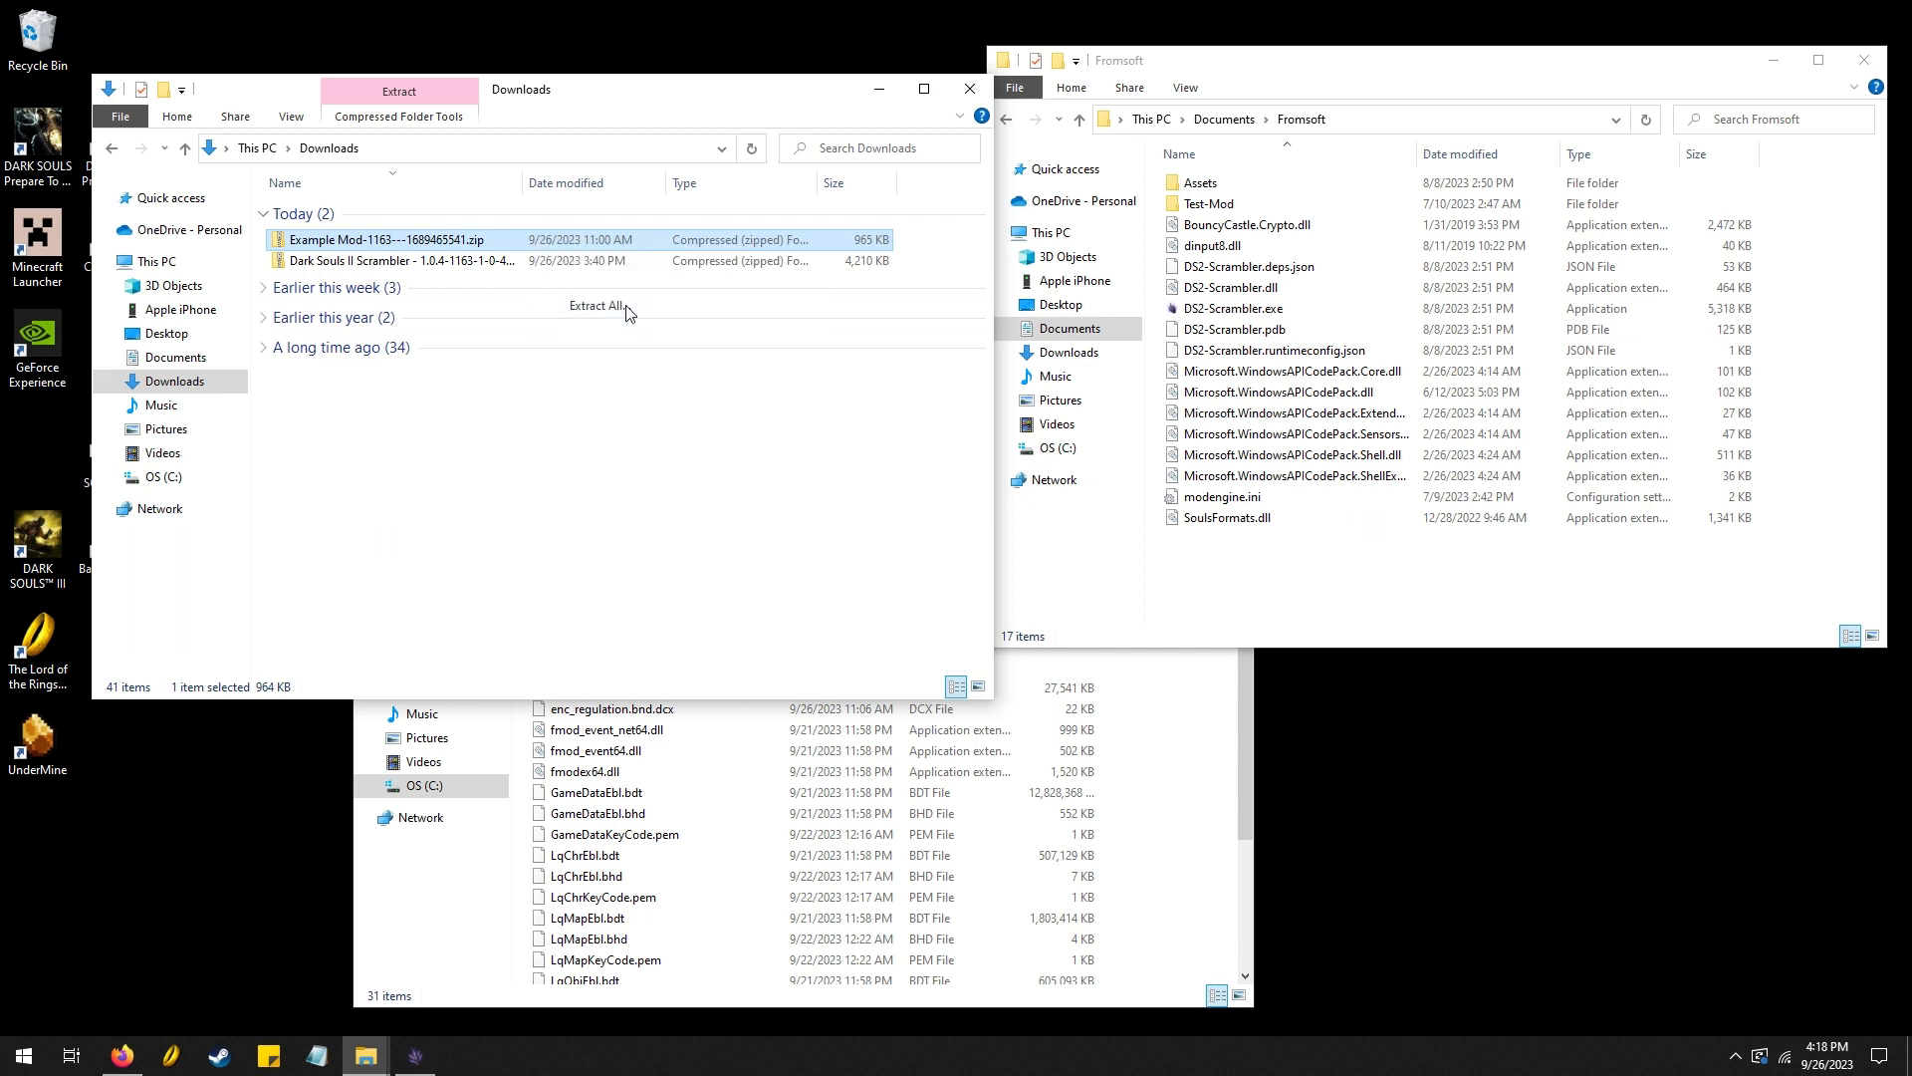
click(597, 304)
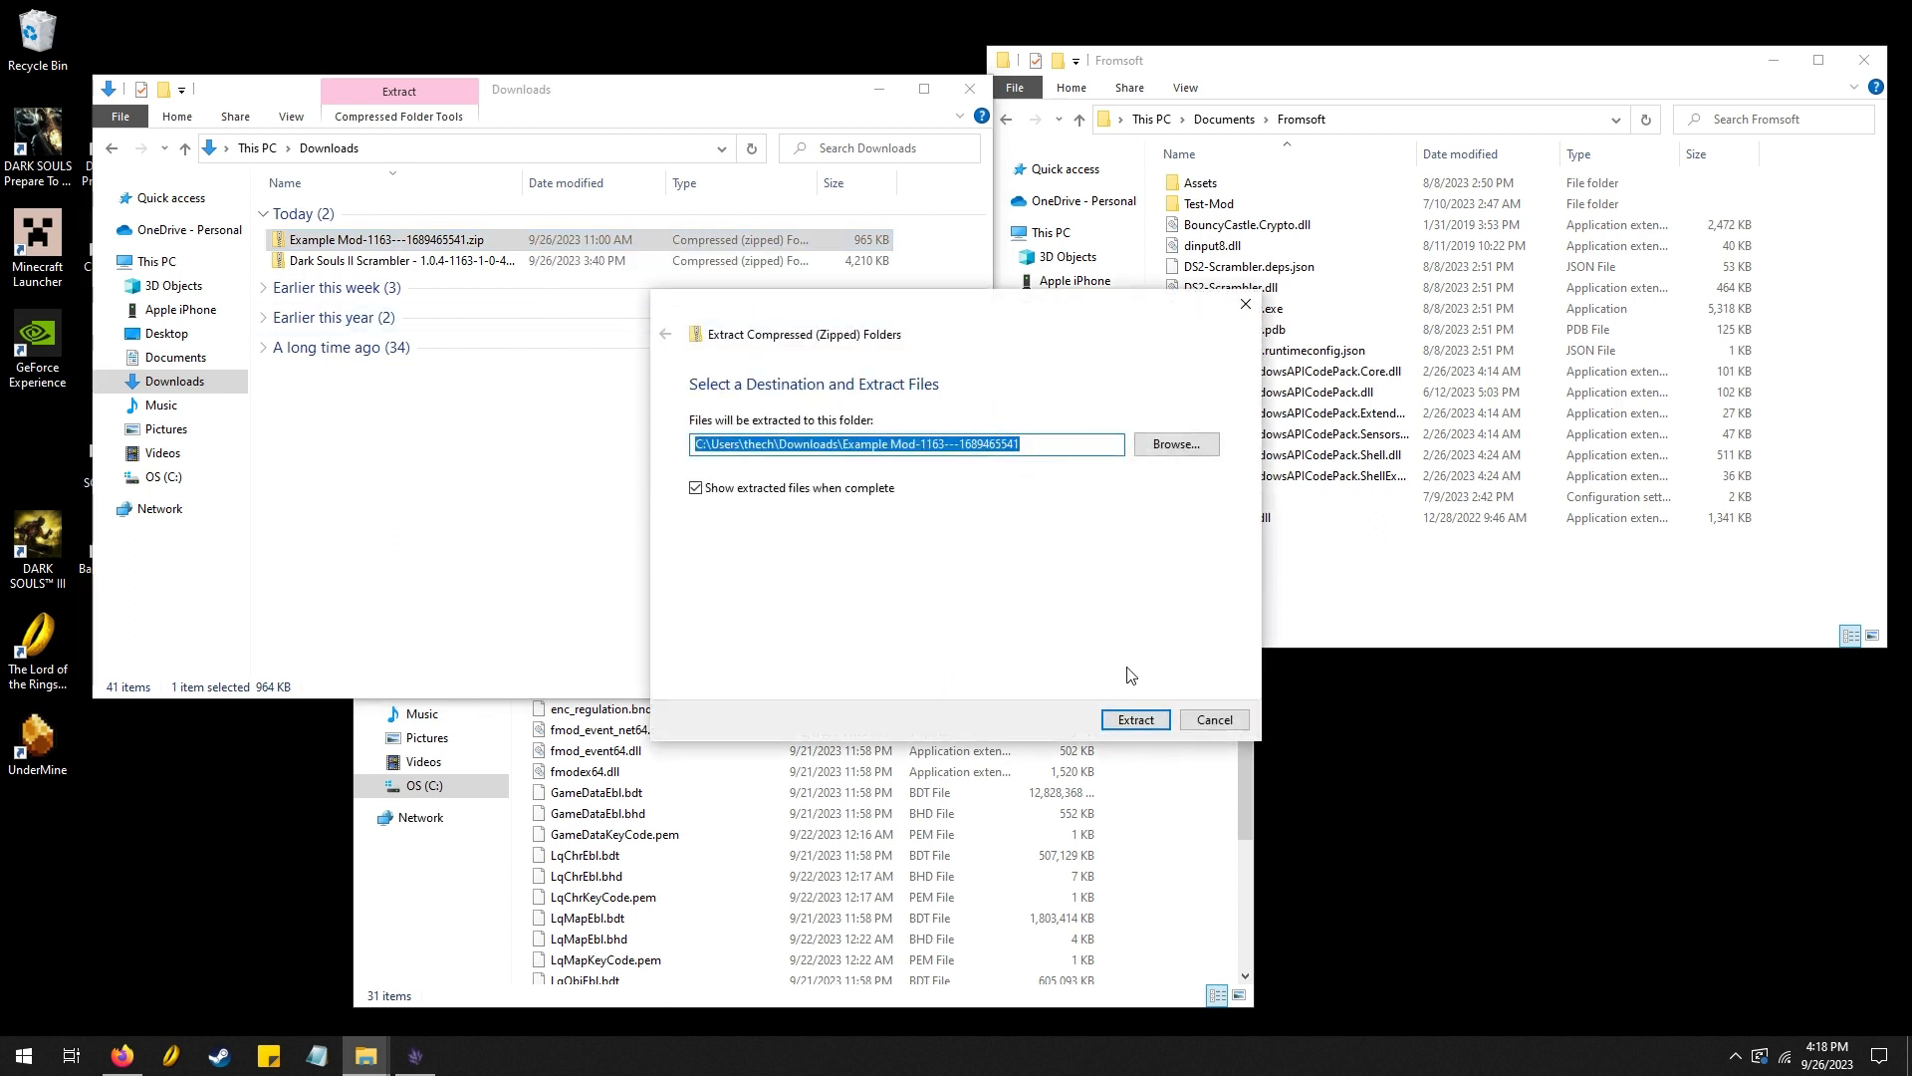
mouse_move(1134, 718)
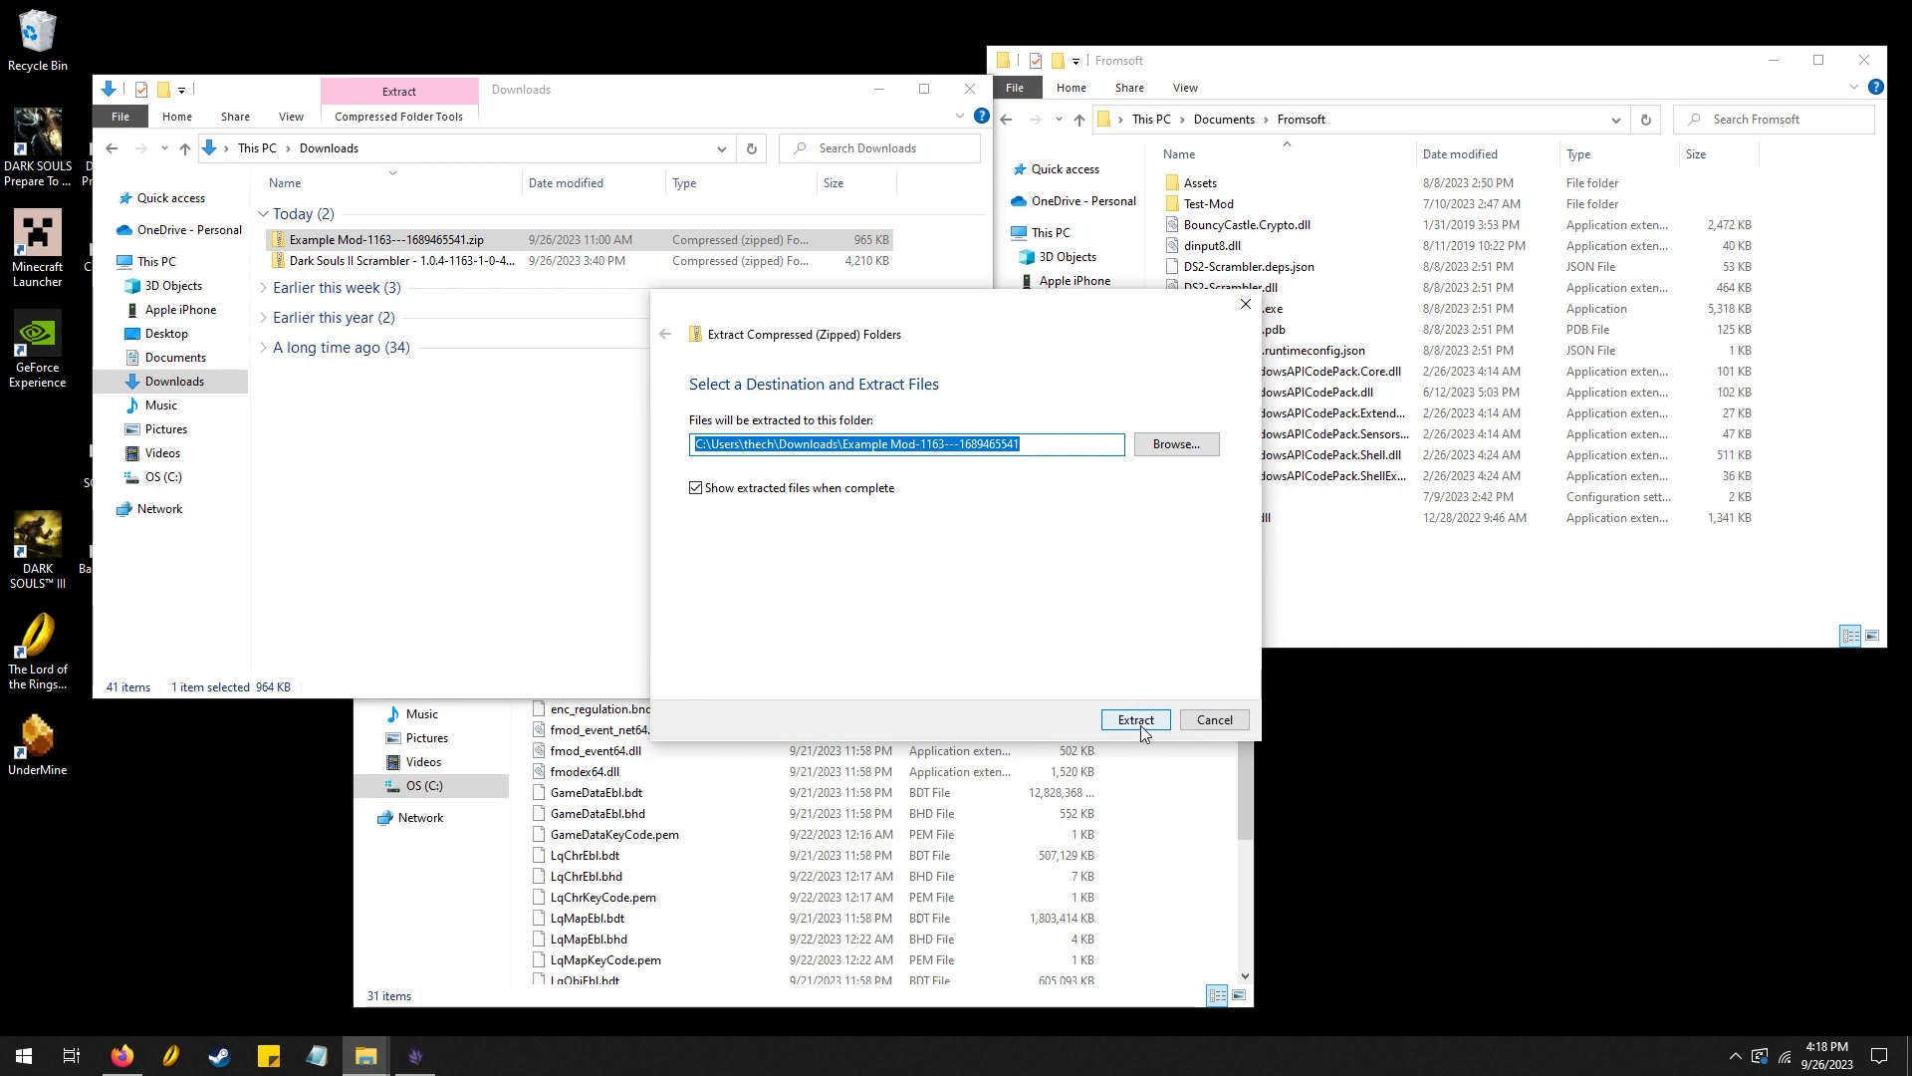
click(1133, 718)
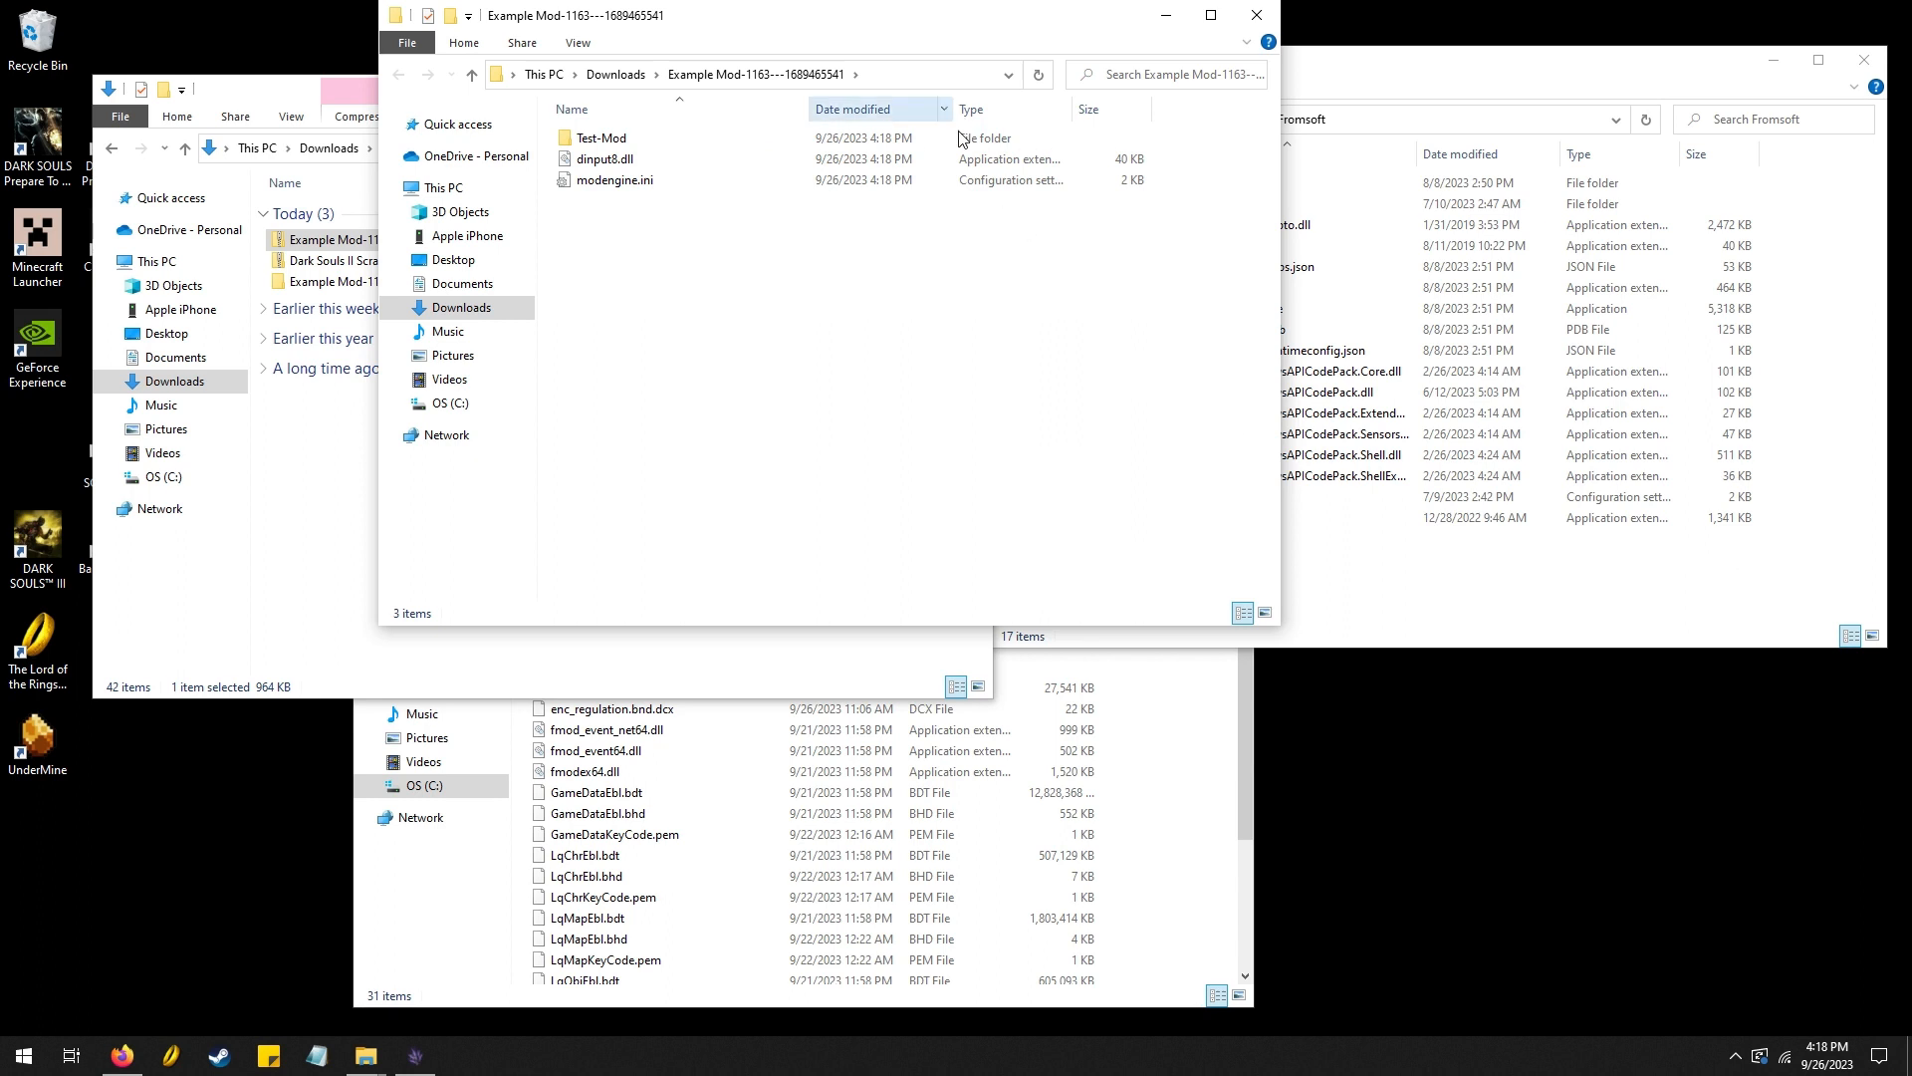
mouse_move(1825, 300)
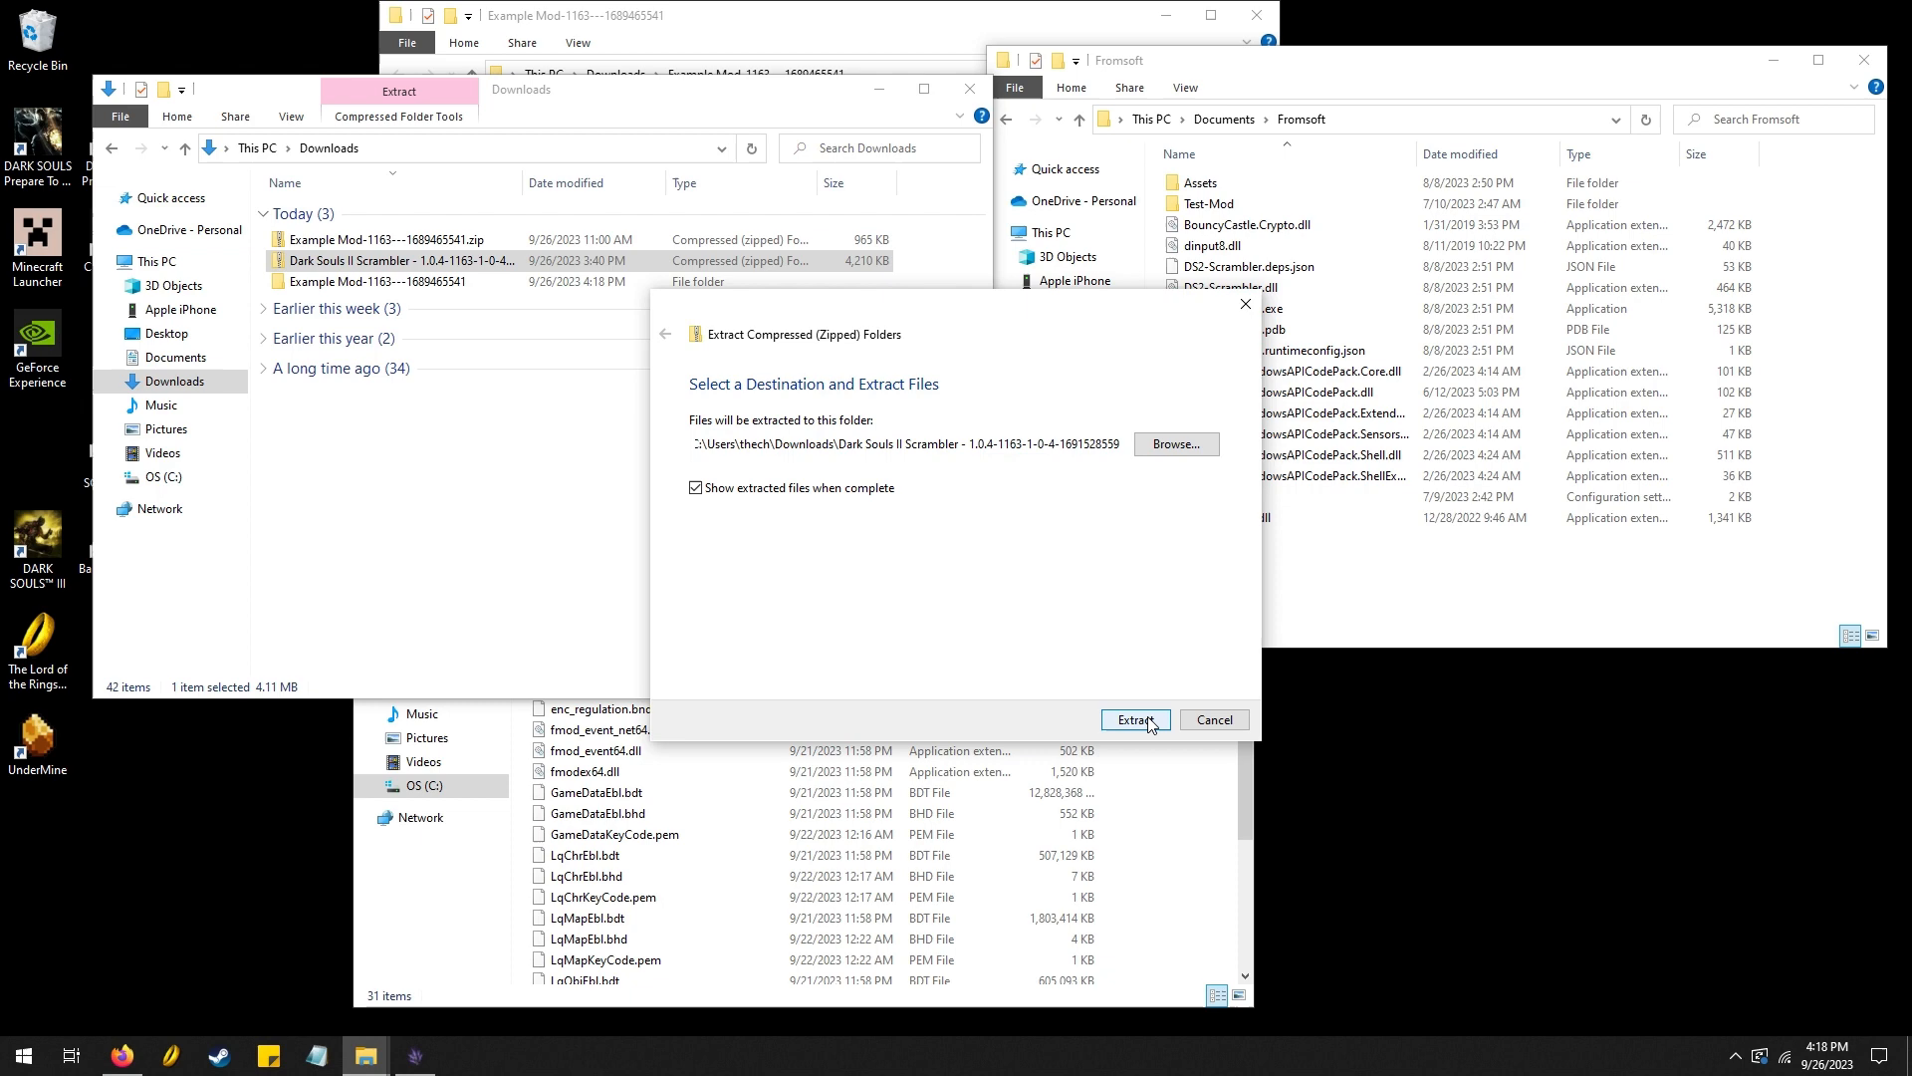
Extract the Scrambler 1.0.4 zip, then close its extracted folder window
click(1133, 719)
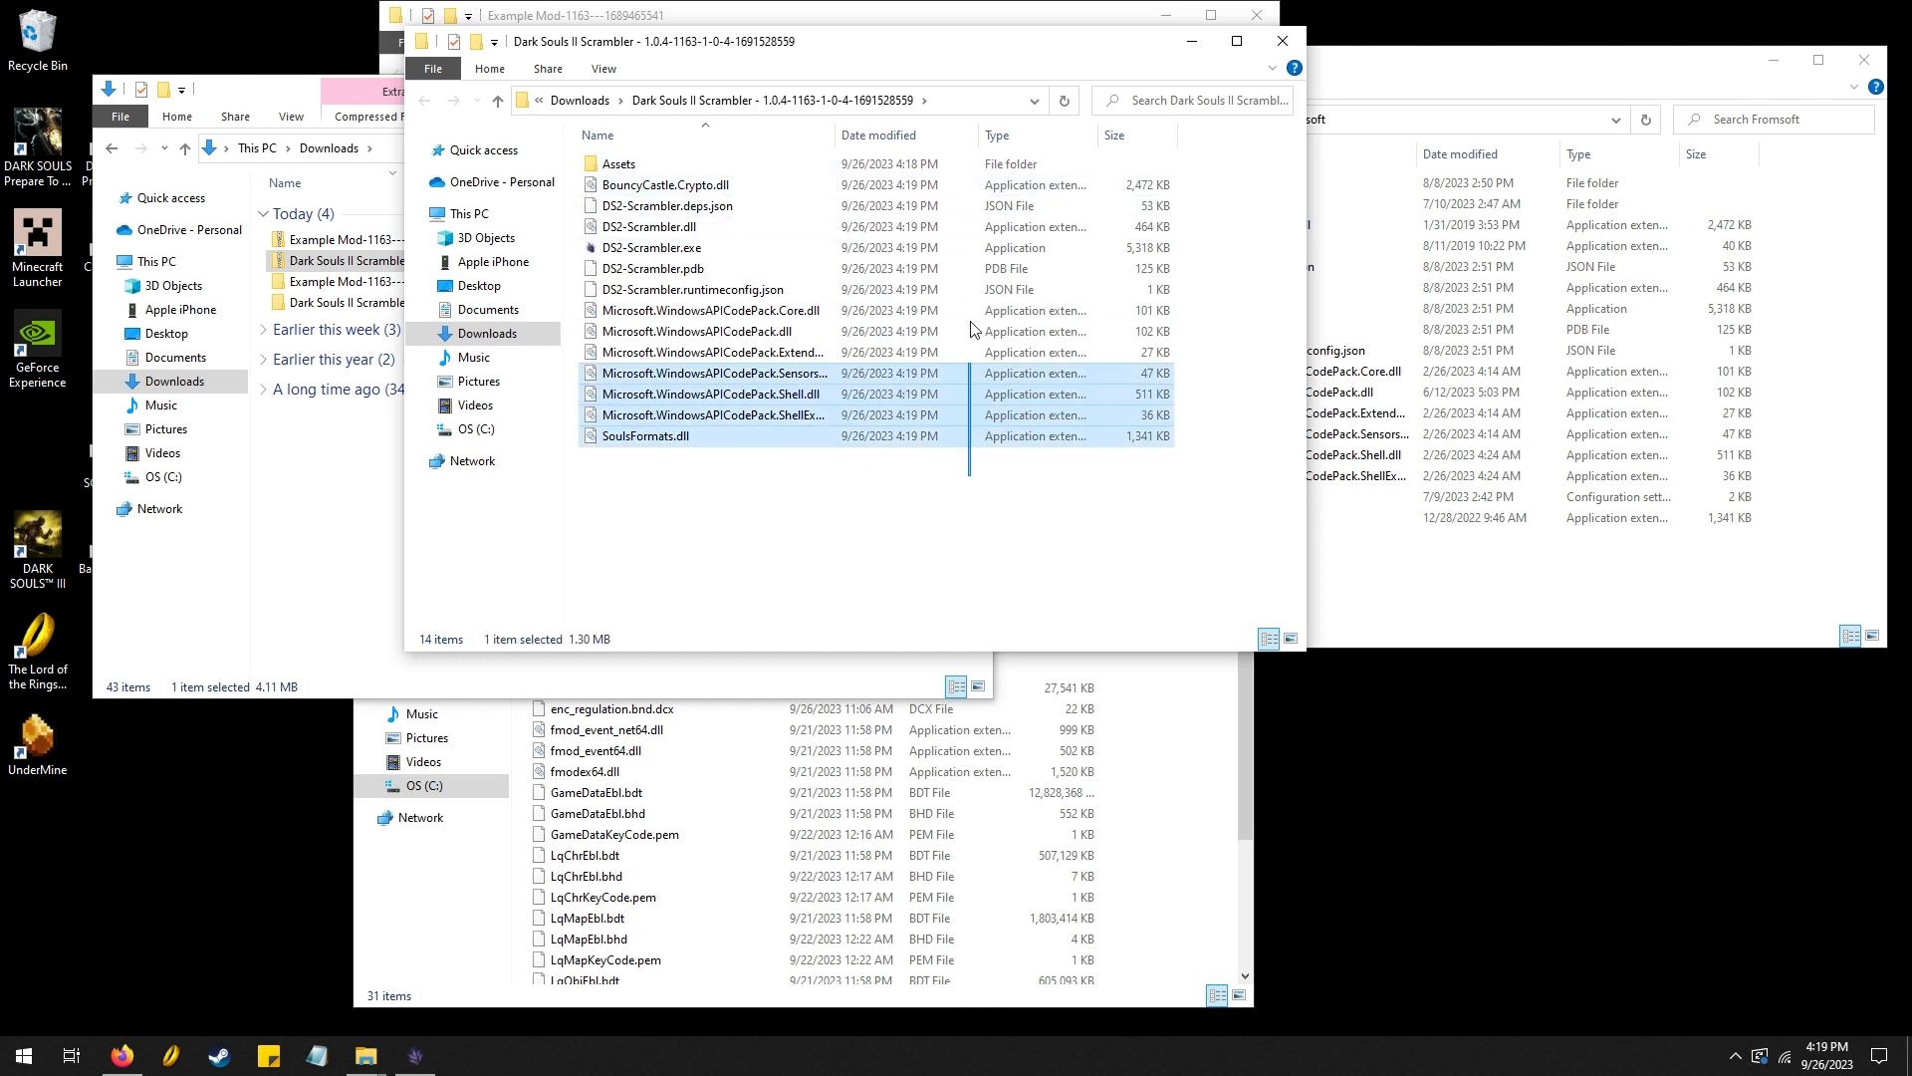
right_click(1078, 359)
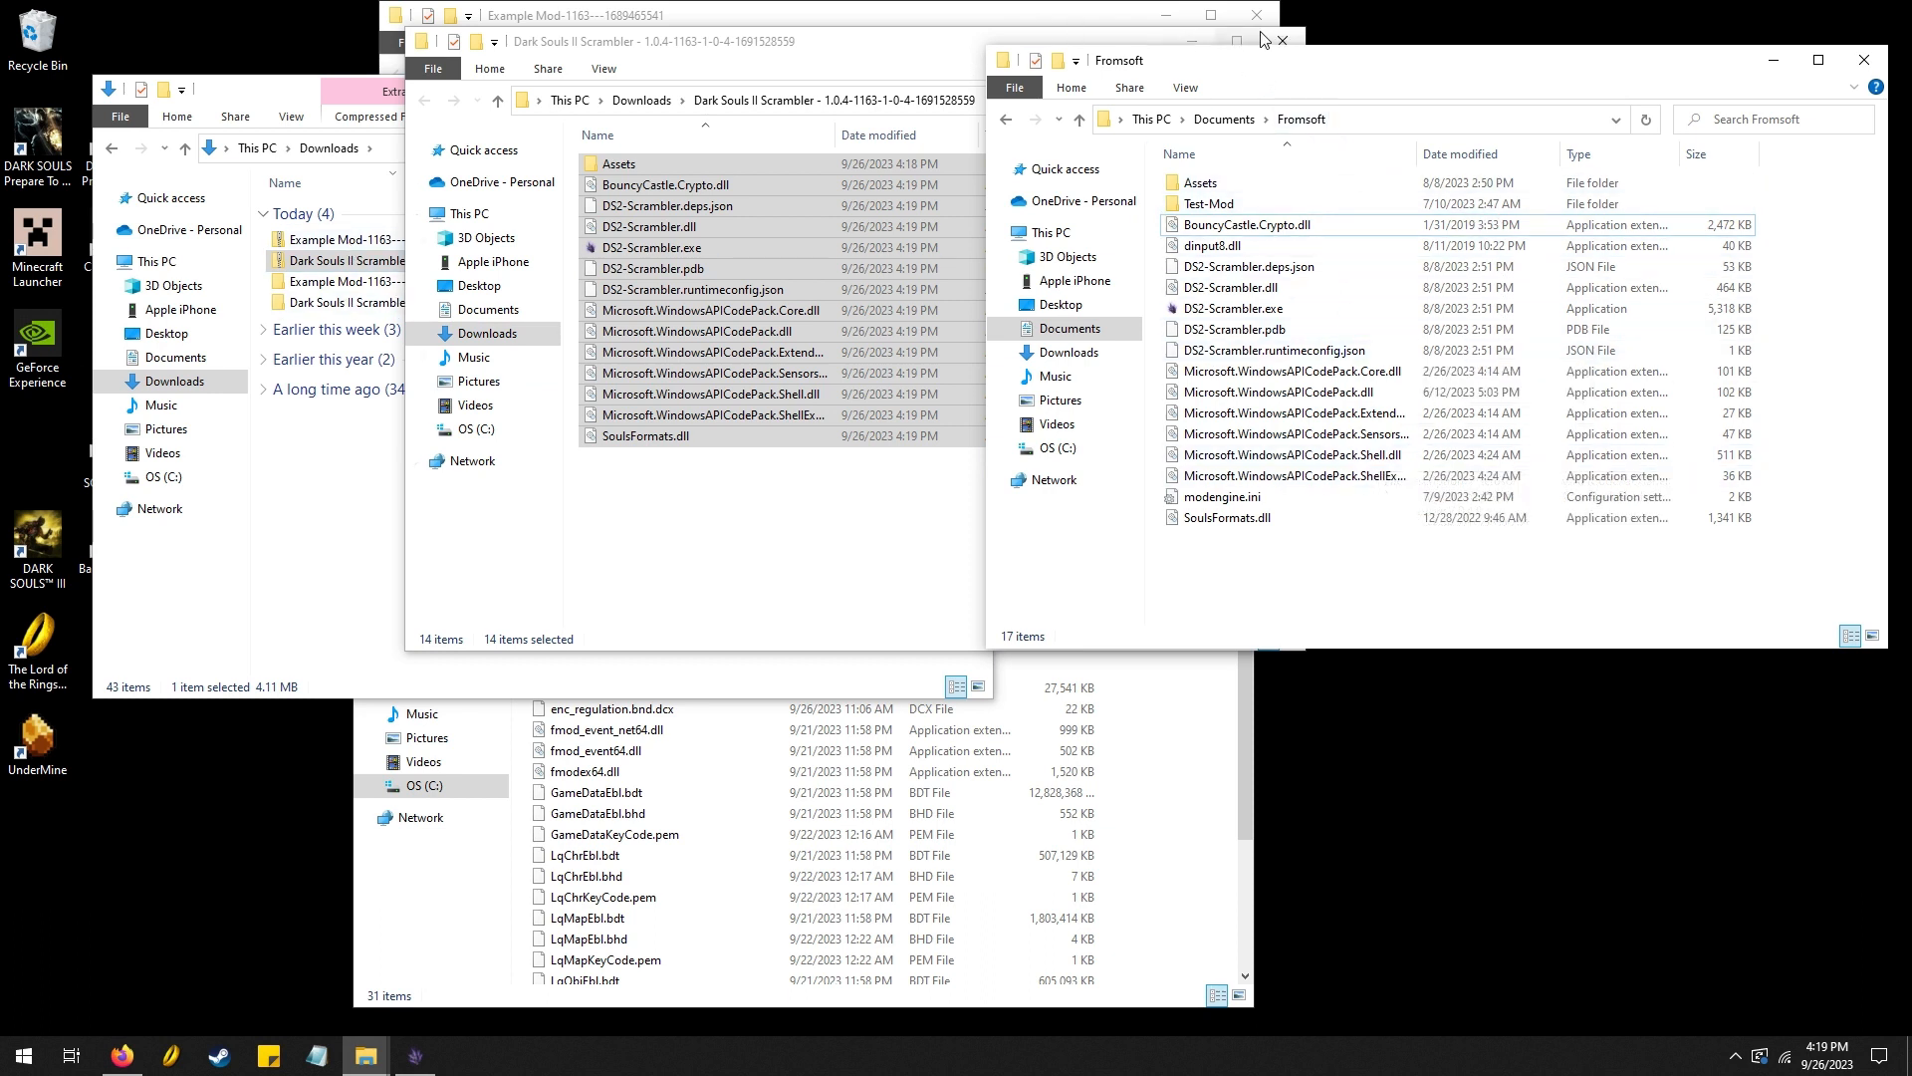
click(1280, 40)
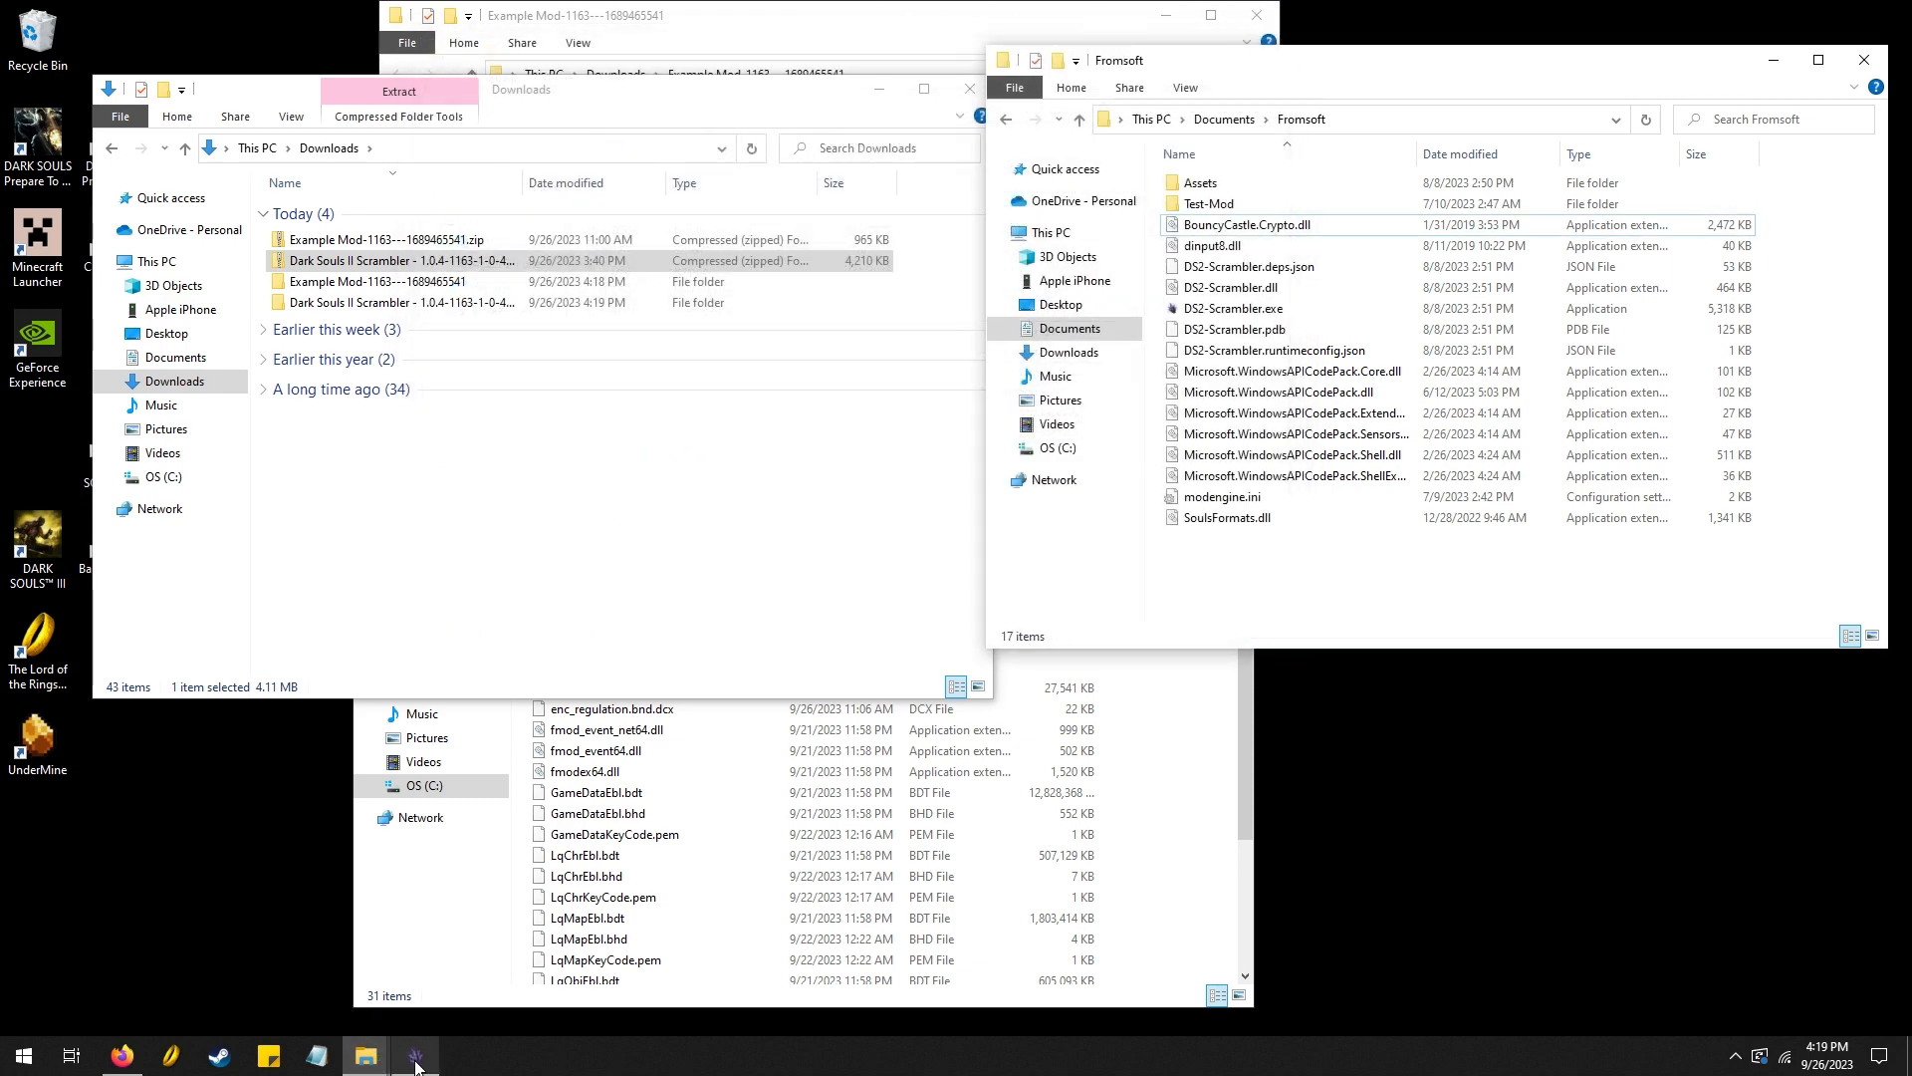
Restore the DS2 Scrambler window from the taskbar
click(1233, 307)
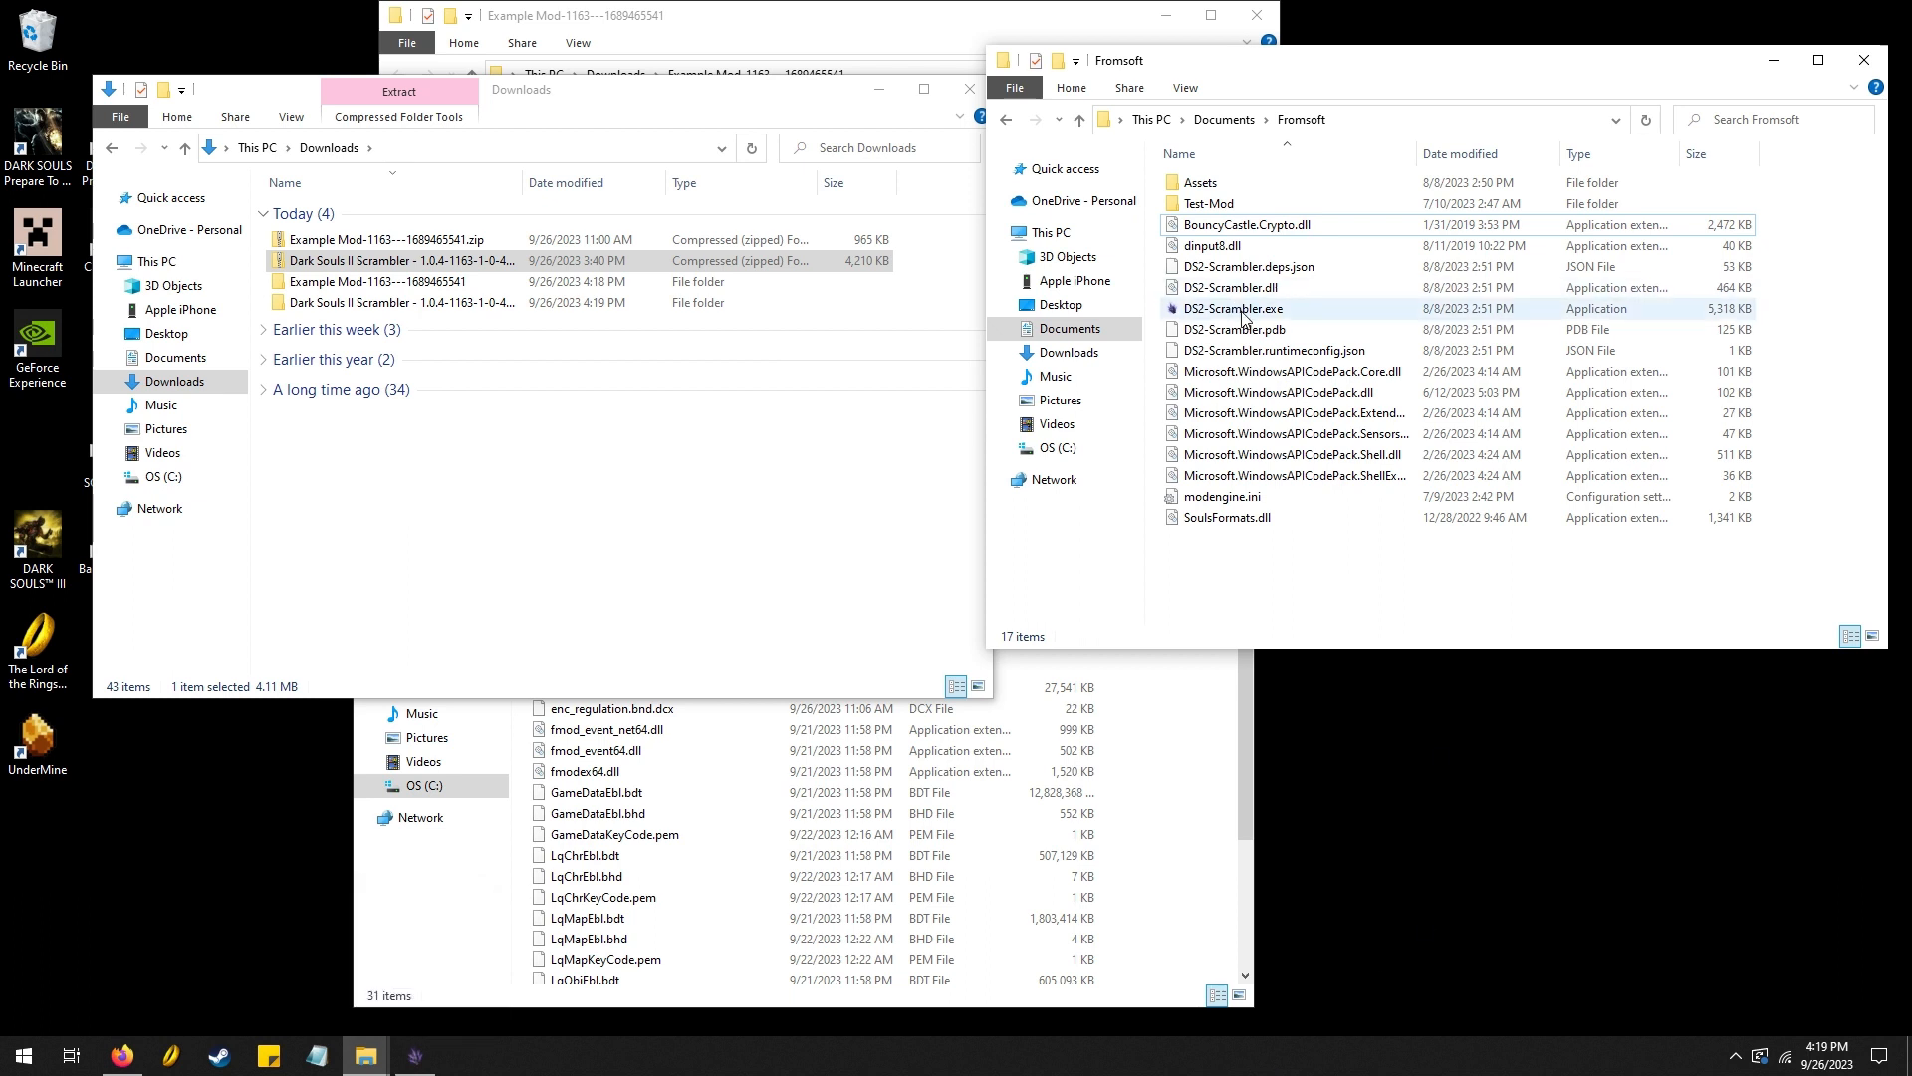
mouse_move(1232, 309)
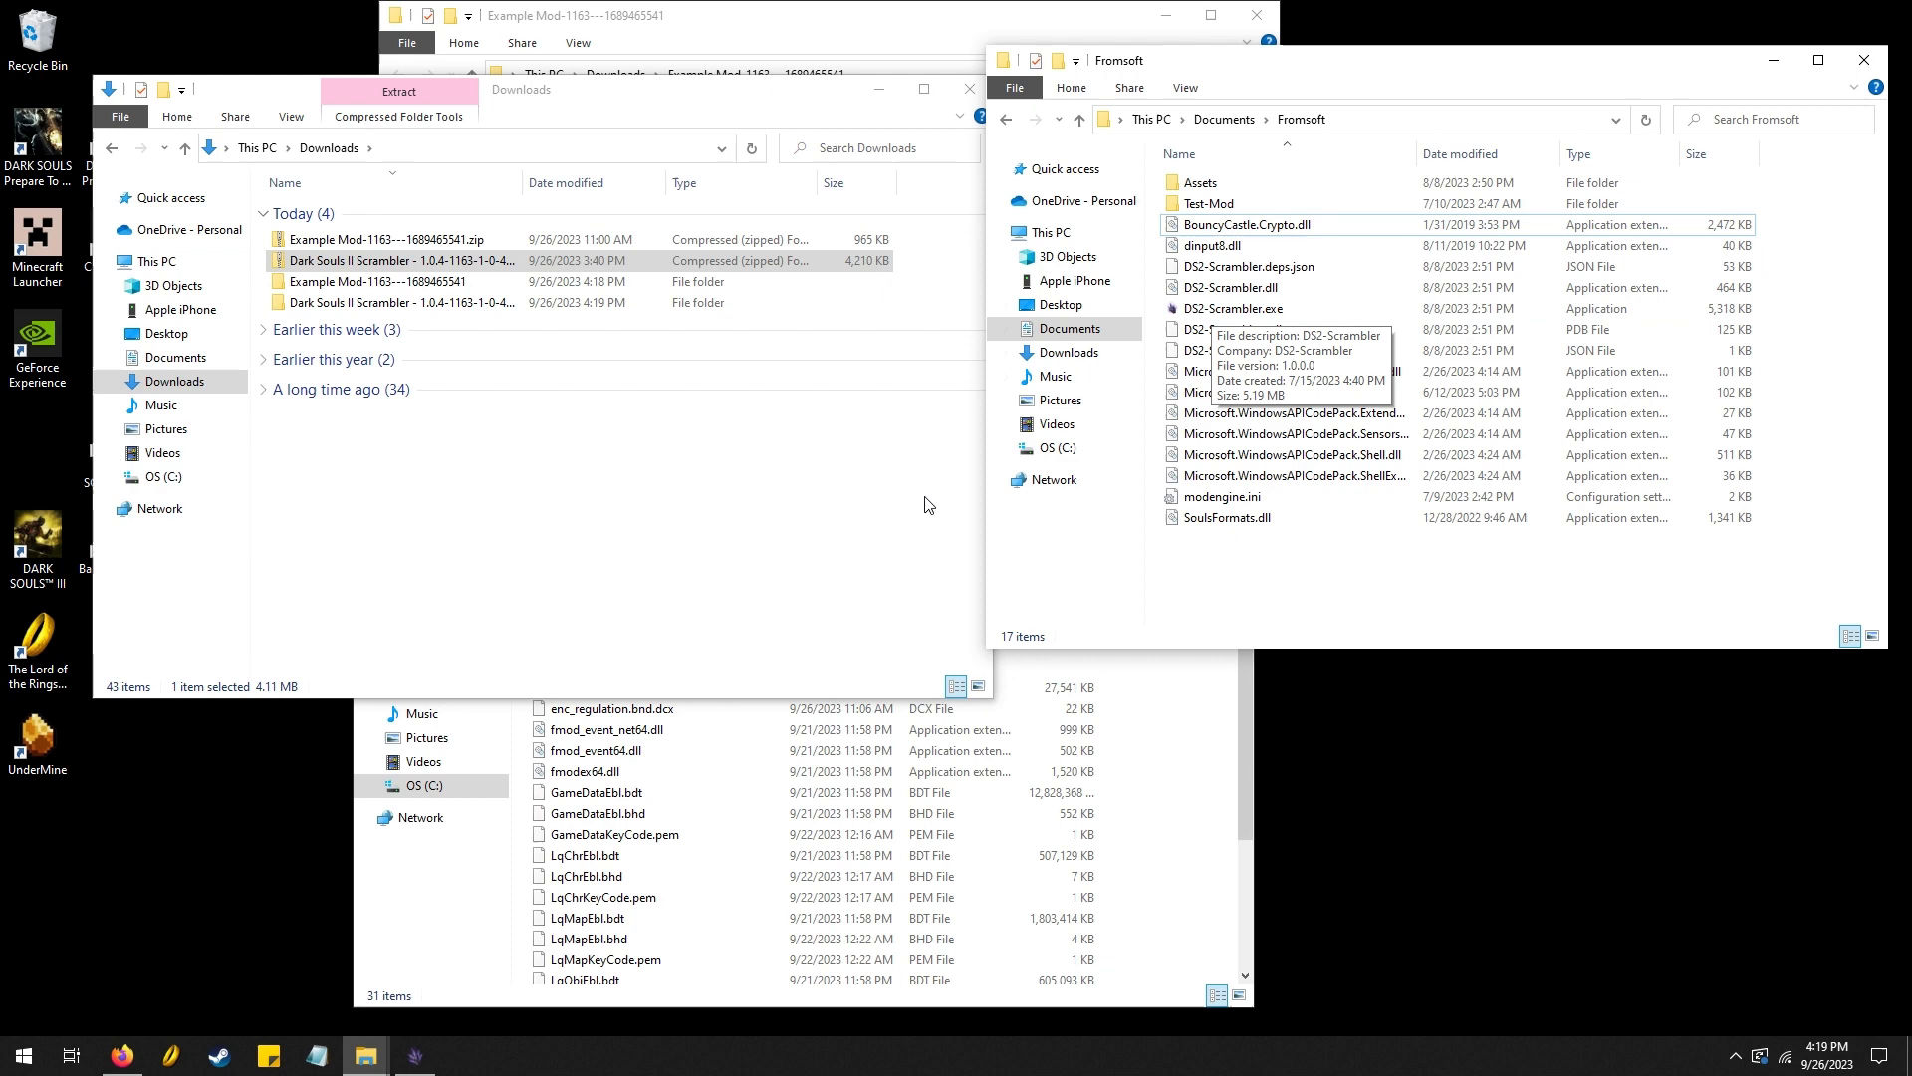
click(413, 1056)
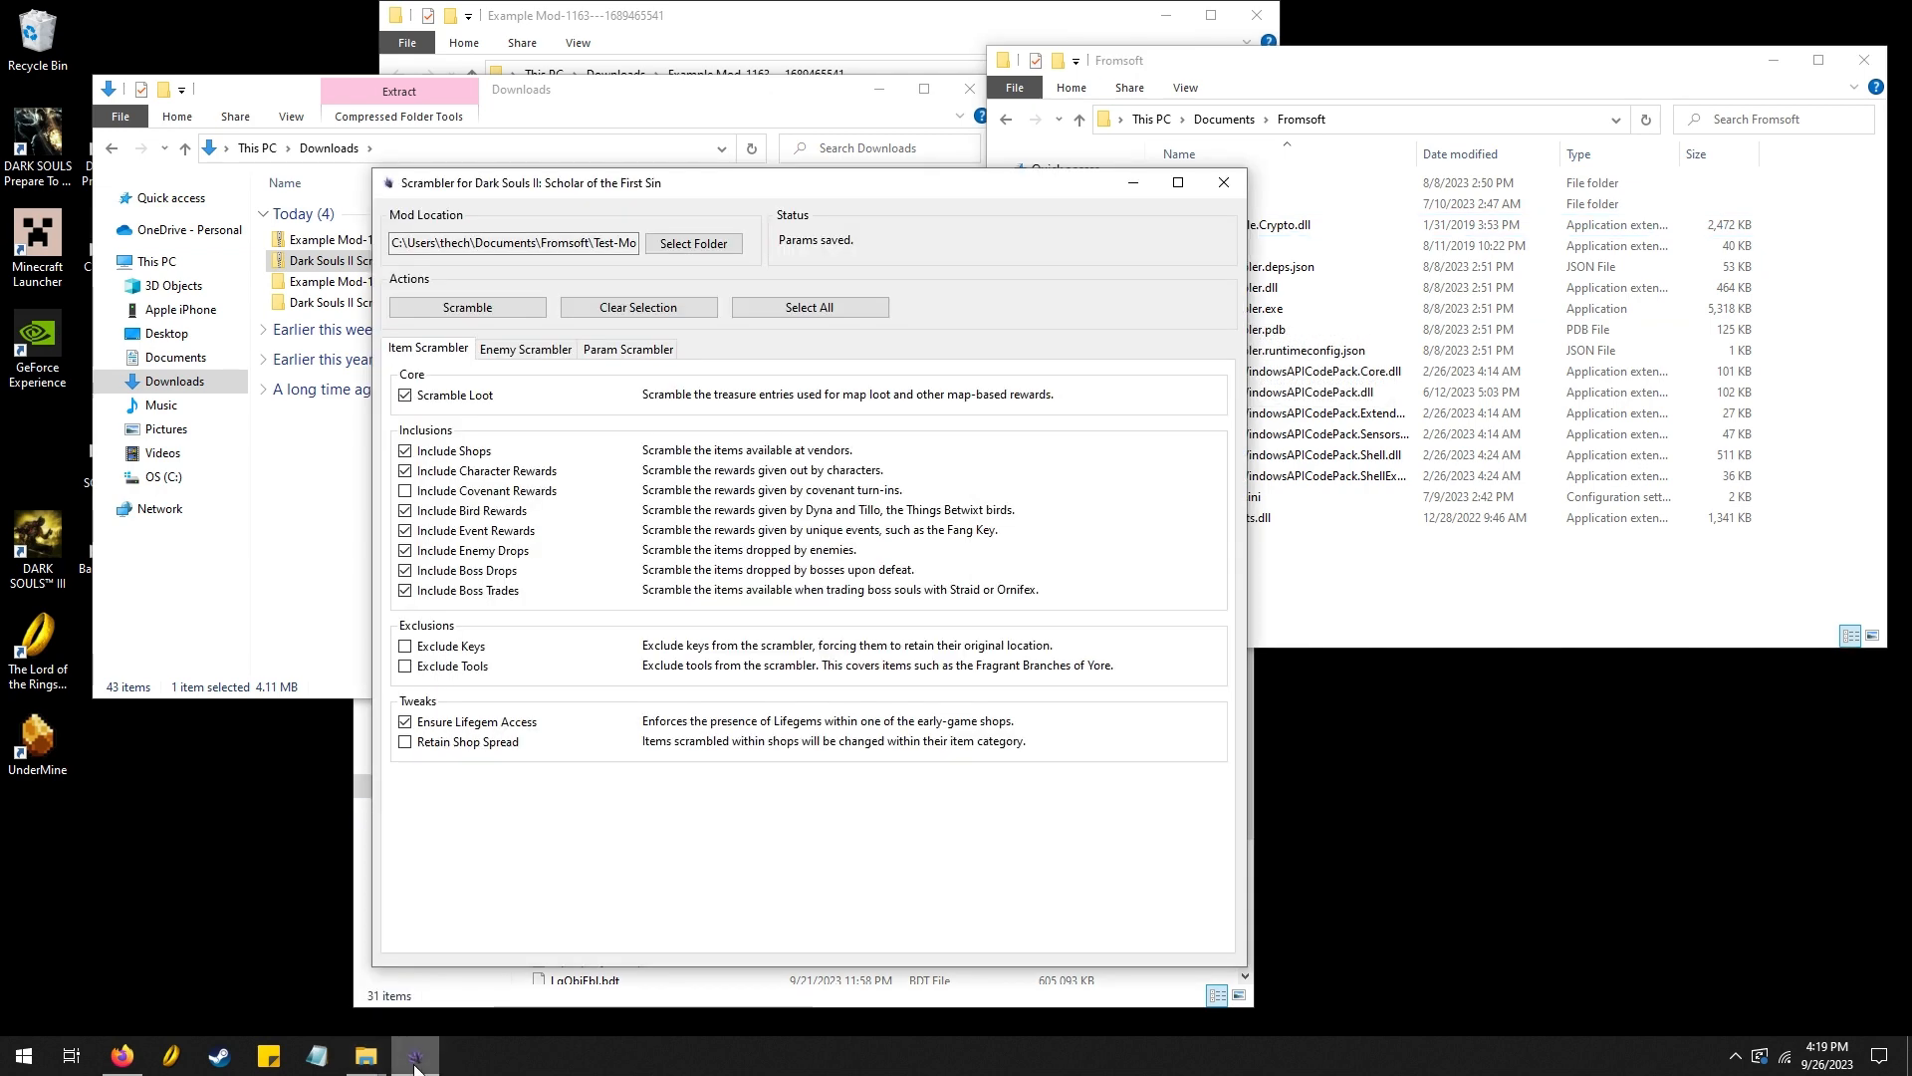
mouse_move(1170, 674)
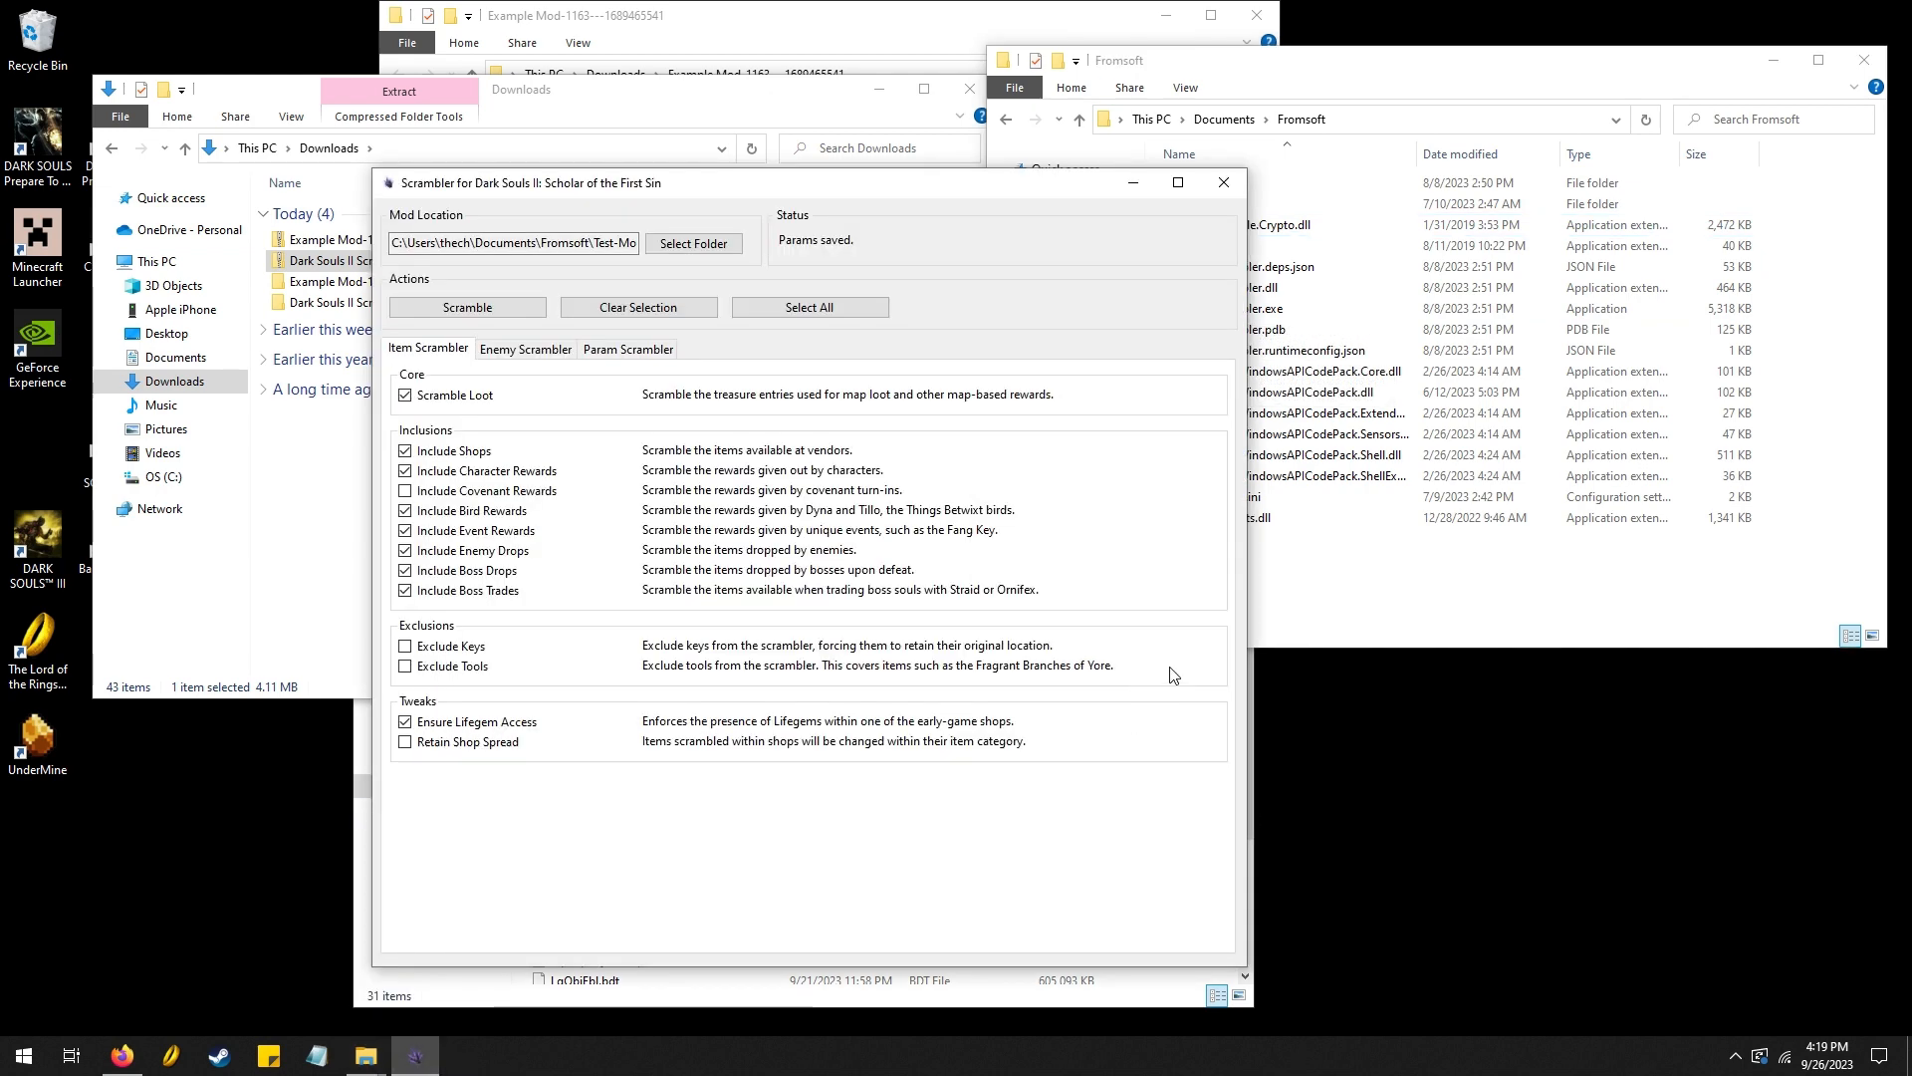
click(512, 241)
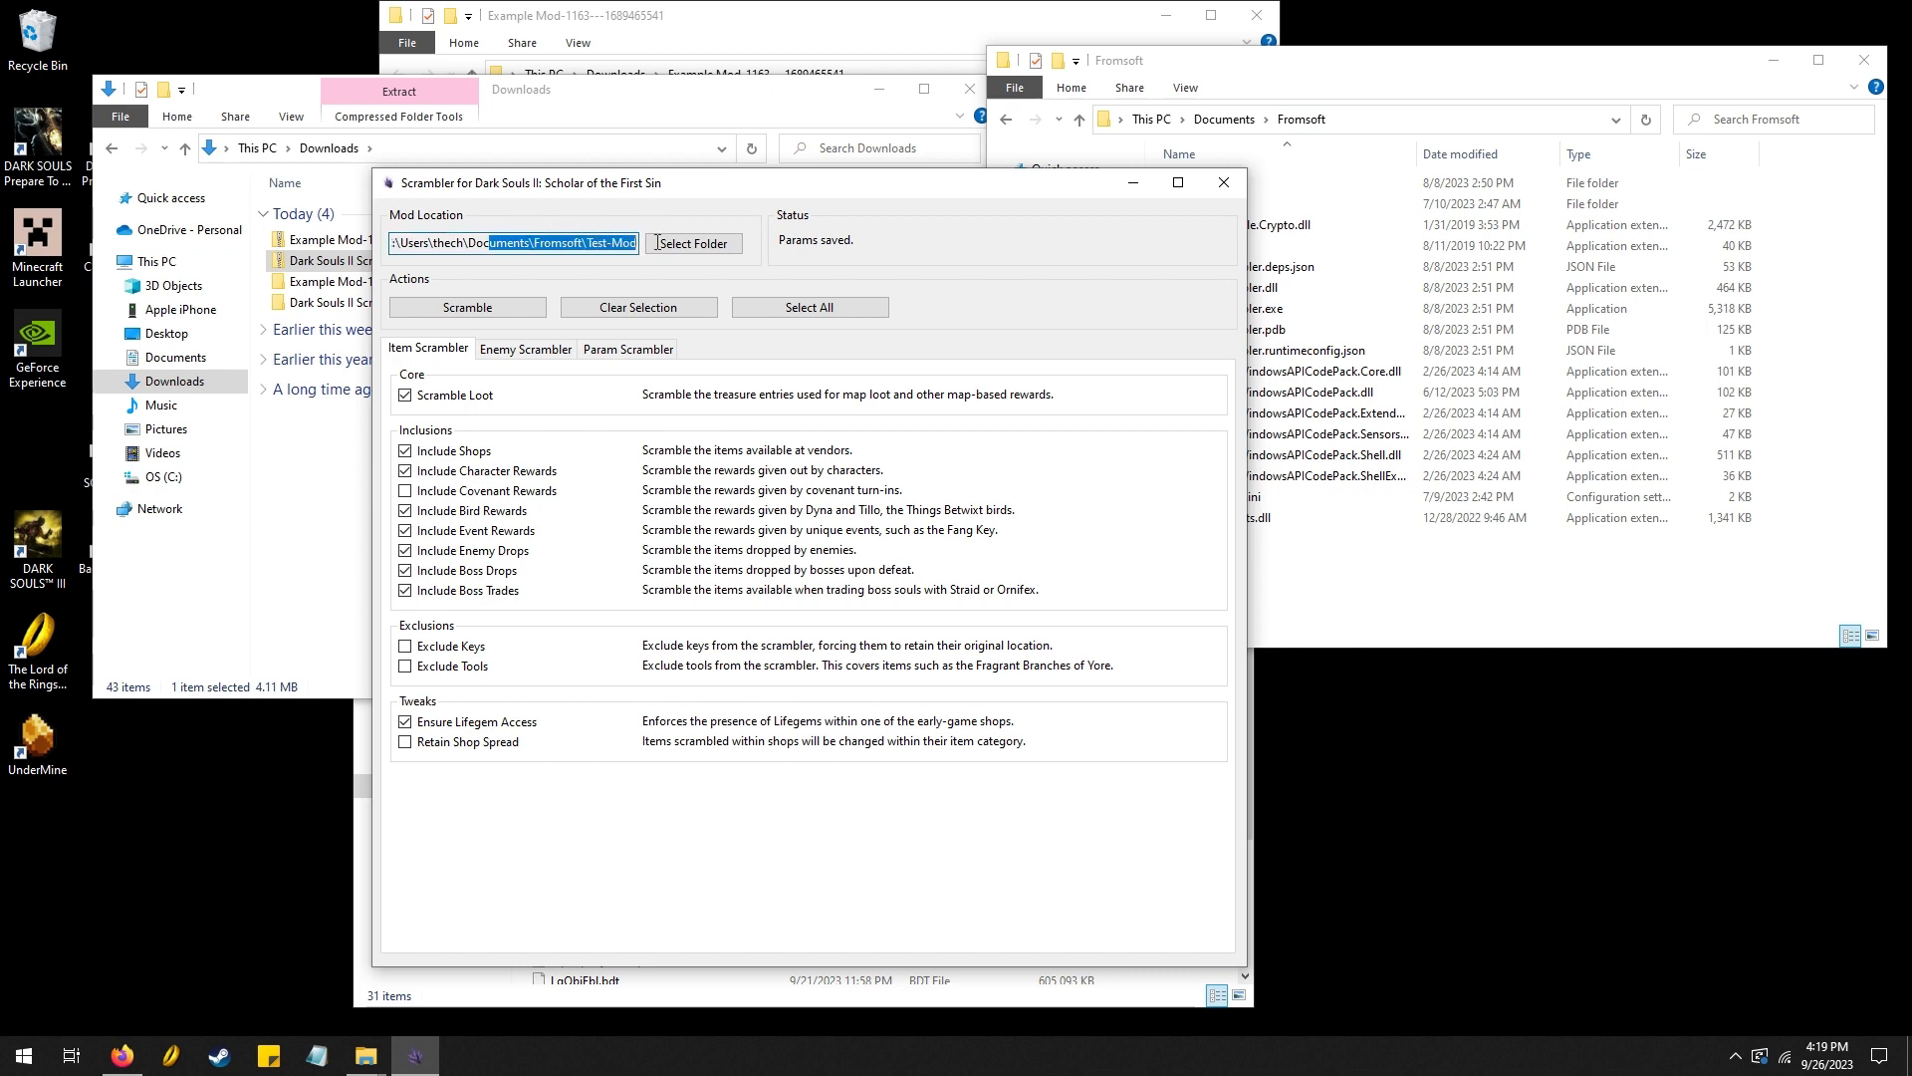
Choose Documents\Fromsoft\Test-Mod as the Scrambler's mod location
click(691, 243)
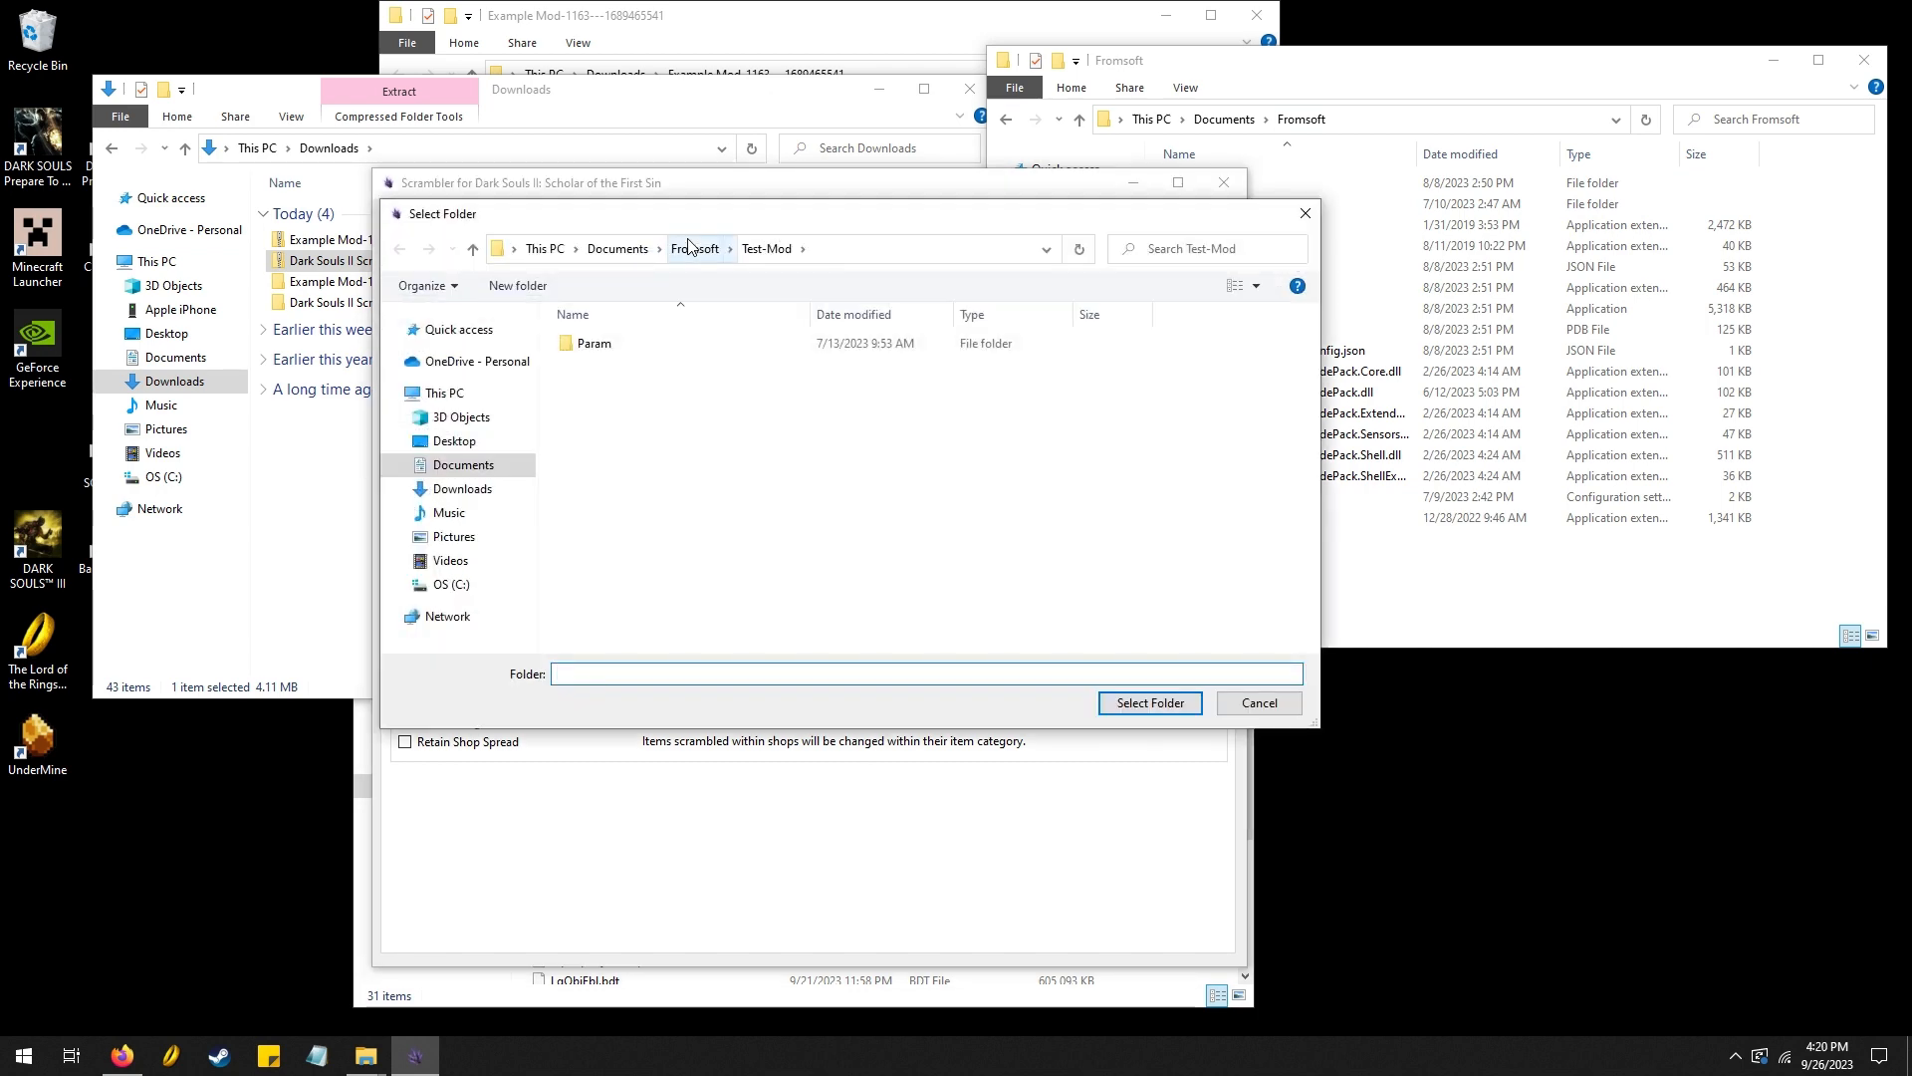
click(694, 249)
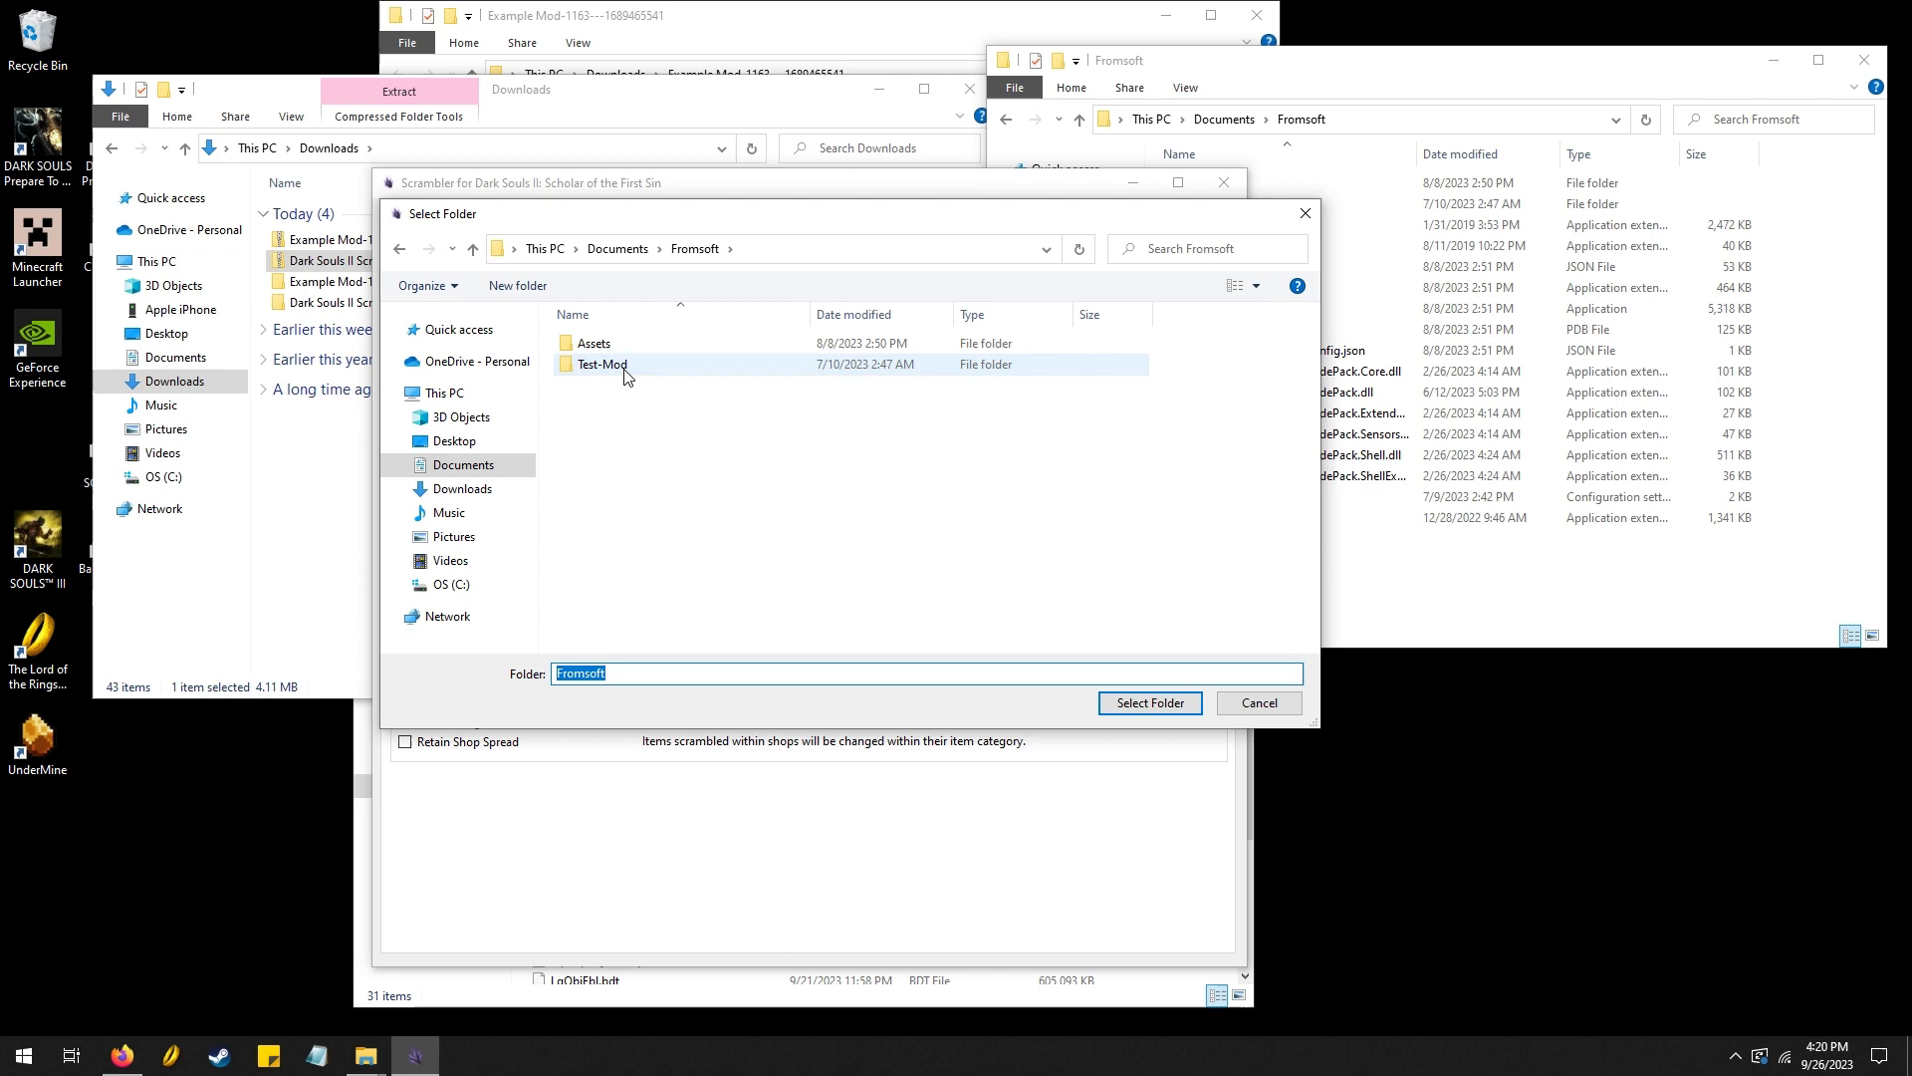
click(602, 364)
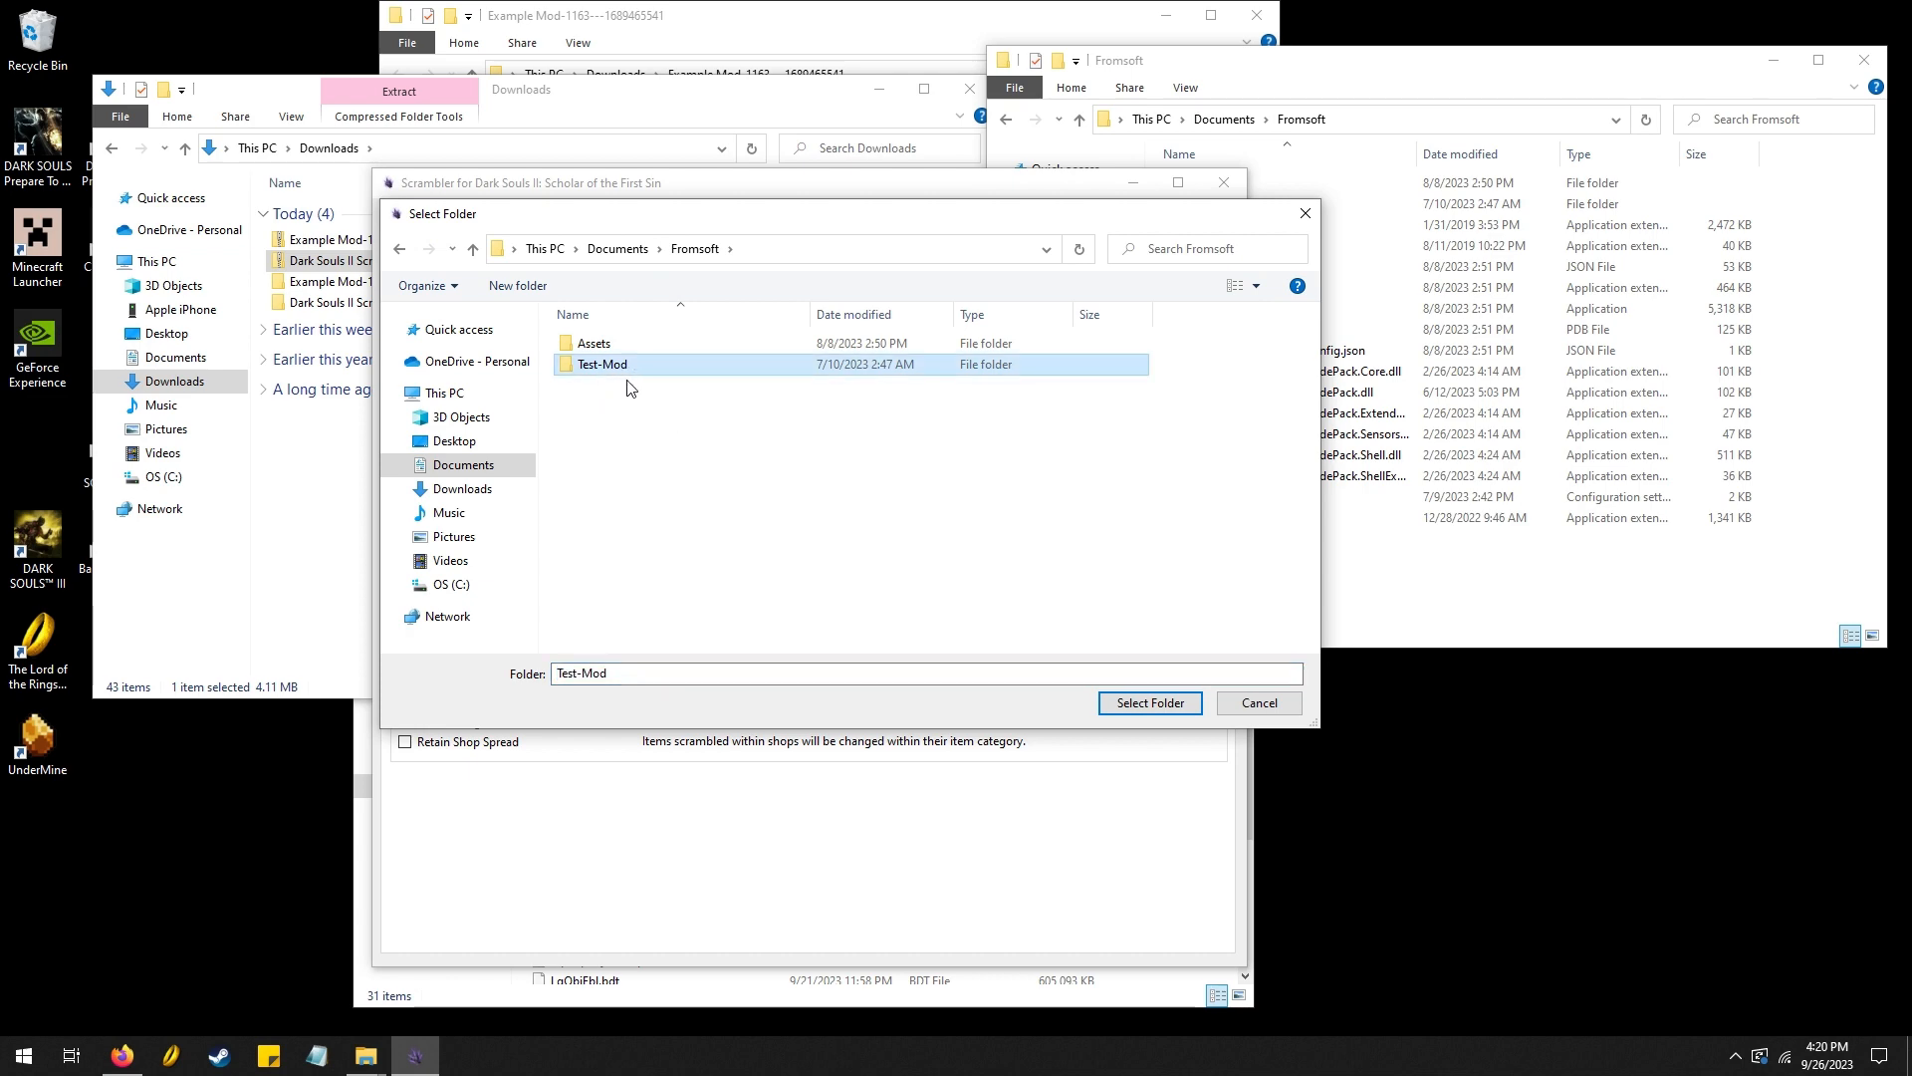
click(1147, 702)
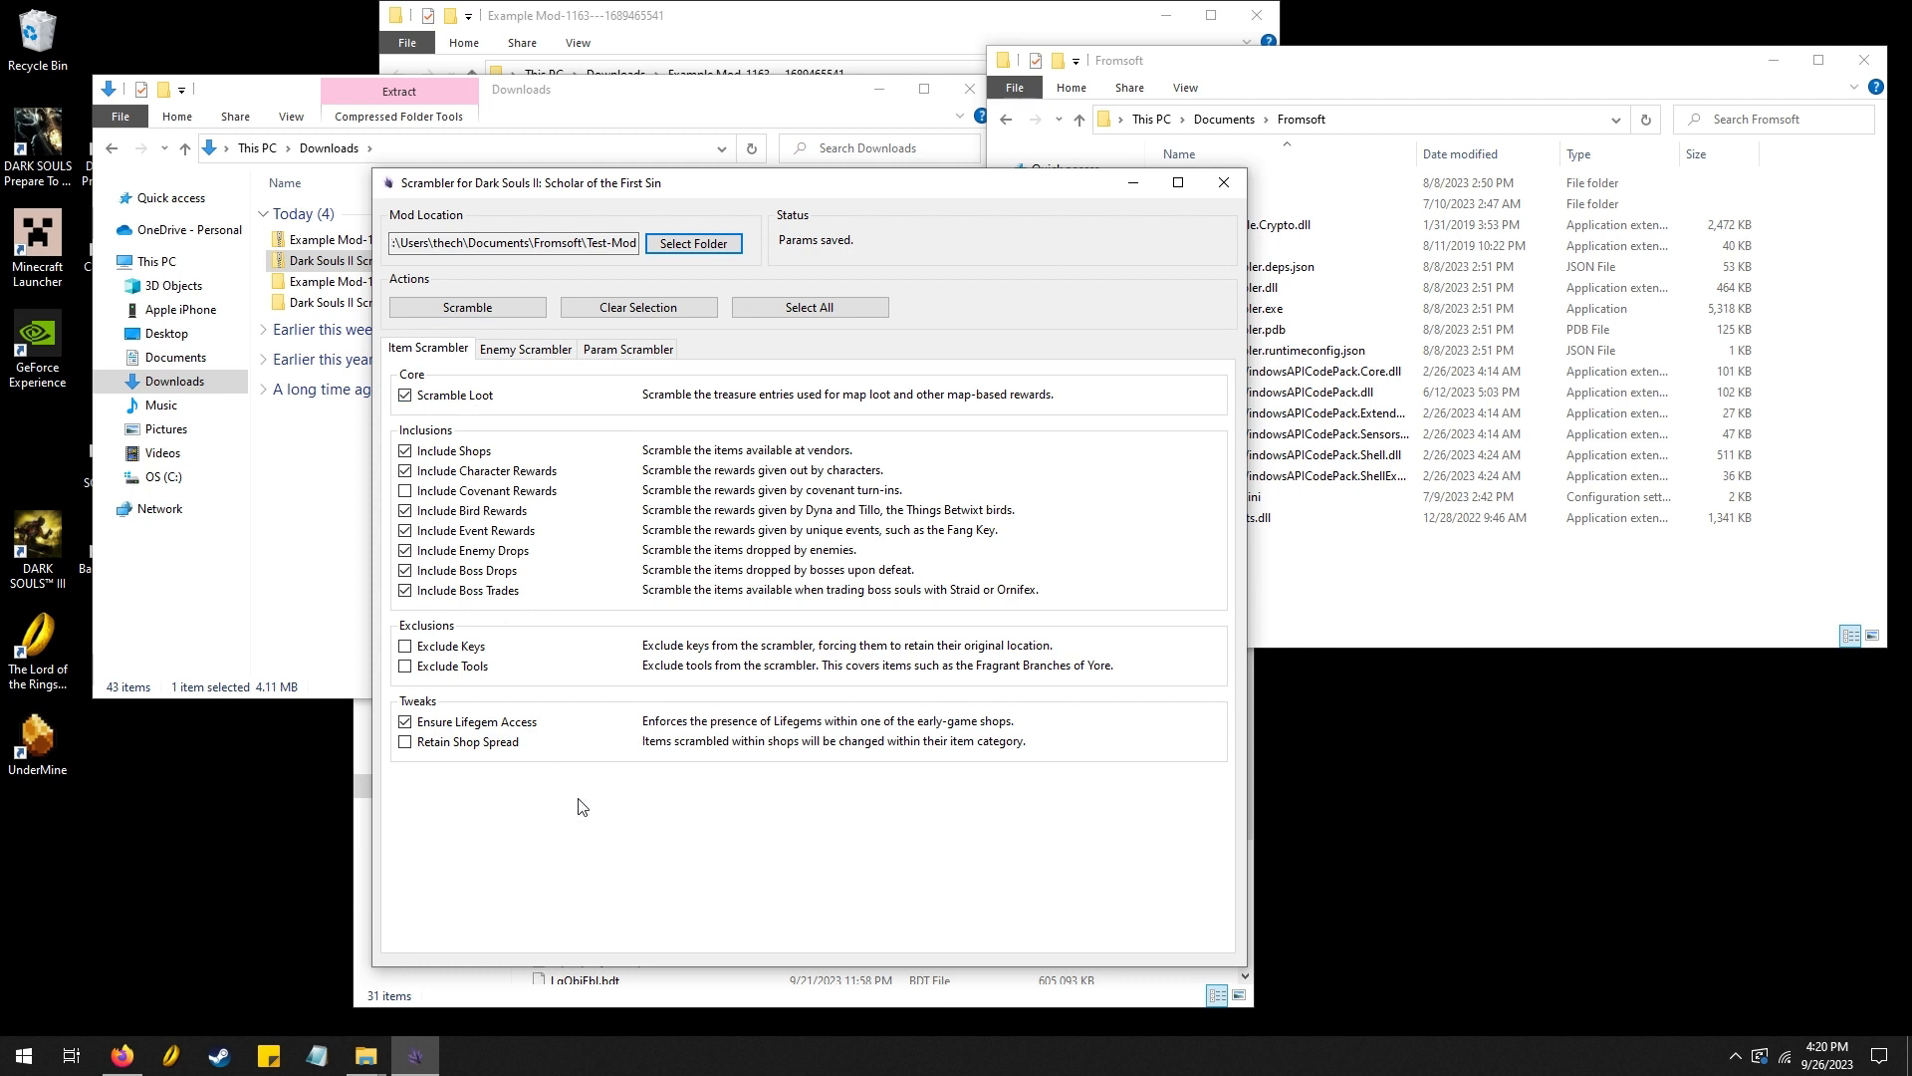
mouse_move(564, 776)
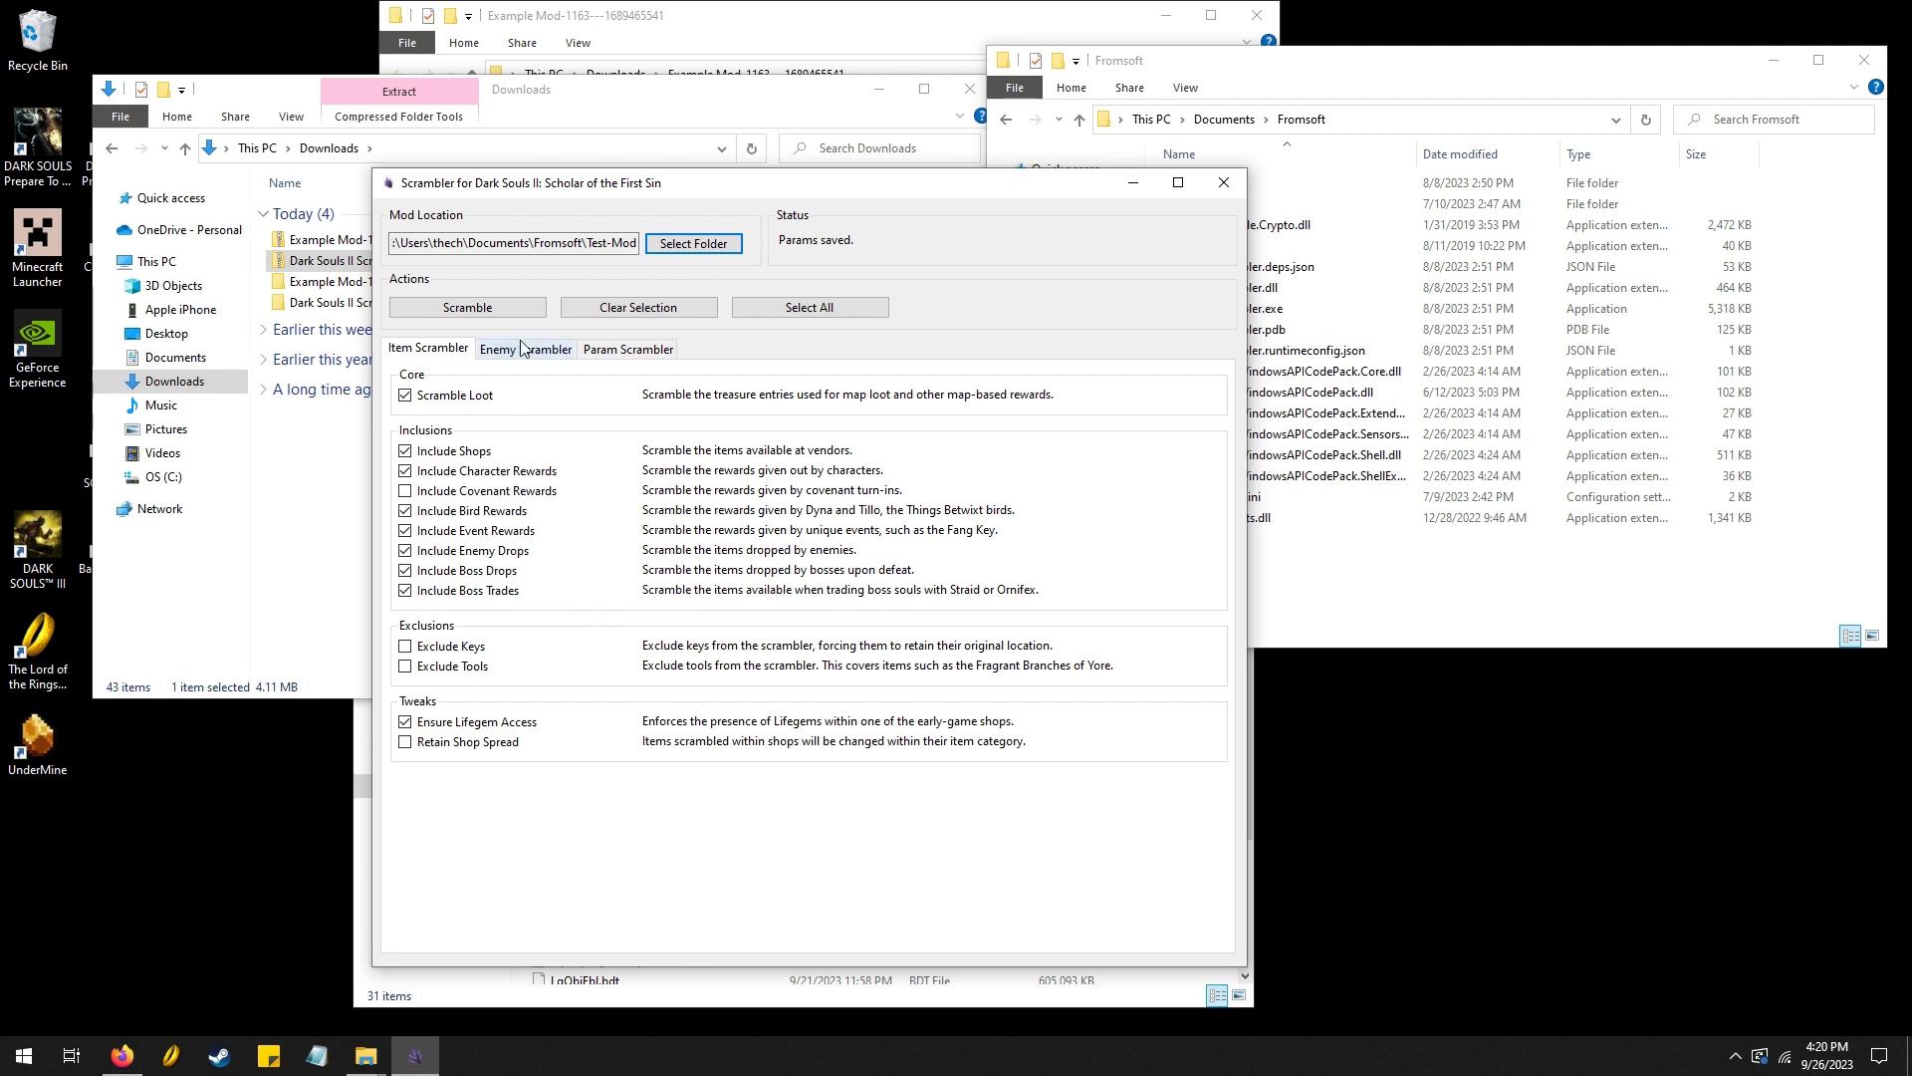
Review the Enemy Scrambler settings, then switch to the Param Scrambler options
click(525, 349)
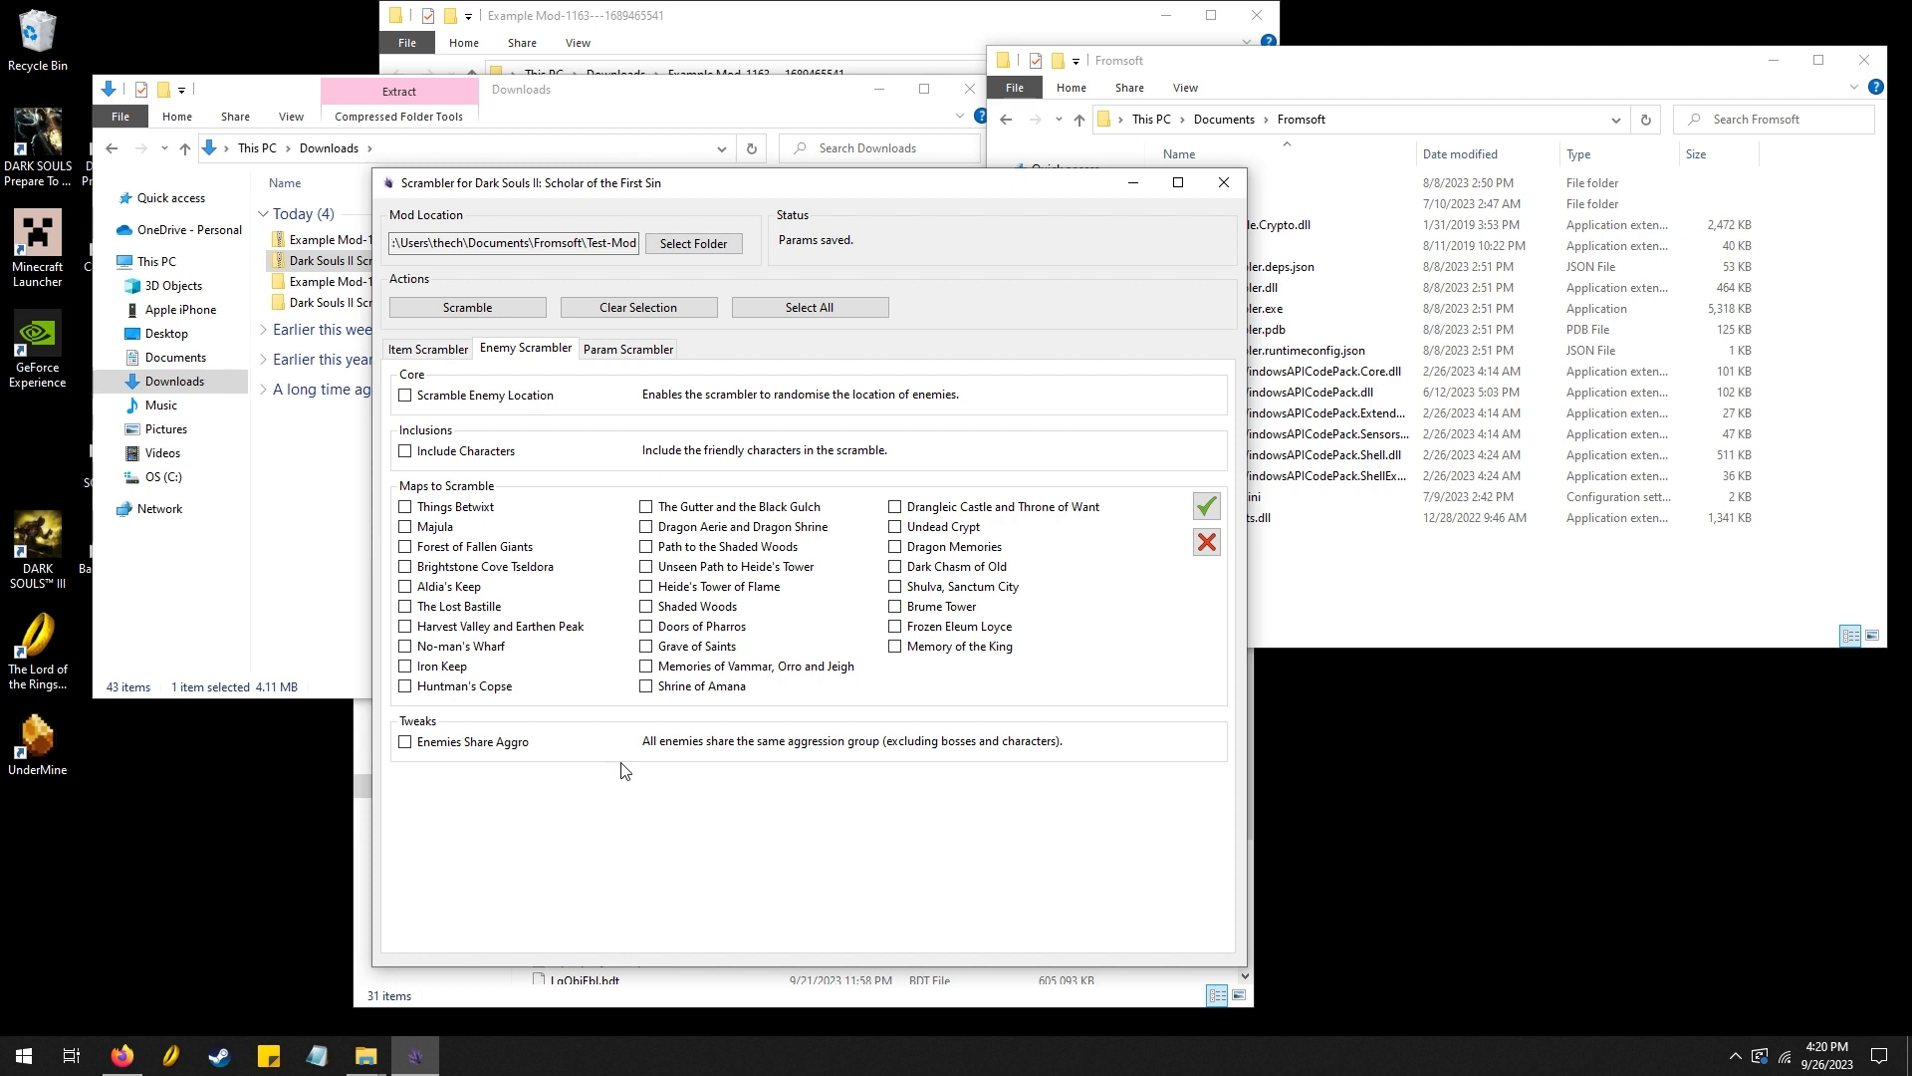
mouse_move(631, 618)
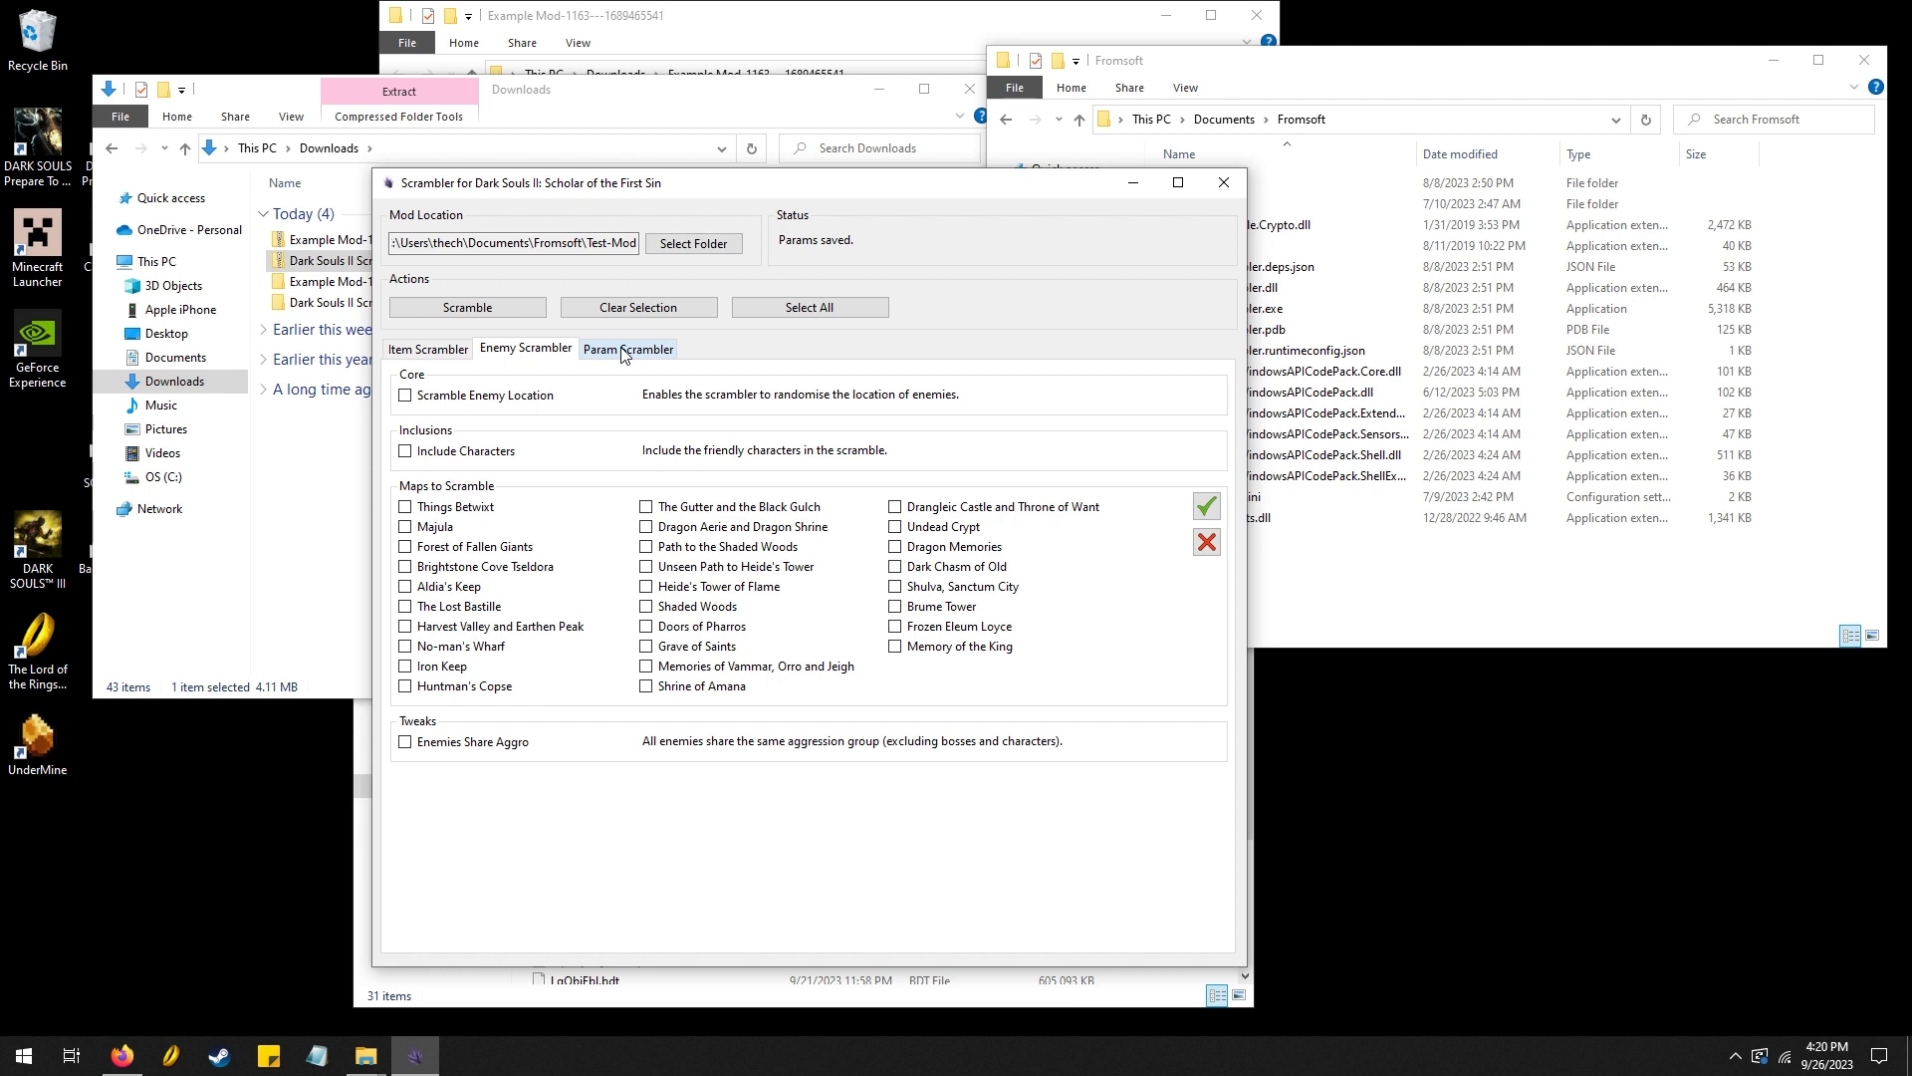
click(626, 347)
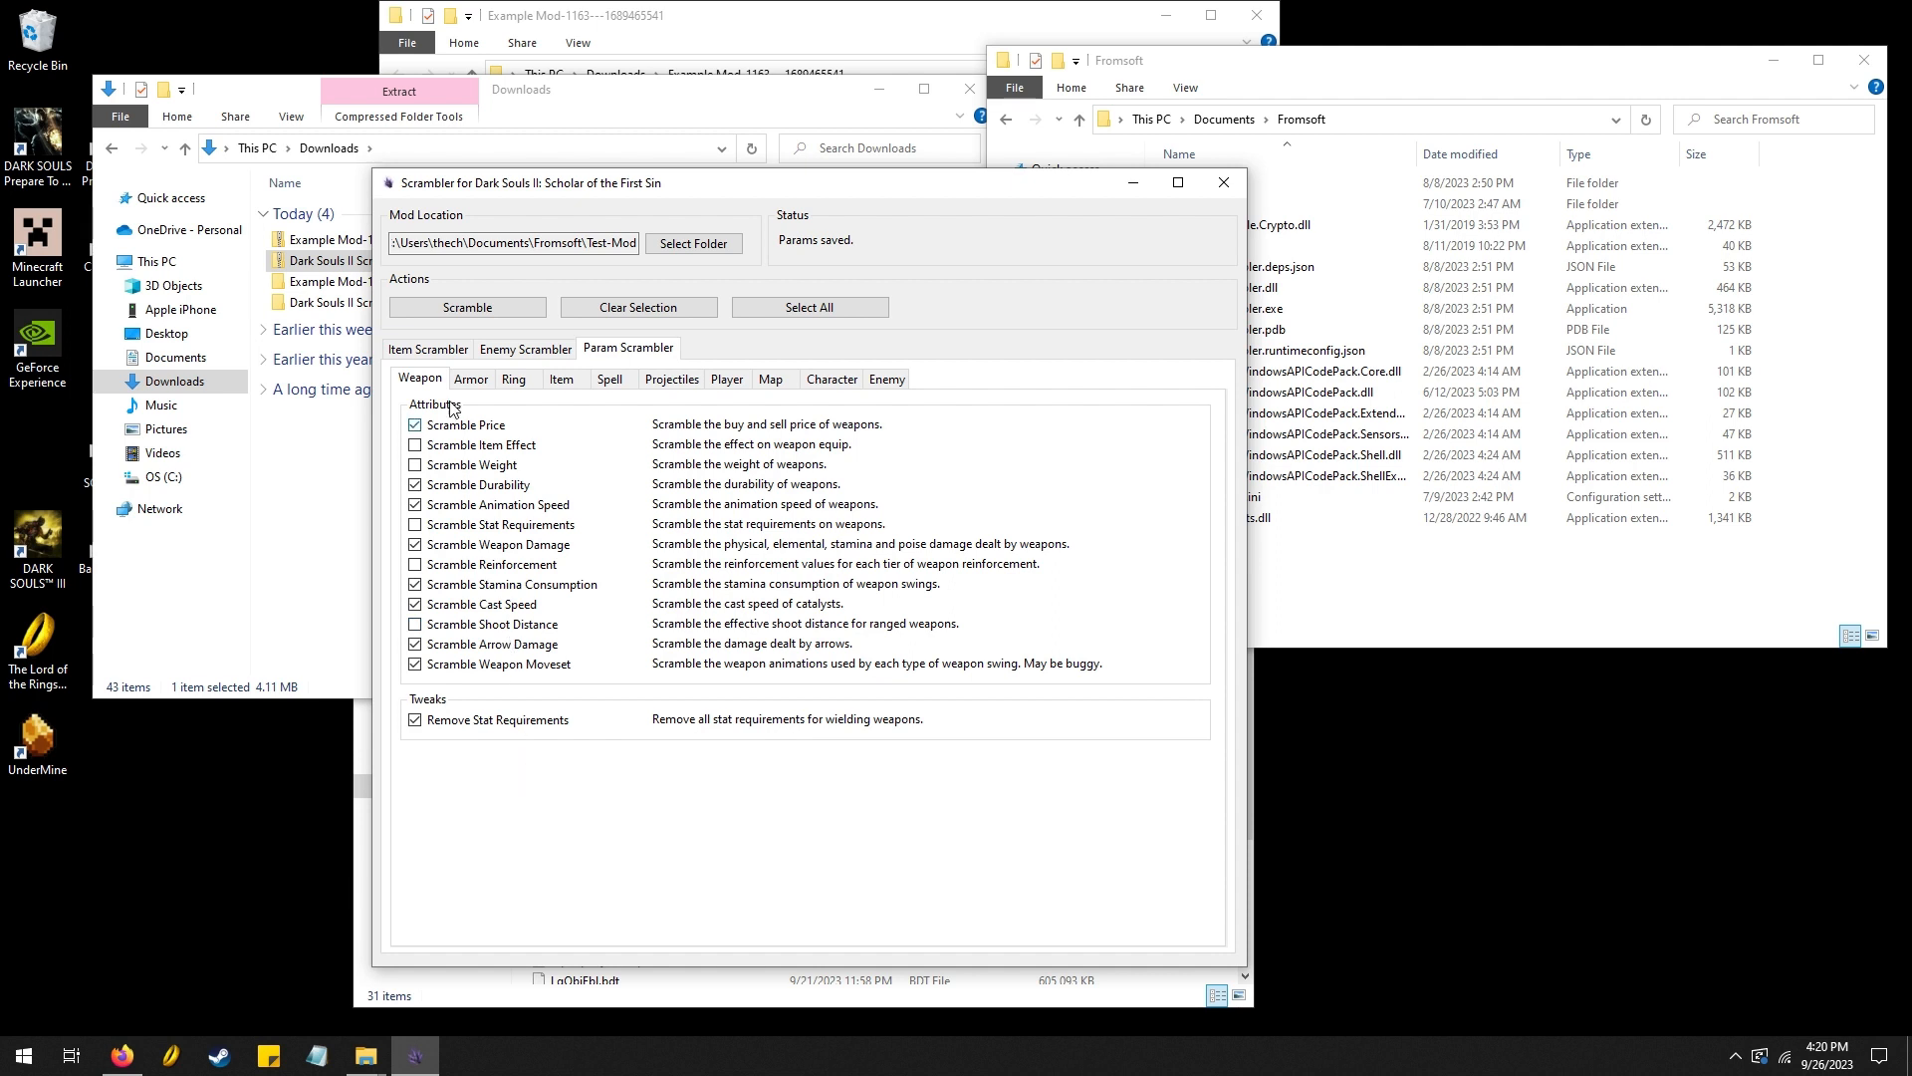
Browse the Weapon, Armor, Ring, Item, Spell and Projectile param options
click(469, 378)
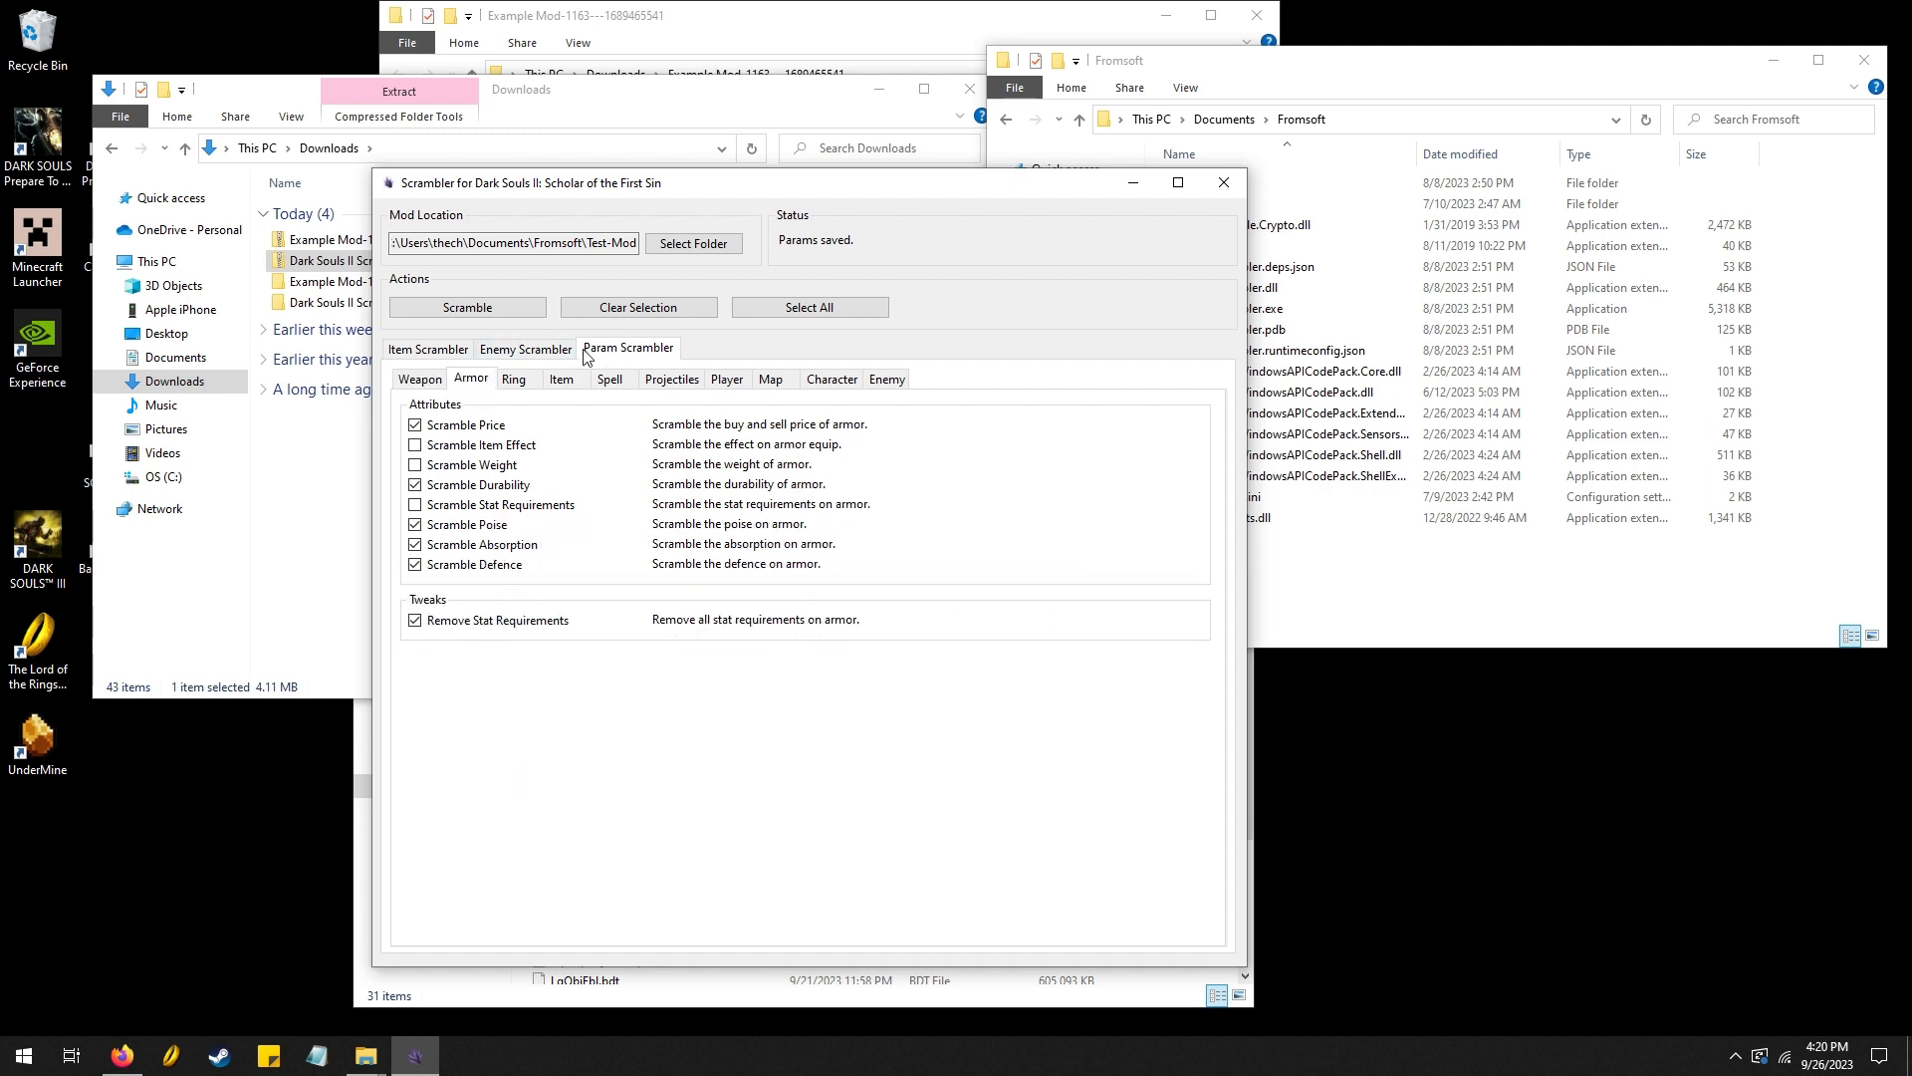
click(419, 379)
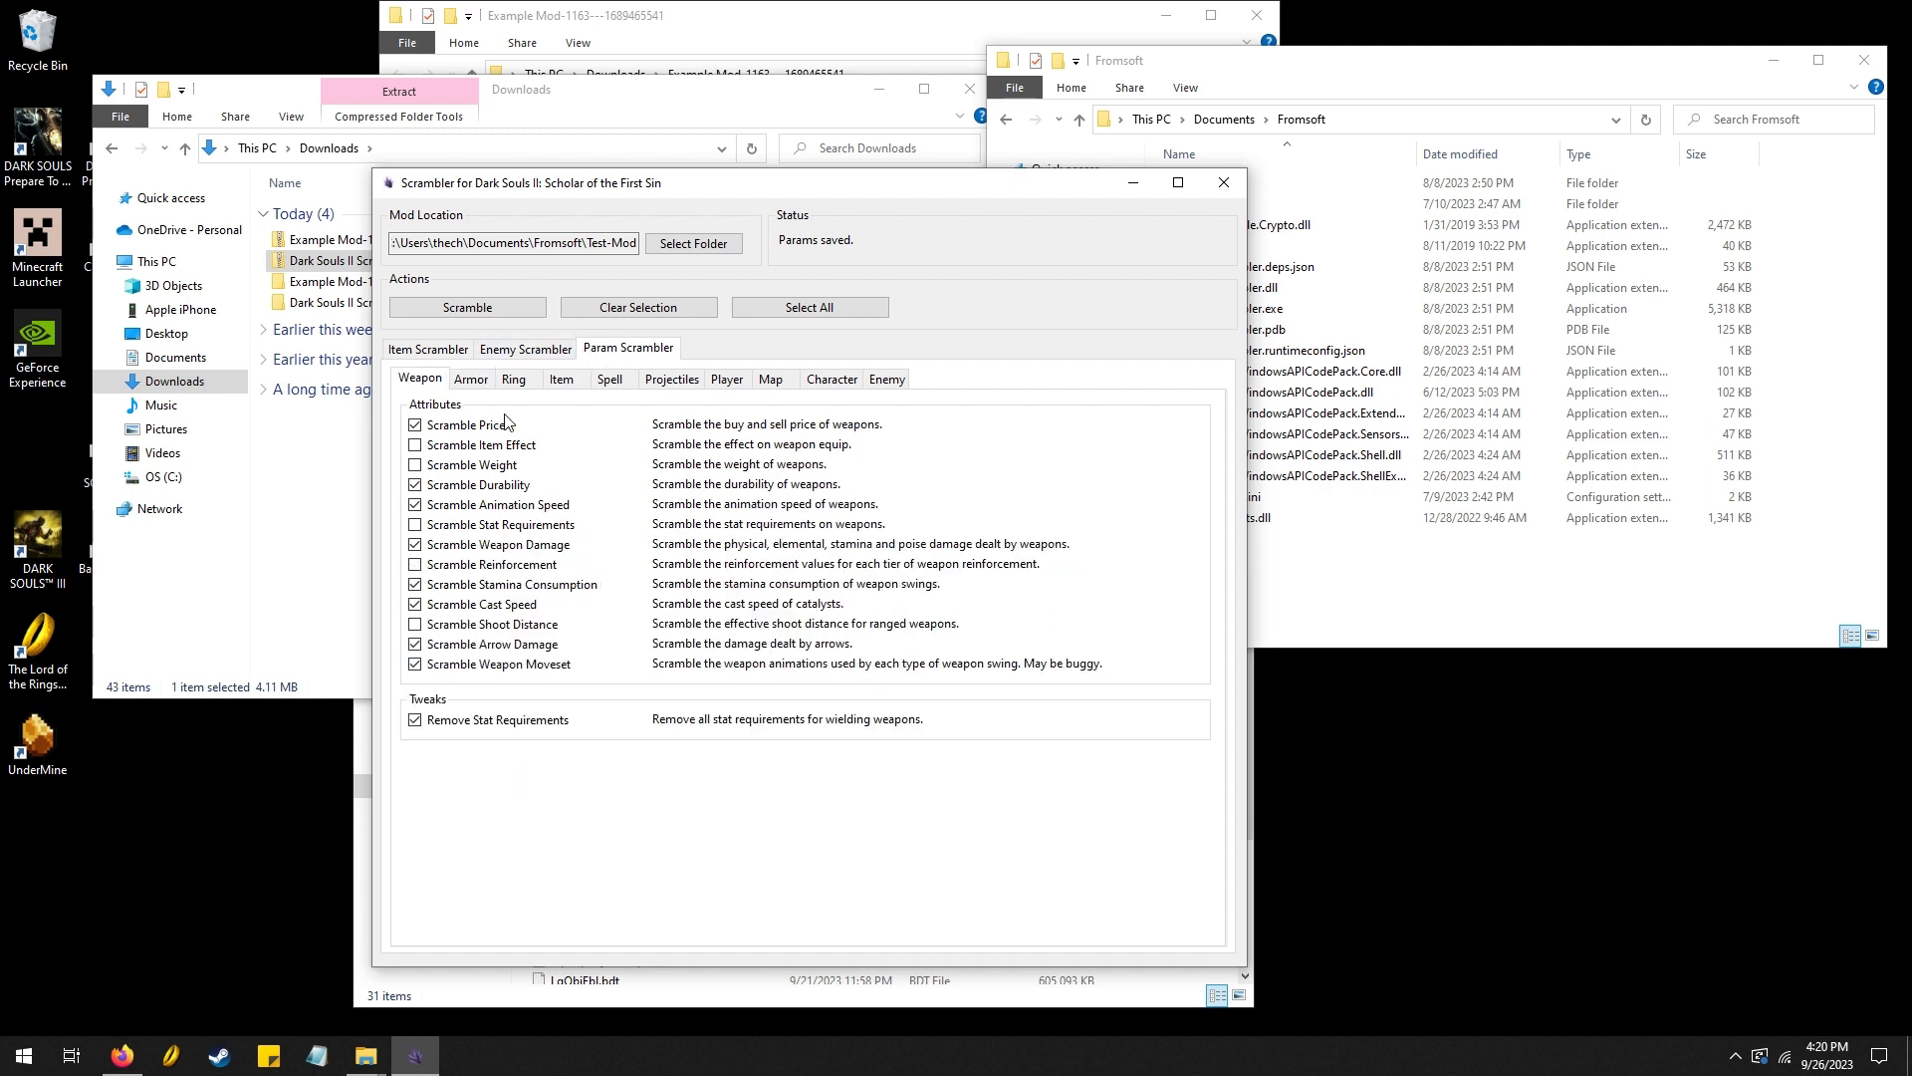
mouse_move(556, 413)
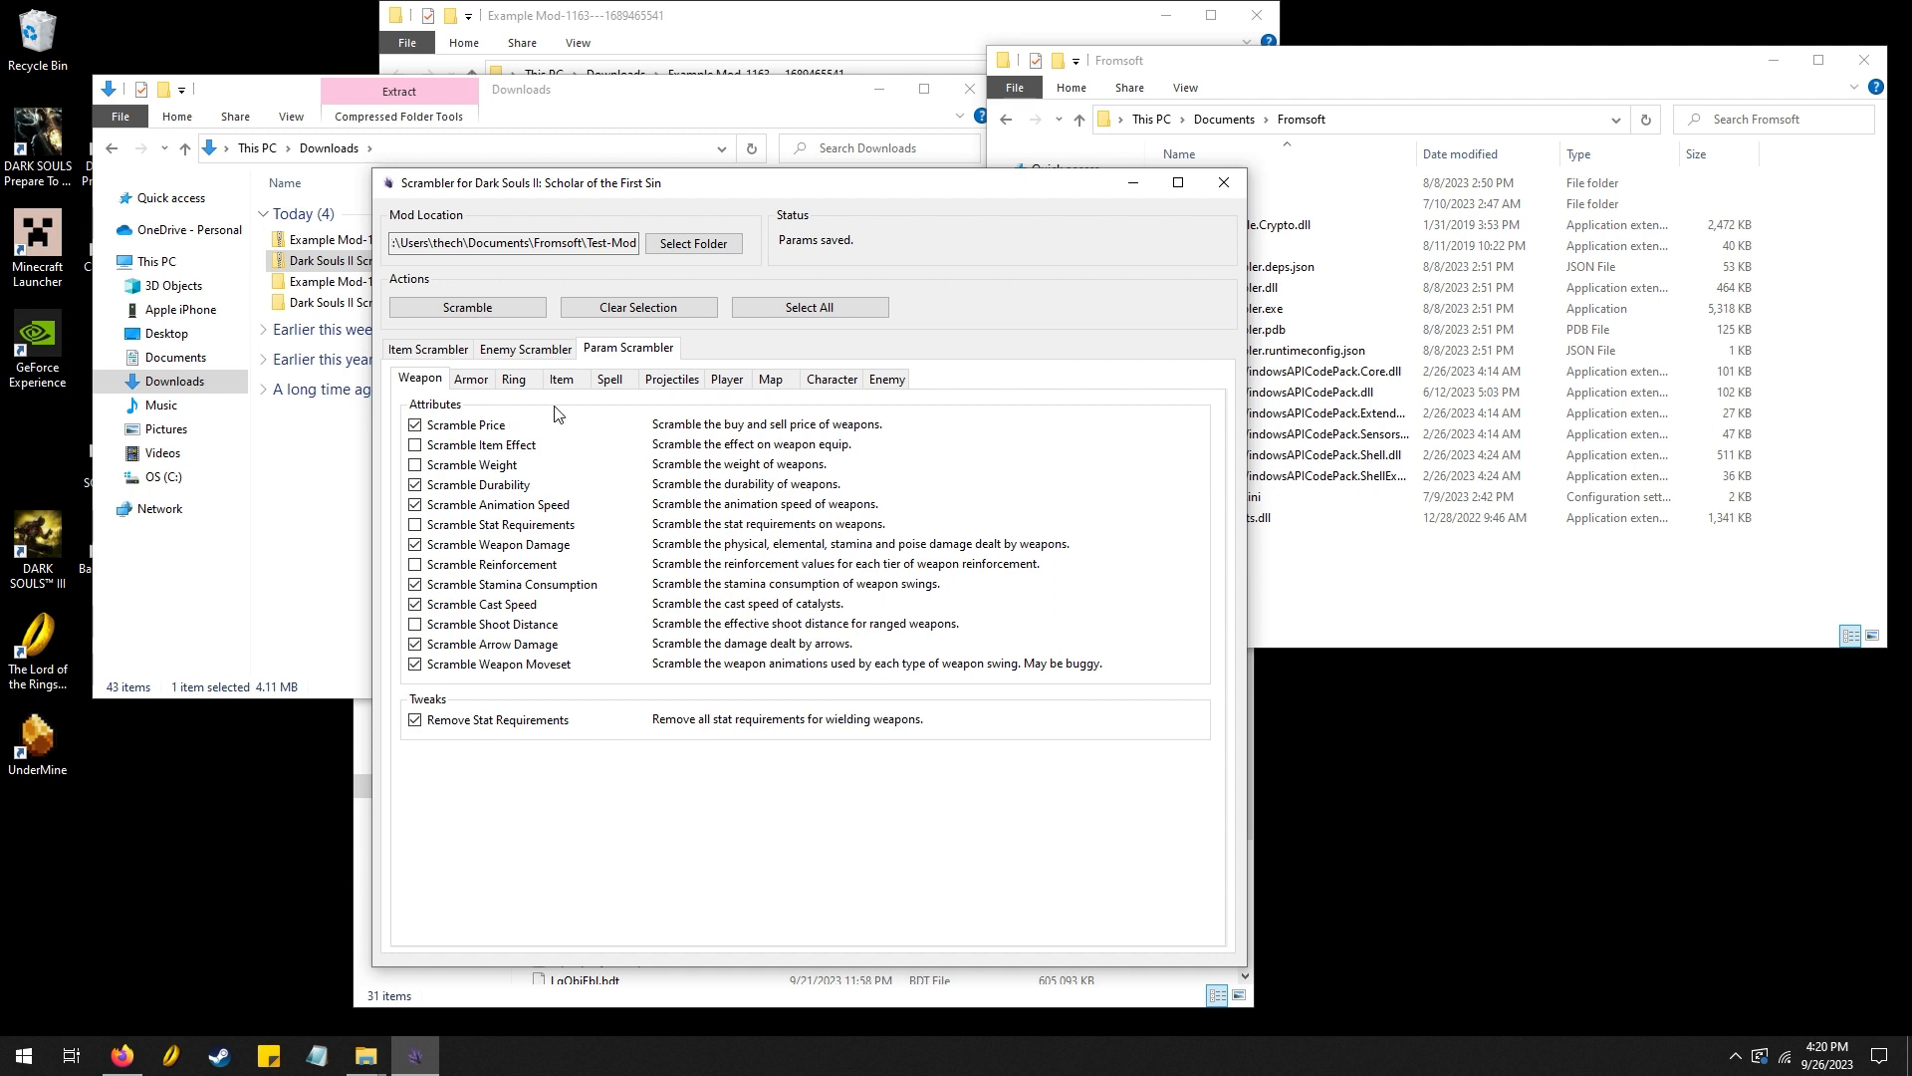
mouse_move(525, 372)
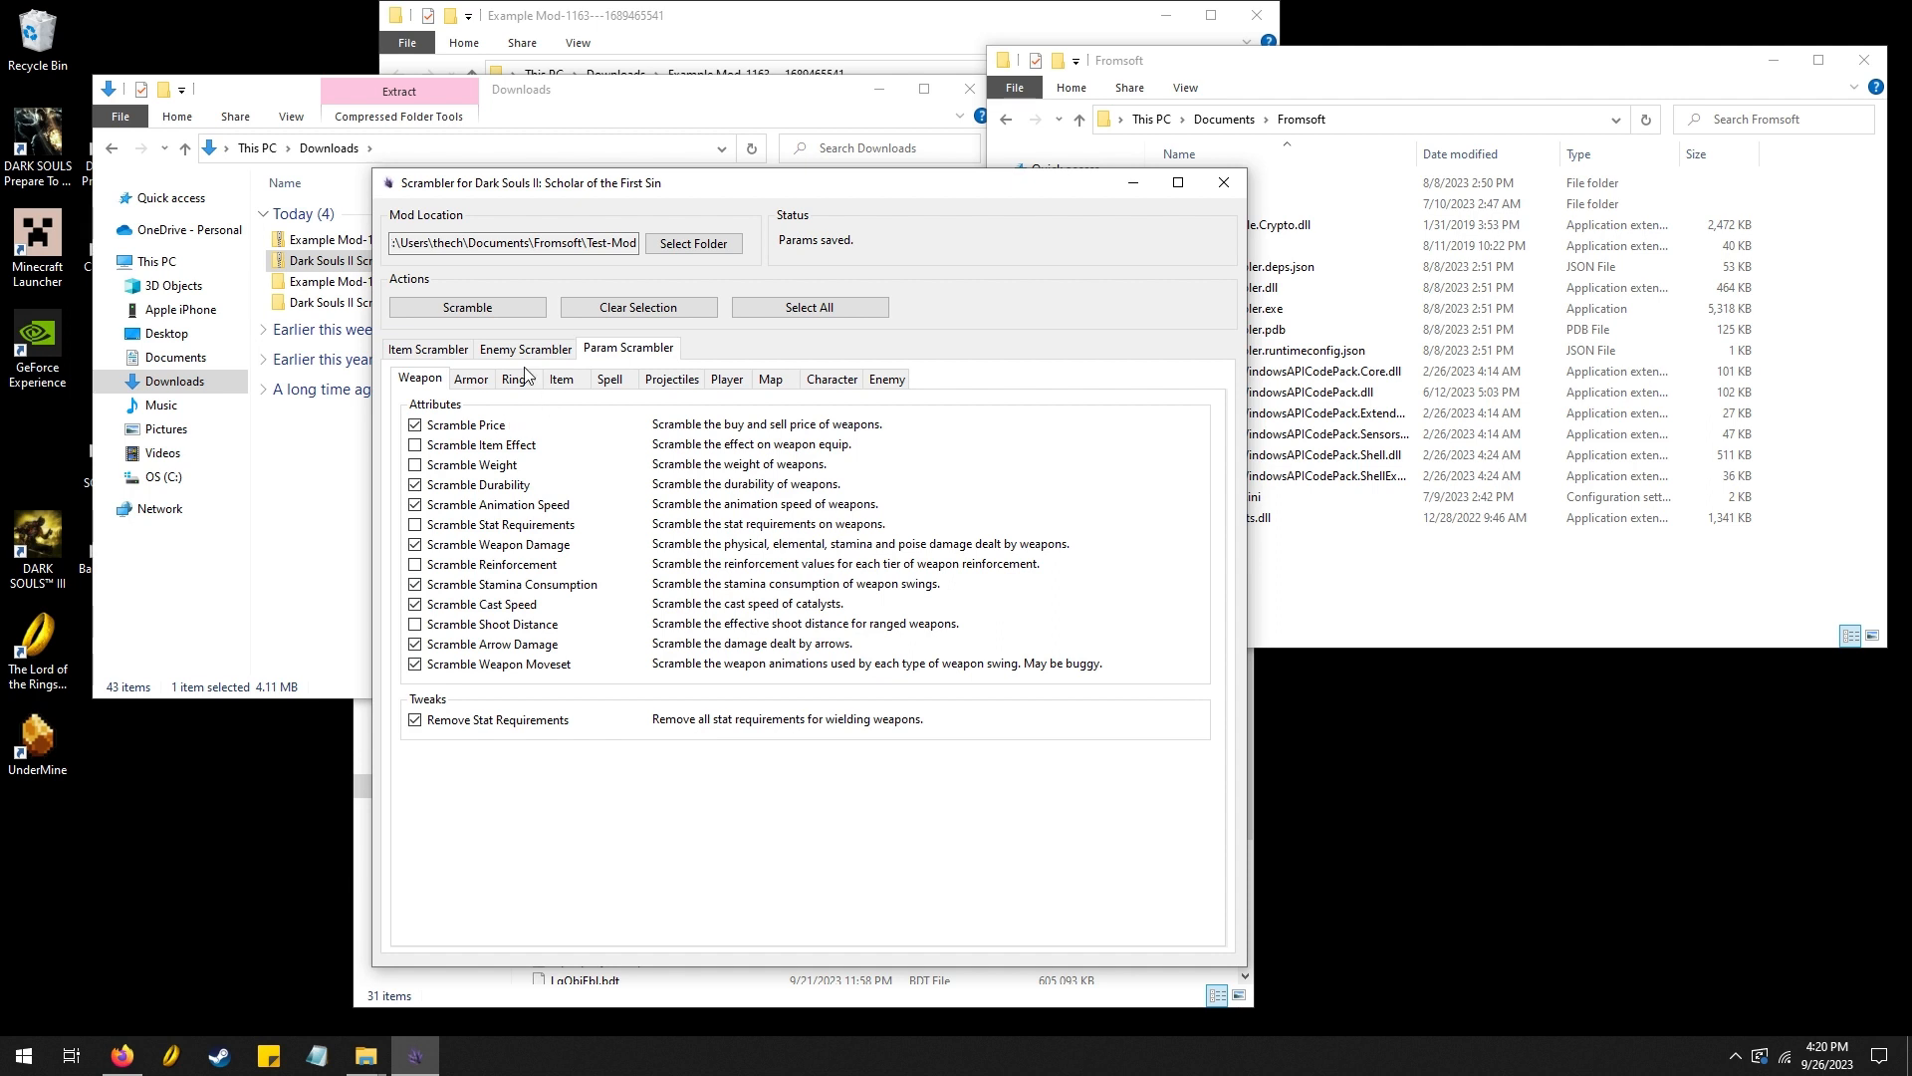
click(469, 378)
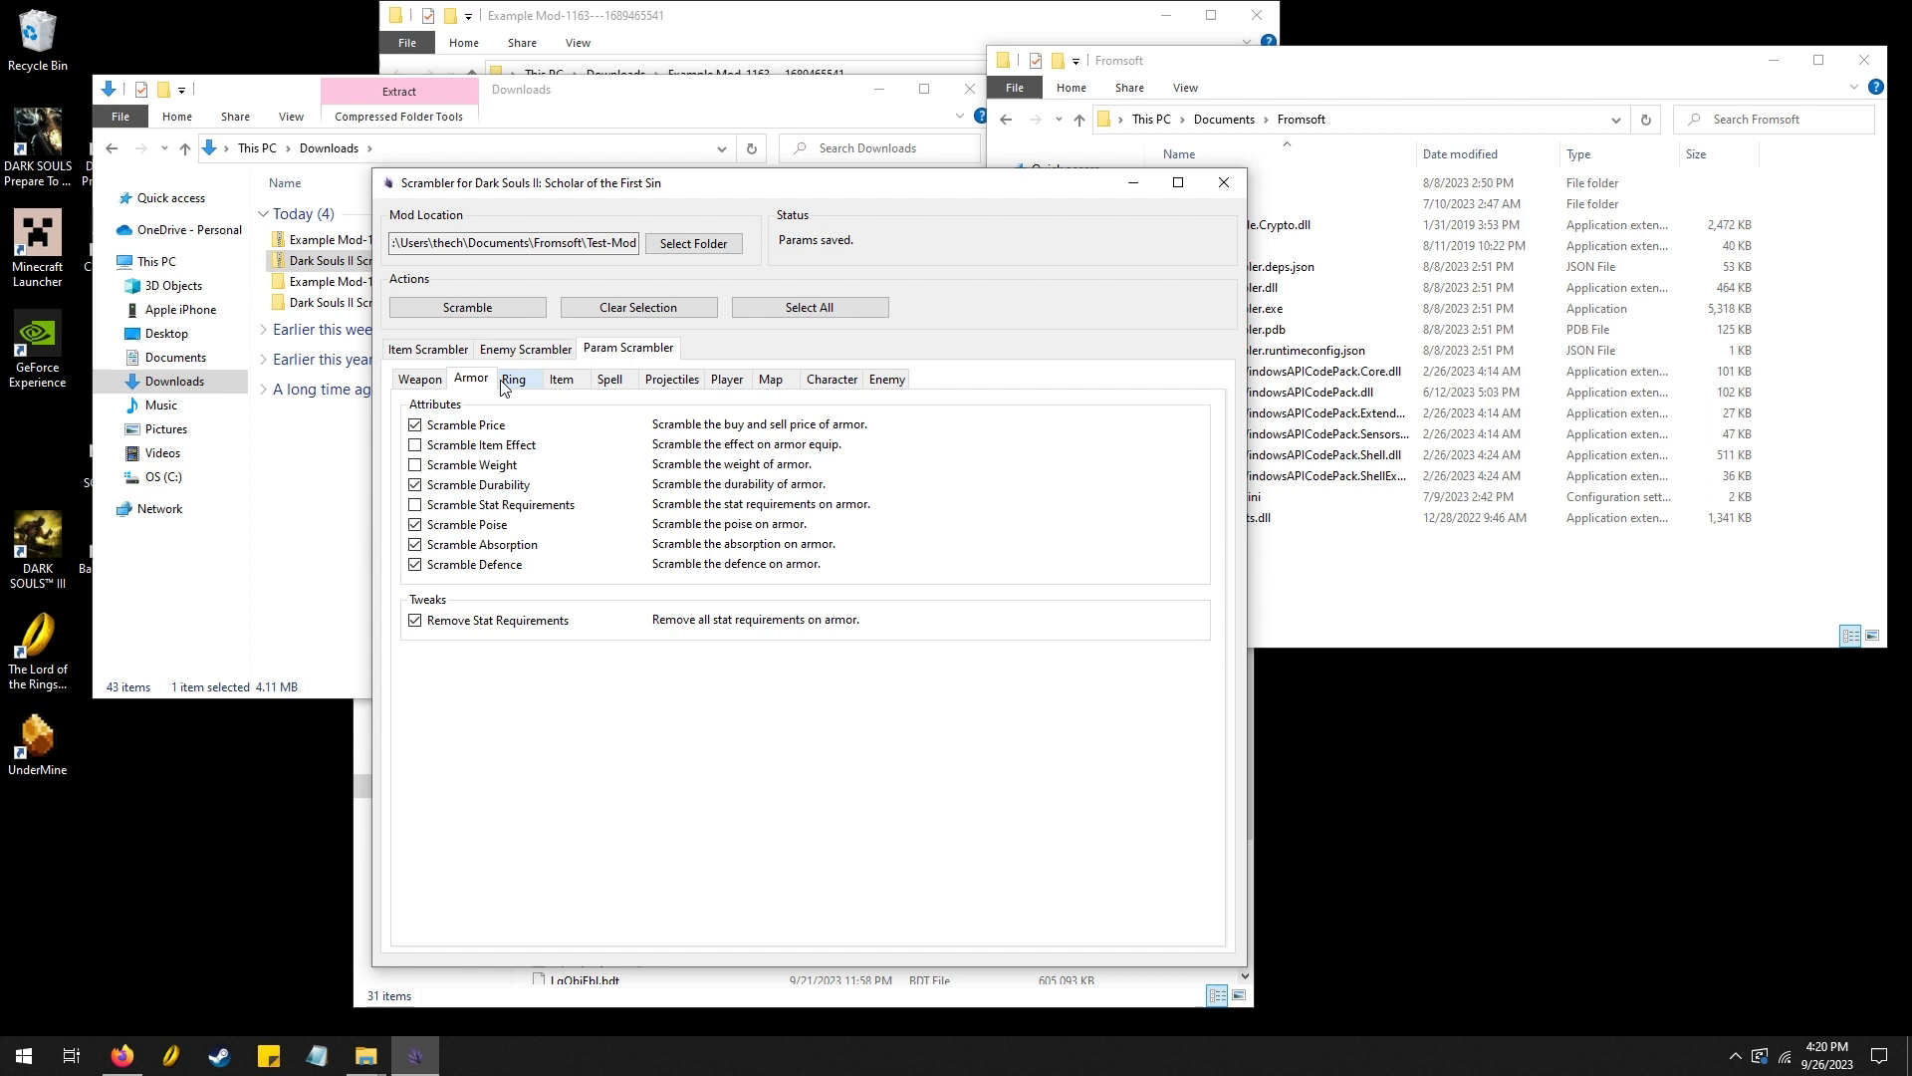
click(514, 379)
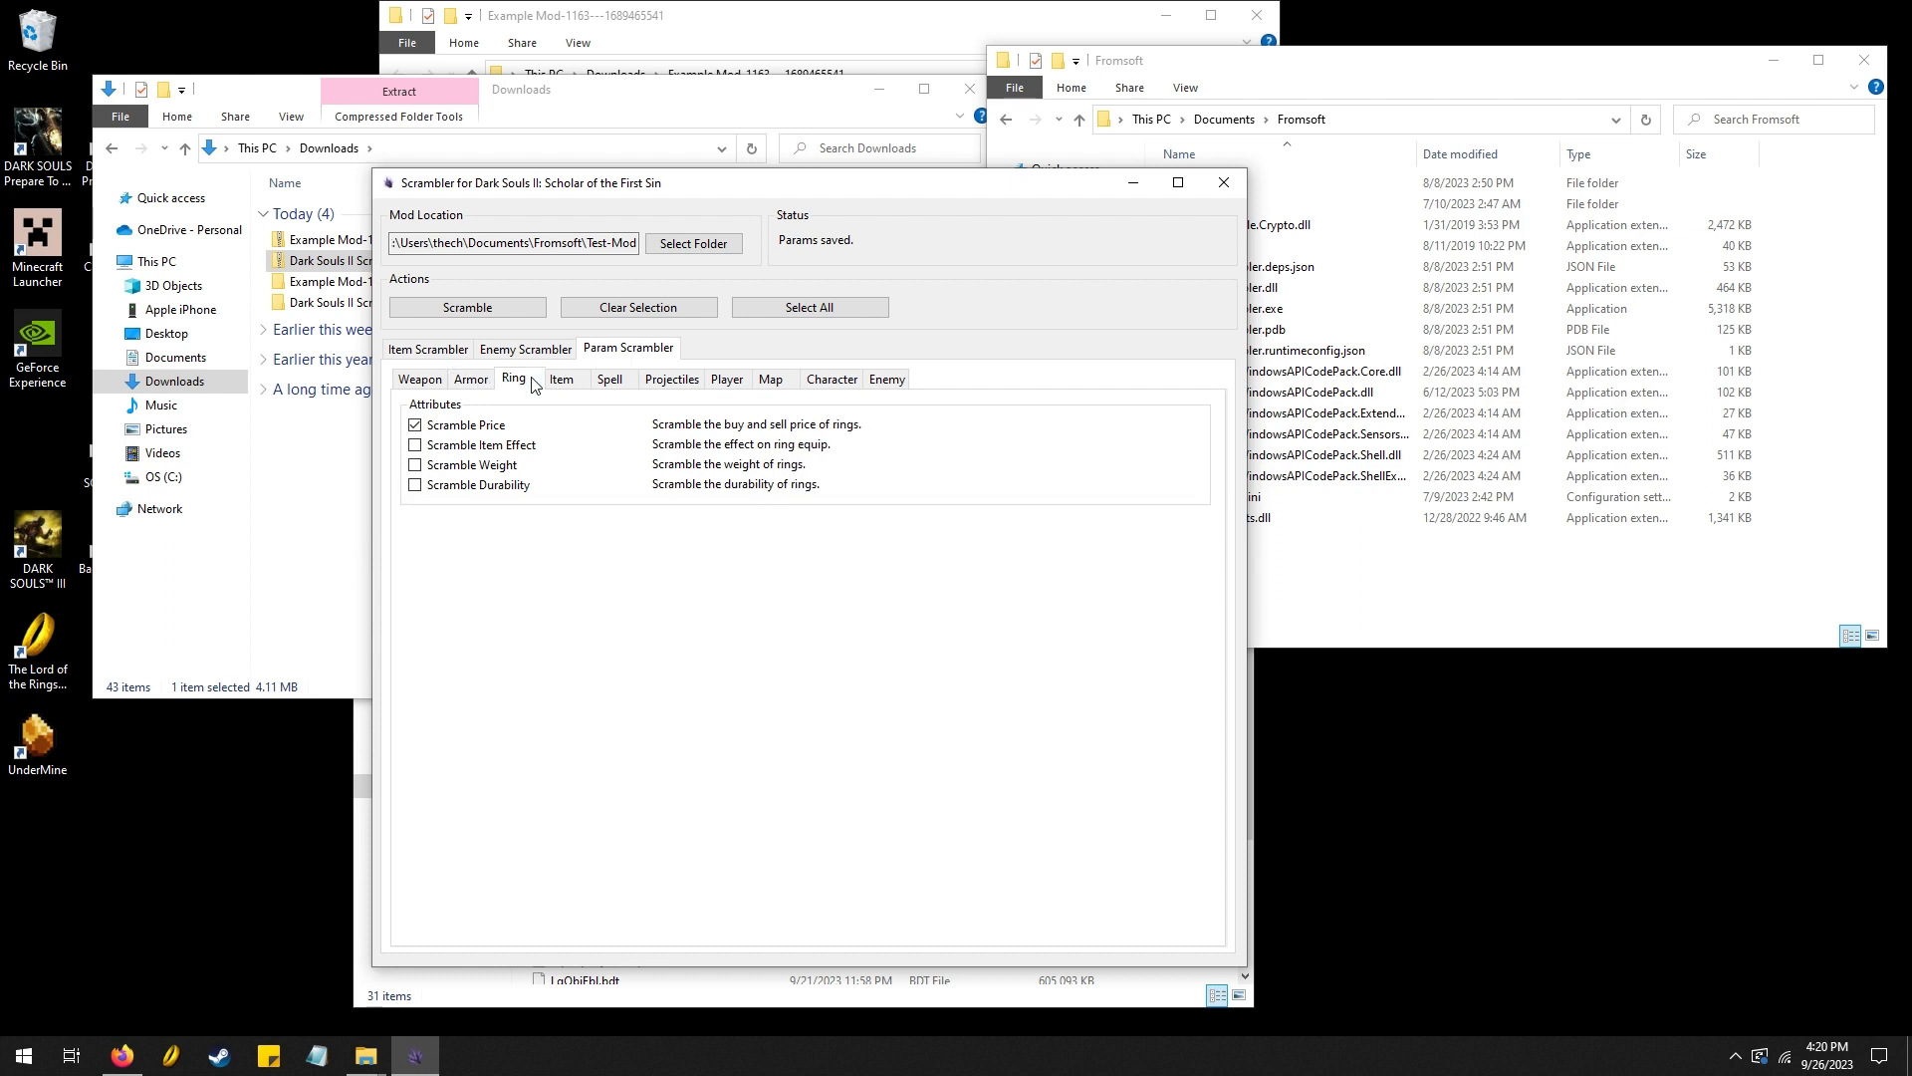
click(561, 379)
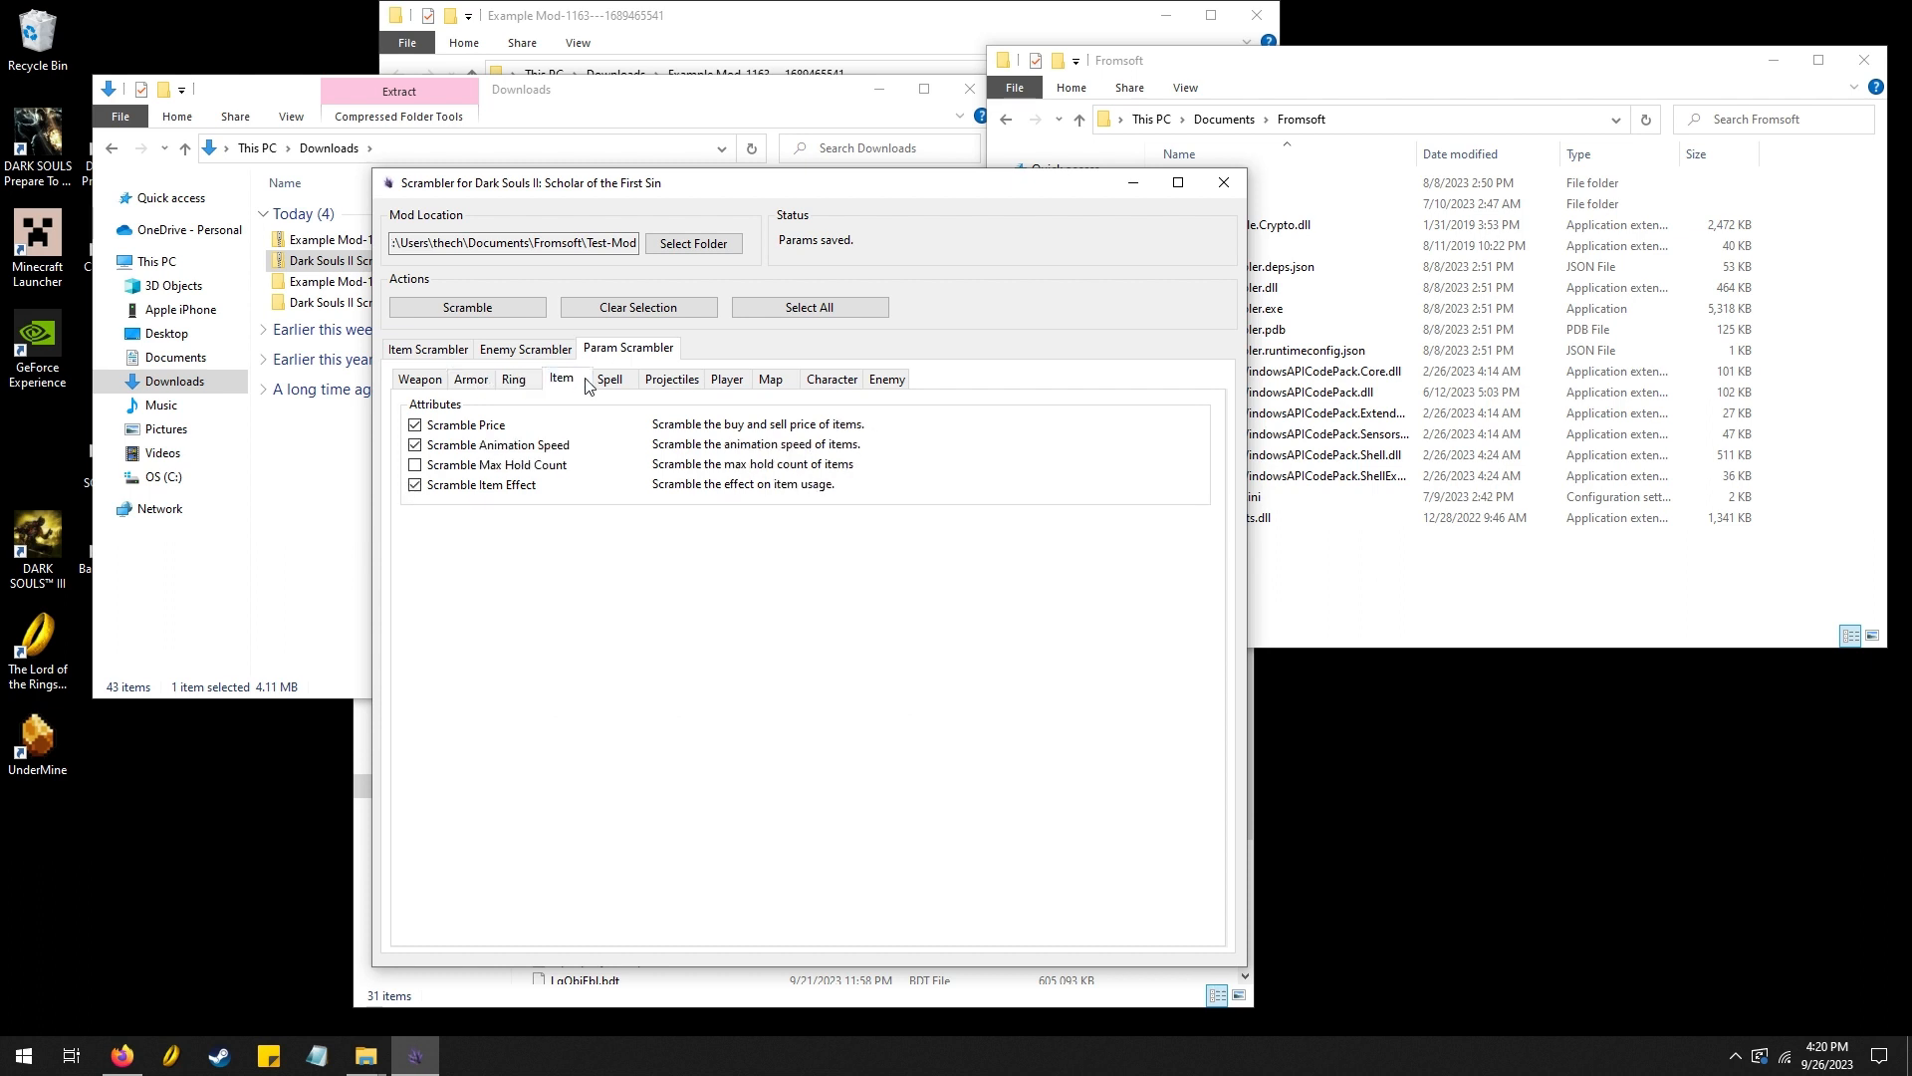
click(608, 380)
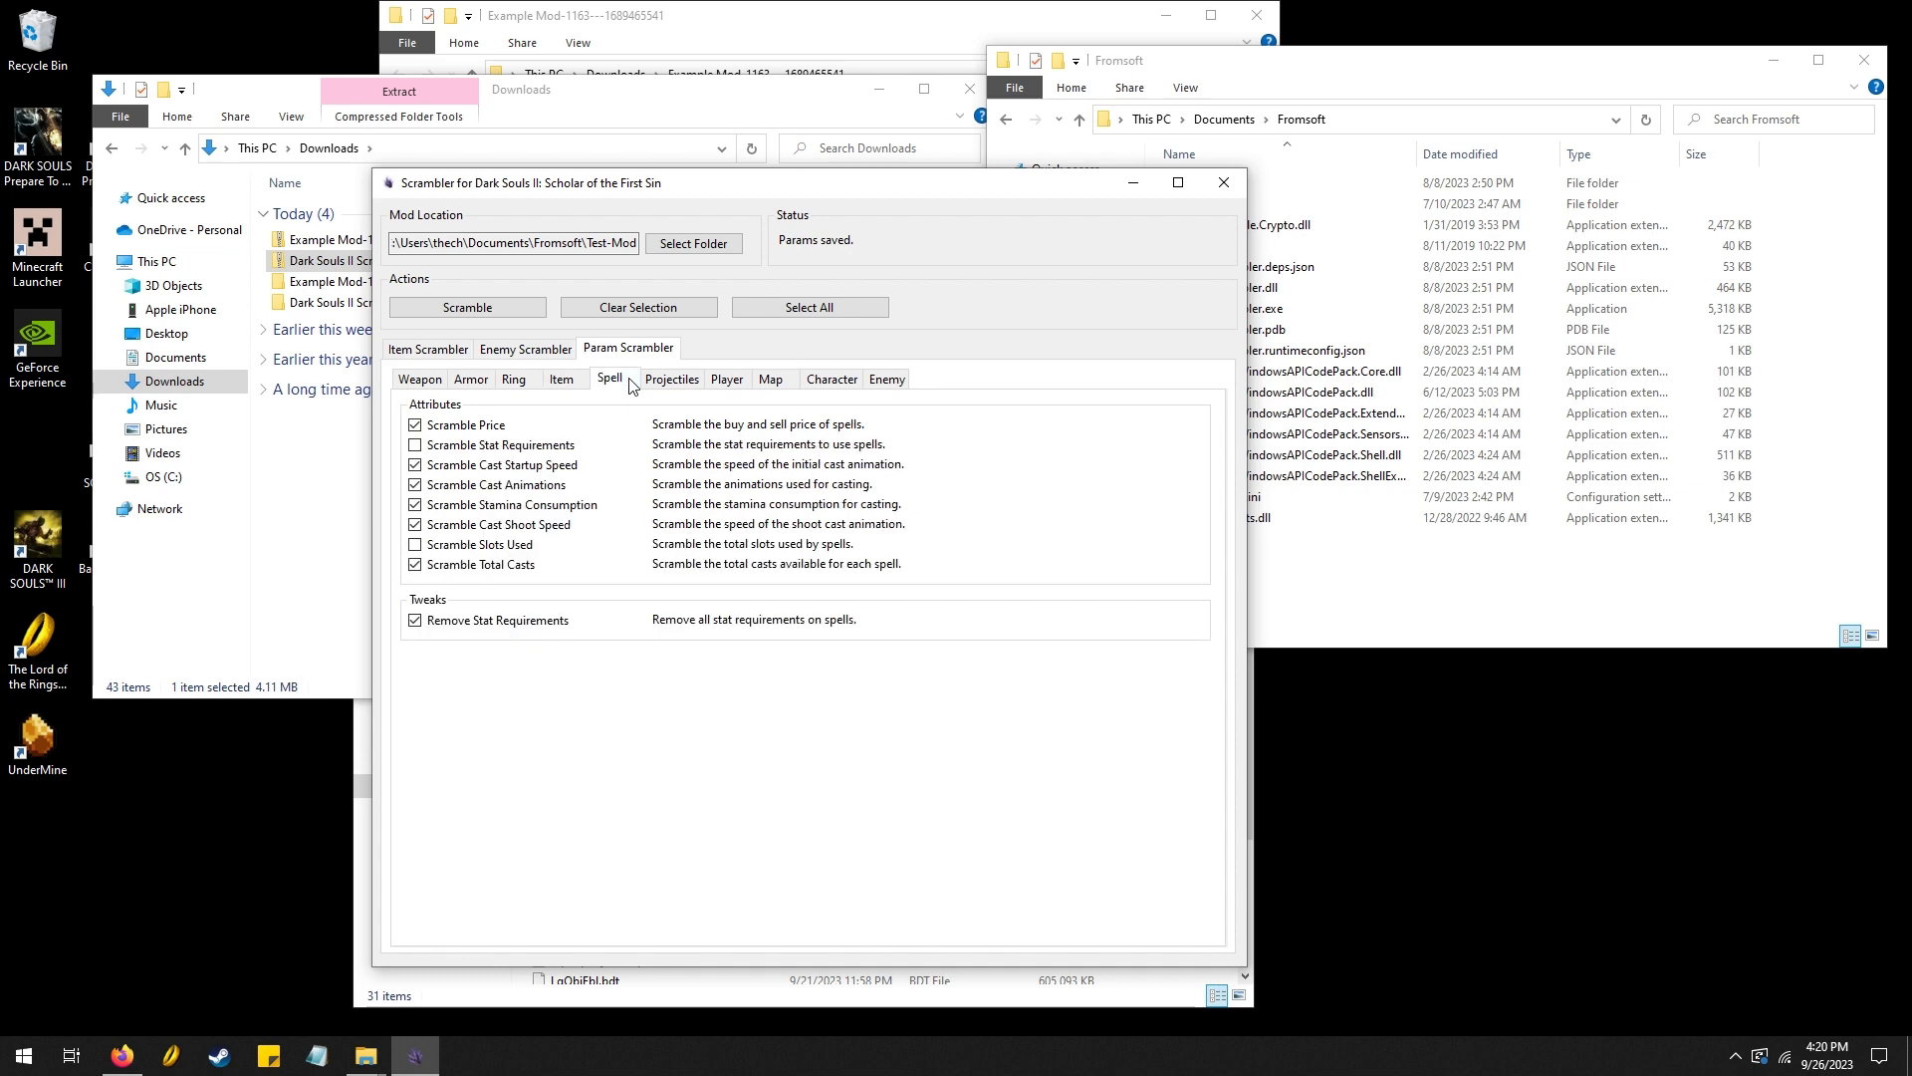
click(671, 378)
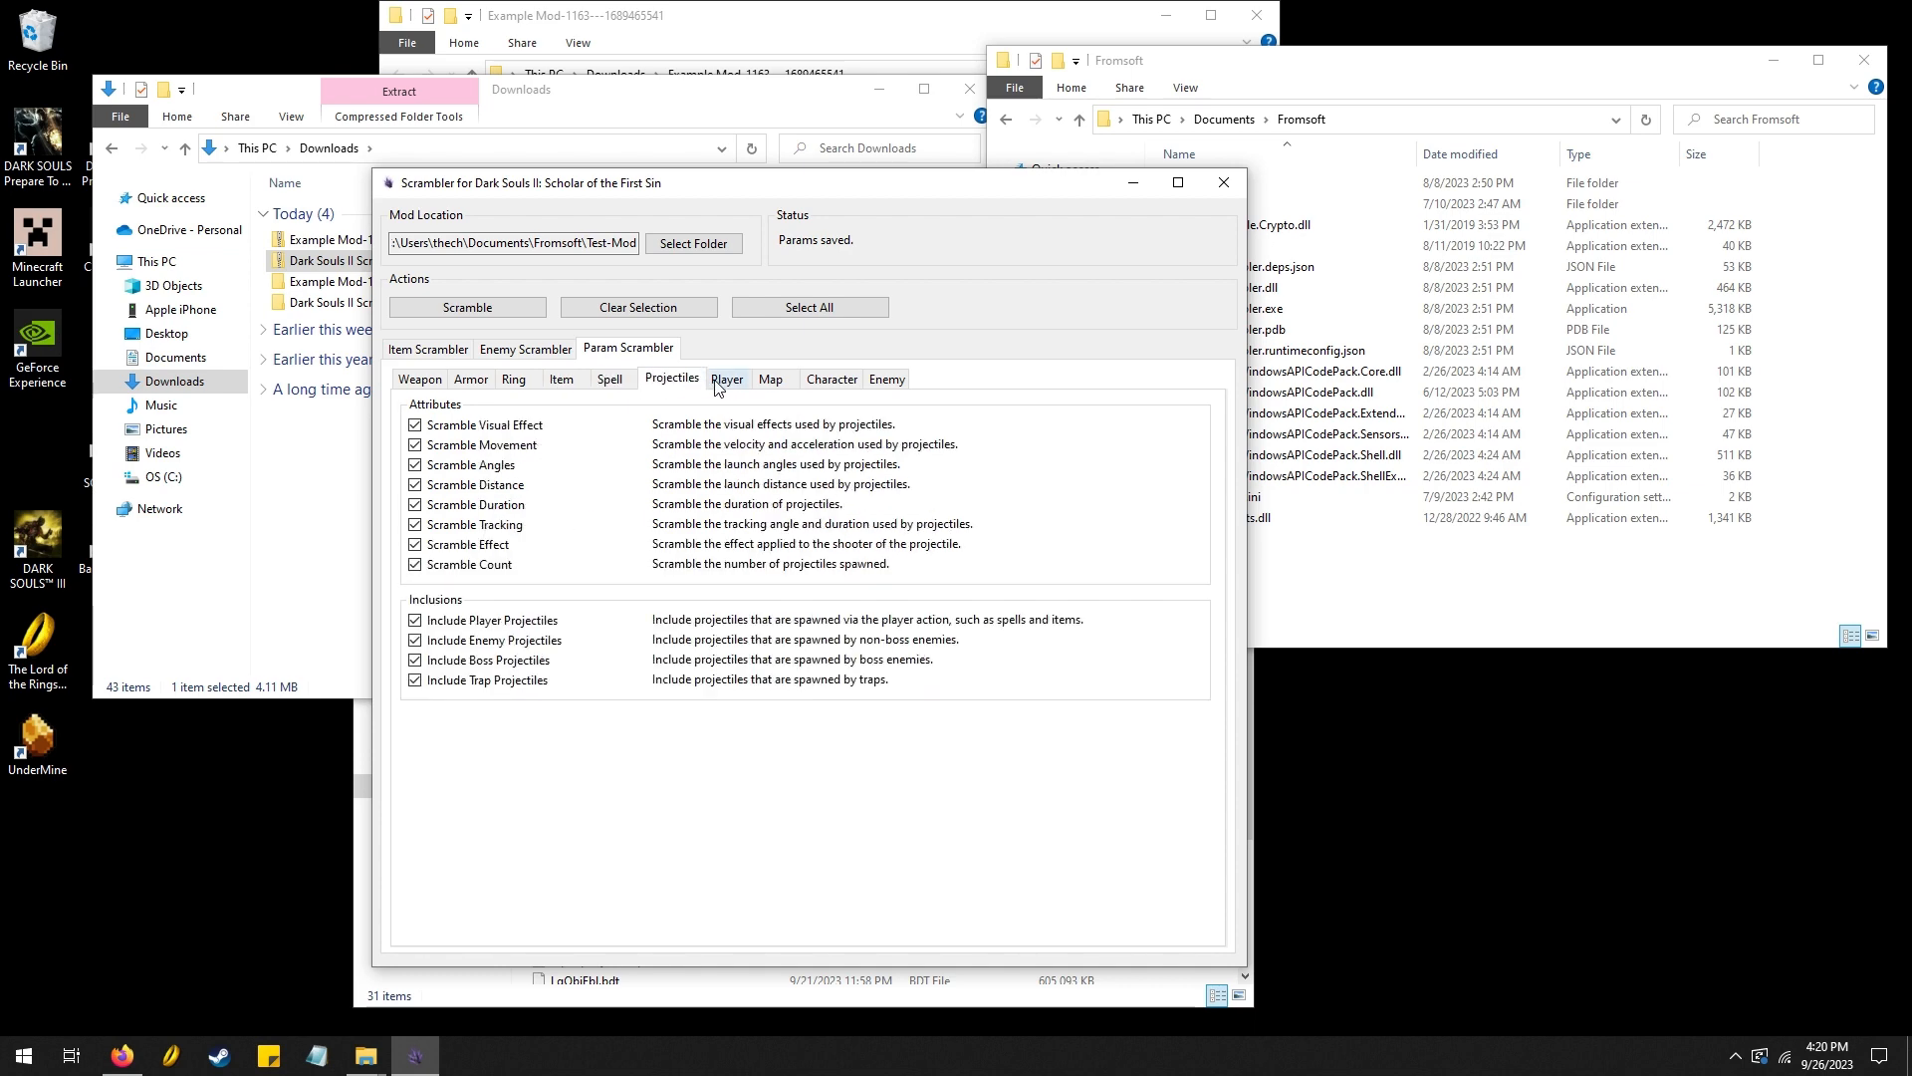
Review the Player, Map, Character and Enemy param options
click(727, 378)
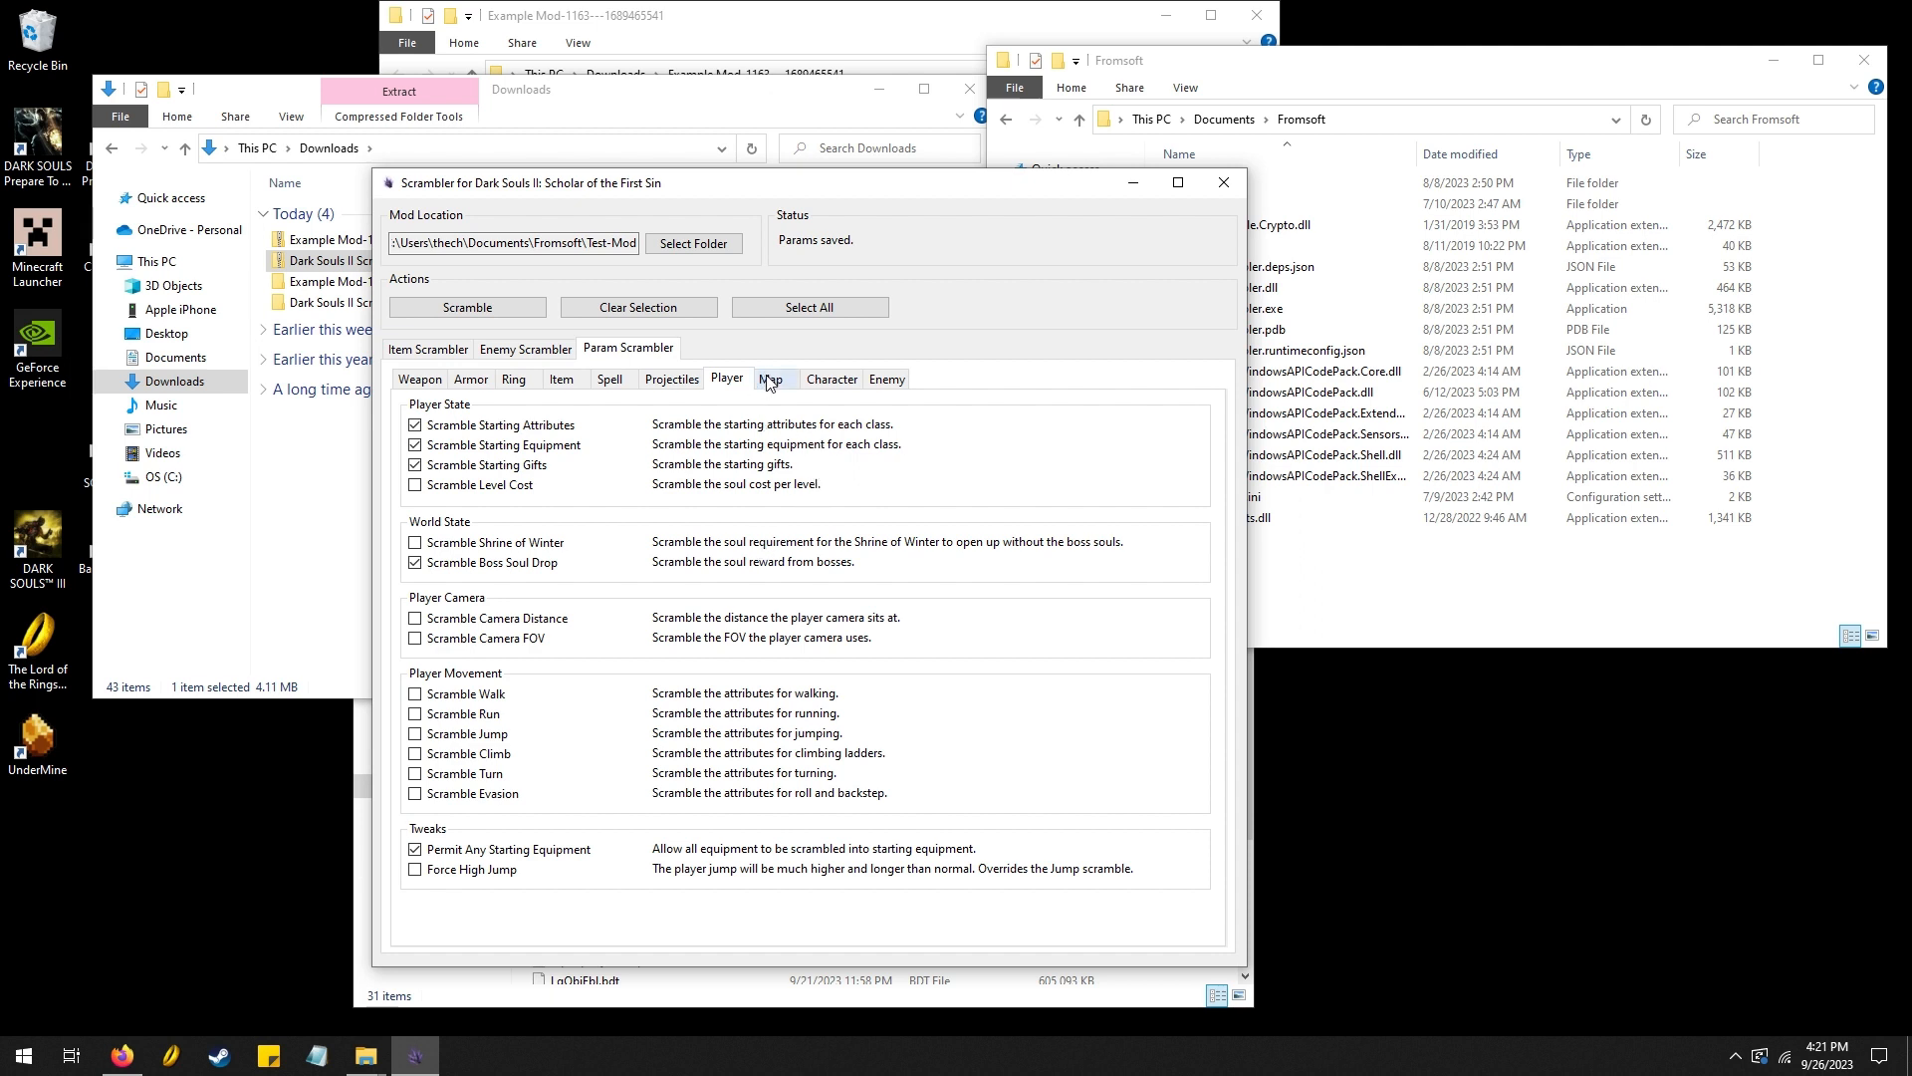
click(771, 379)
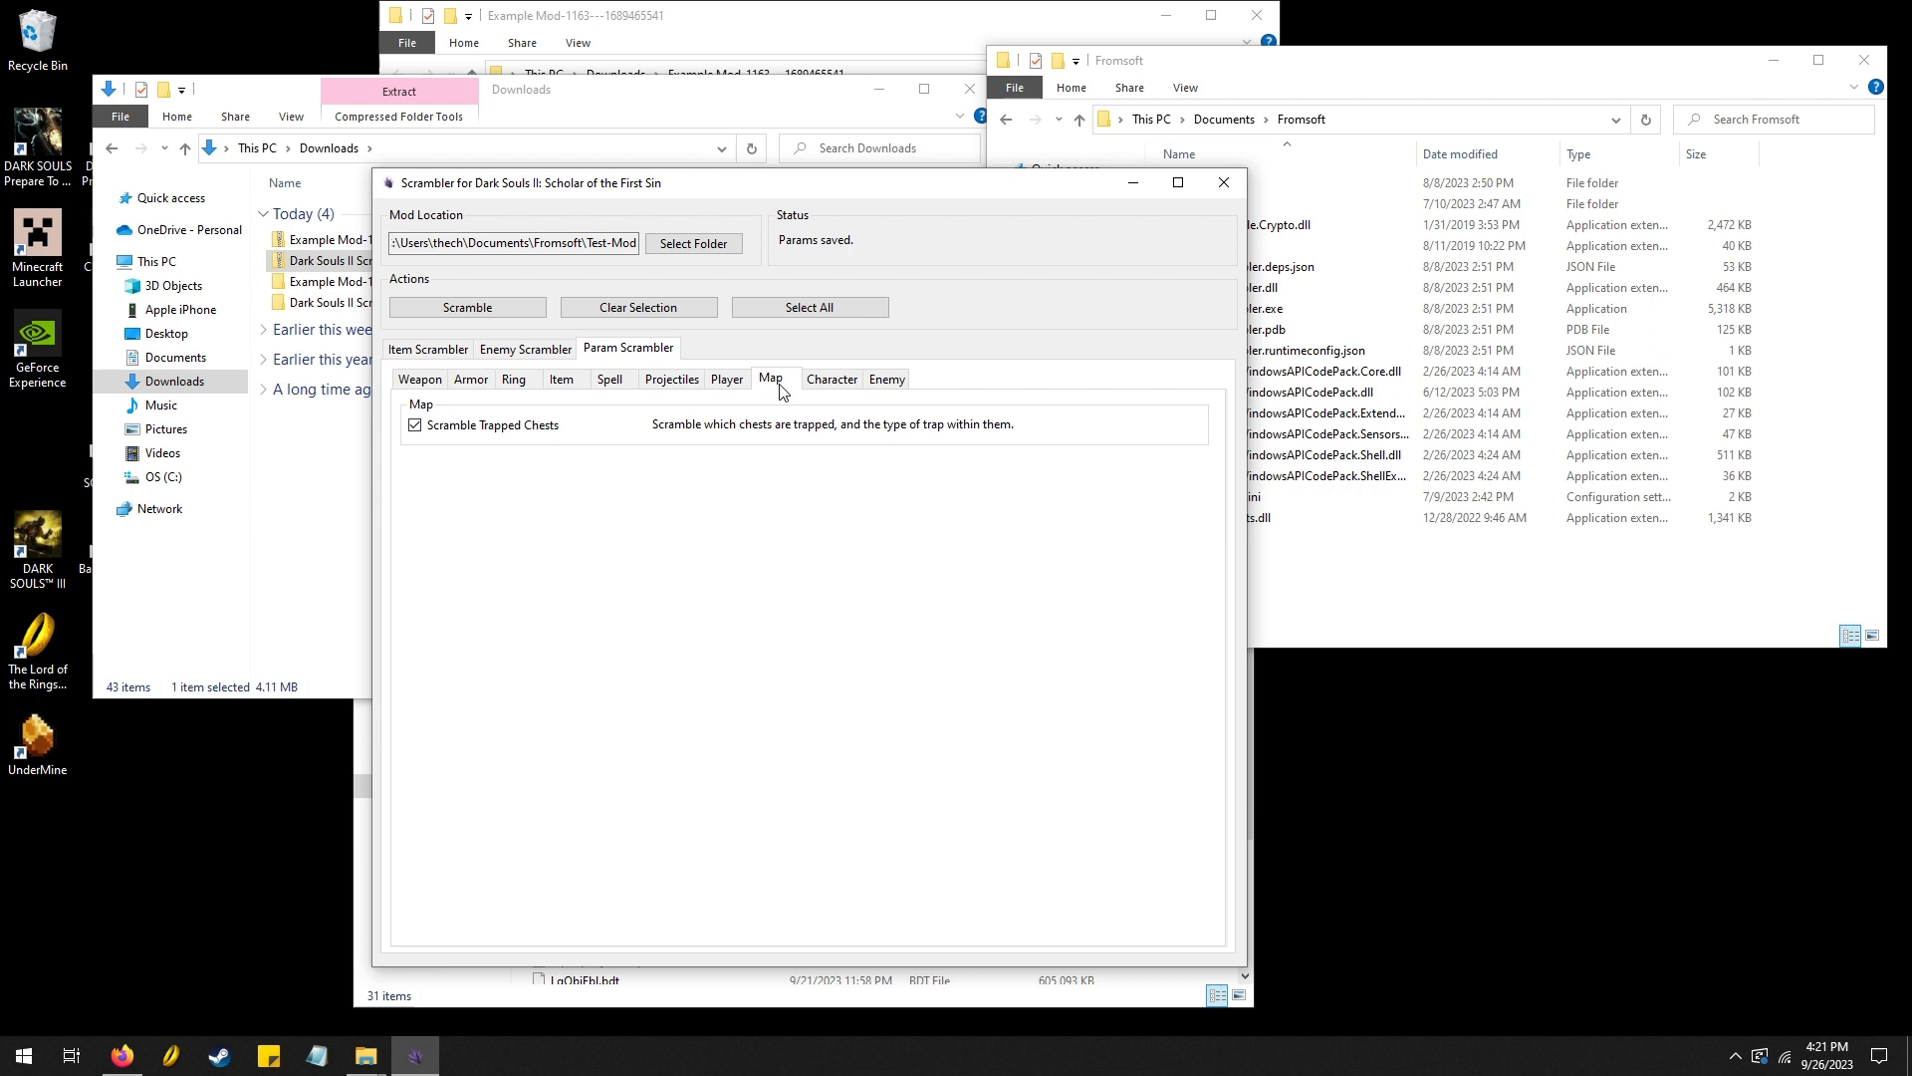
click(830, 378)
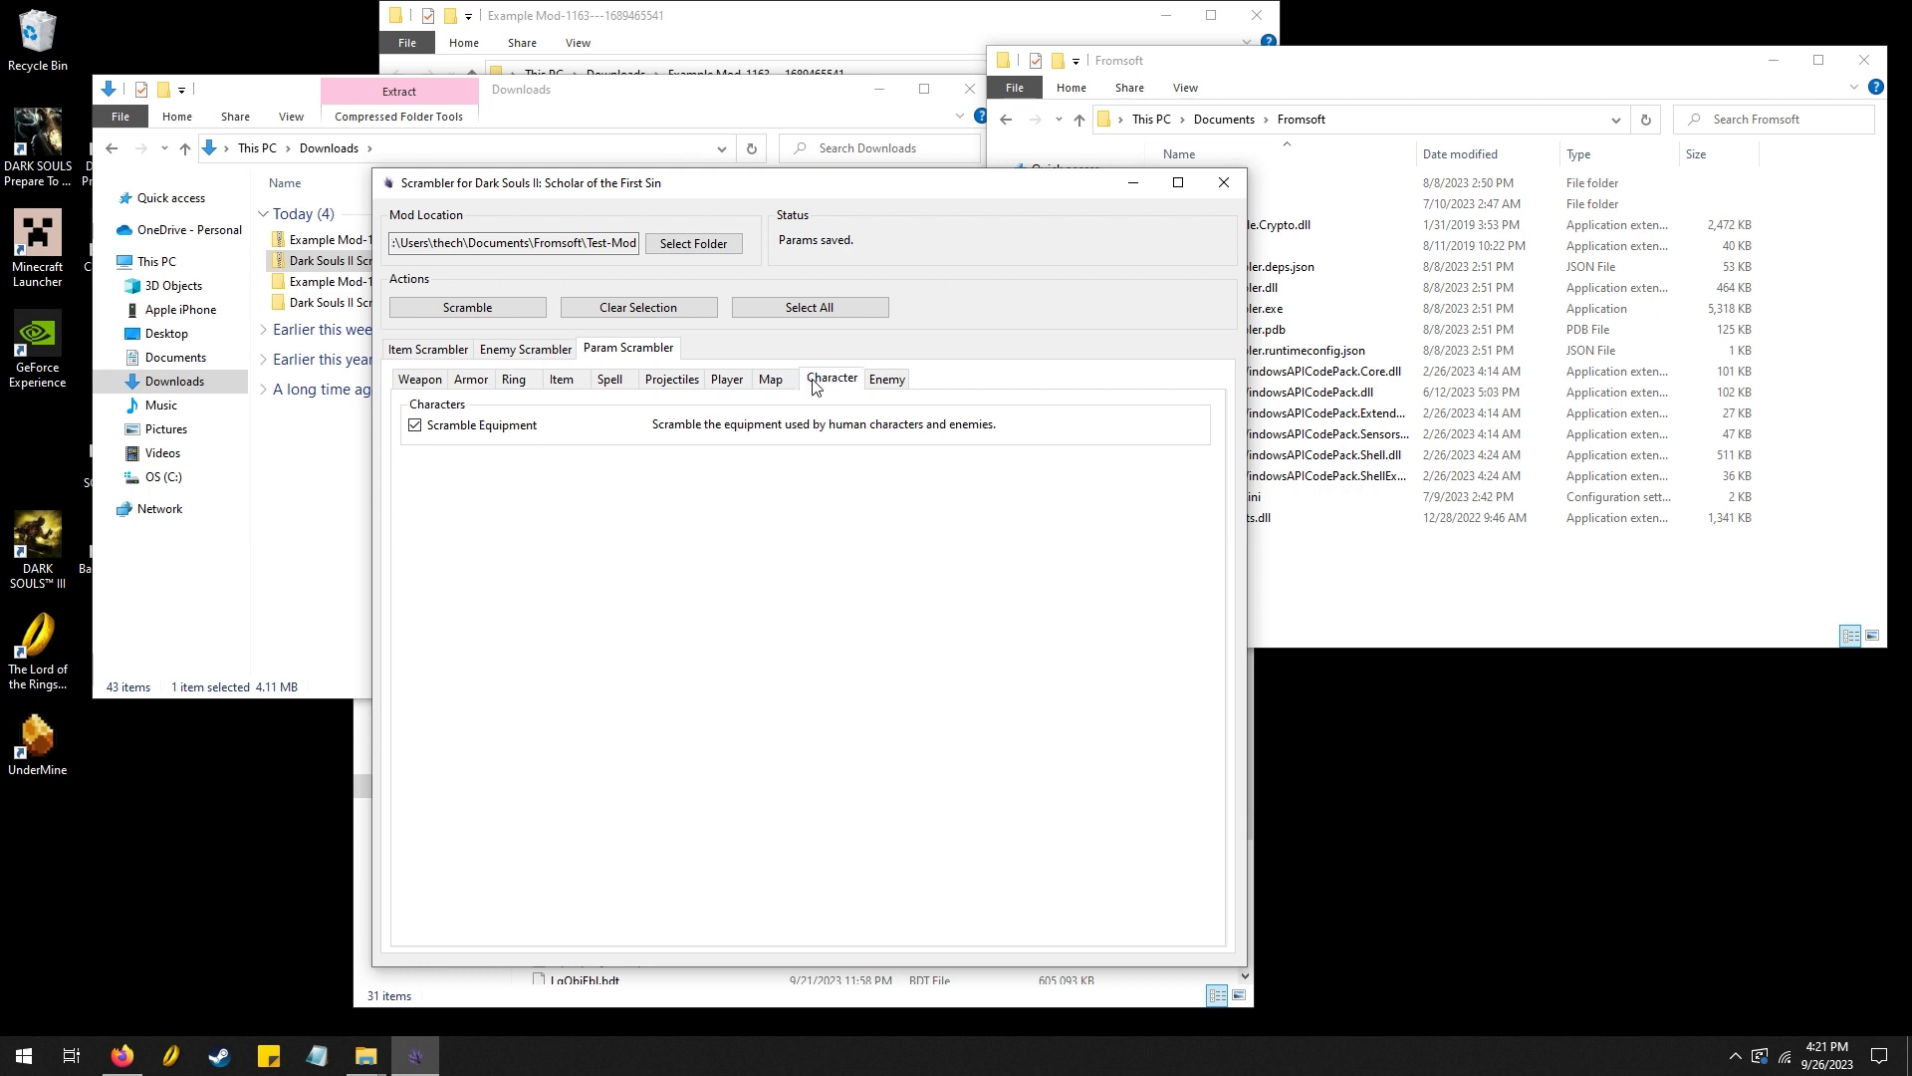
mouse_move(918, 394)
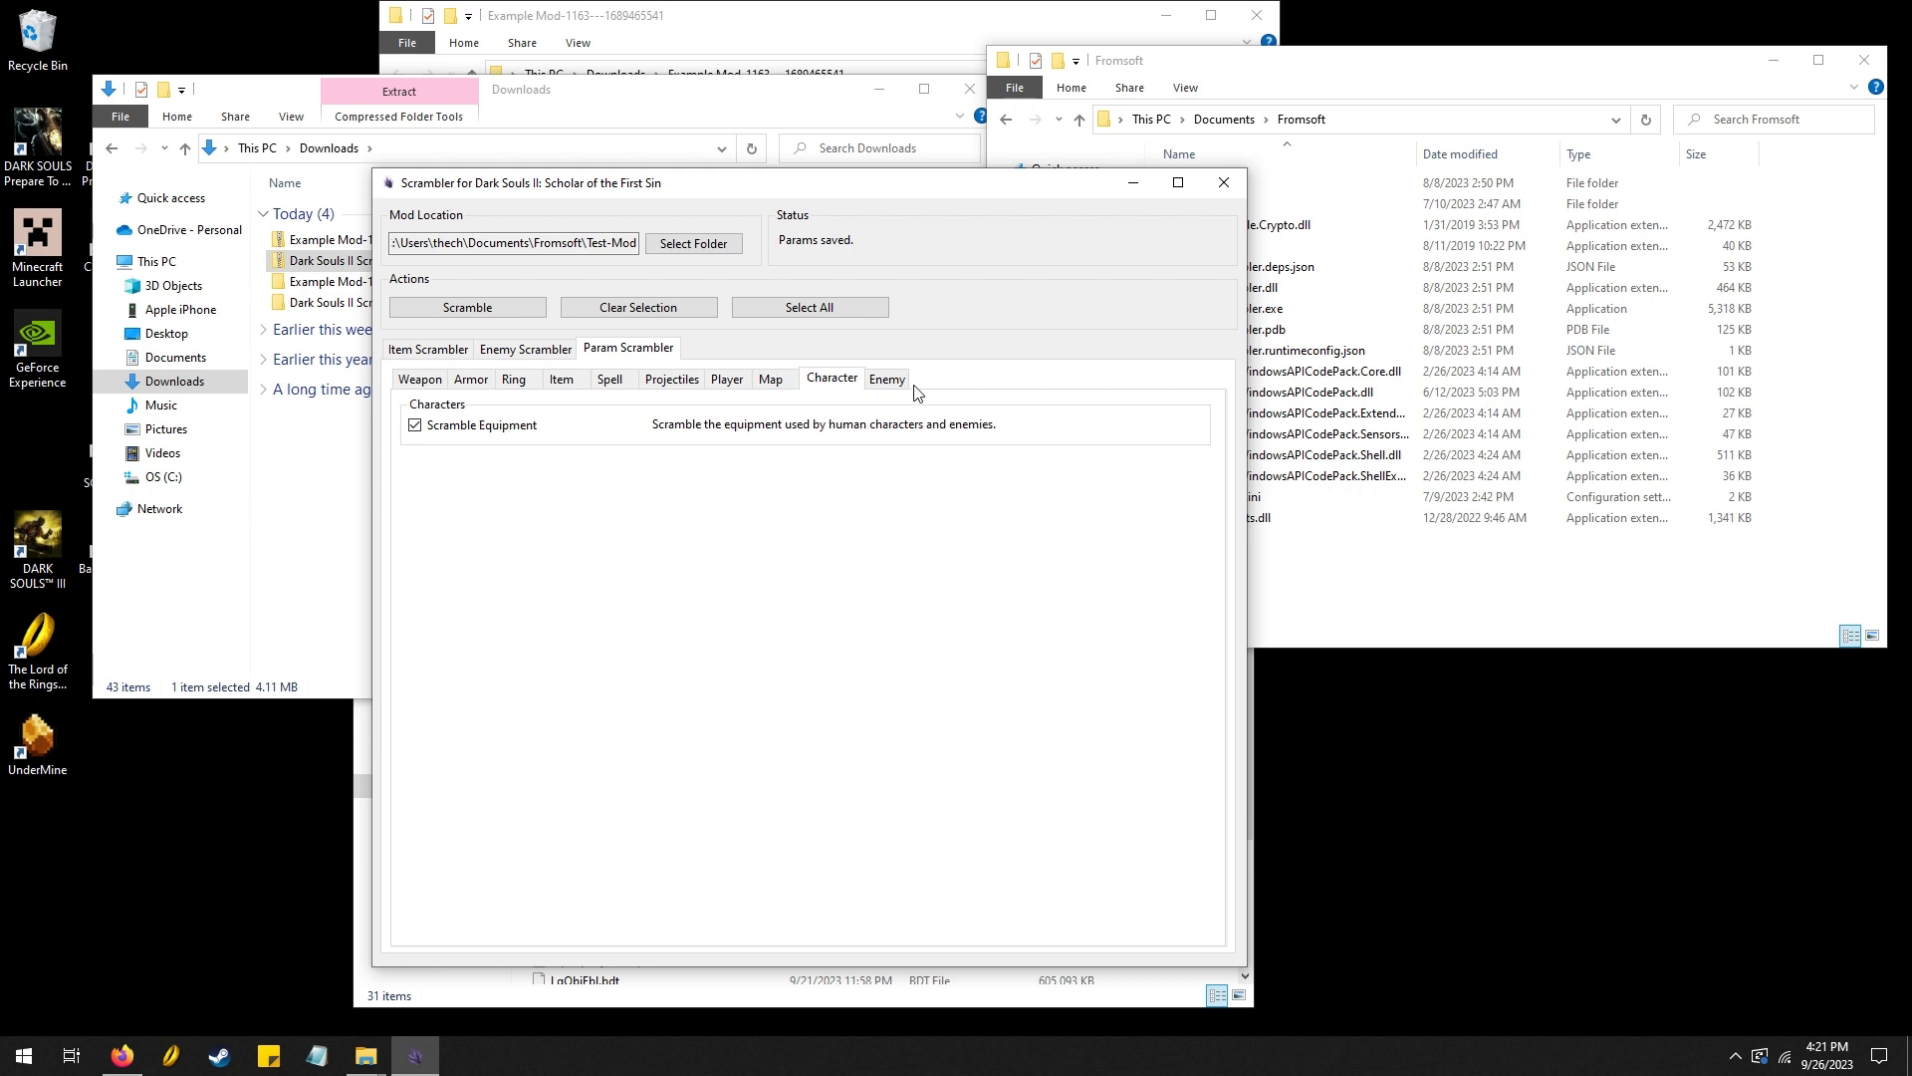
click(886, 378)
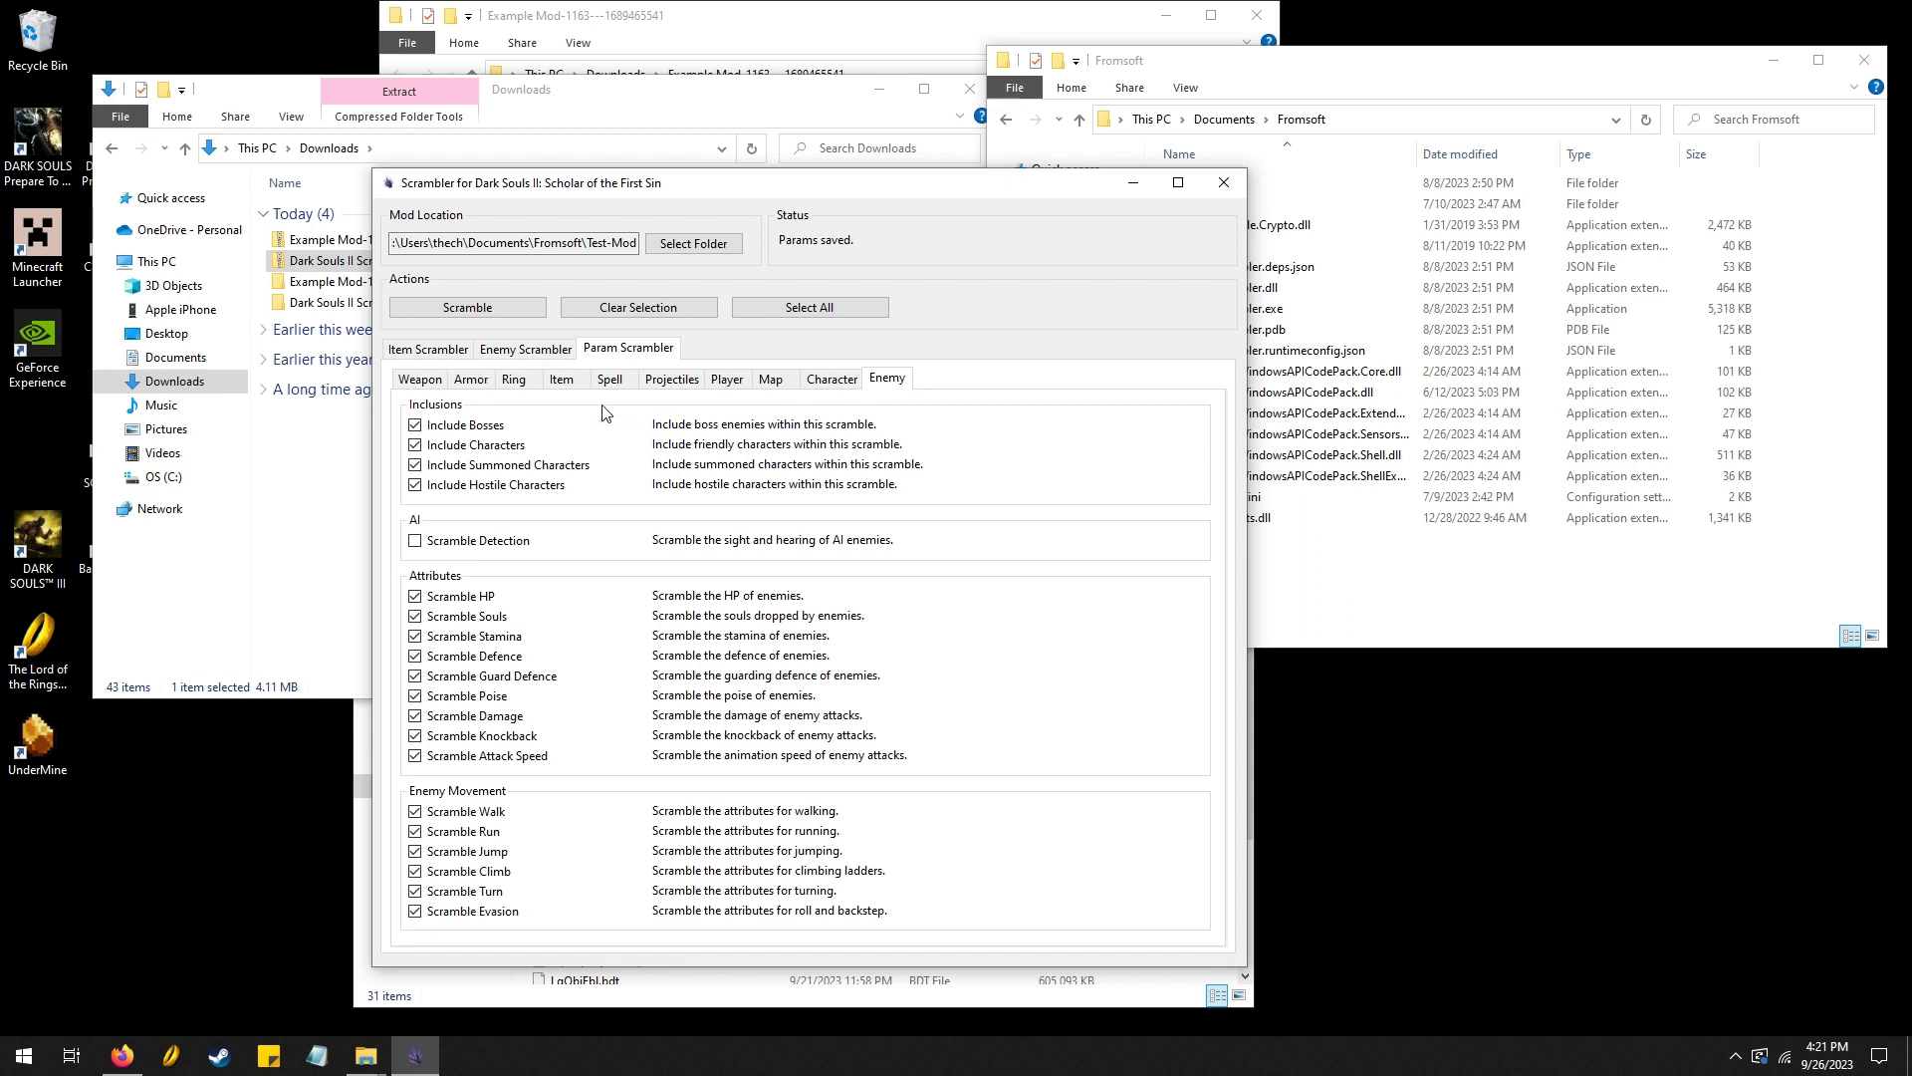
mouse_move(609, 412)
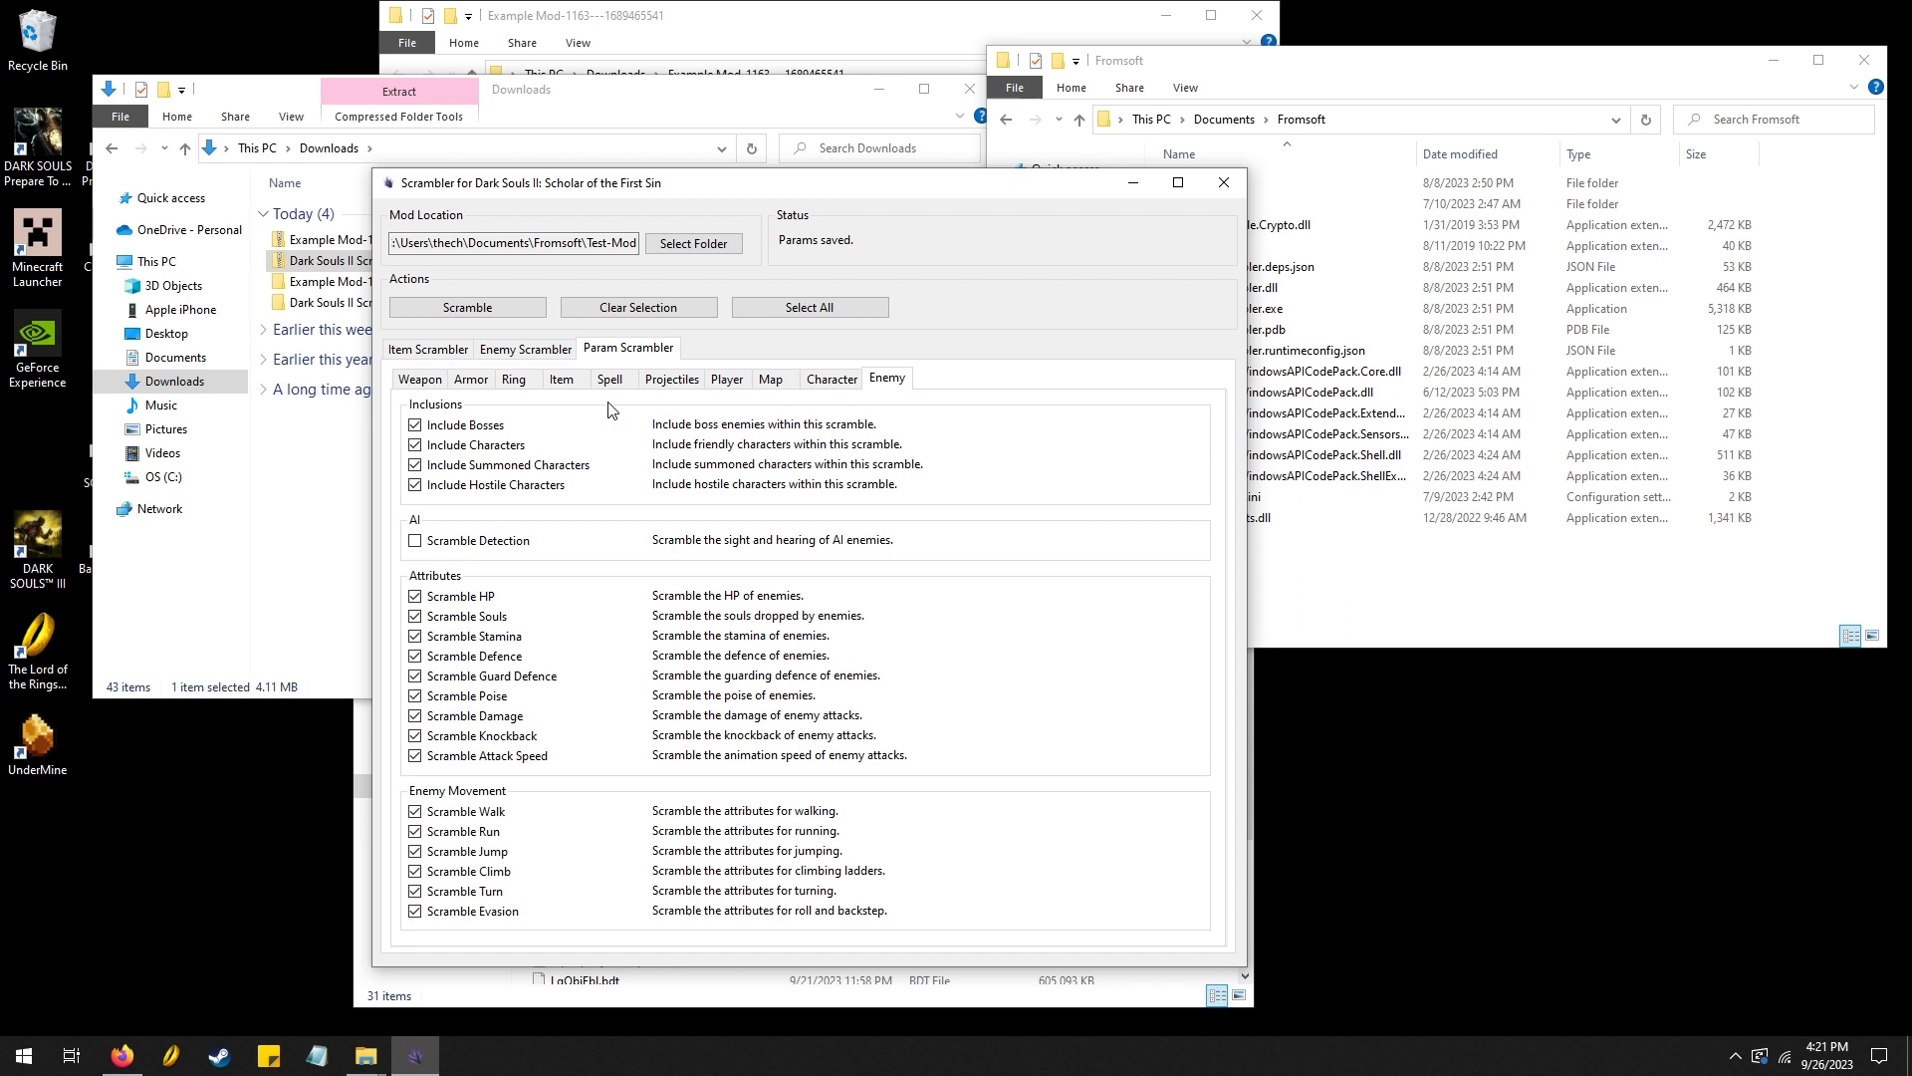
mouse_move(566, 398)
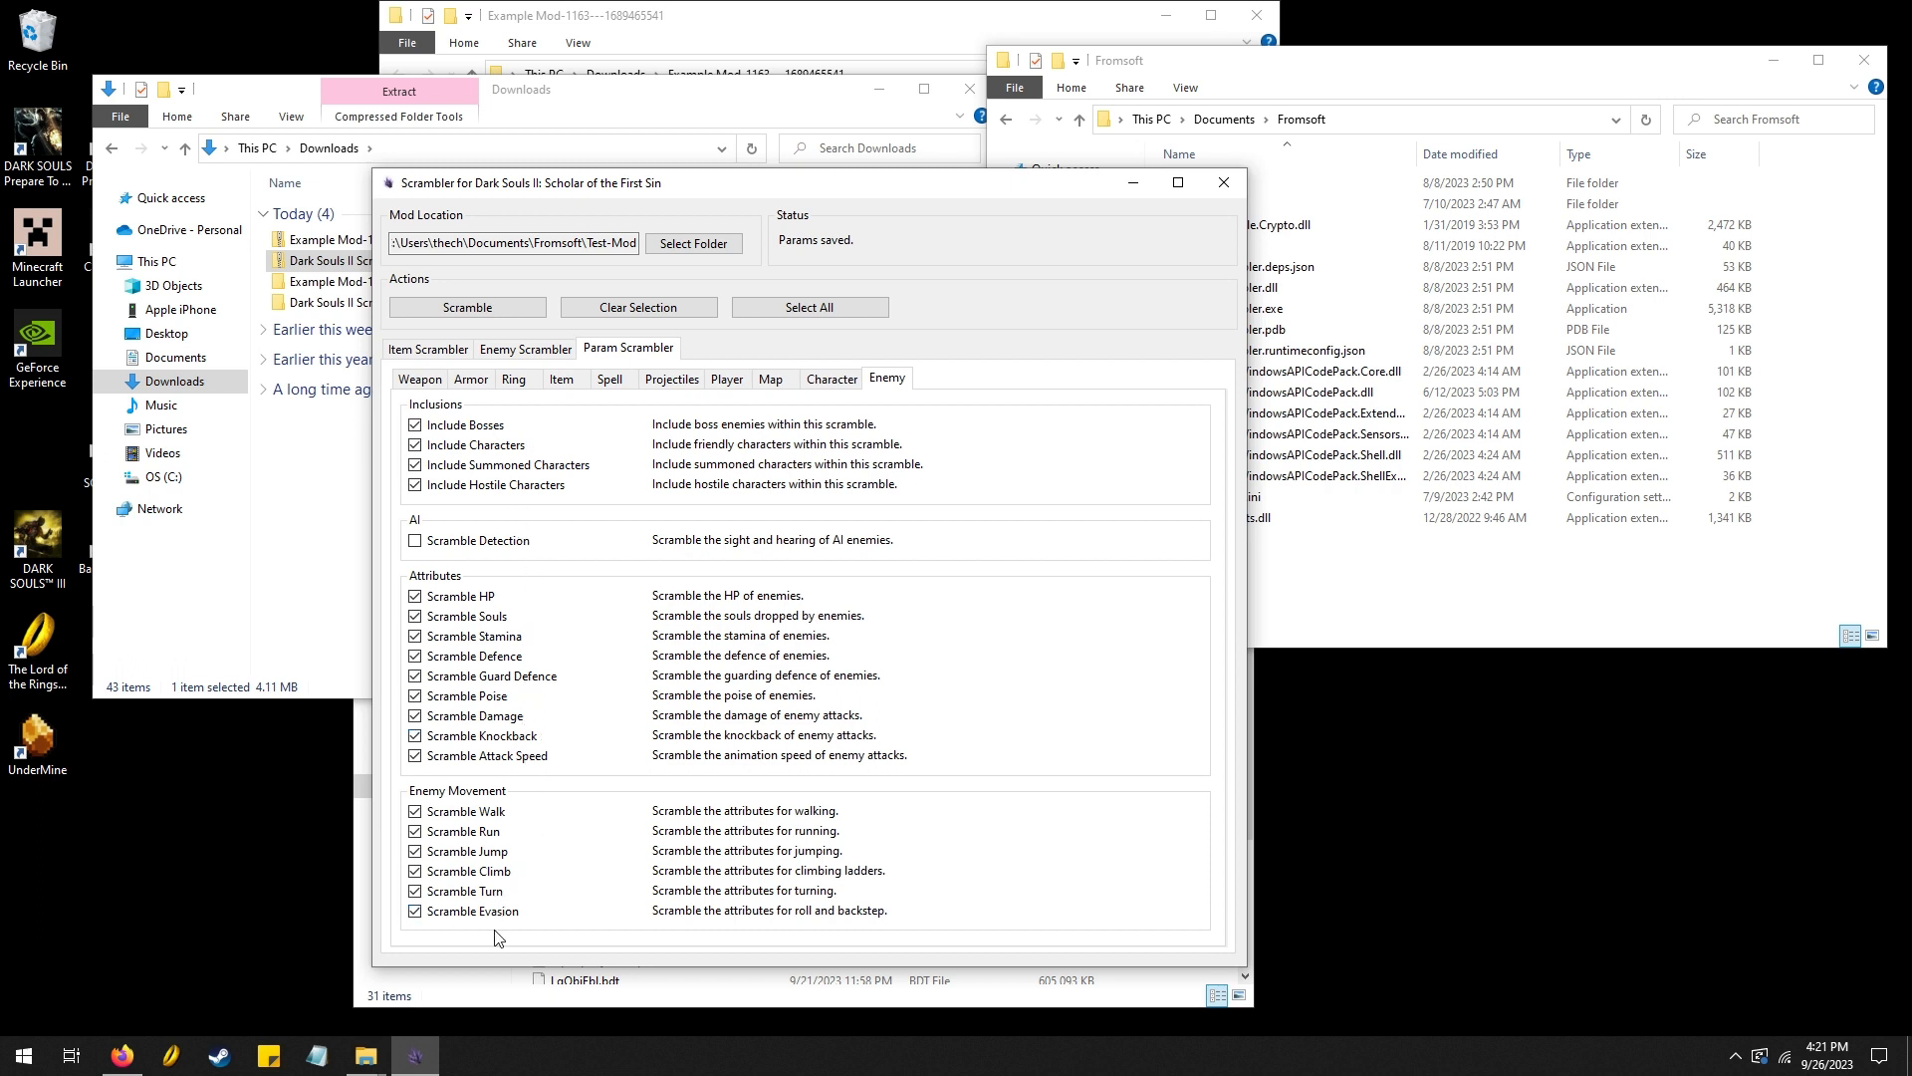
click(415, 831)
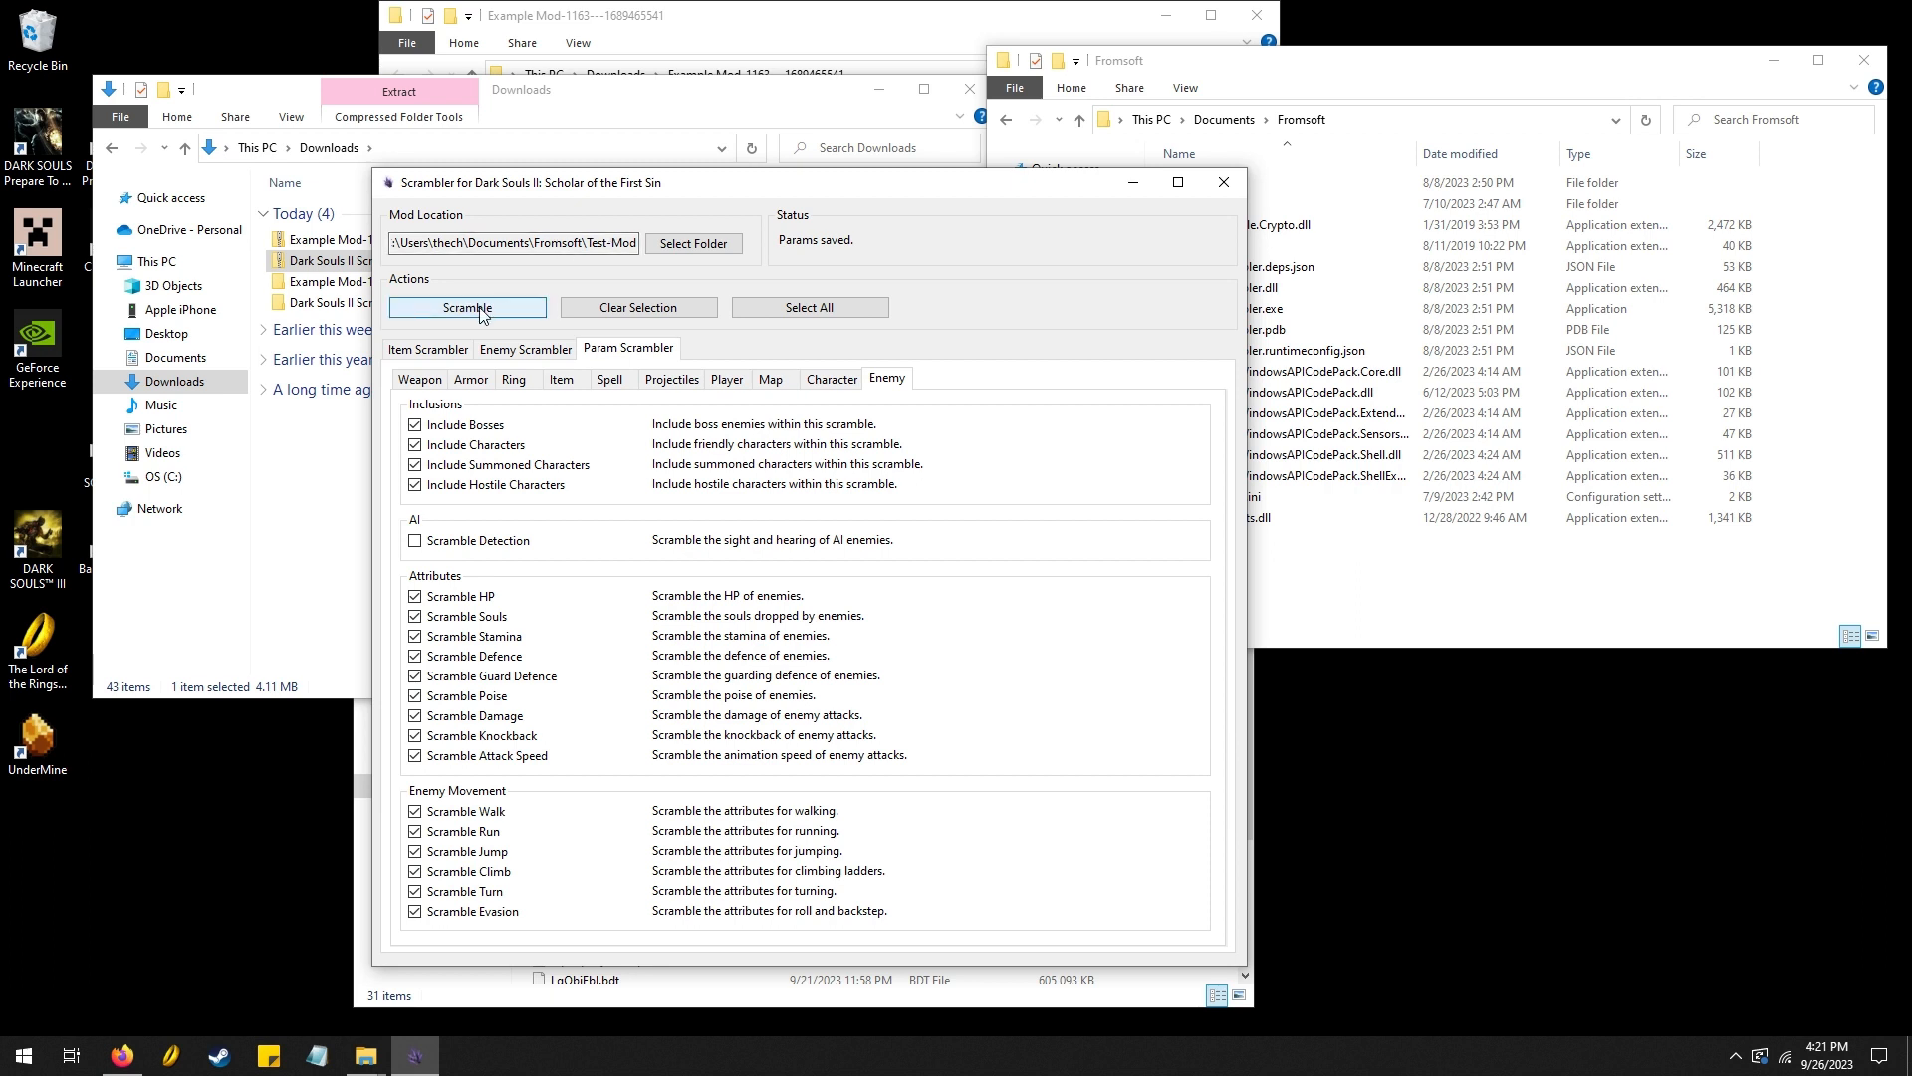
Scramble the params into a Test-Mod-Scrambled folder and close the Scrambler
click(467, 305)
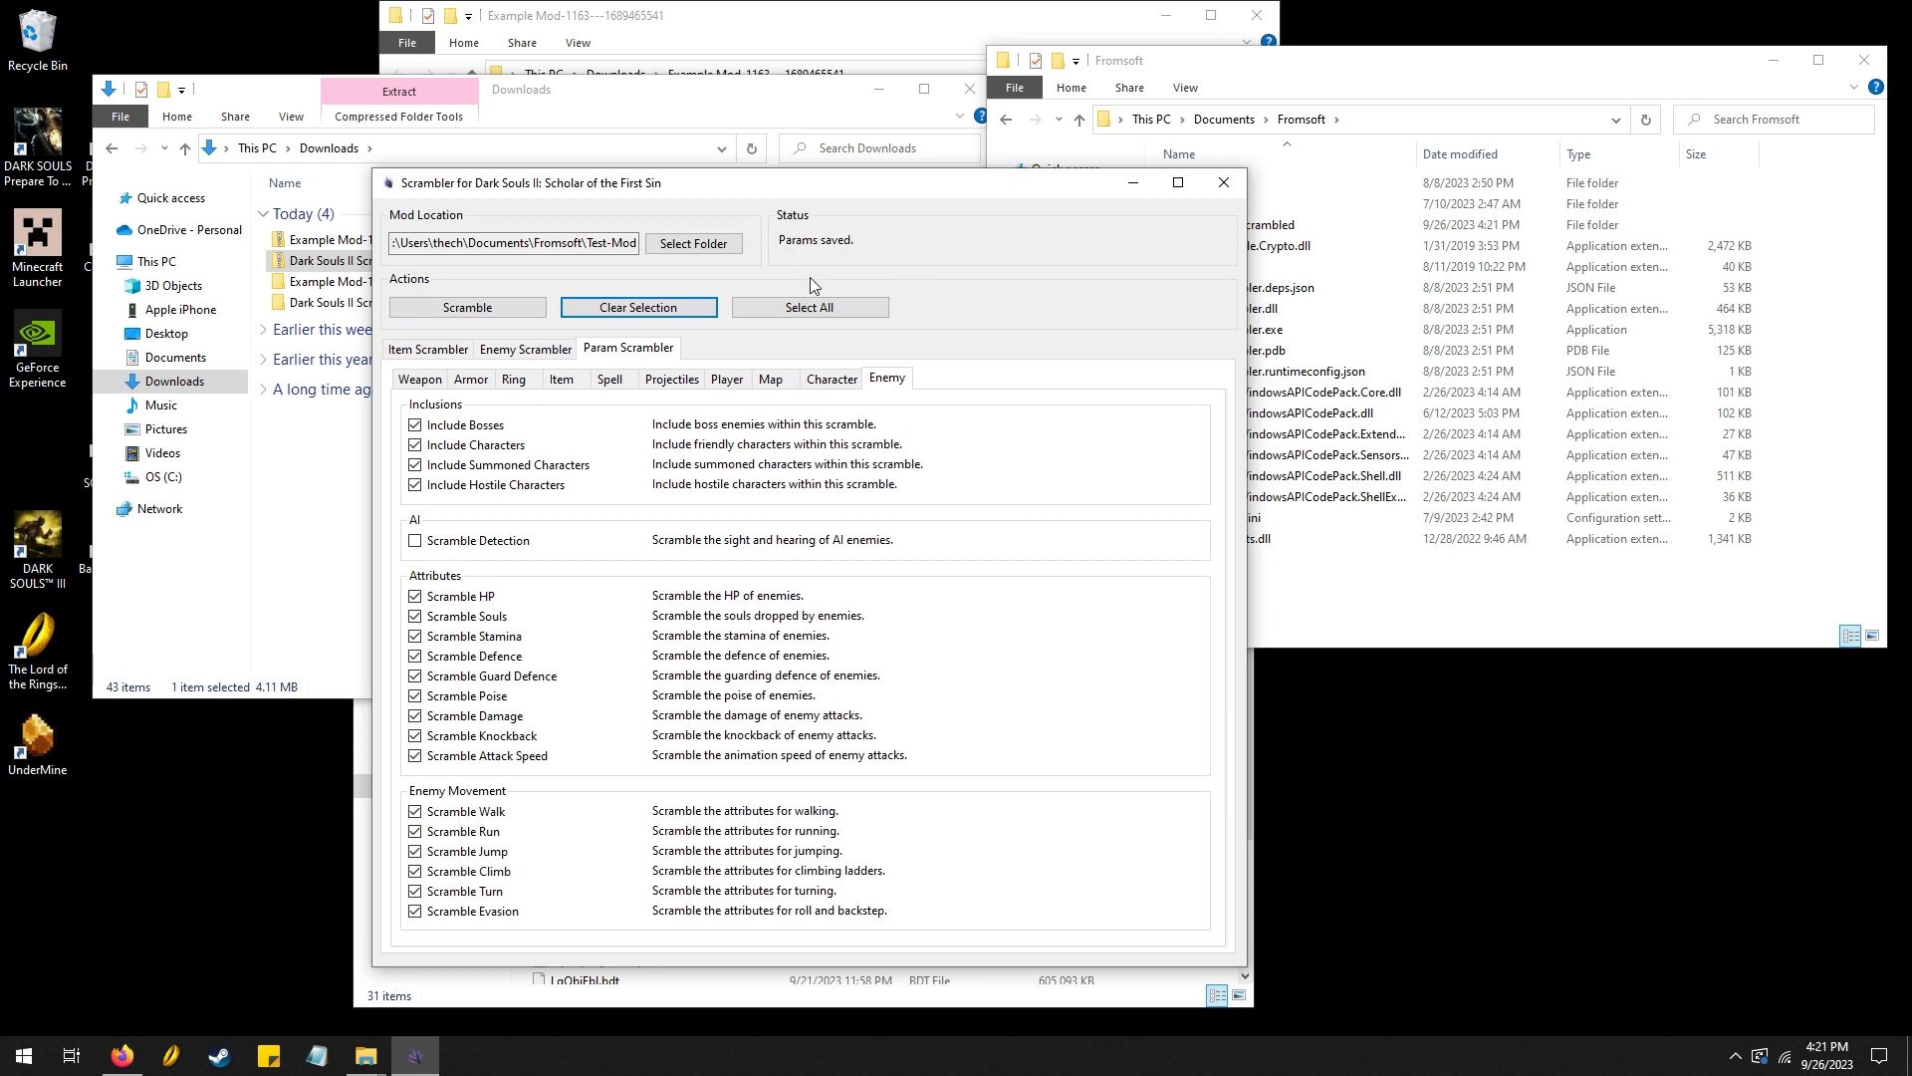
mouse_move(824, 265)
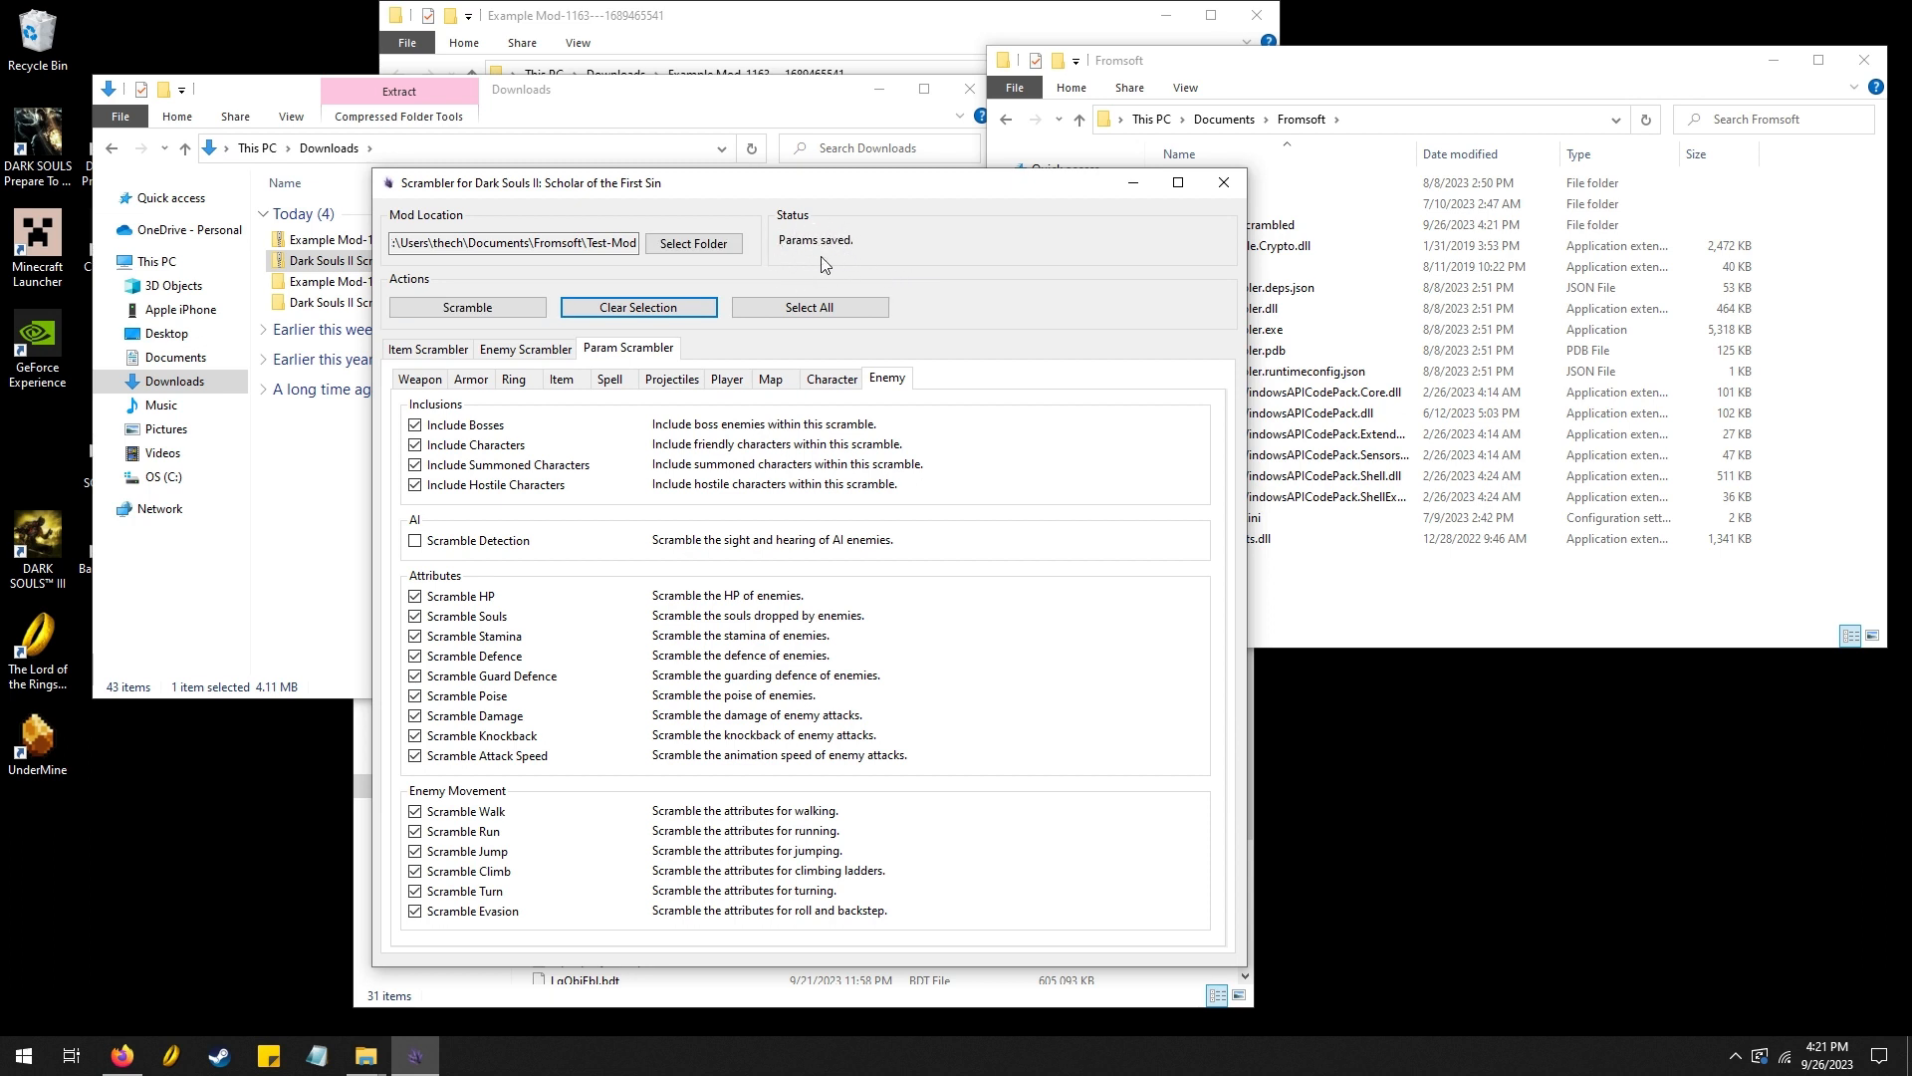
mouse_move(930, 223)
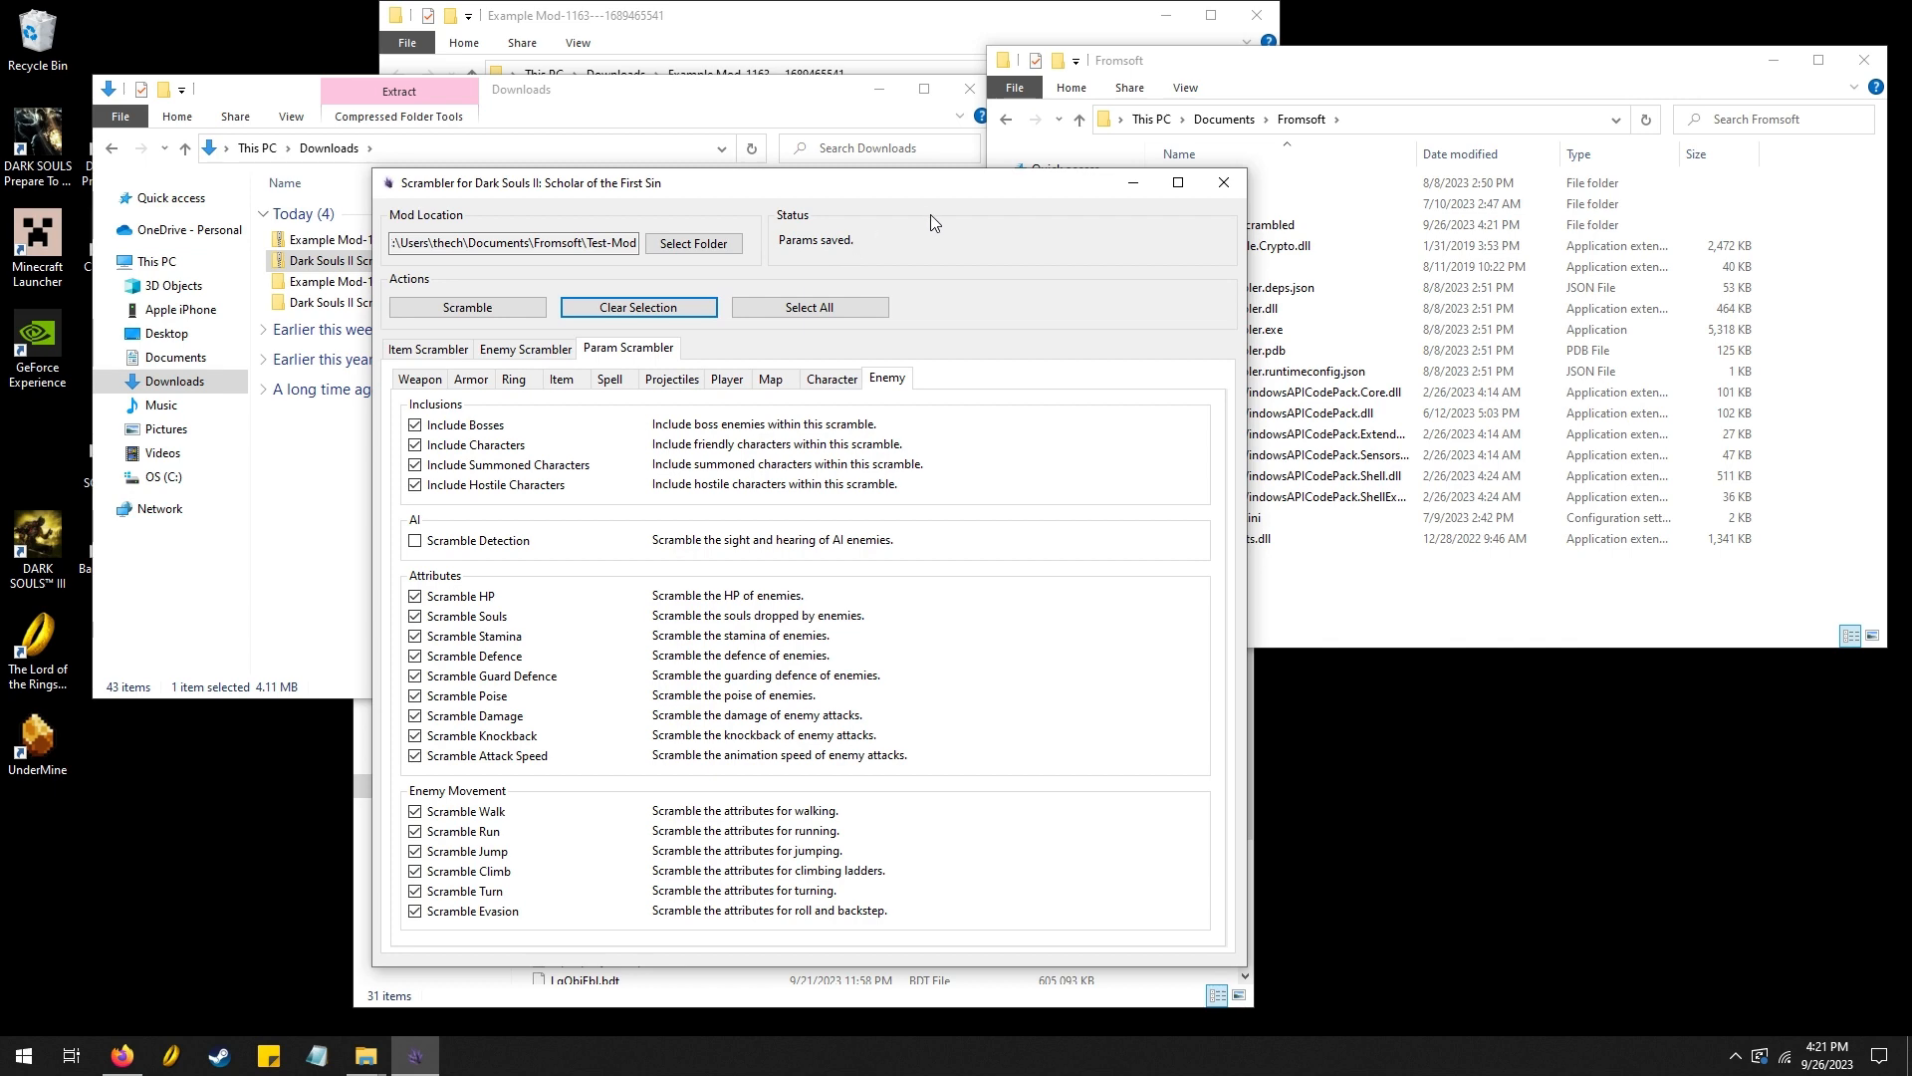
click(1223, 181)
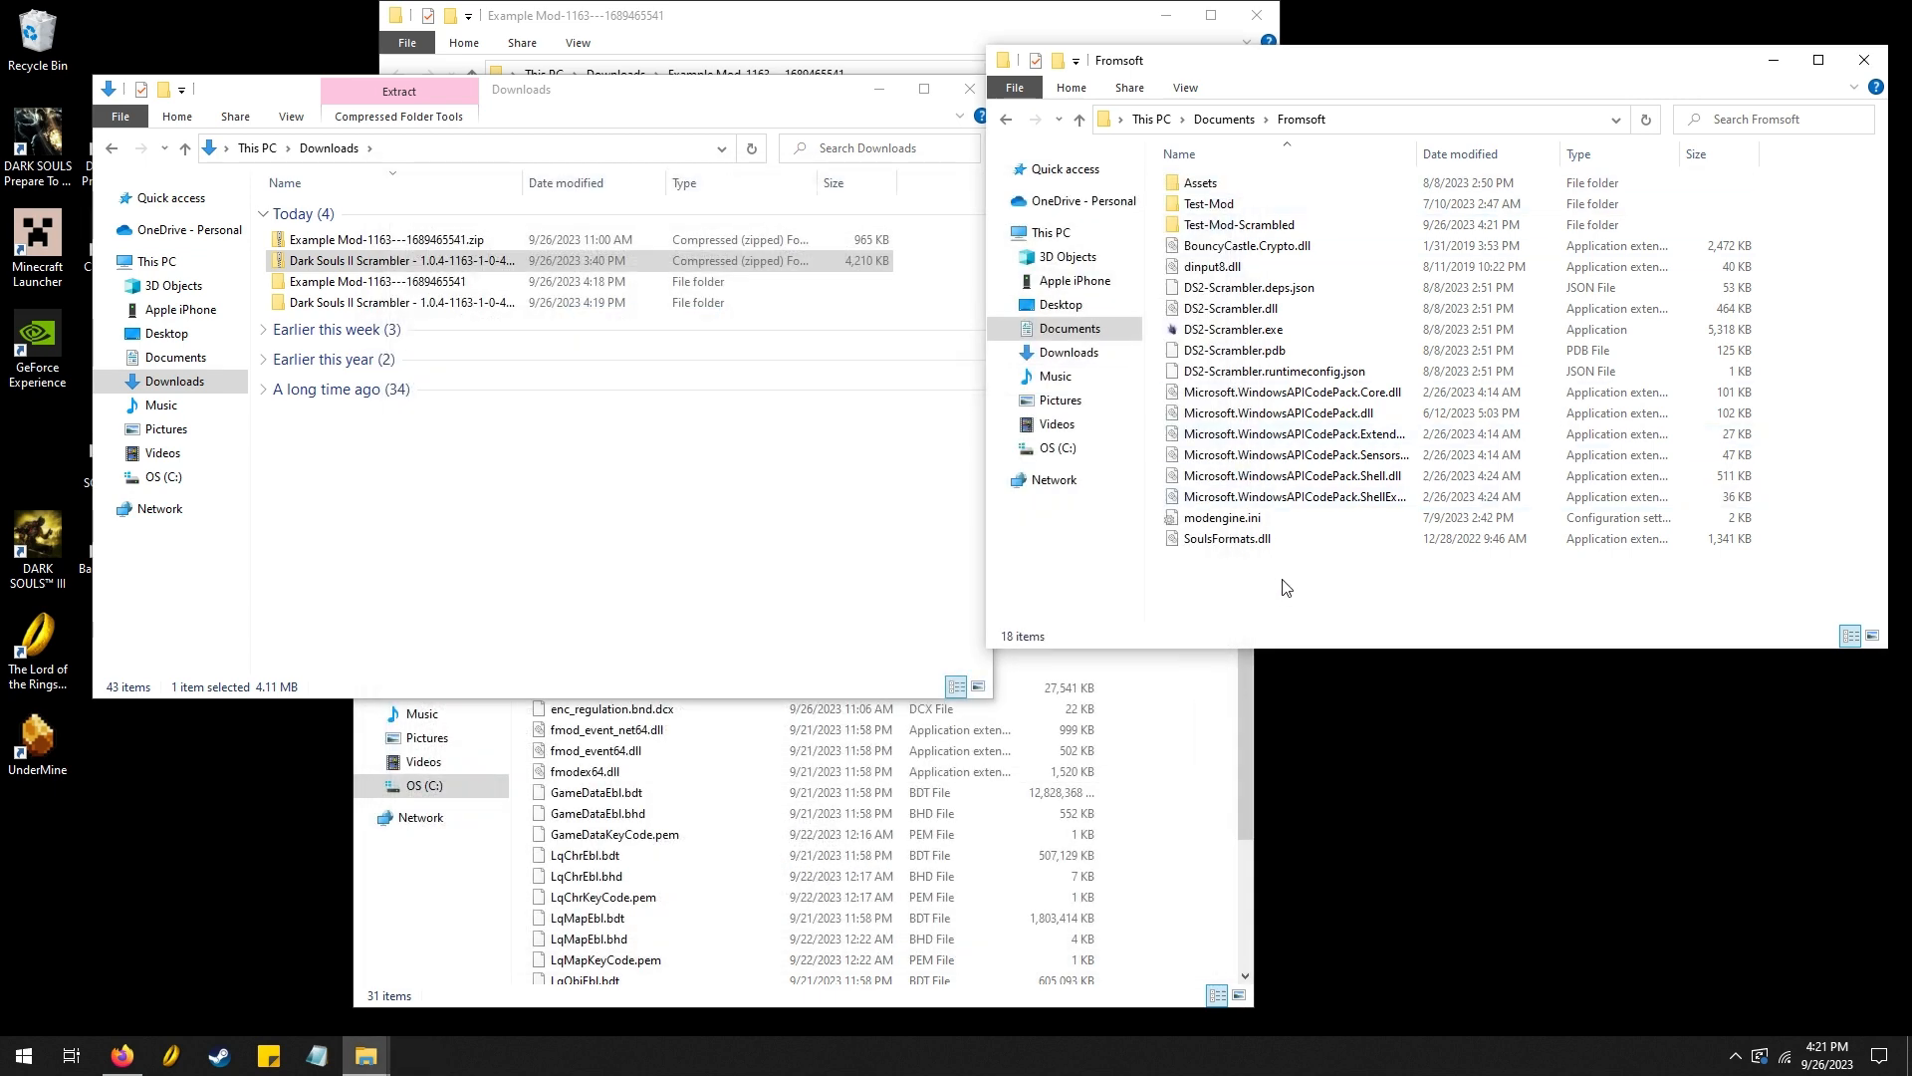
Open the Test-Mod-Scrambled folder and select all of its files
click(1208, 203)
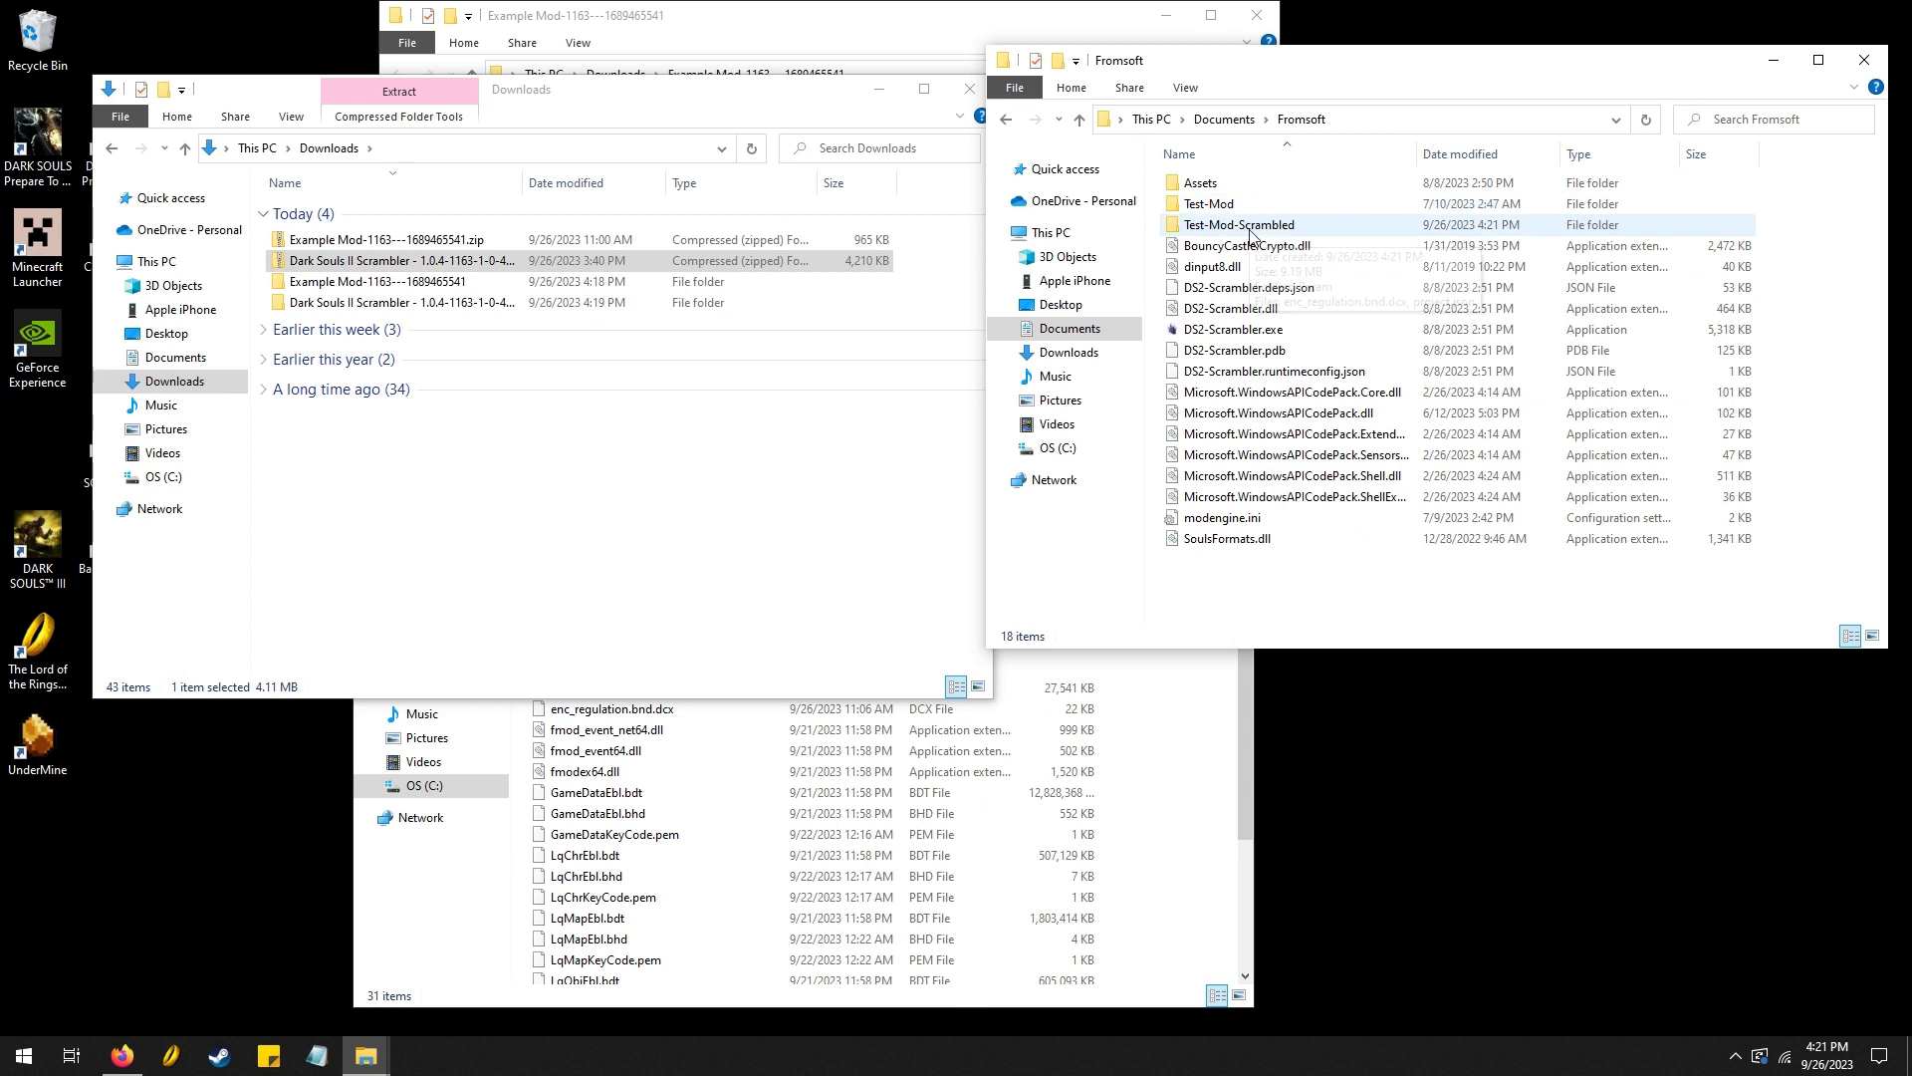
double_click(1238, 224)
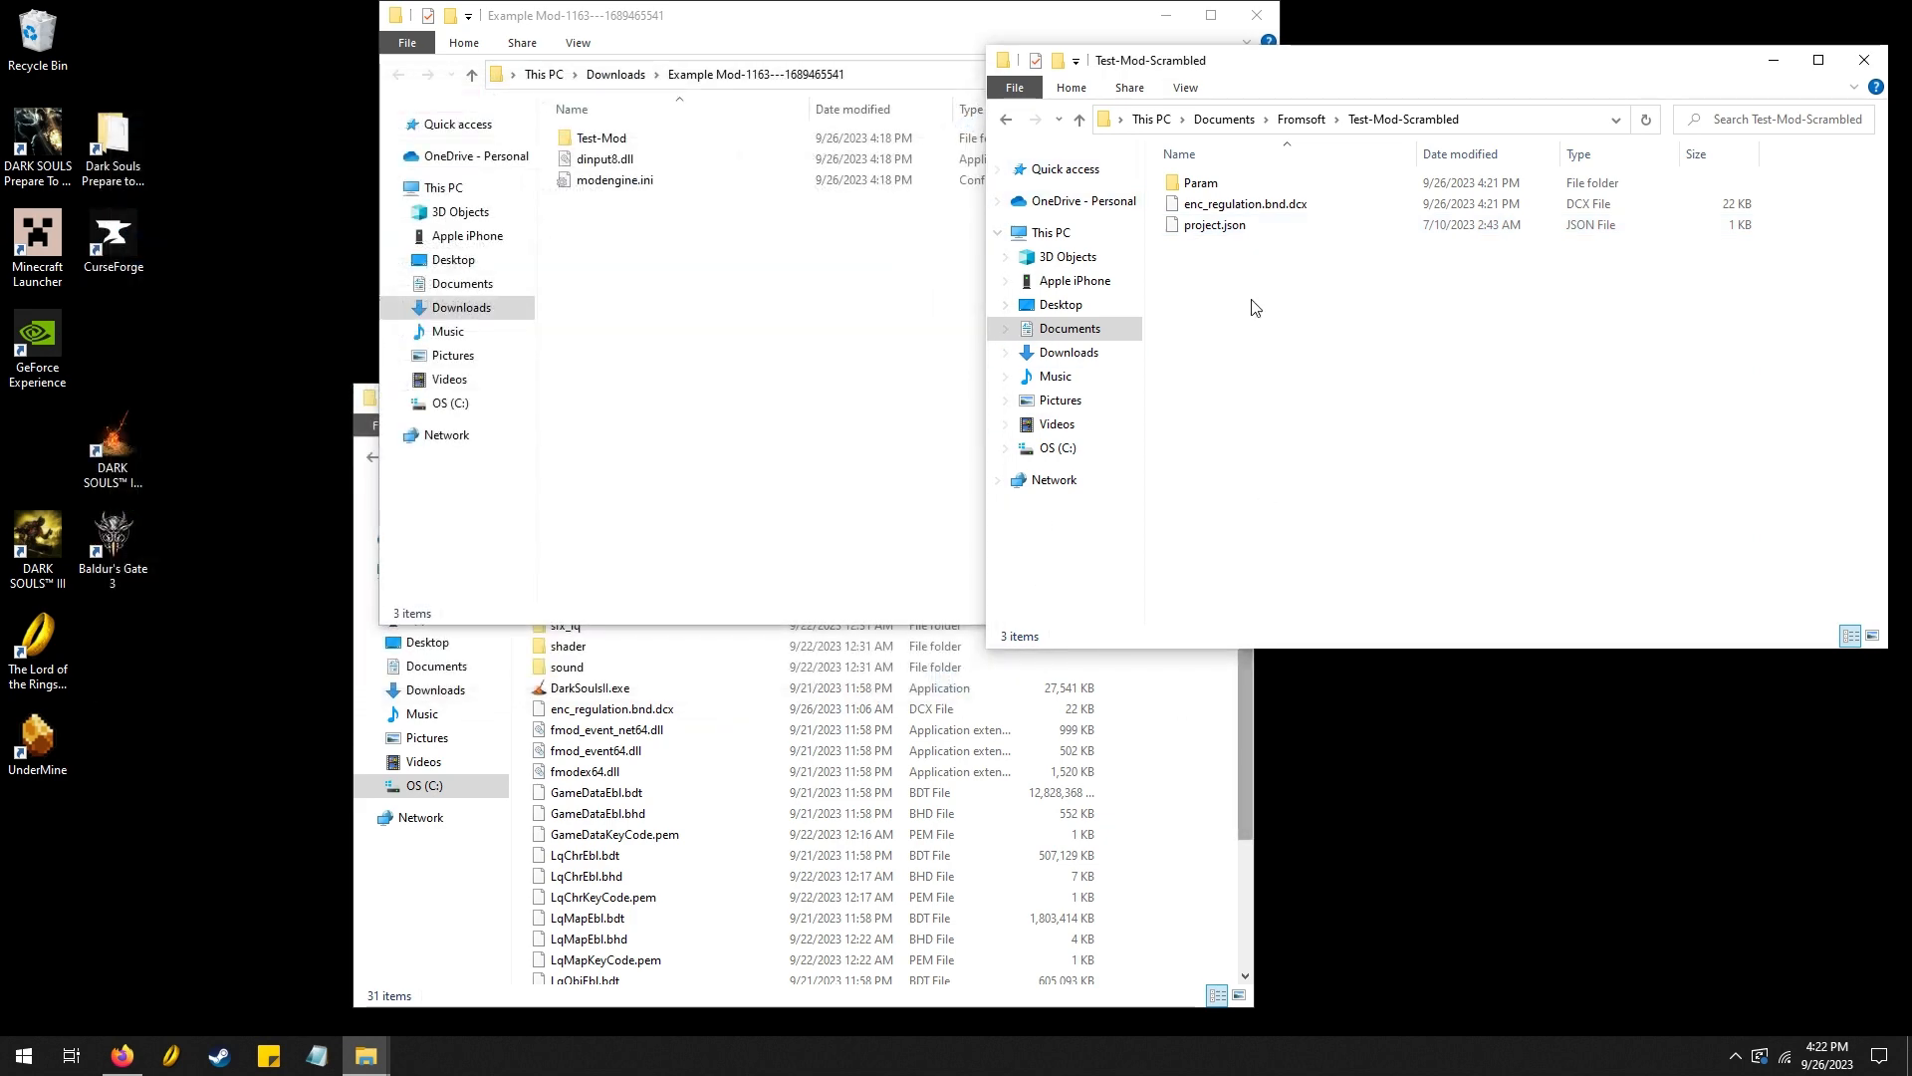
key(ctrl+a)
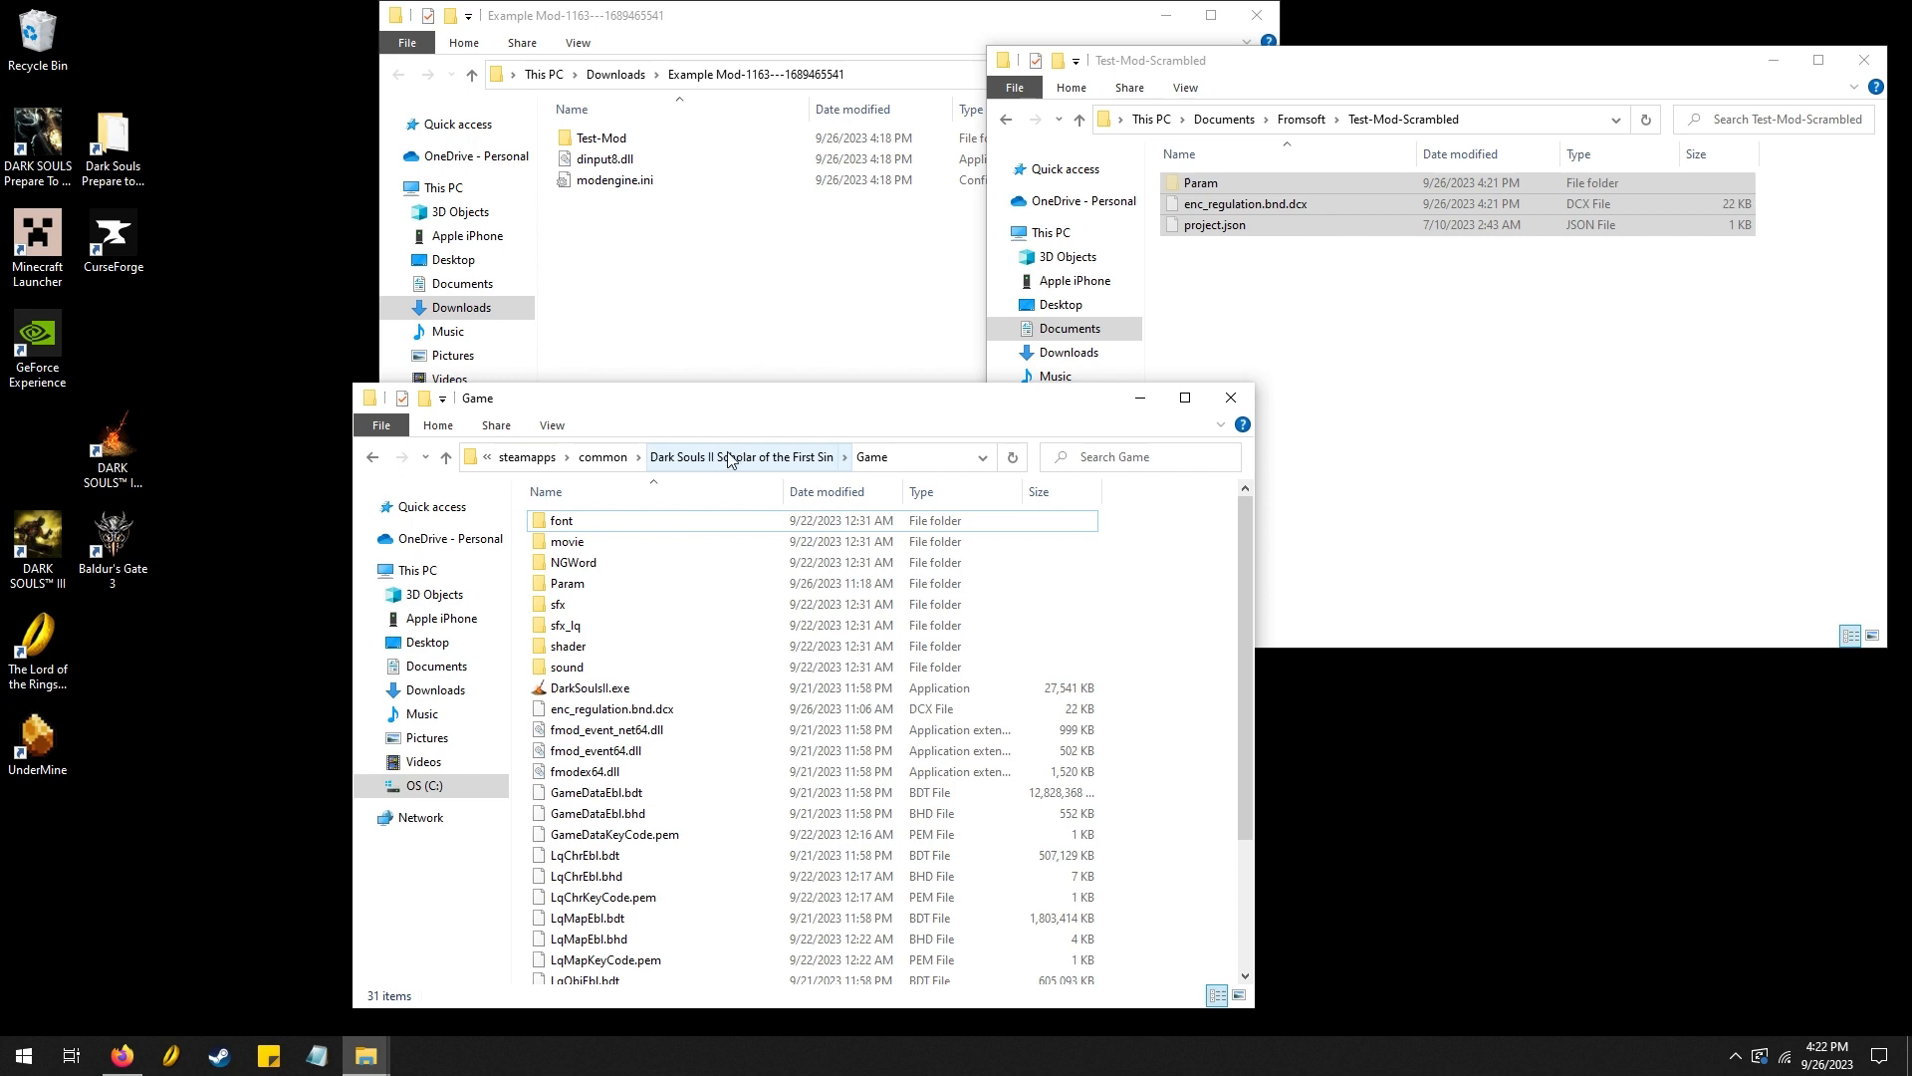
mouse_move(758, 474)
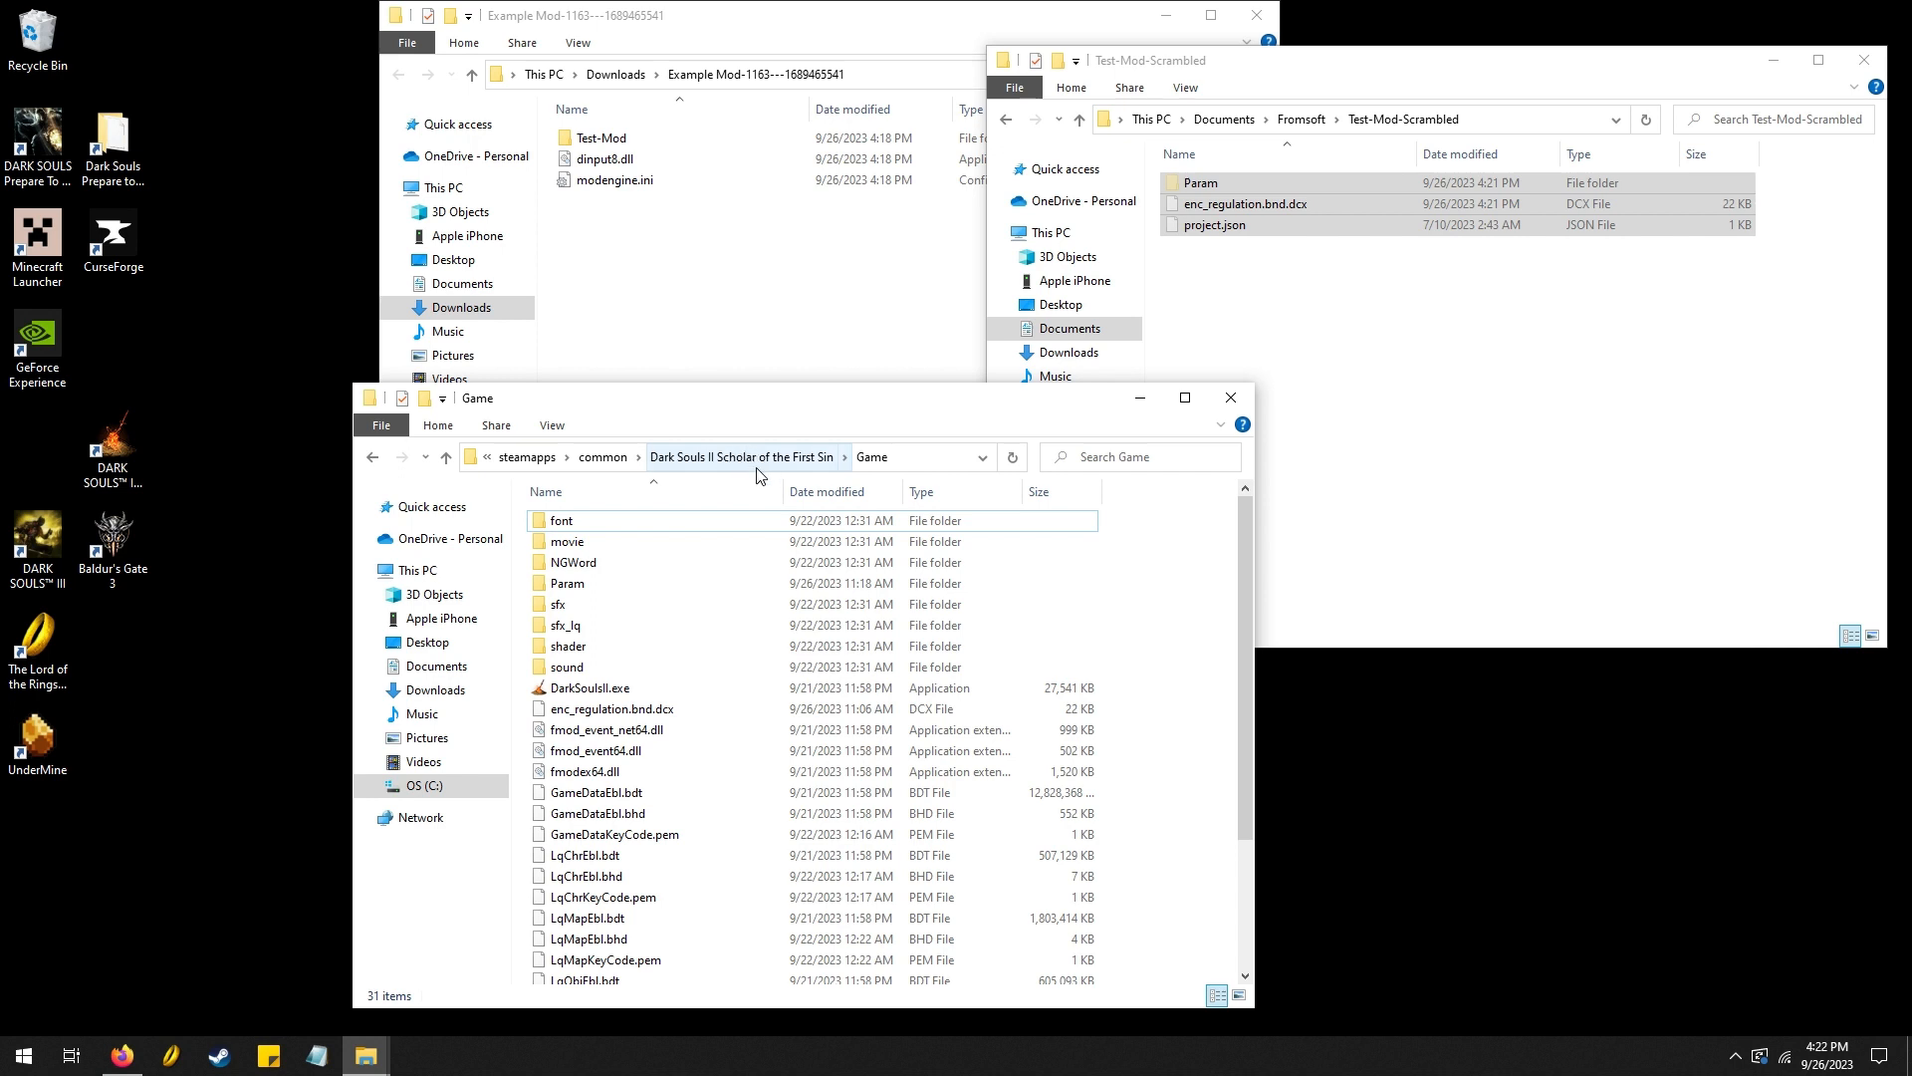
mouse_move(919, 504)
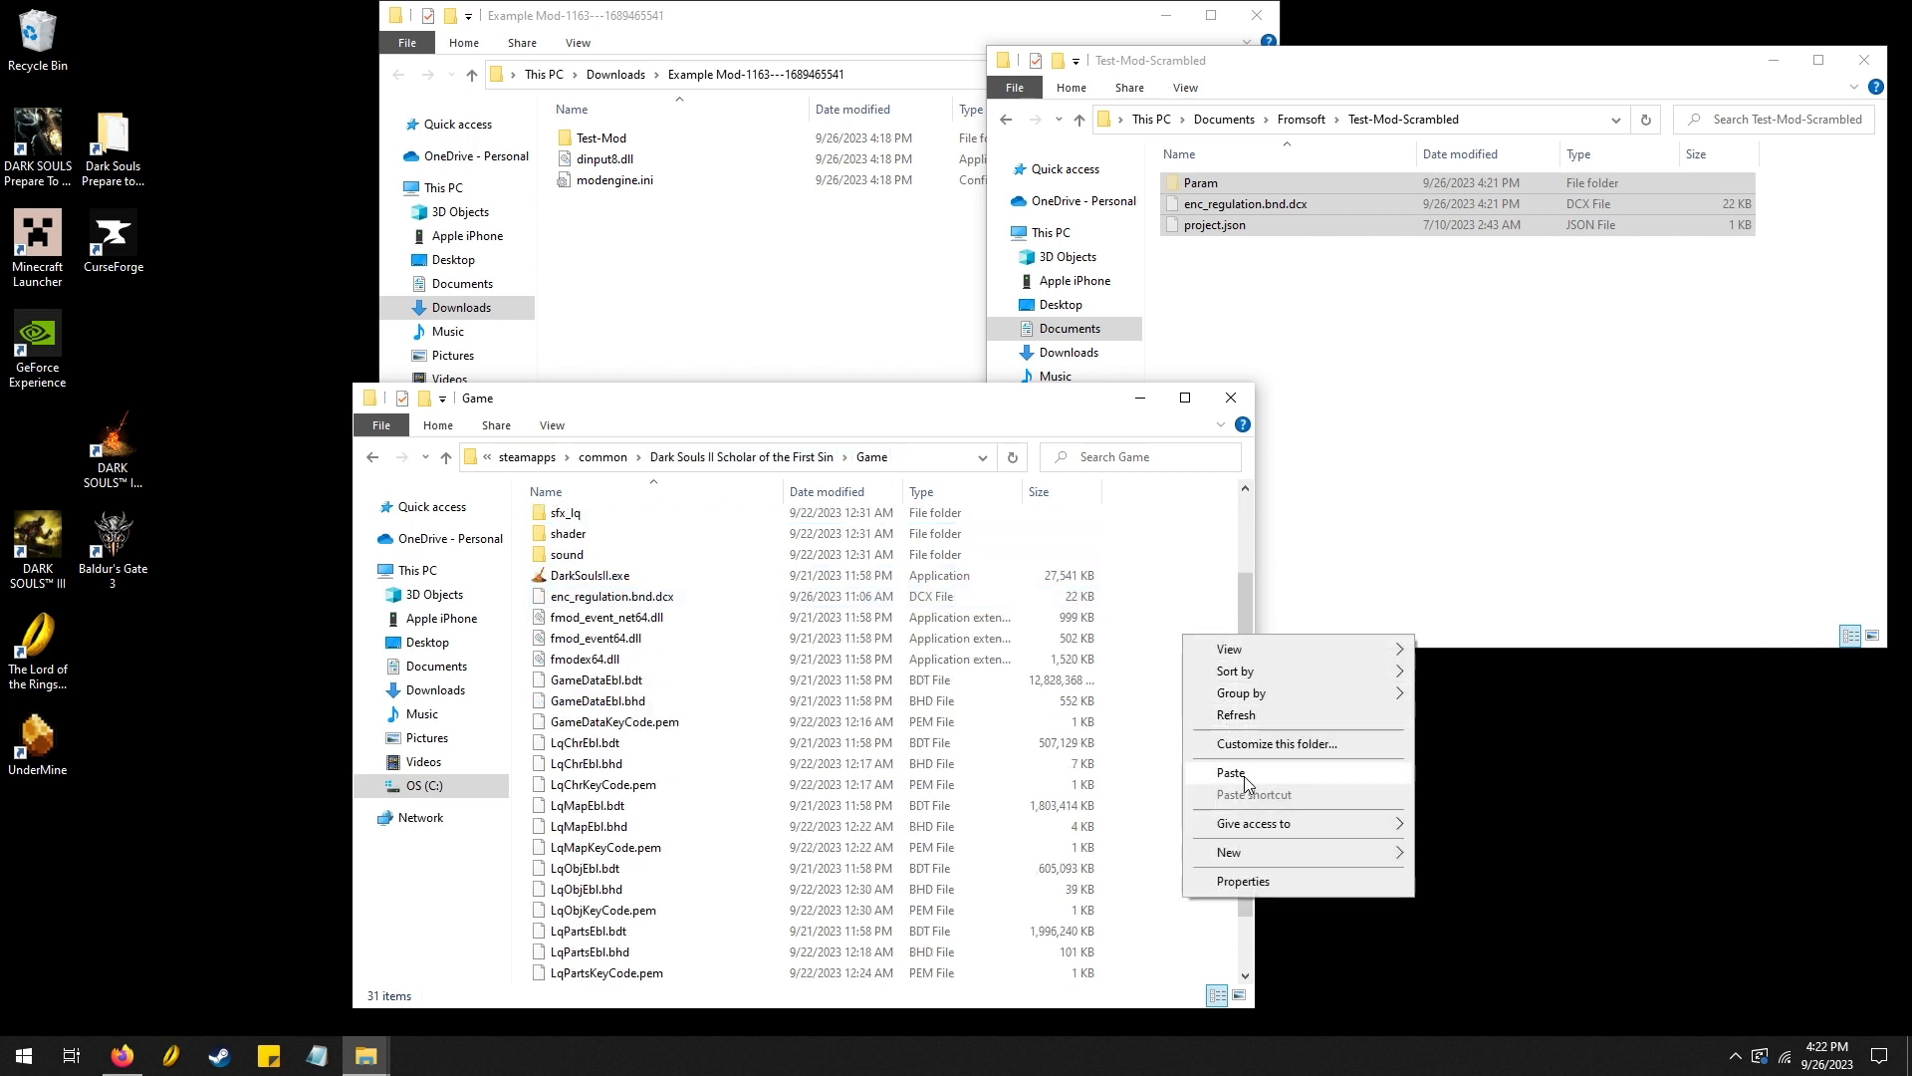
Paste the scrambled Param folder and enc_regulation.bnd.dcx into the Game folder, replacing the originals
click(1228, 772)
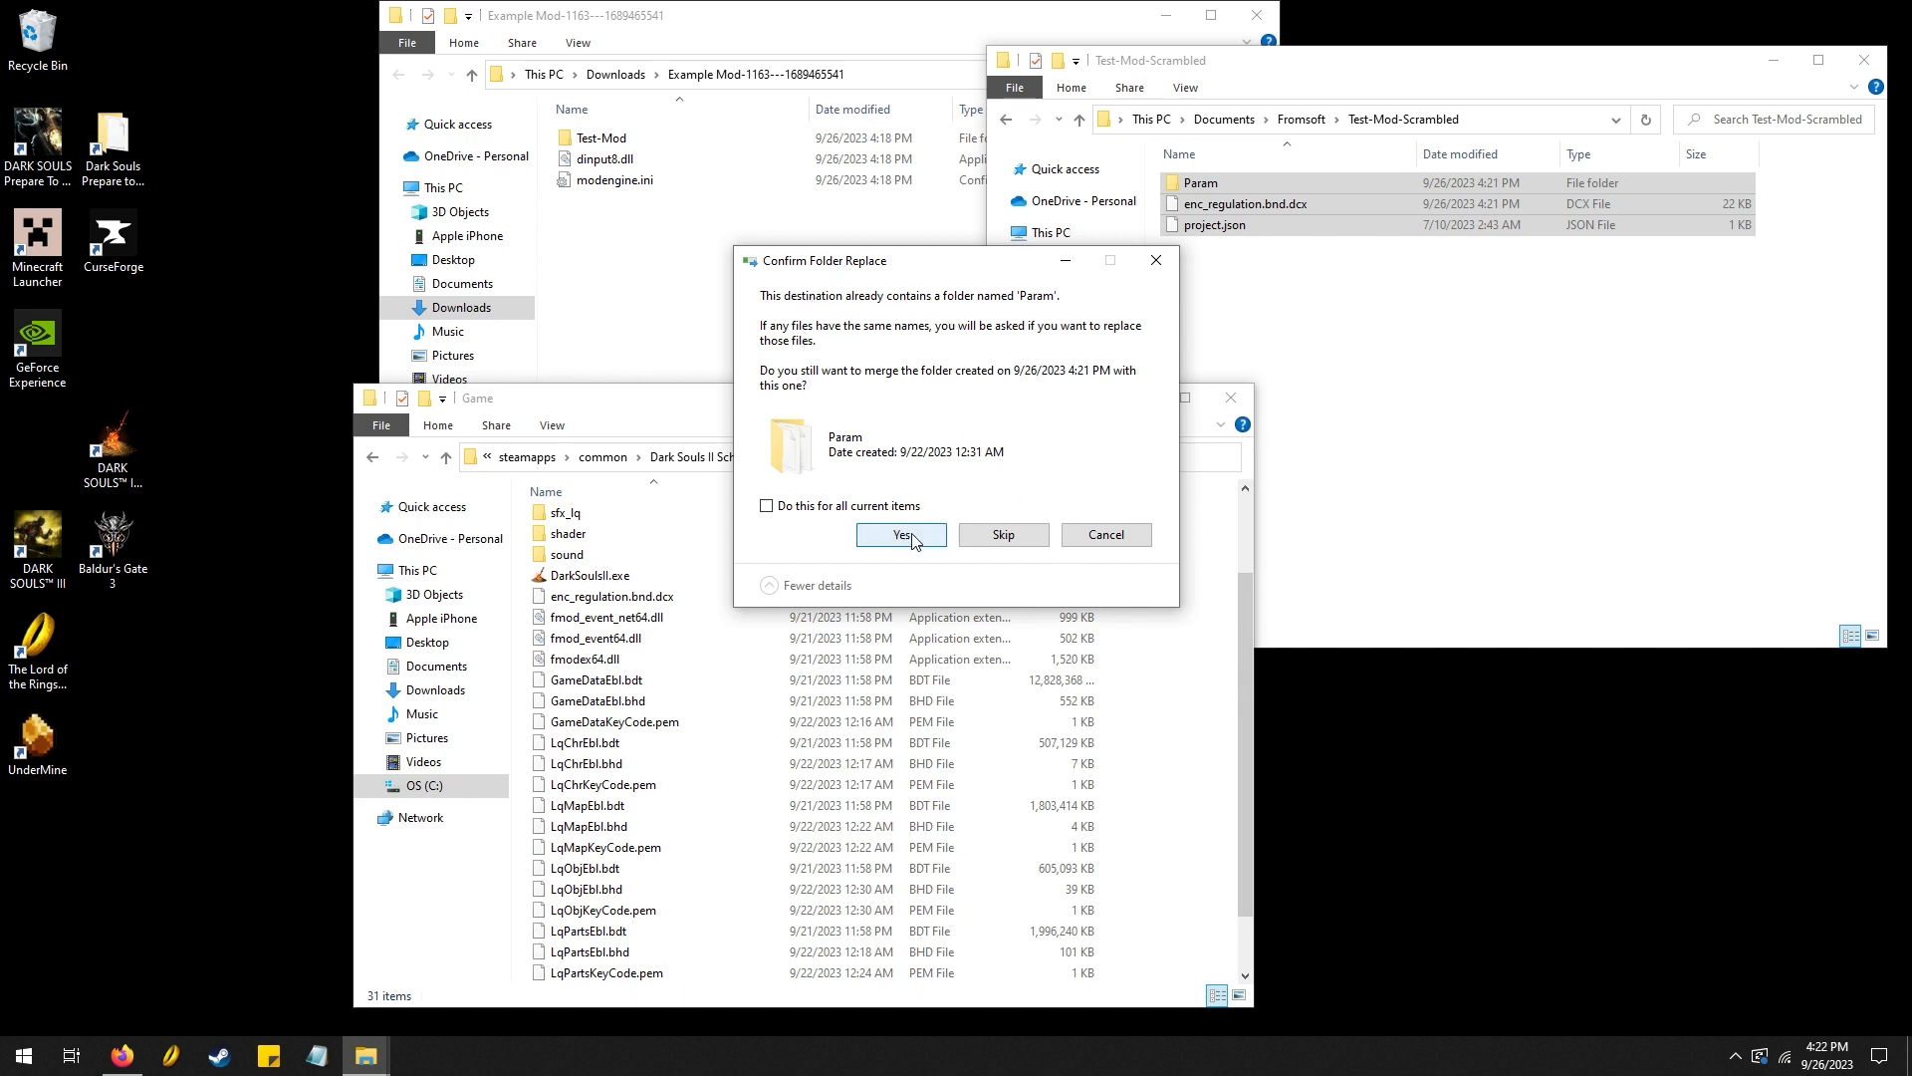
click(900, 533)
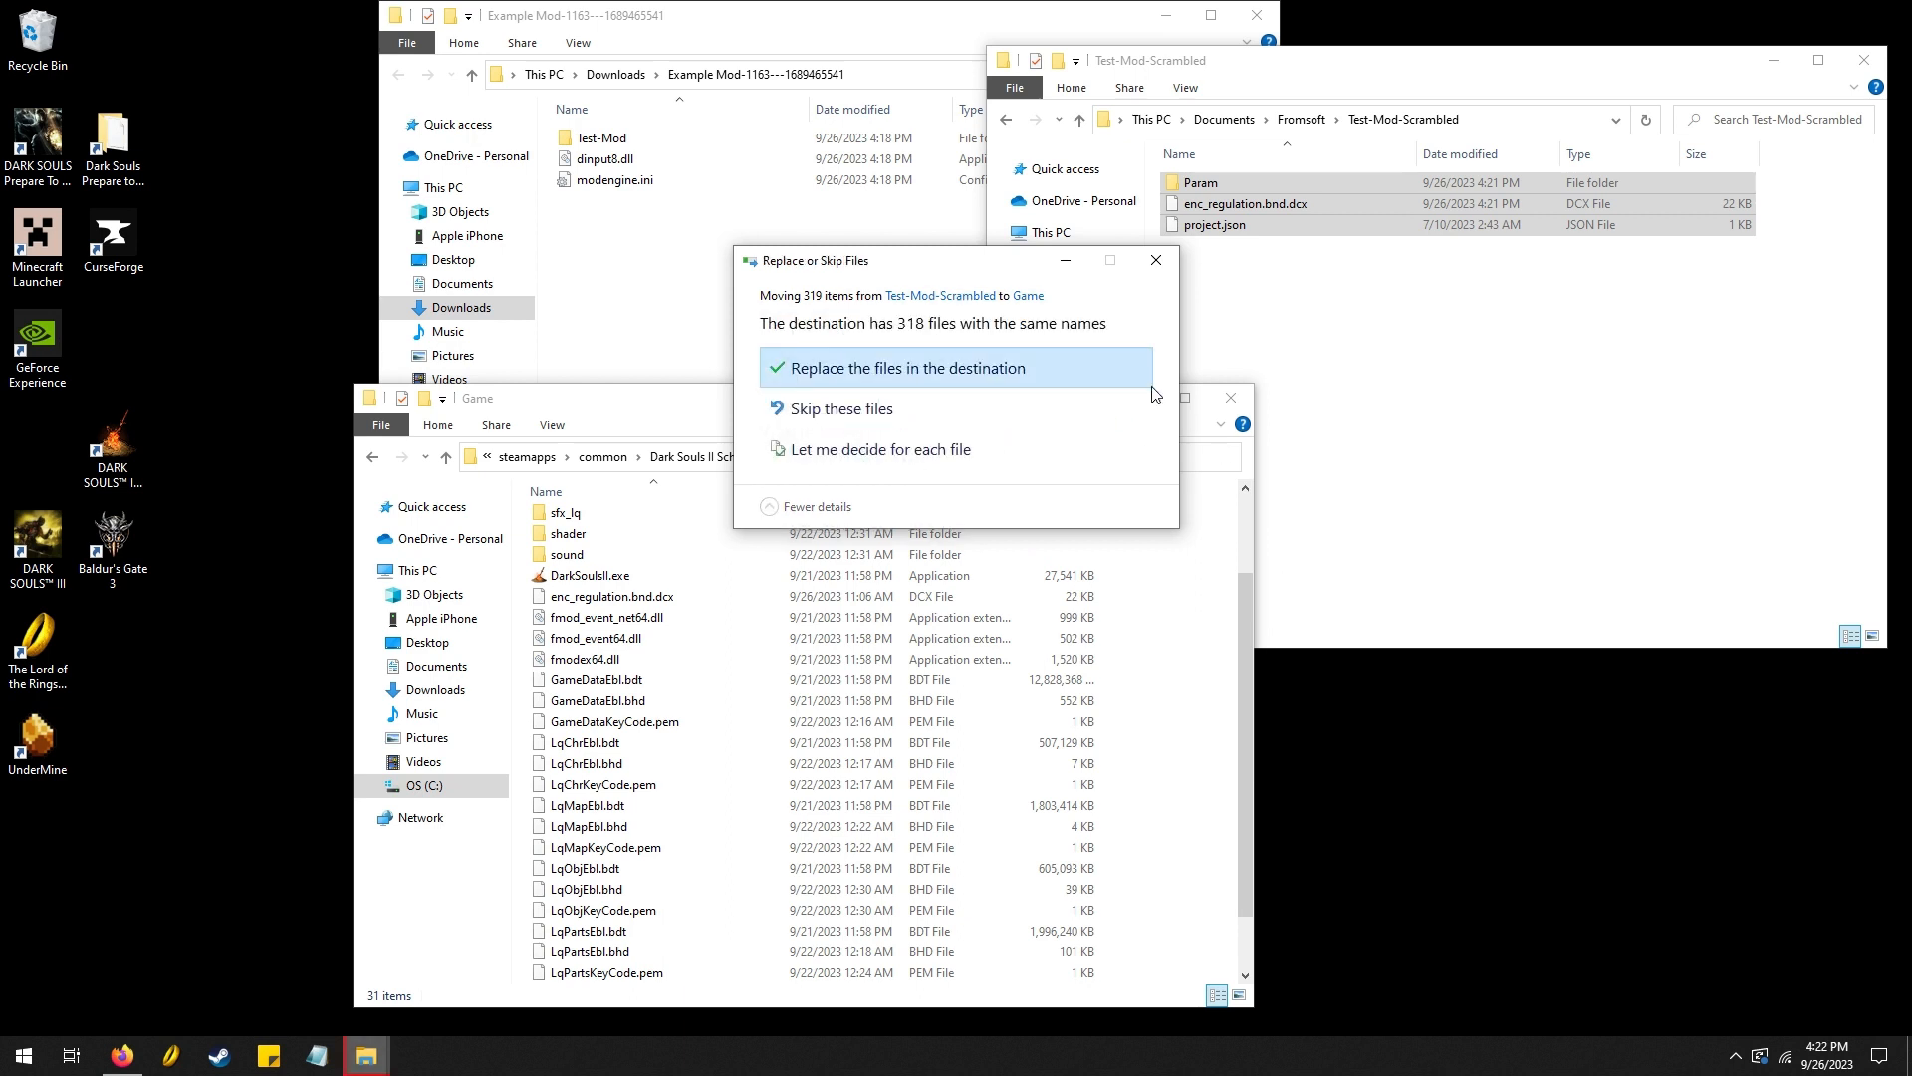
mouse_move(954, 368)
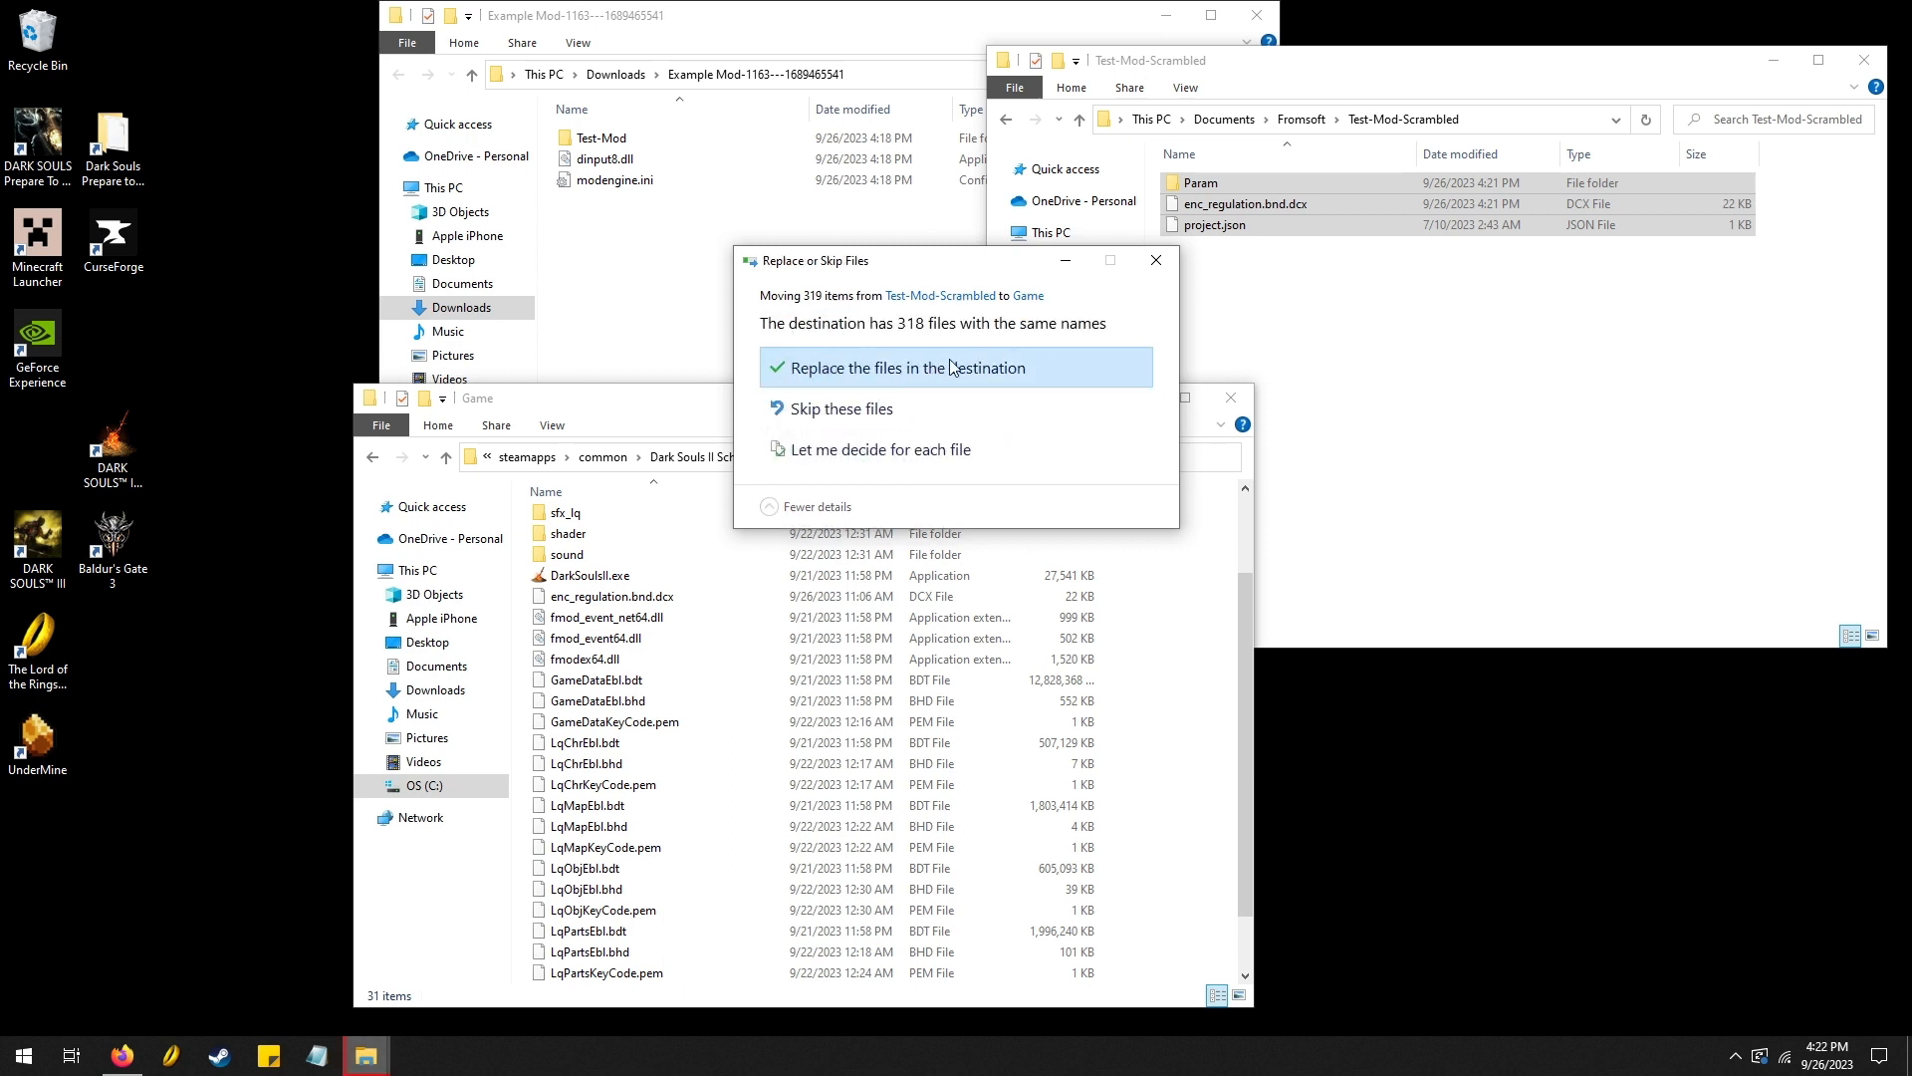
click(907, 367)
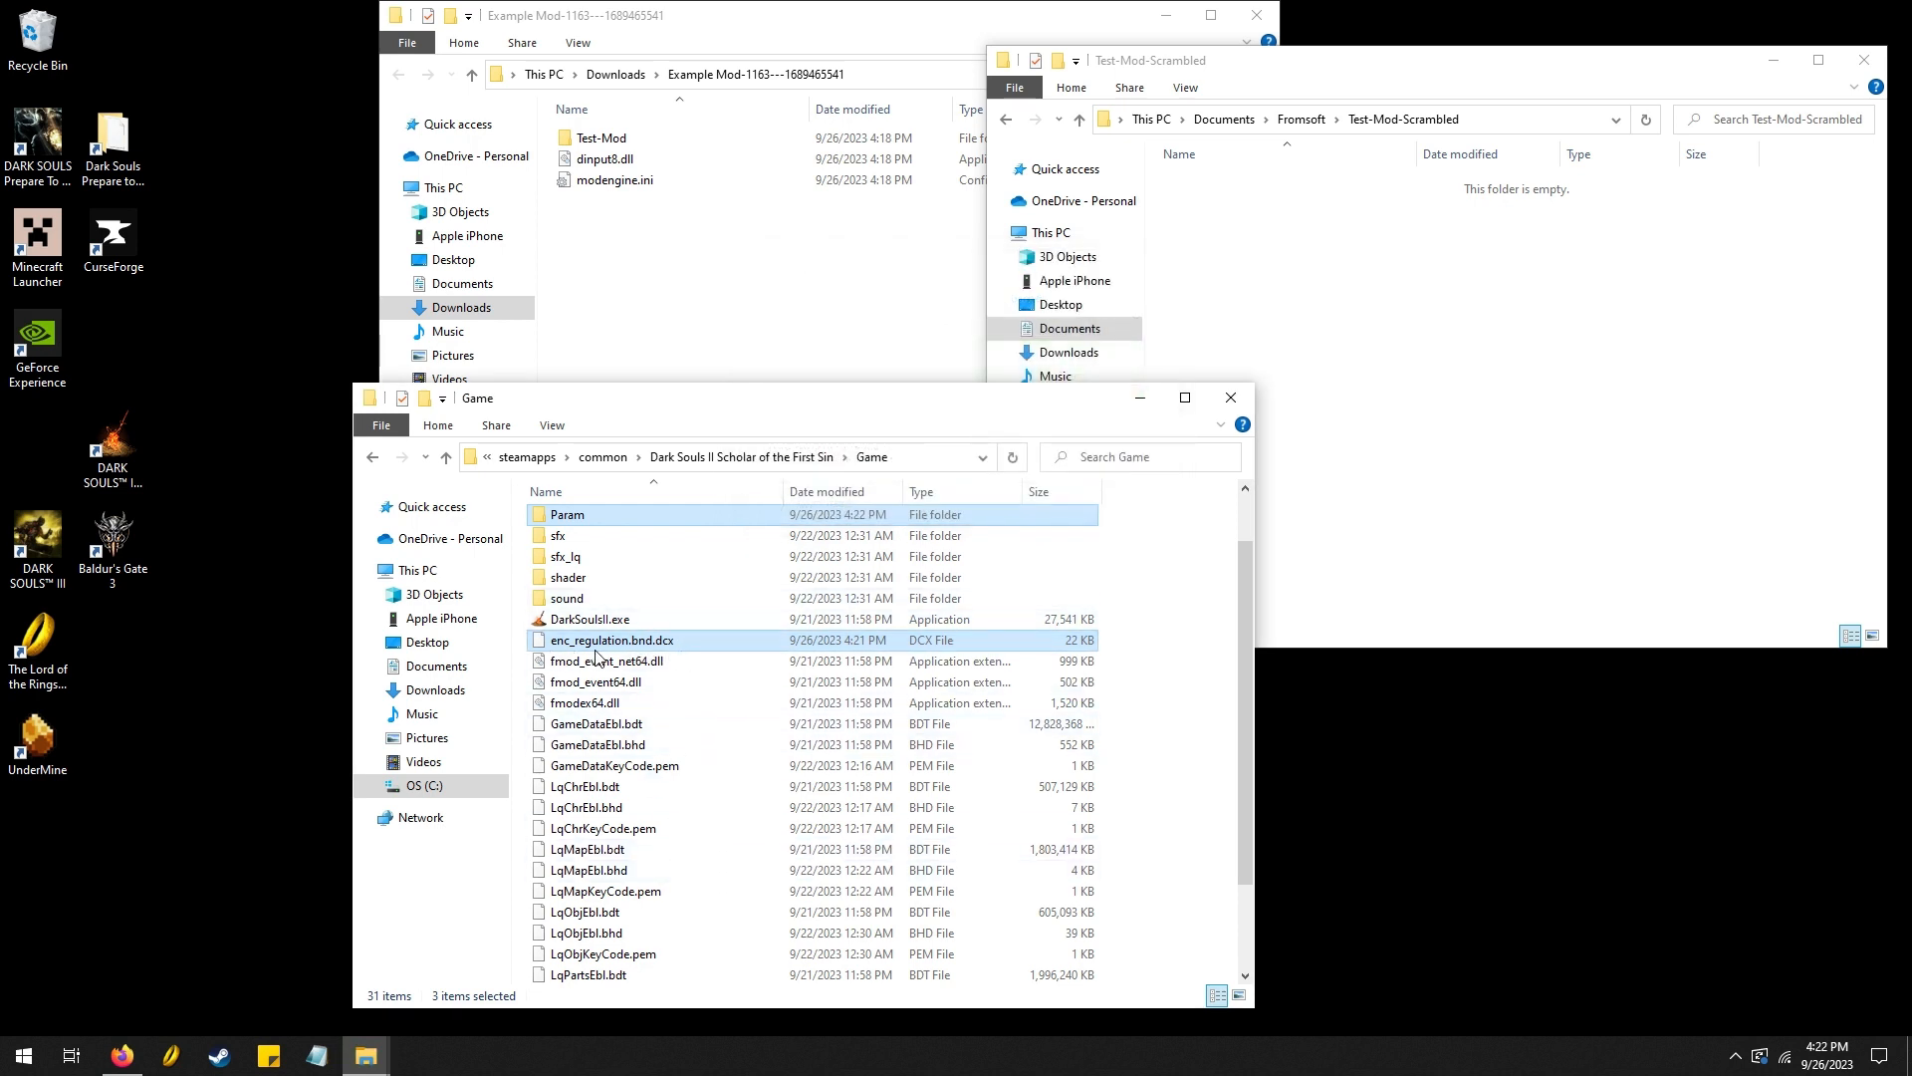
scroll(down, 3)
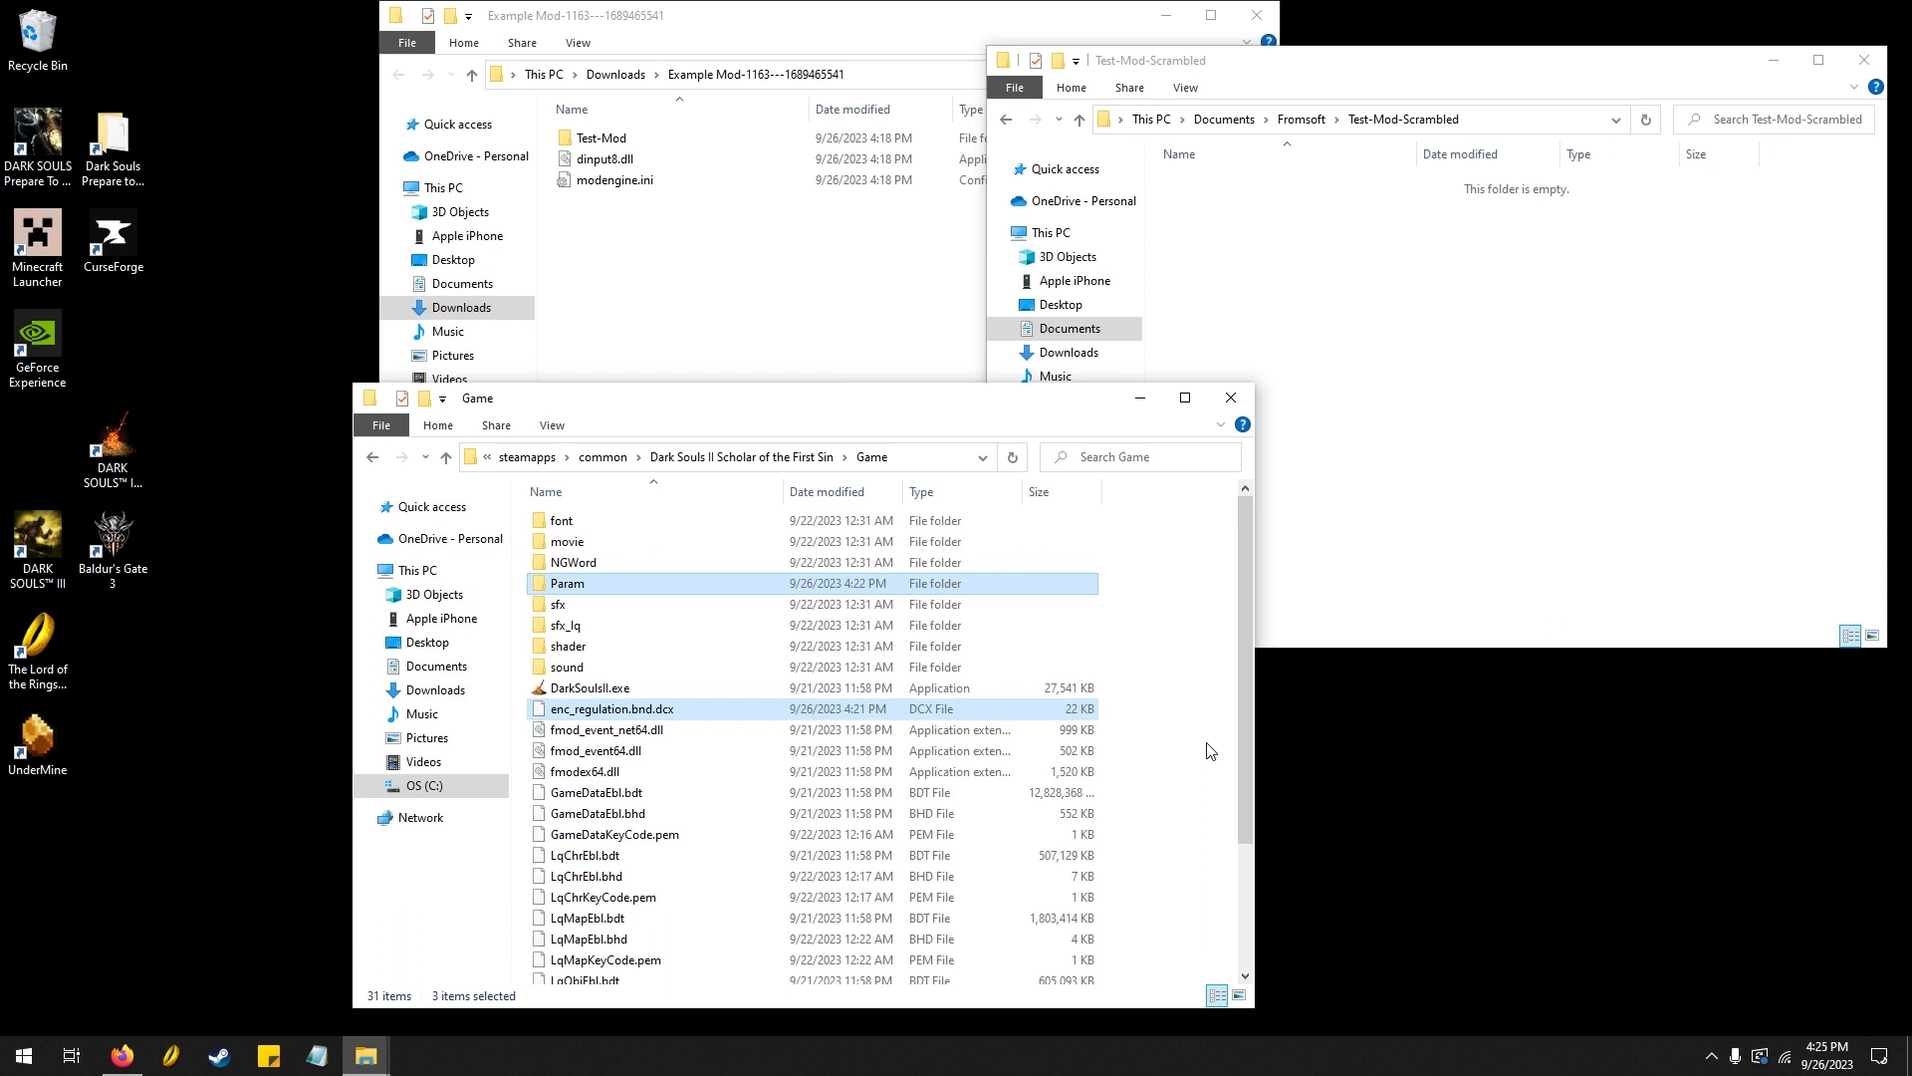
mouse_move(219, 1049)
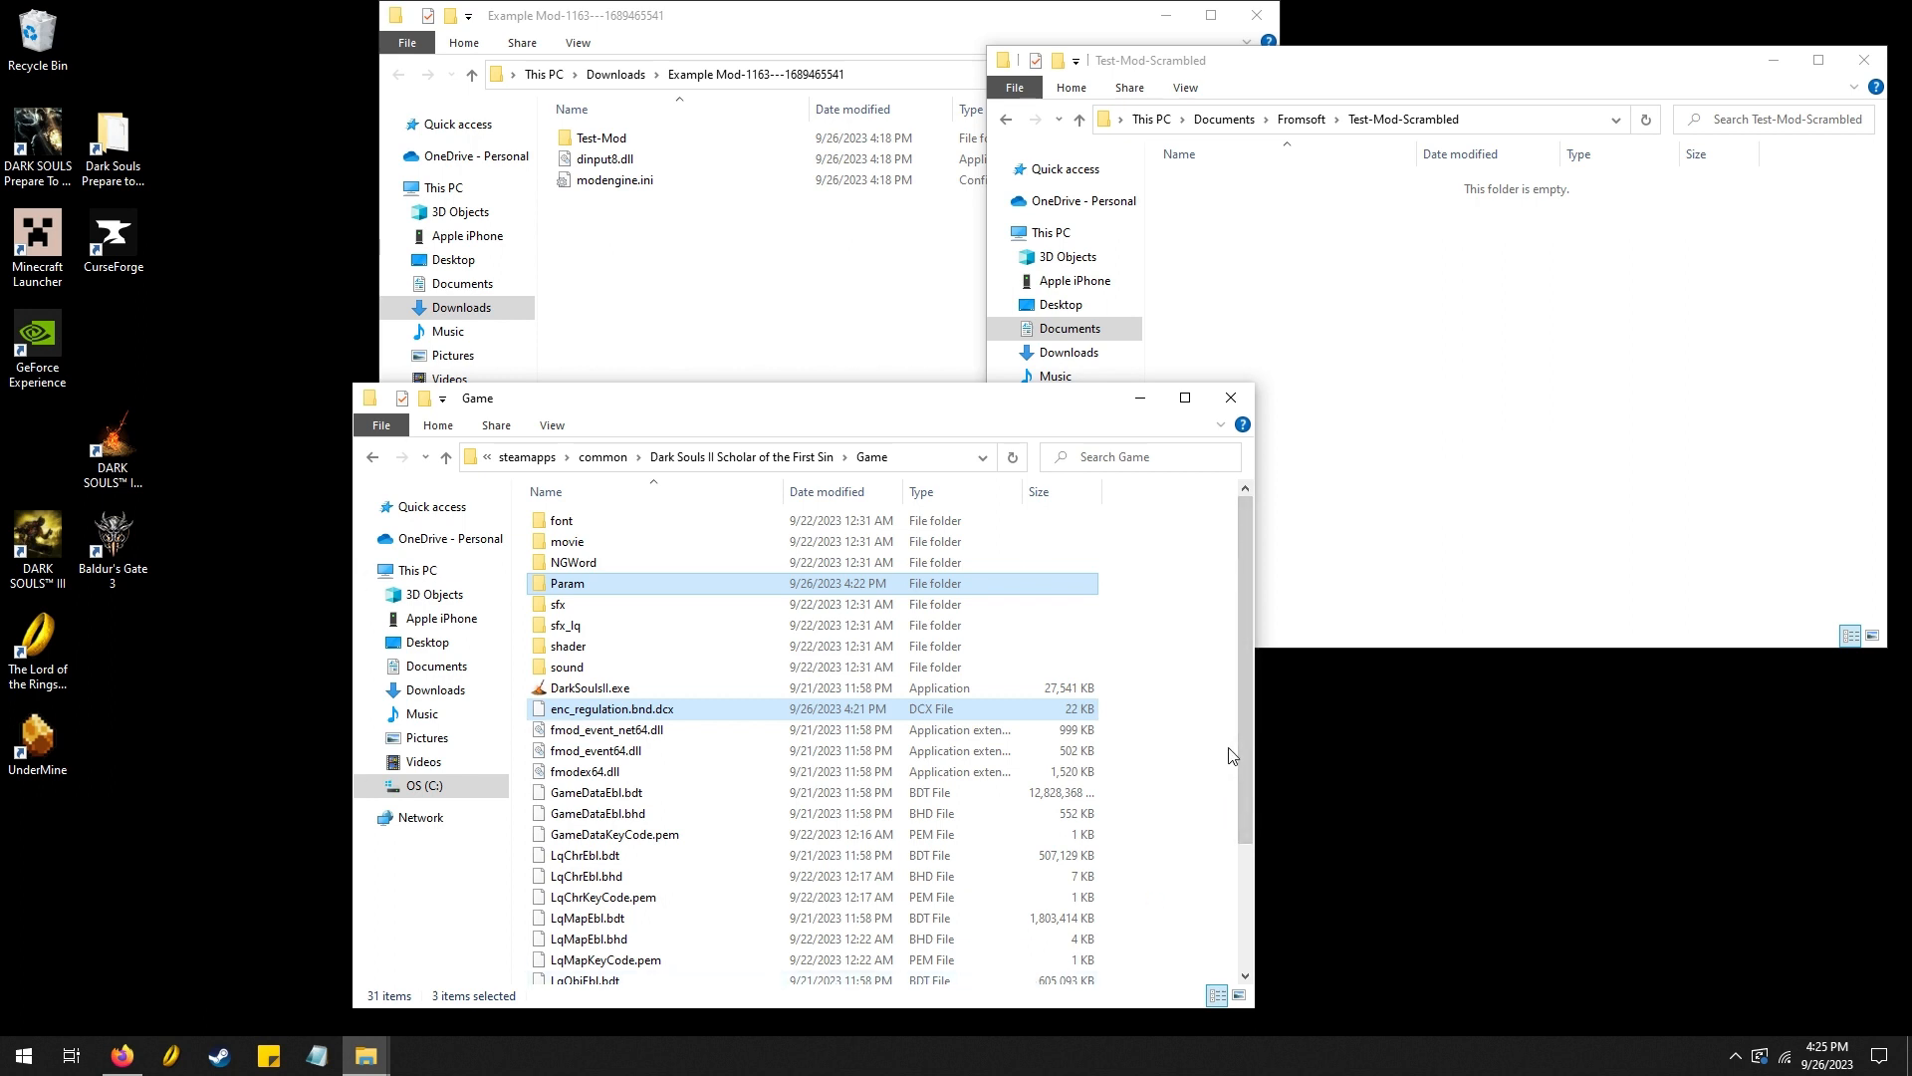
mouse_move(1165, 756)
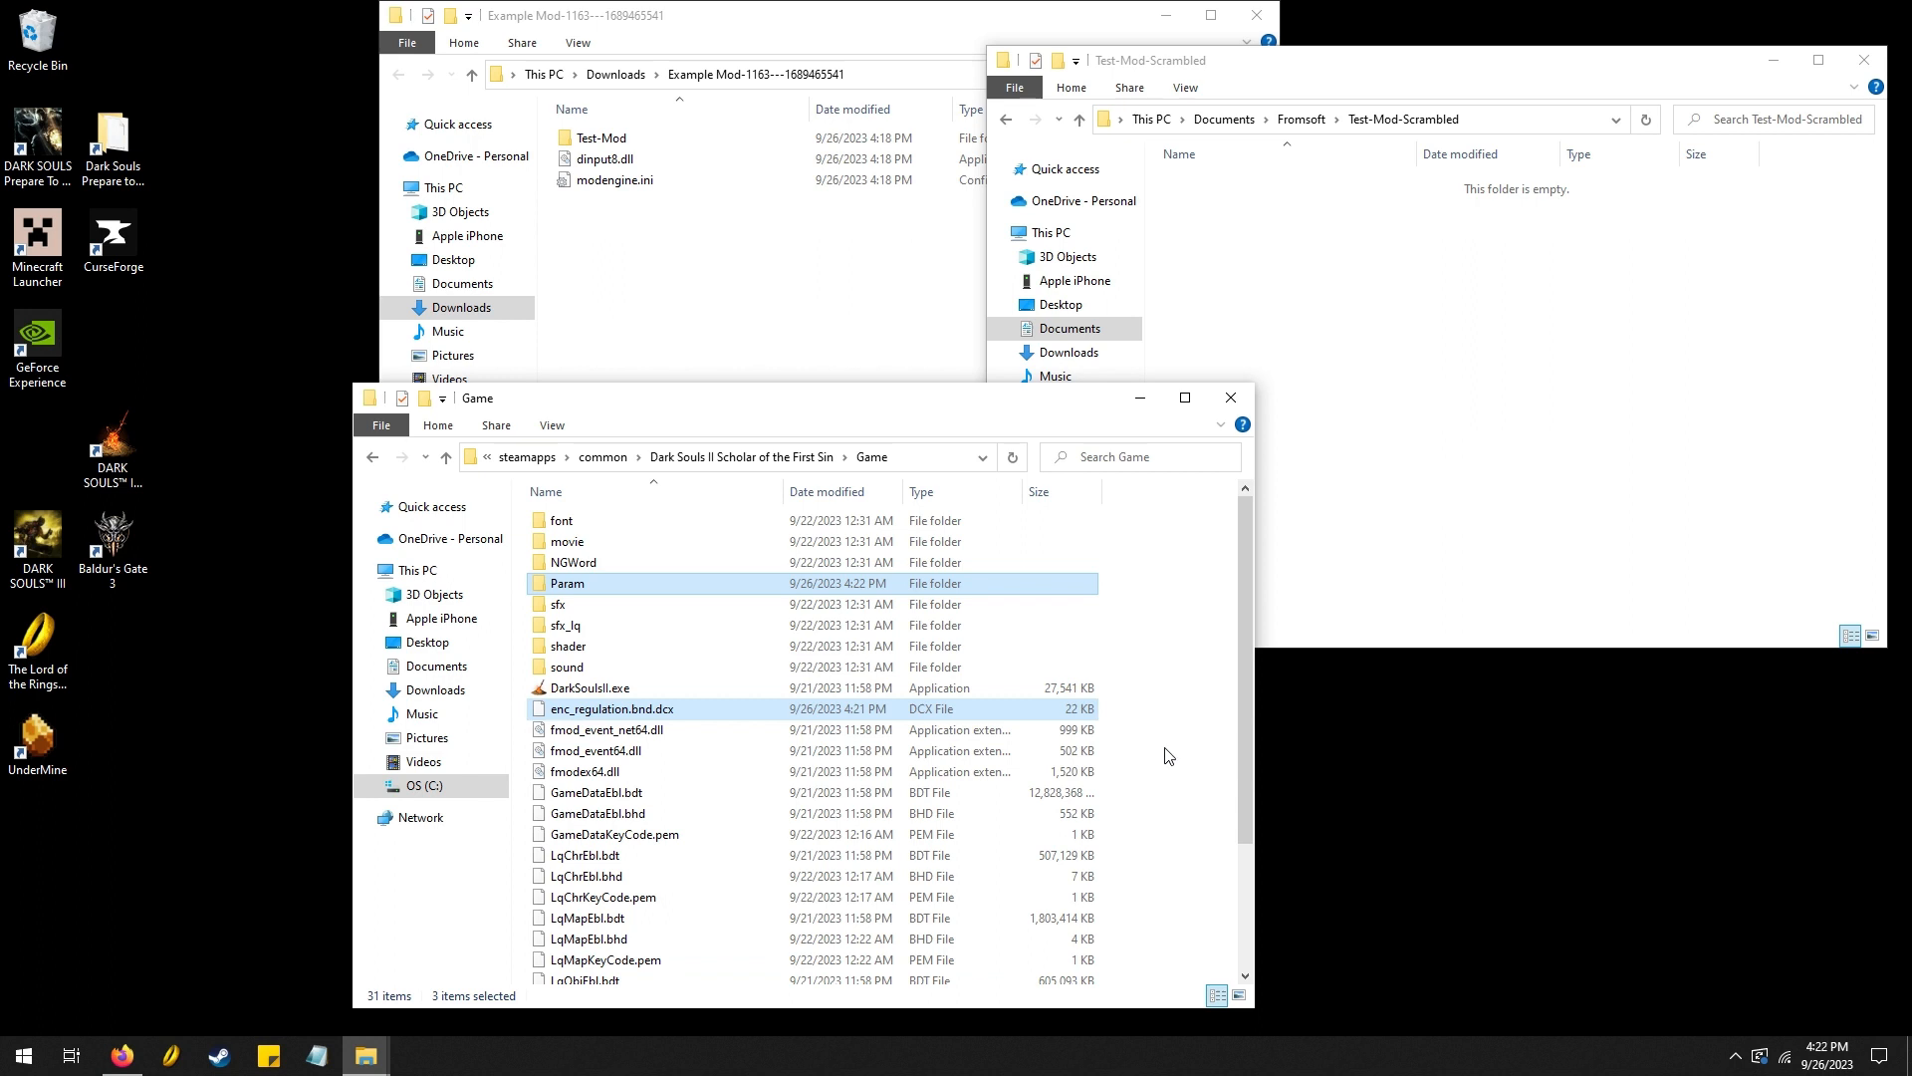